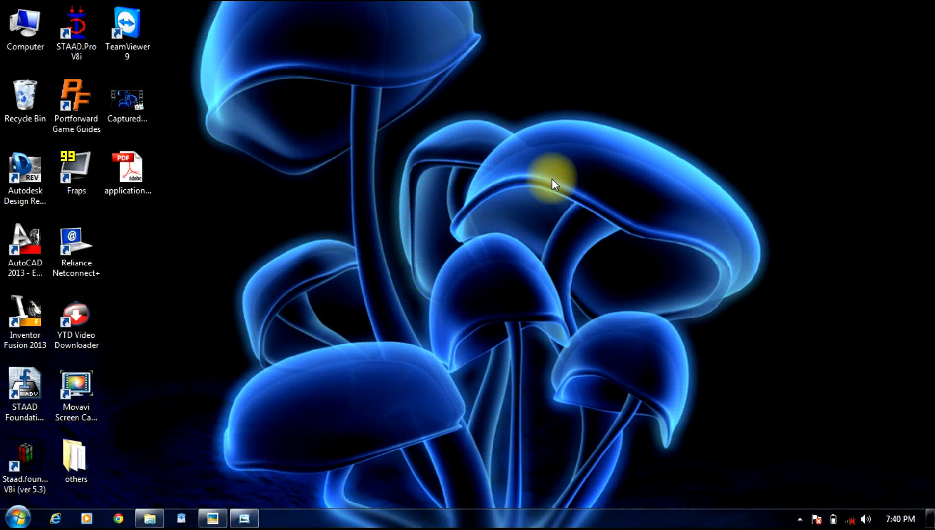
pyautogui.moveTo(383, 421)
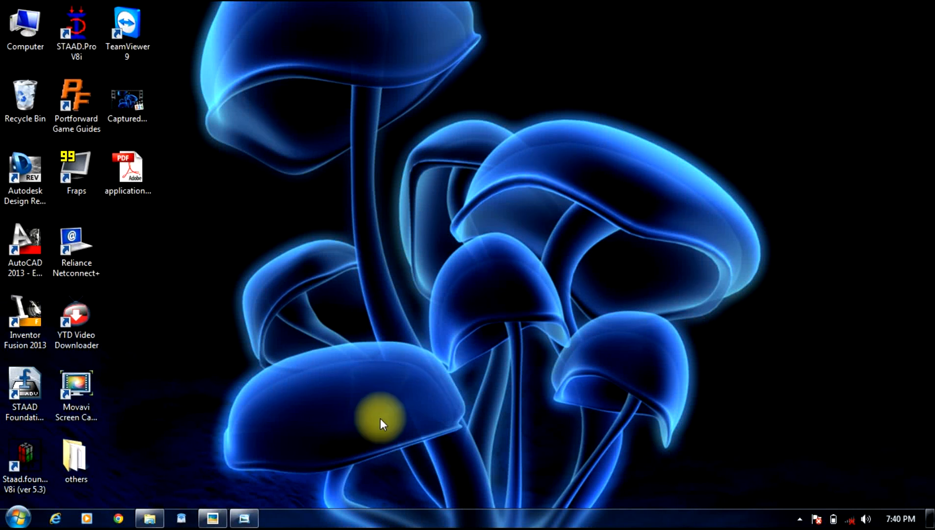
pyautogui.moveTo(227, 492)
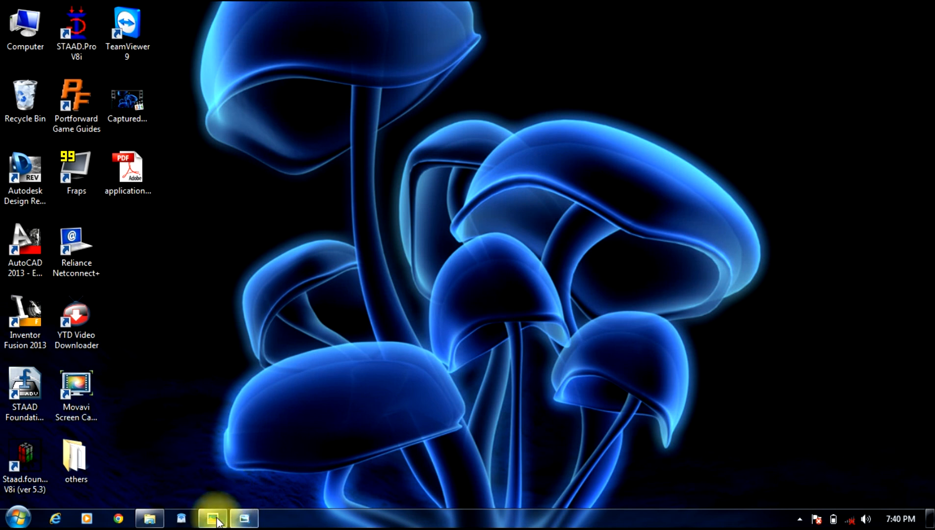
# Step: Review the building plan and load combination reference photos, then close them
pyautogui.click(212, 517)
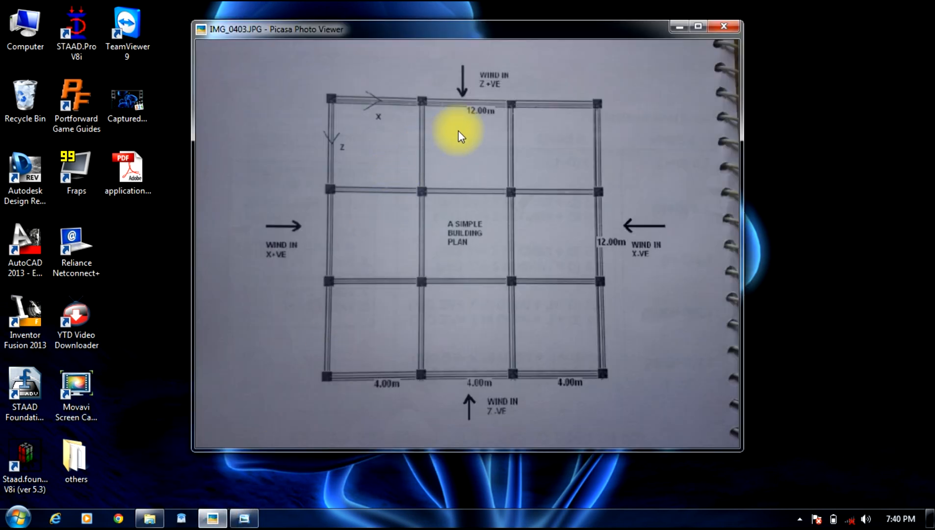
pyautogui.moveTo(631, 97)
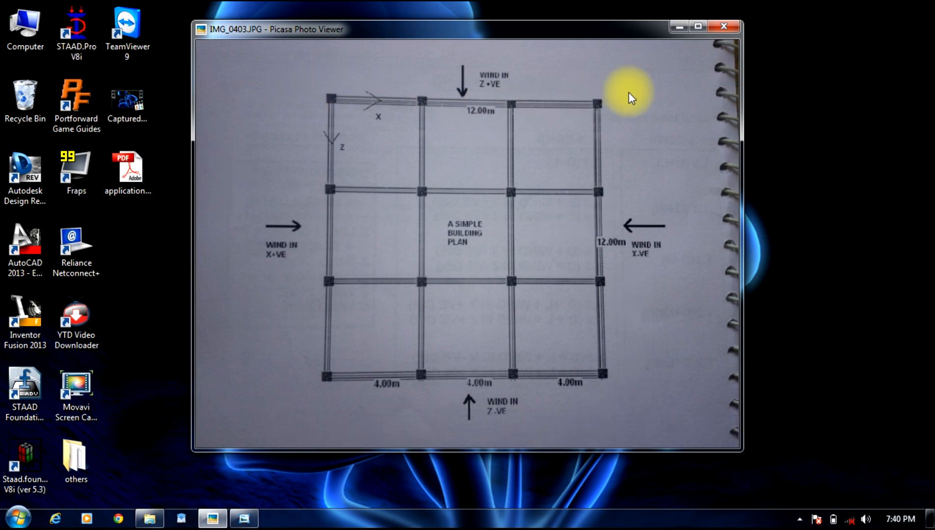
pyautogui.moveTo(307, 460)
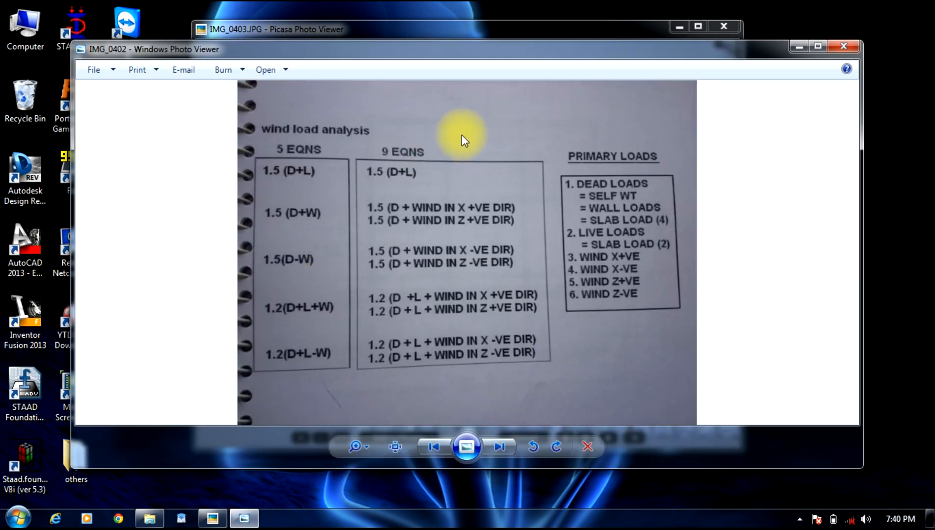
pyautogui.moveTo(600, 170)
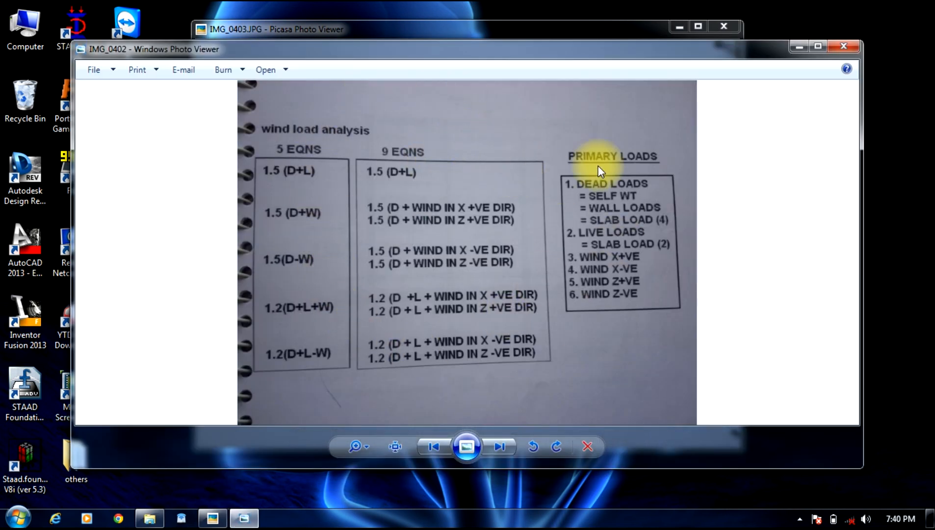
pyautogui.click(843, 47)
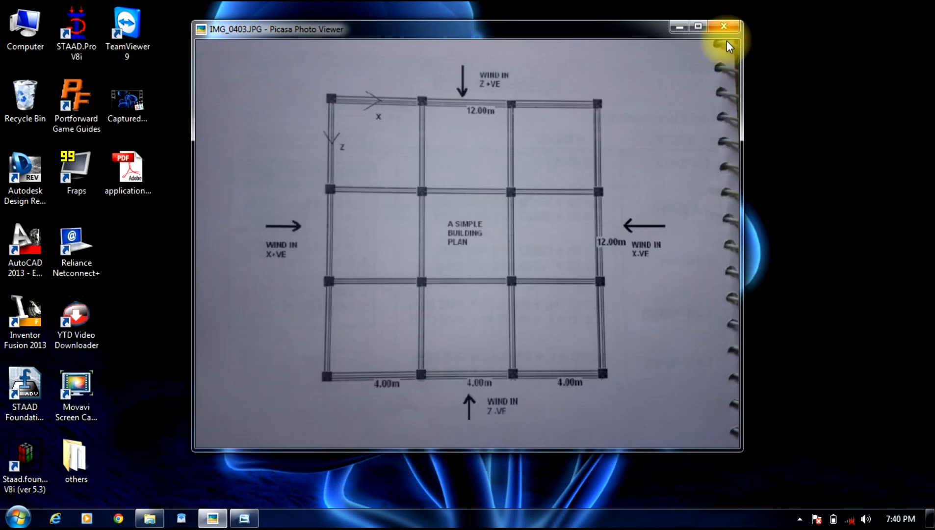
pyautogui.click(724, 27)
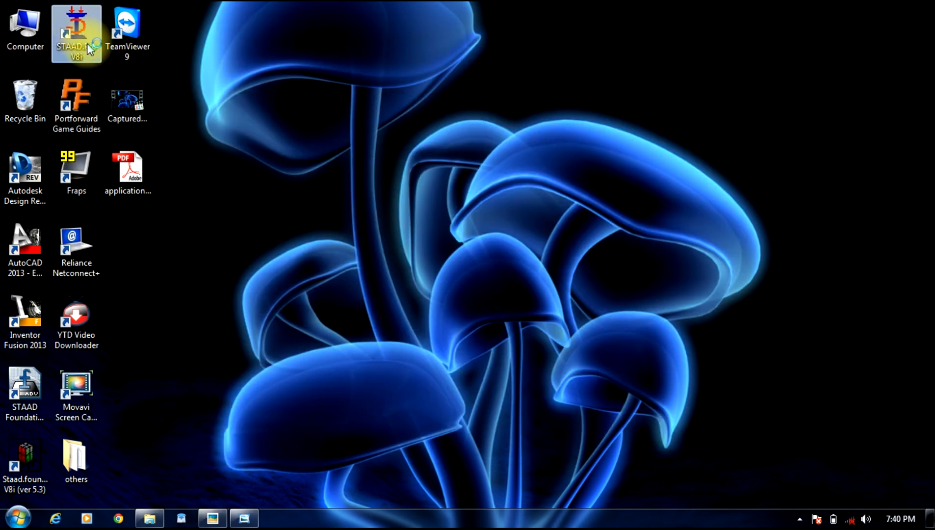
# Step: Launch STAAD.Pro and create space project gggggsdd in metres and kilonewtons for adding beams
pyautogui.doubleClick(75, 30)
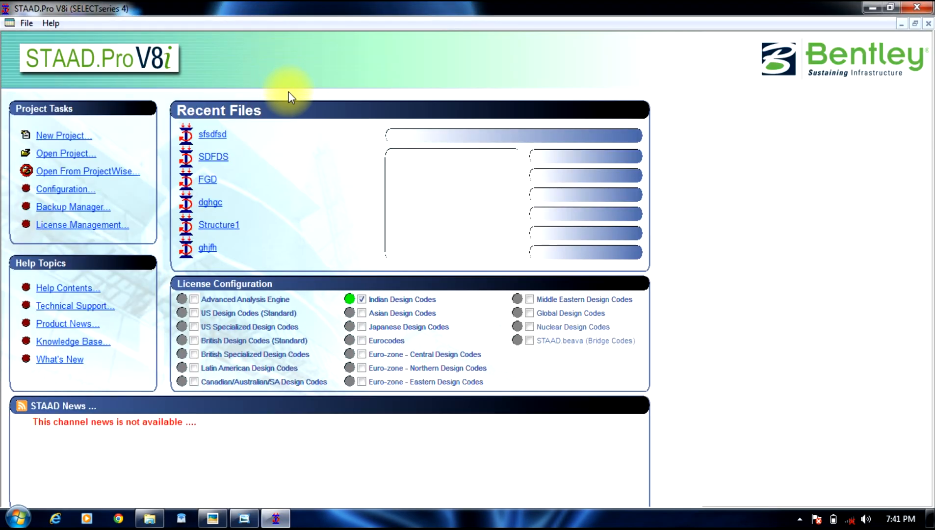
pyautogui.click(64, 135)
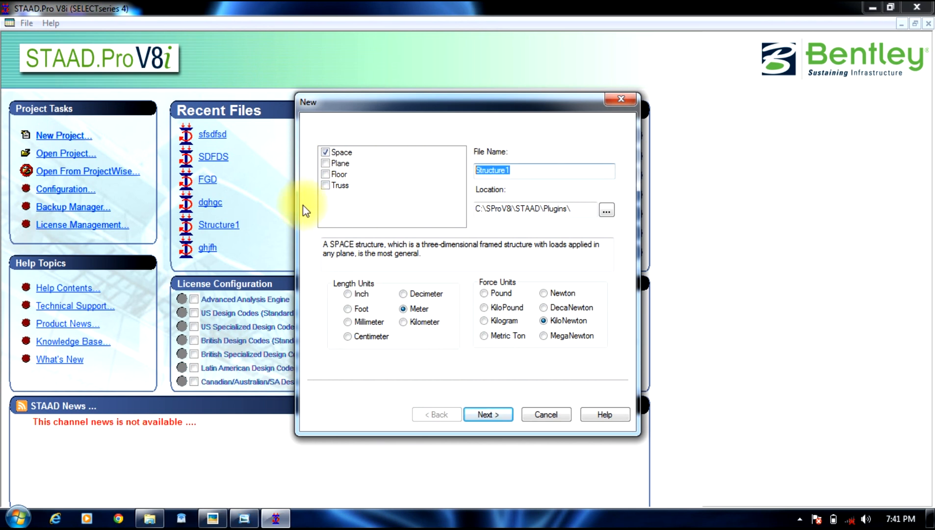
pyautogui.write('gggggsdd')
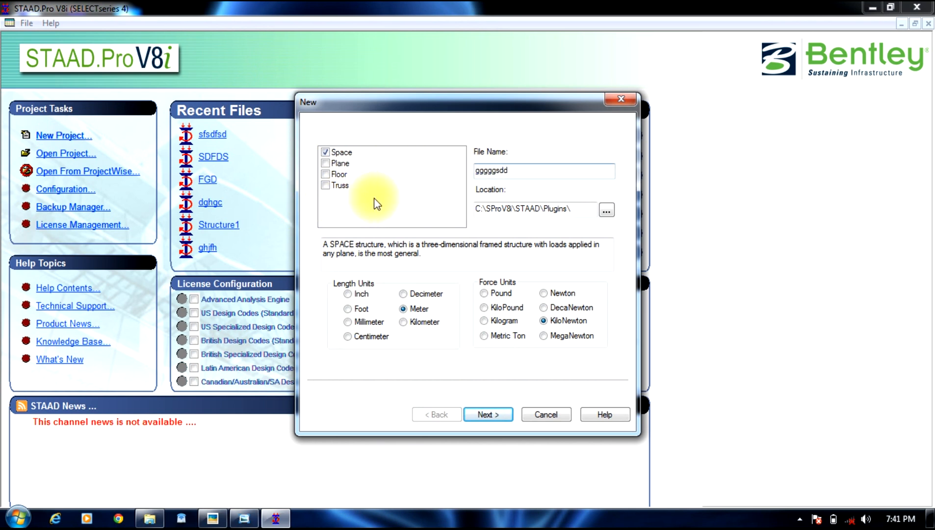
pyautogui.moveTo(310, 454)
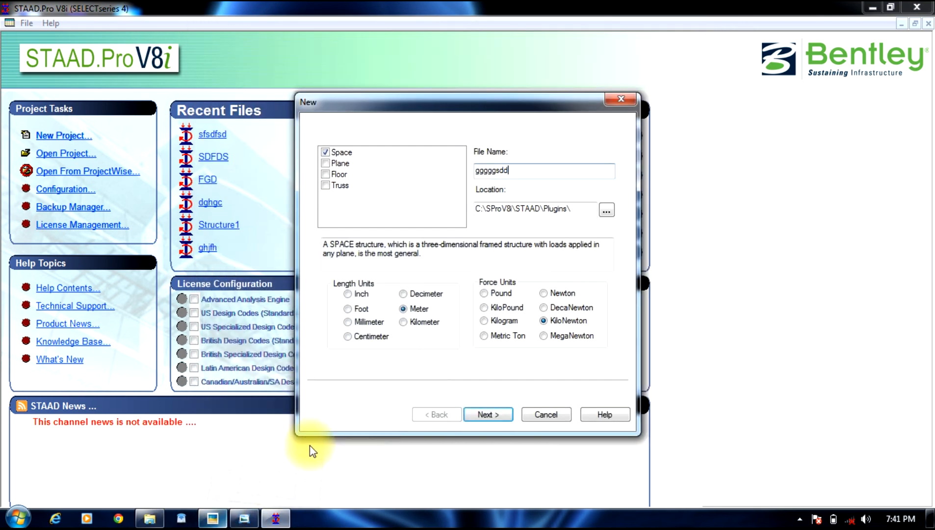
pyautogui.moveTo(554, 373)
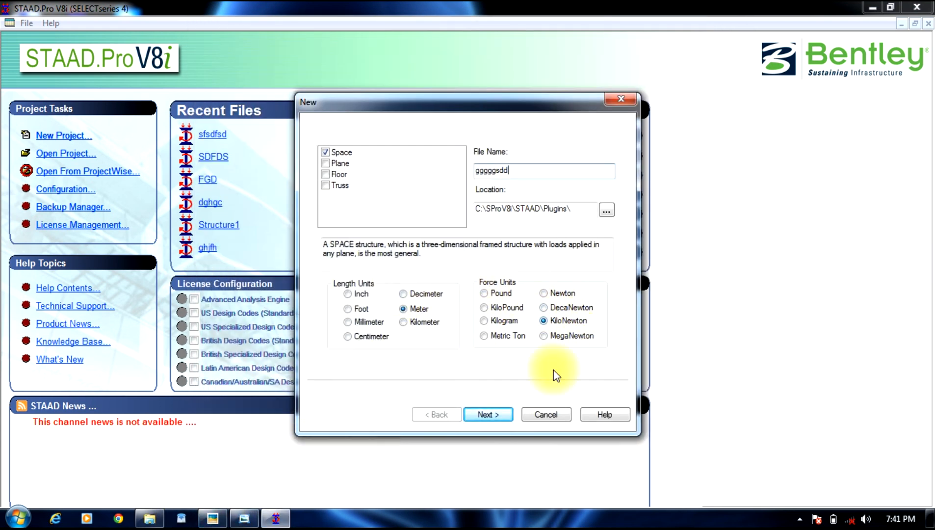
pyautogui.click(487, 414)
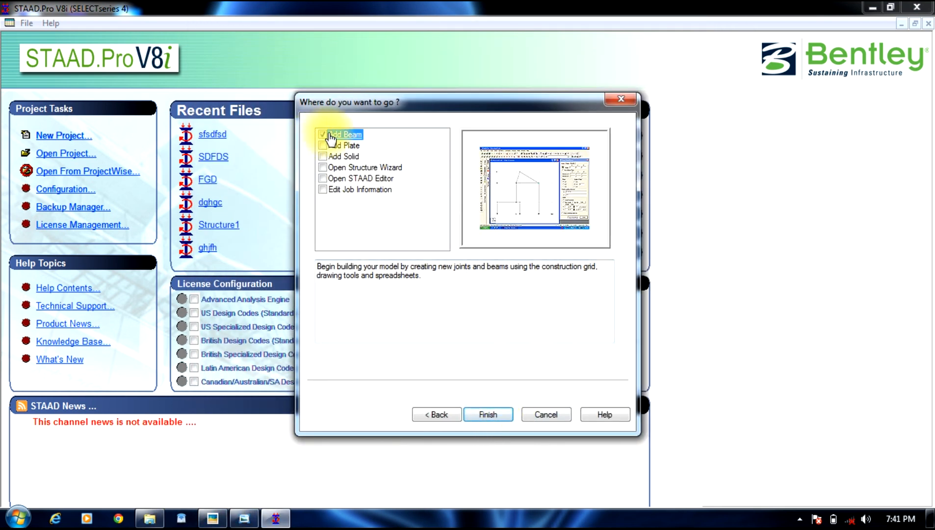
pyautogui.click(487, 414)
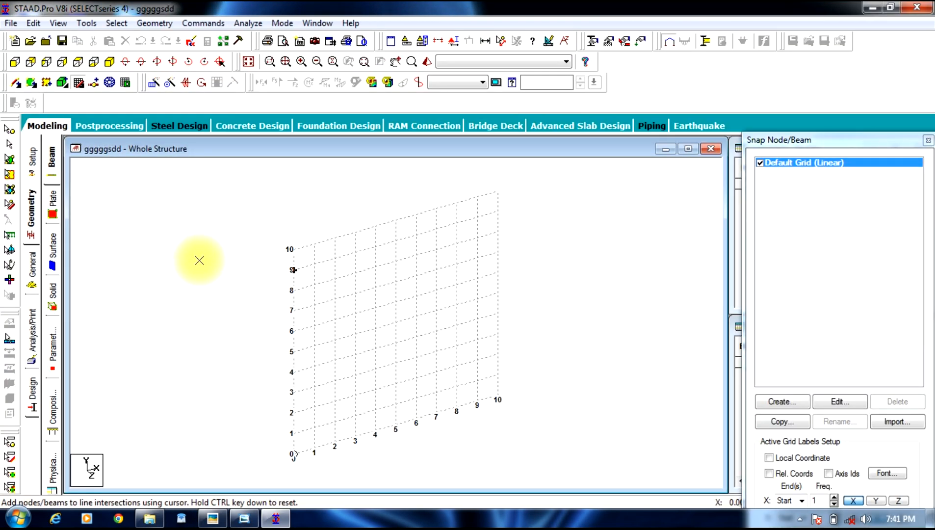
pyautogui.moveTo(204, 22)
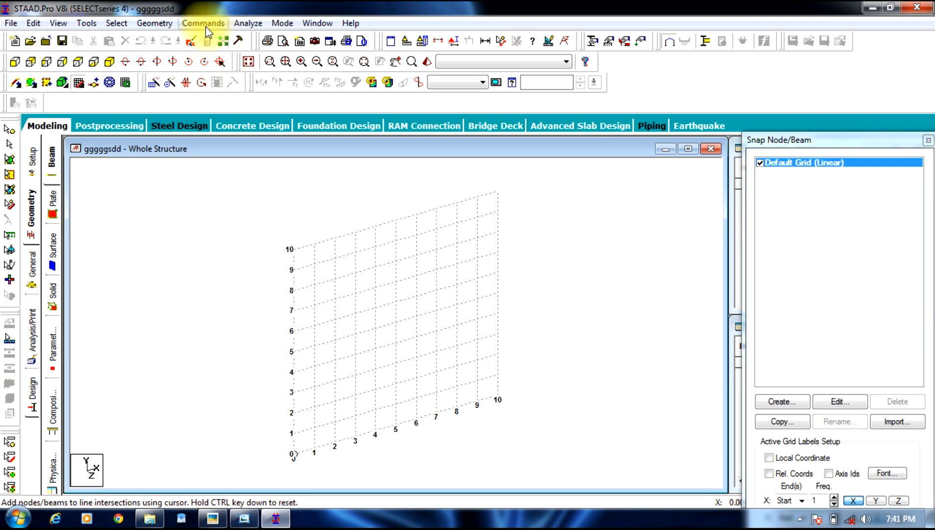
# Step: Generate a Bay Frame prototype 12 m by 12 m, 3 m high, three bays each way
pyautogui.click(154, 23)
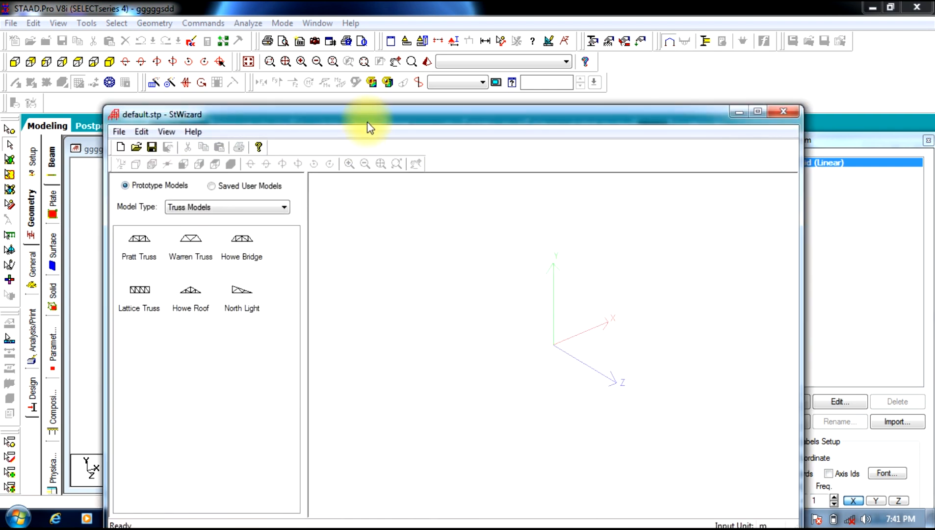
pyautogui.click(284, 207)
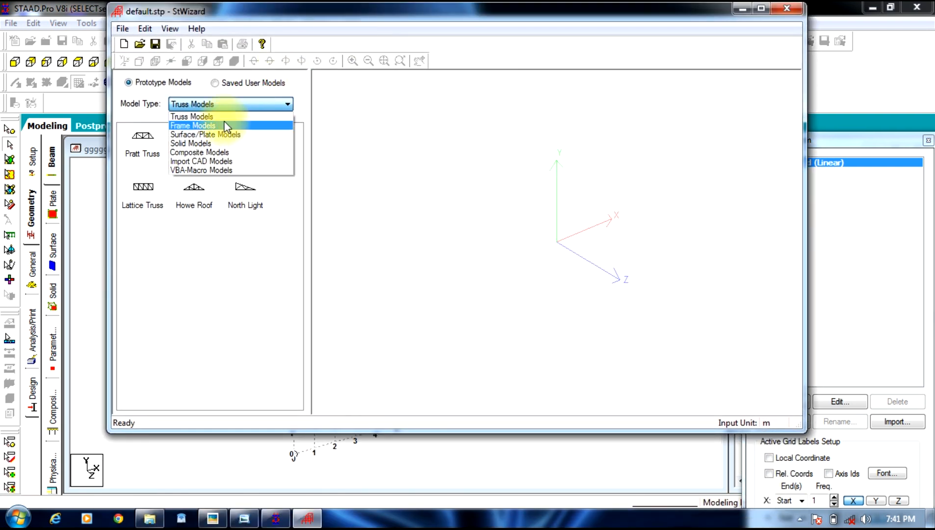
pyautogui.click(192, 125)
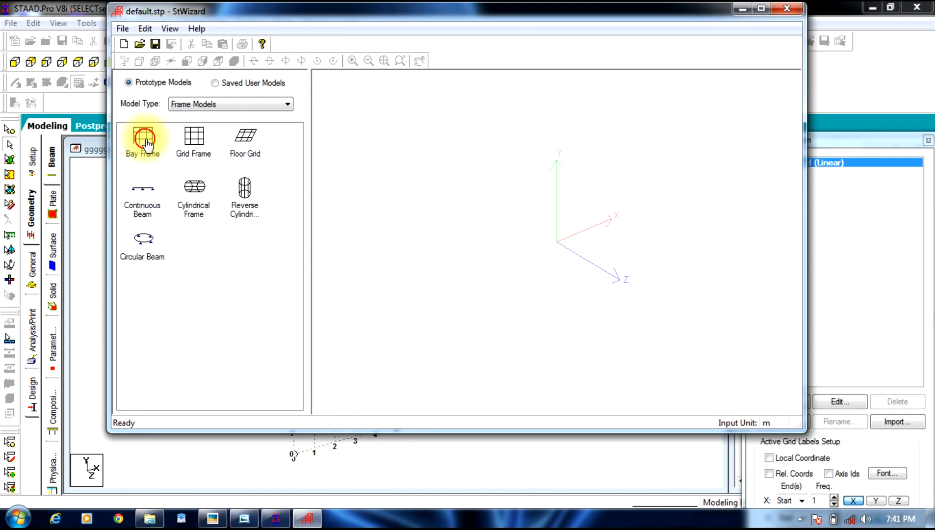
pyautogui.doubleClick(143, 139)
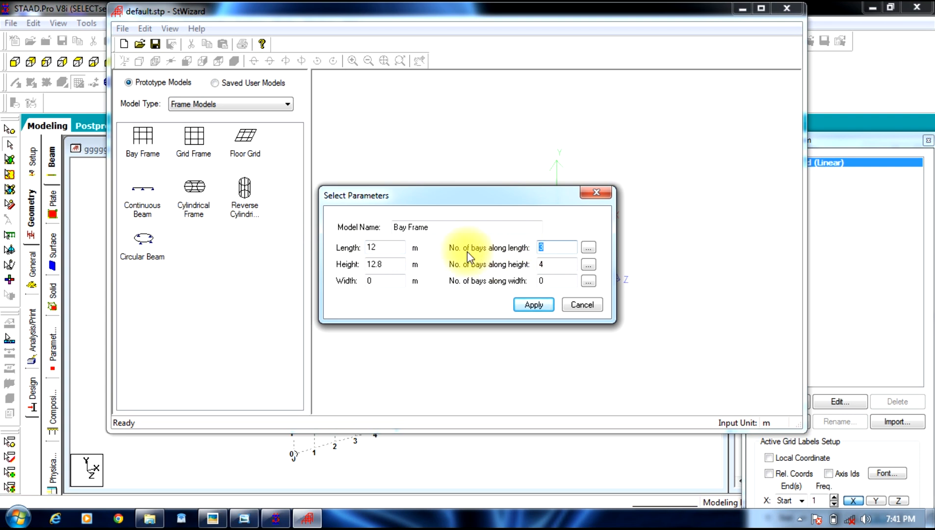
pyautogui.click(385, 264)
pyautogui.write('3')
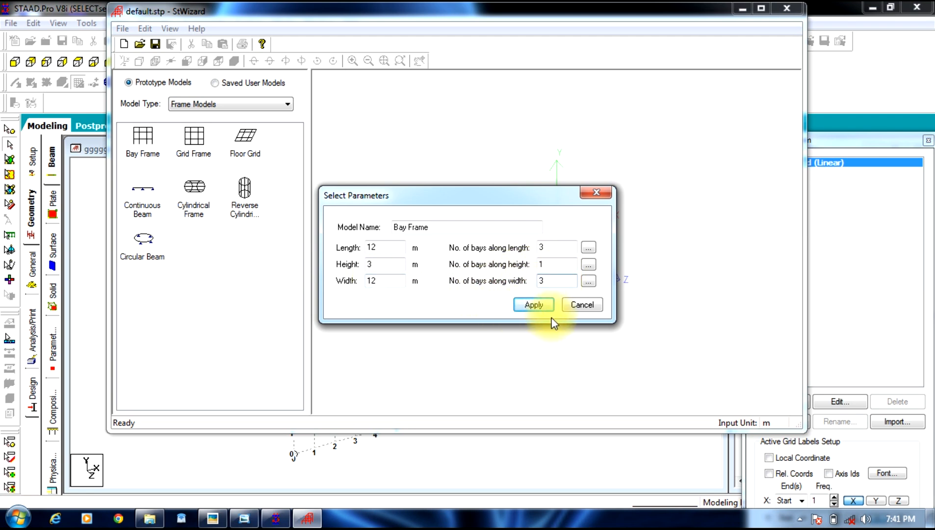
pyautogui.click(532, 304)
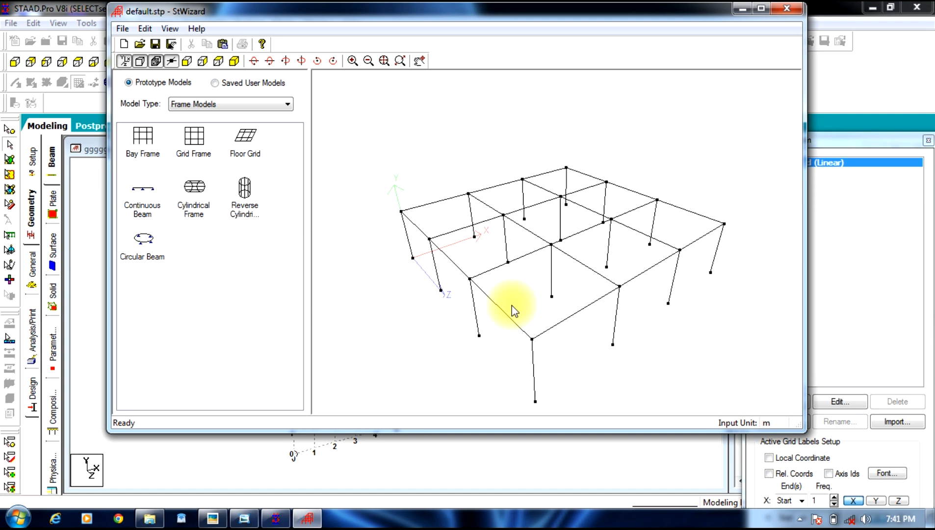
pyautogui.moveTo(241, 47)
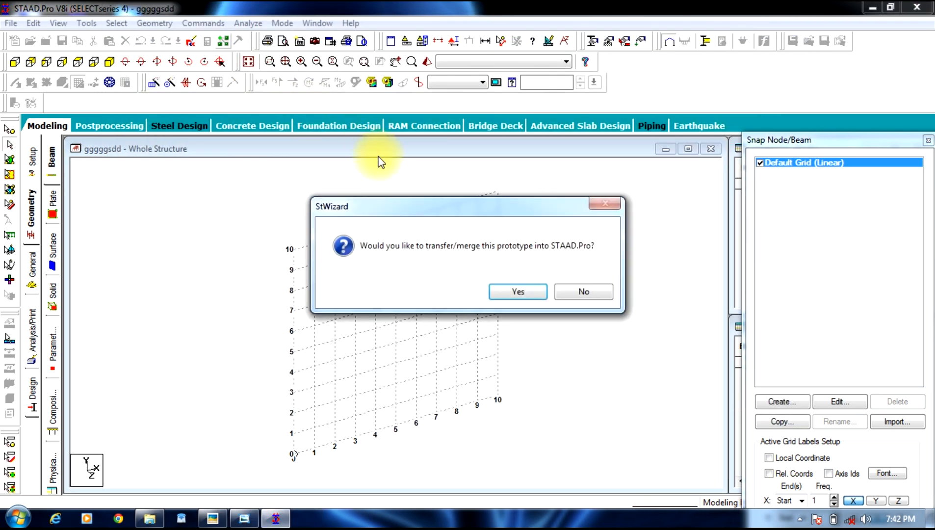
pyautogui.moveTo(517, 292)
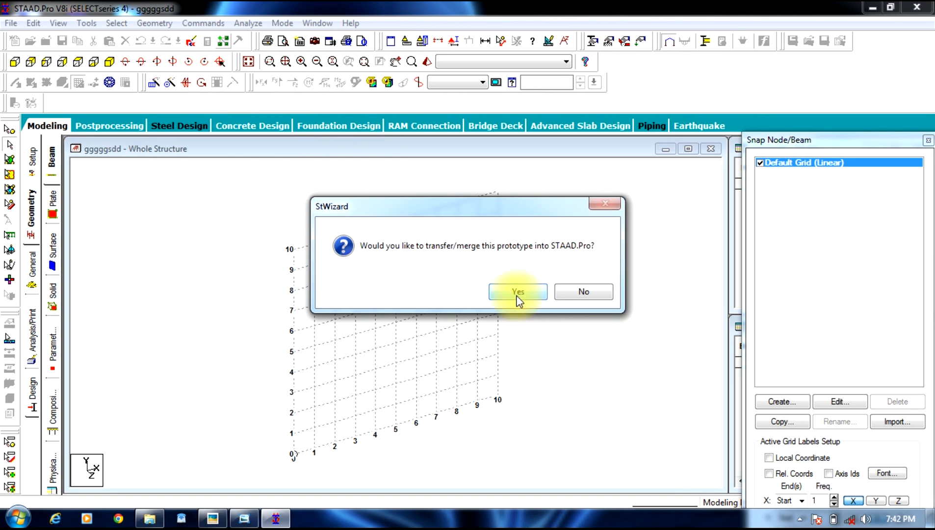
# Step: Transfer the bay frame prototype into the model at X, Y, Z = 0
pyautogui.click(518, 292)
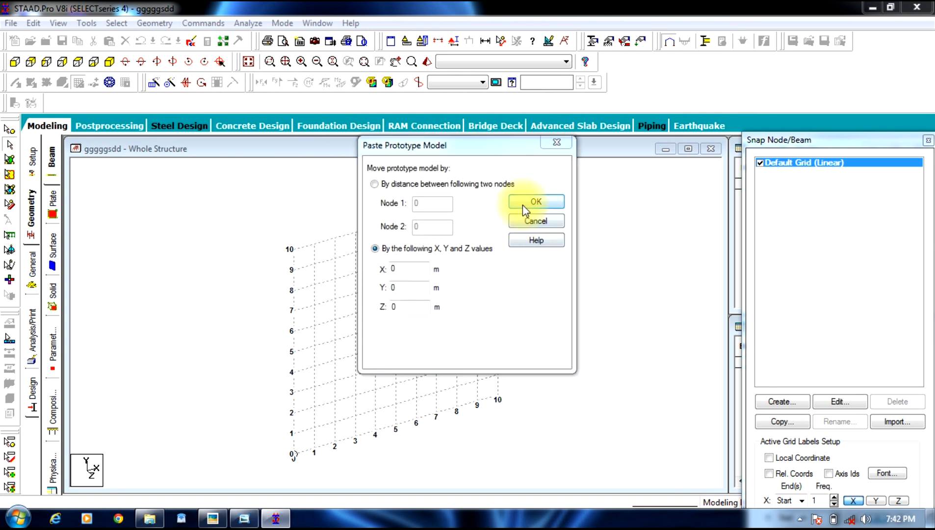
pyautogui.click(535, 201)
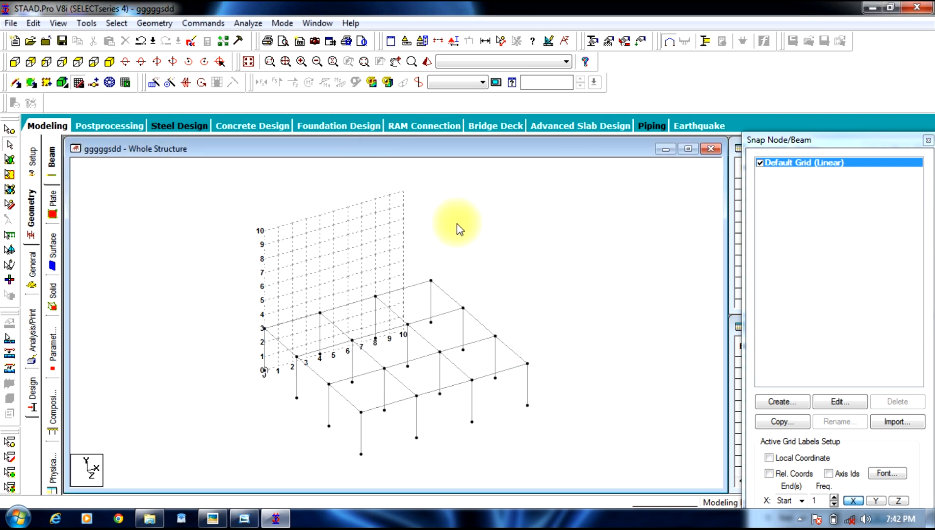
pyautogui.moveTo(102, 126)
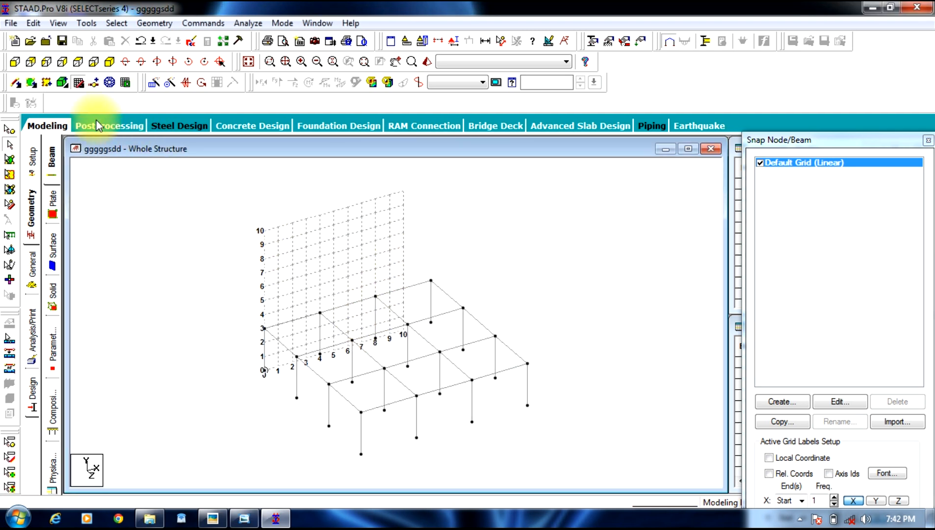
pyautogui.moveTo(421, 367)
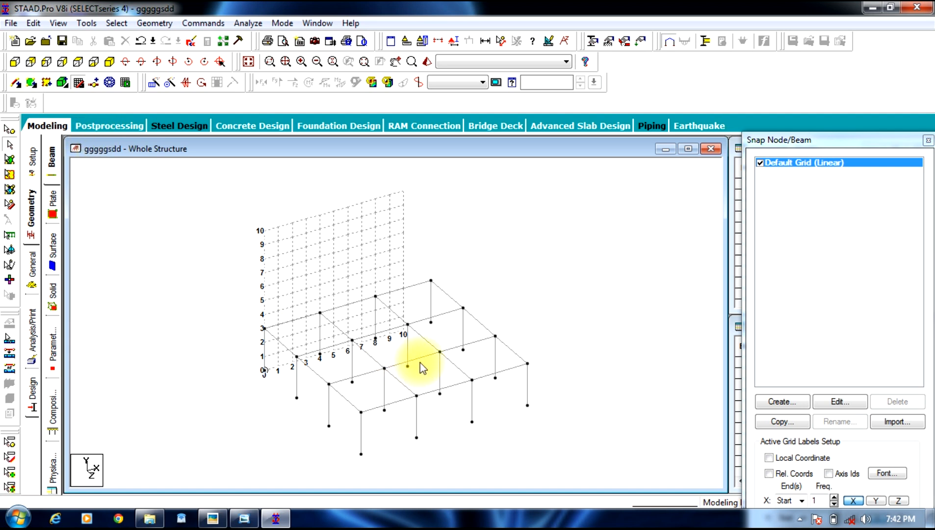
pyautogui.moveTo(85, 267)
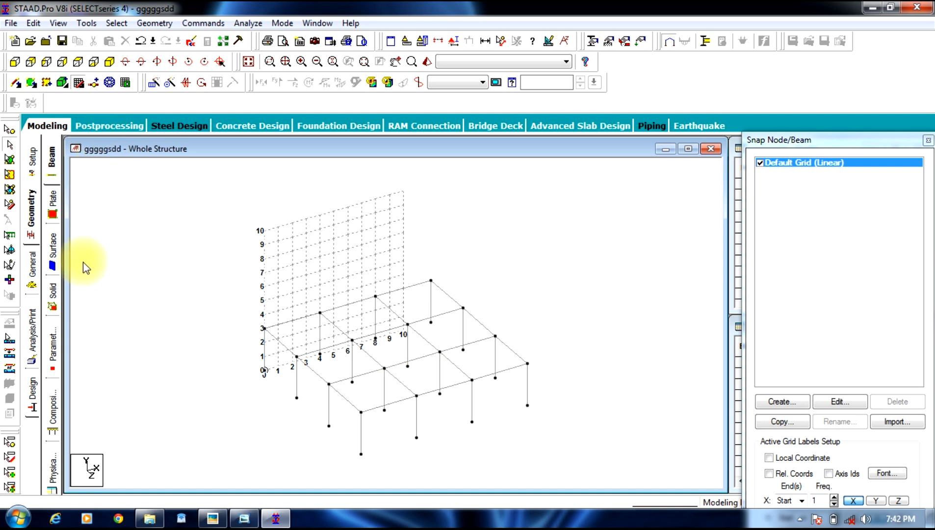
pyautogui.moveTo(108, 61)
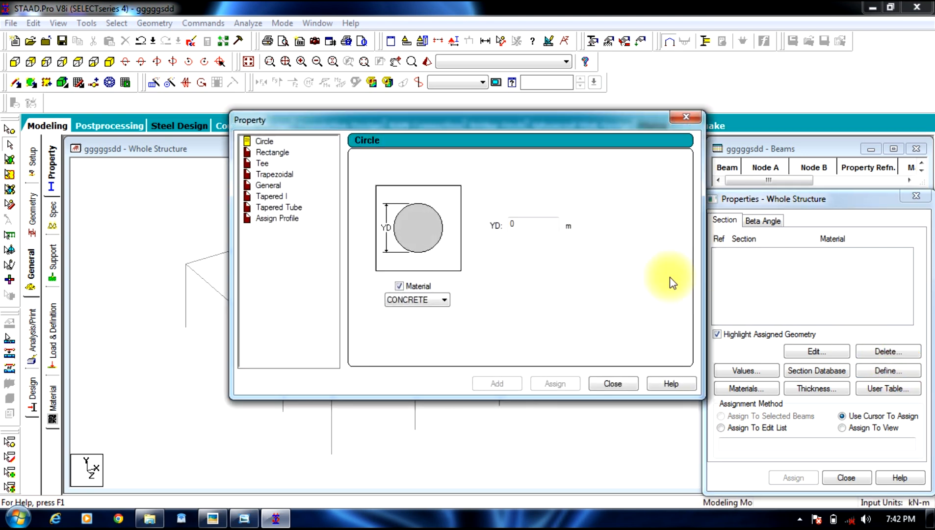
# Step: Define a rectangular section YD 0.45, ZD 0.3 and assign it to all selected members
pyautogui.click(272, 152)
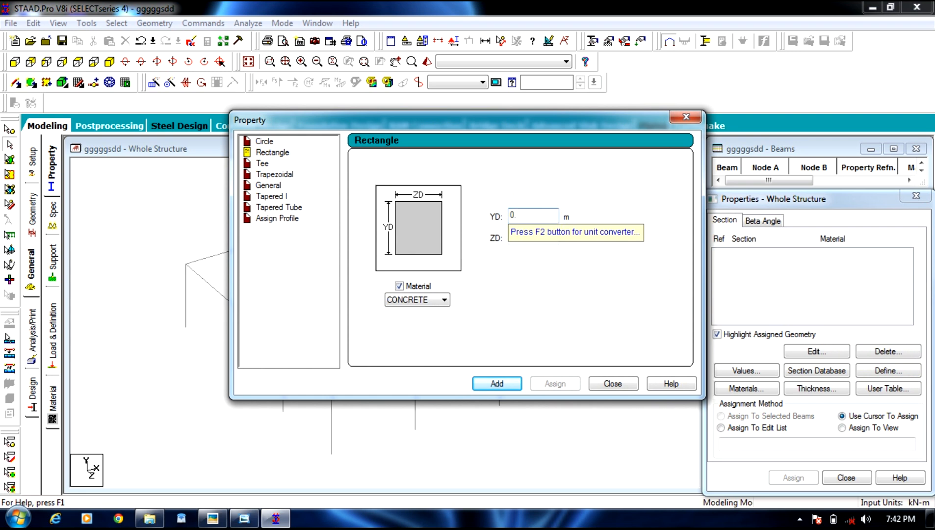
pyautogui.write('0.45')
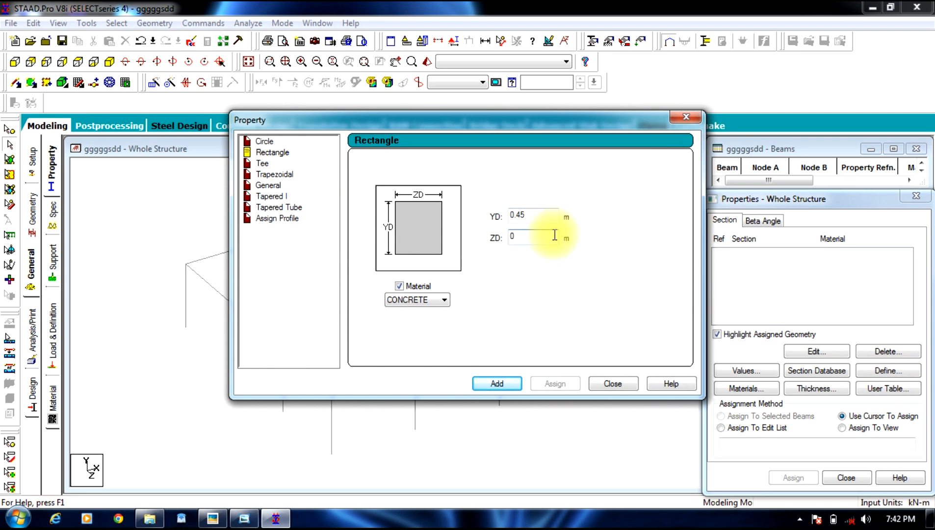
pyautogui.write('0.3')
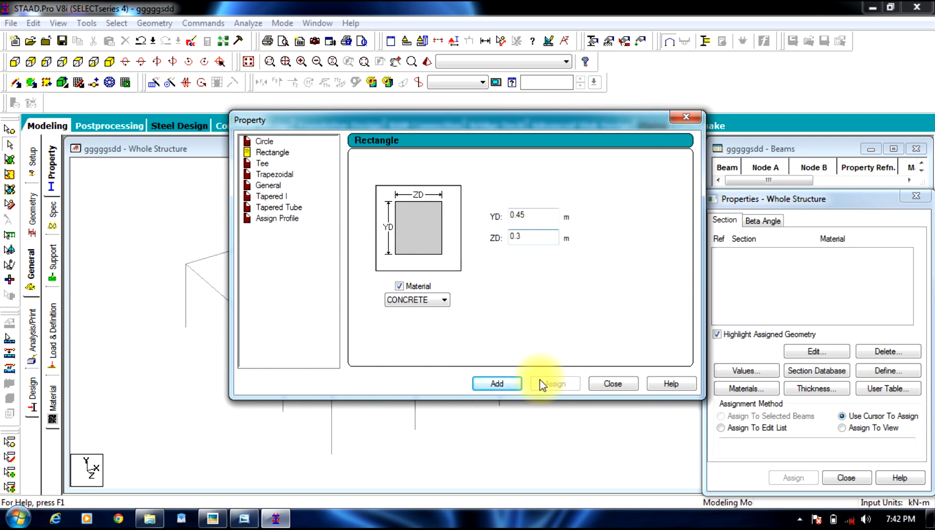
pyautogui.click(498, 384)
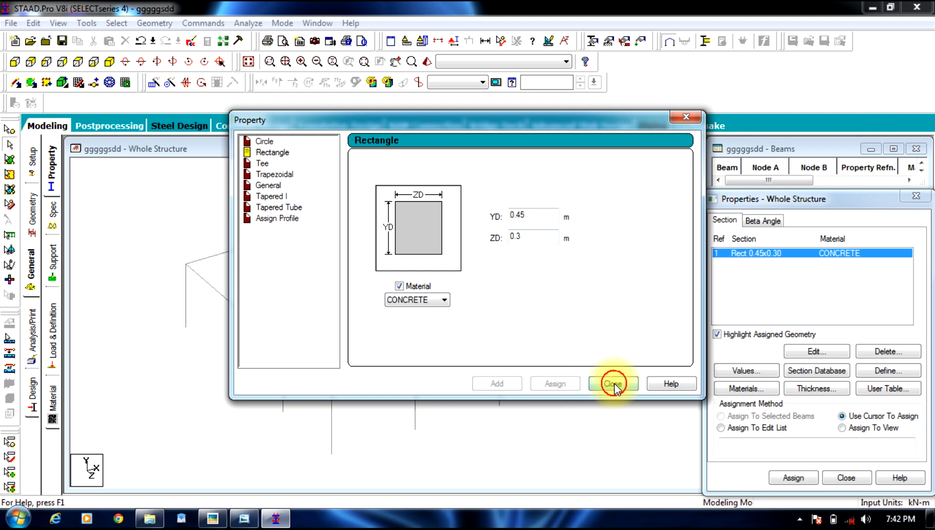
pyautogui.click(612, 383)
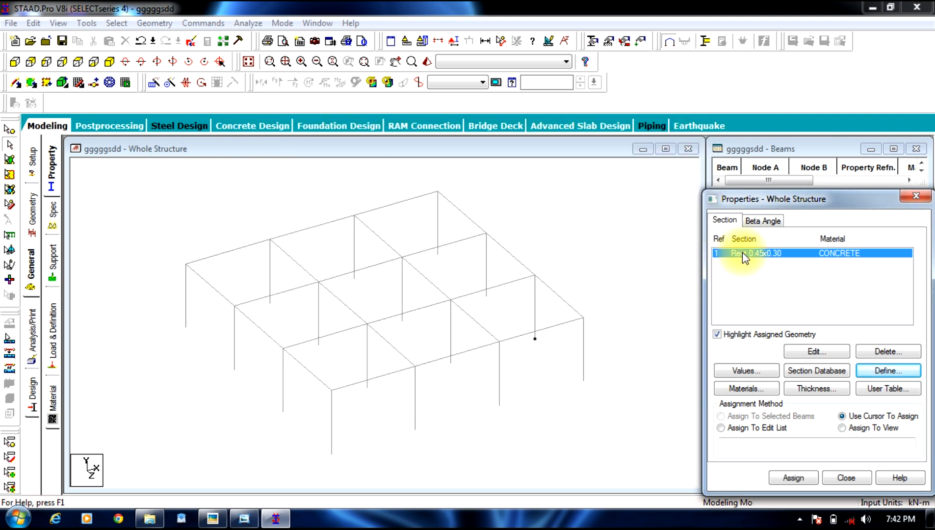
pyautogui.moveTo(493, 243)
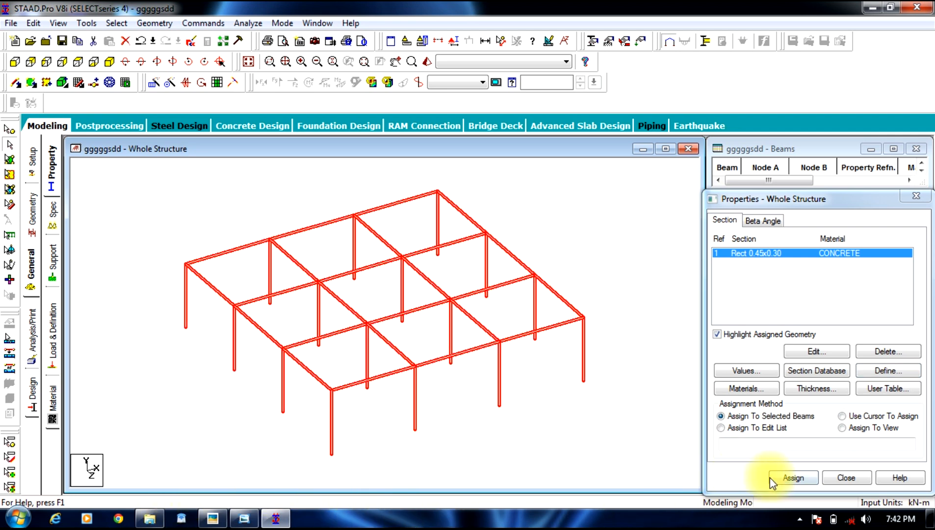
pyautogui.click(793, 477)
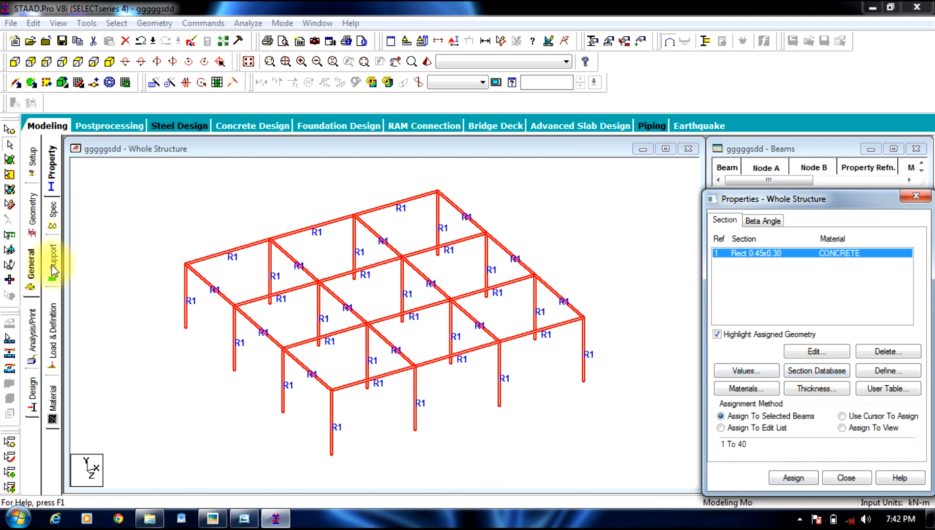
pyautogui.moveTo(52, 268)
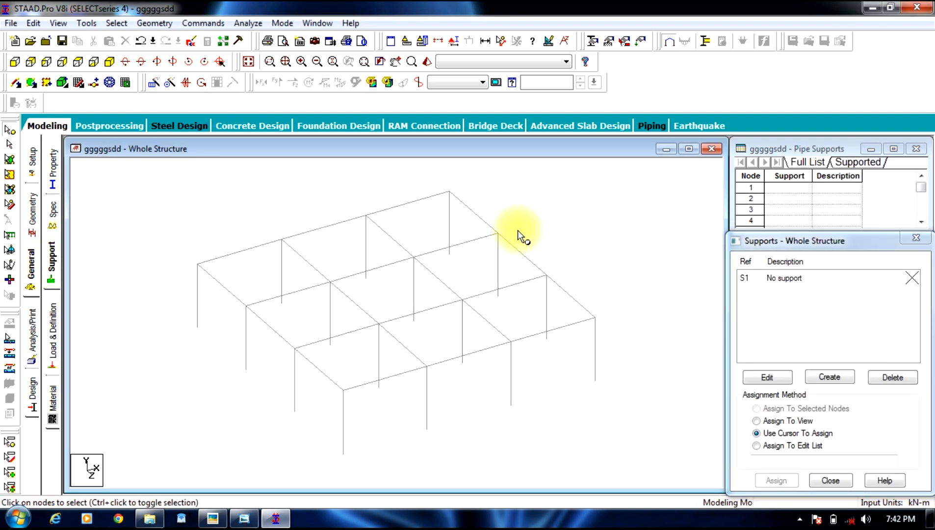
pyautogui.moveTo(471, 241)
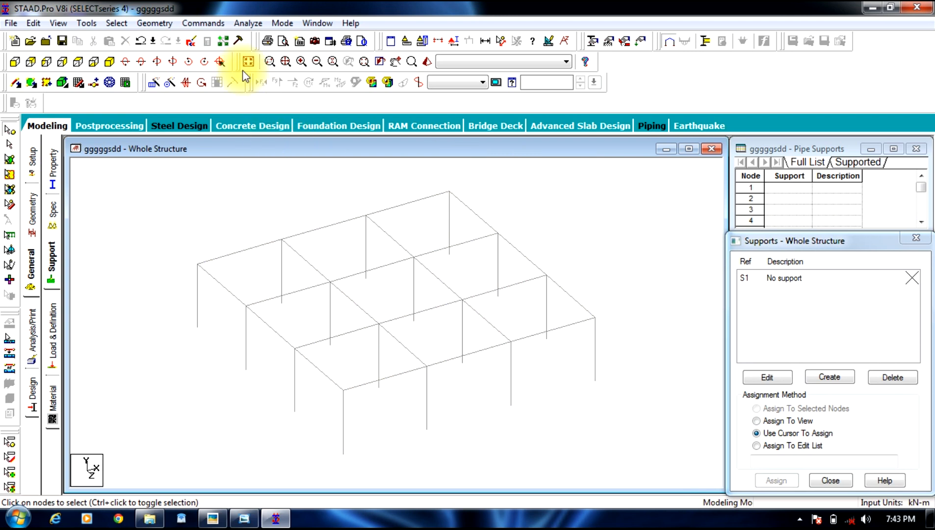
pyautogui.moveTo(212, 170)
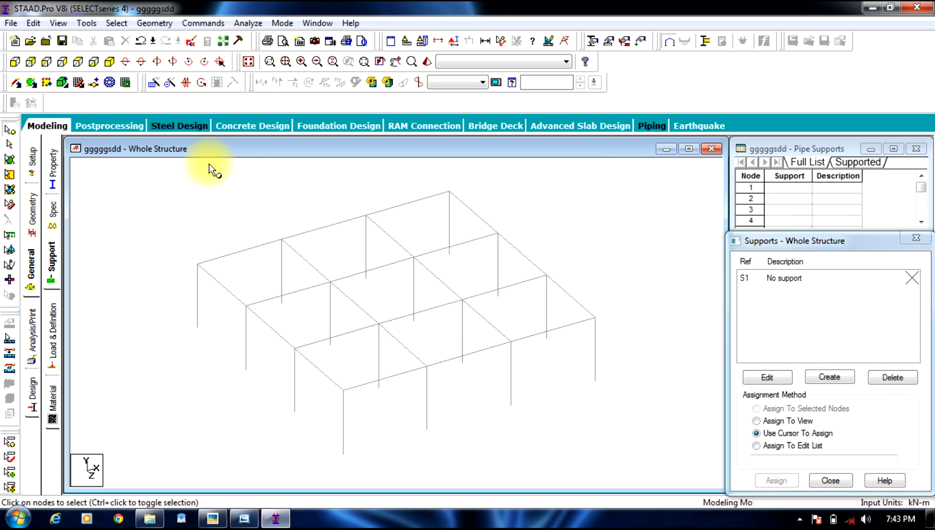
pyautogui.moveTo(647, 176)
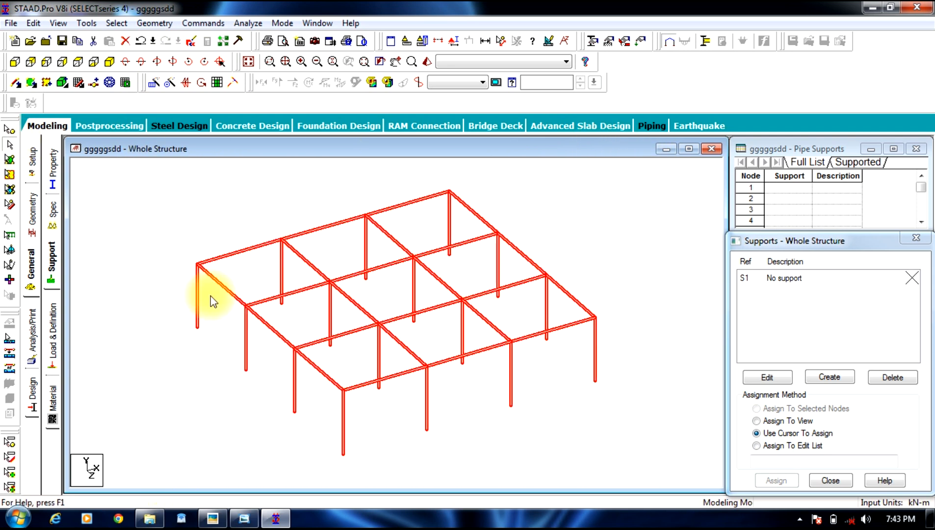
# Step: With the whole frame selected on the supports page, open the Geometry menu
pyautogui.click(154, 23)
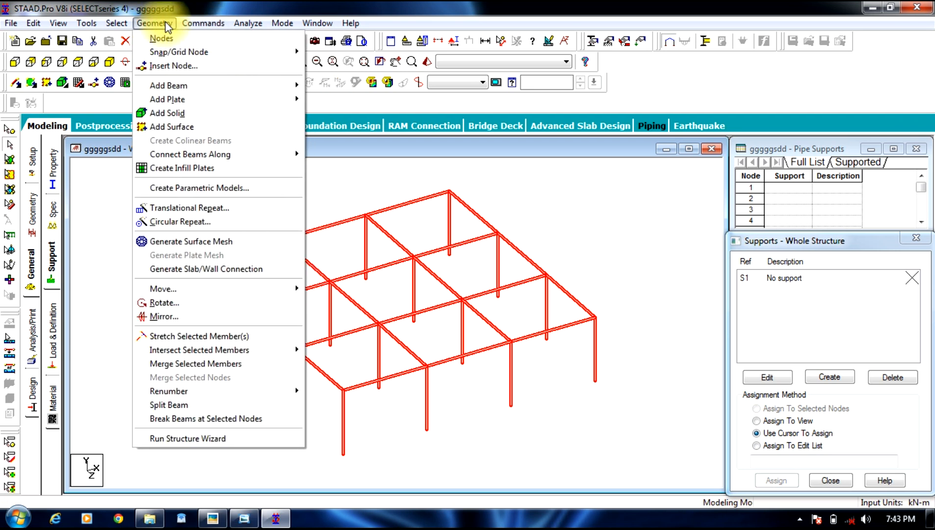
pyautogui.moveTo(190, 207)
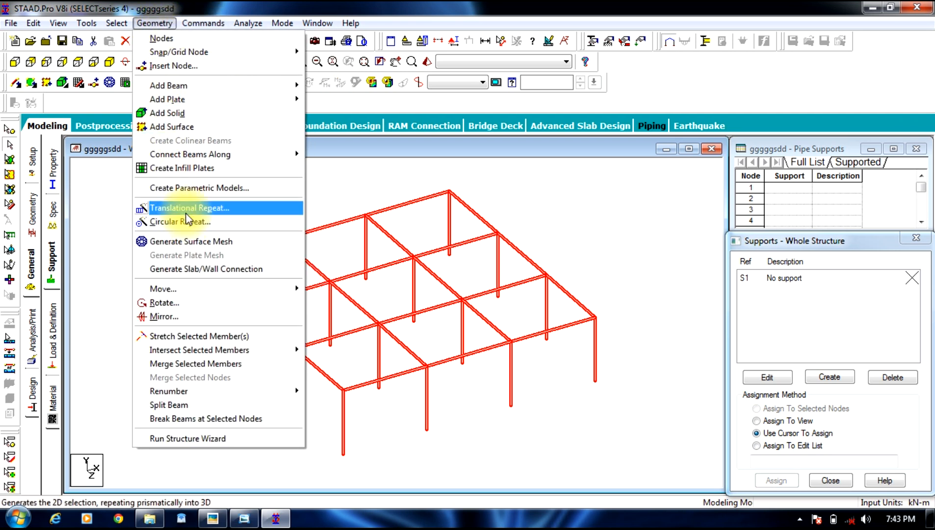
# Step: Translationally repeat the frame in global Y, 5 steps at 3 m spacing
pyautogui.click(190, 207)
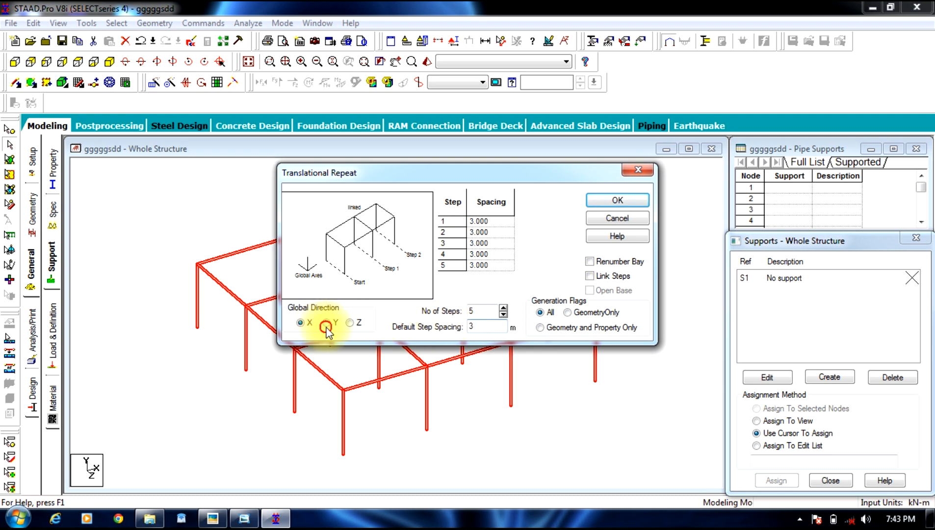
pyautogui.click(326, 323)
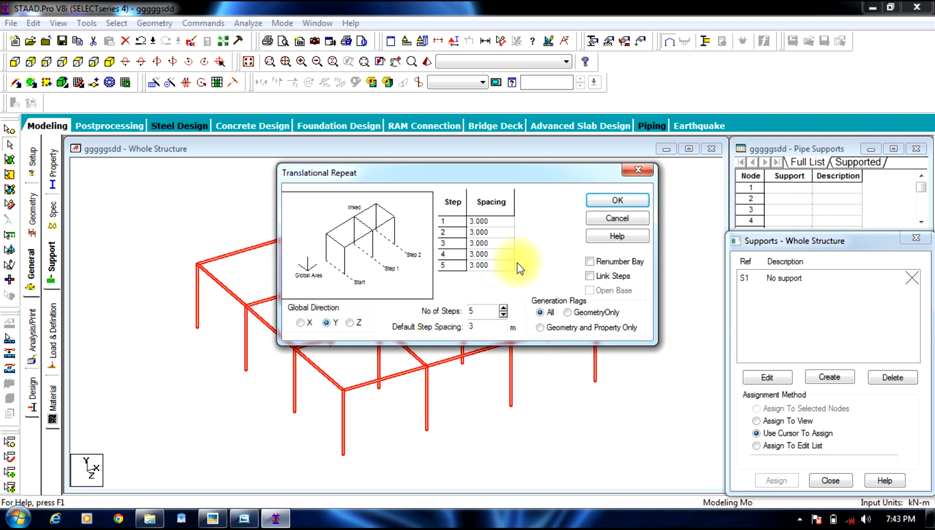
pyautogui.click(617, 199)
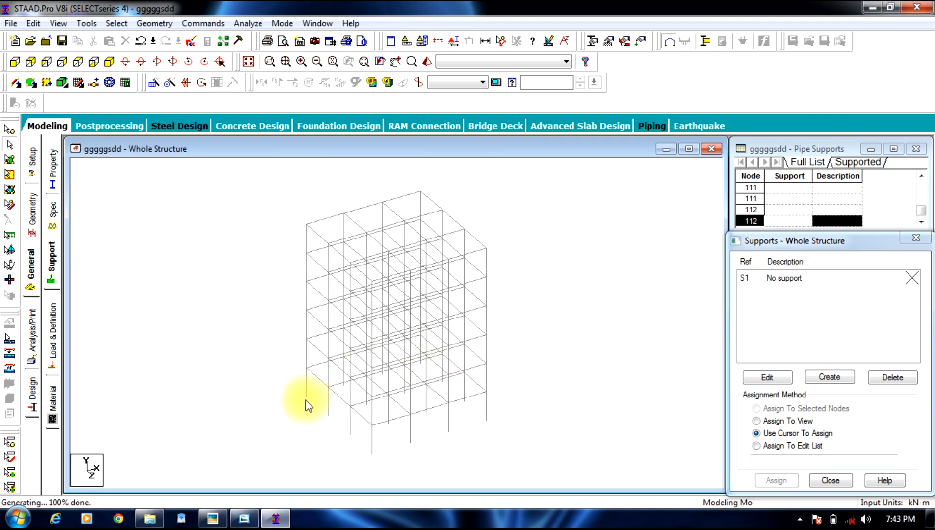
pyautogui.moveTo(301, 381)
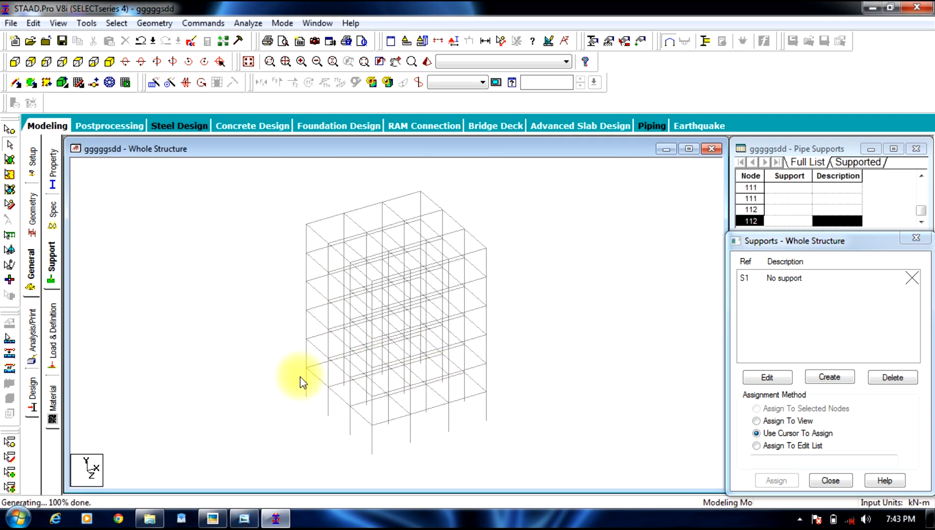
pyautogui.moveTo(313, 290)
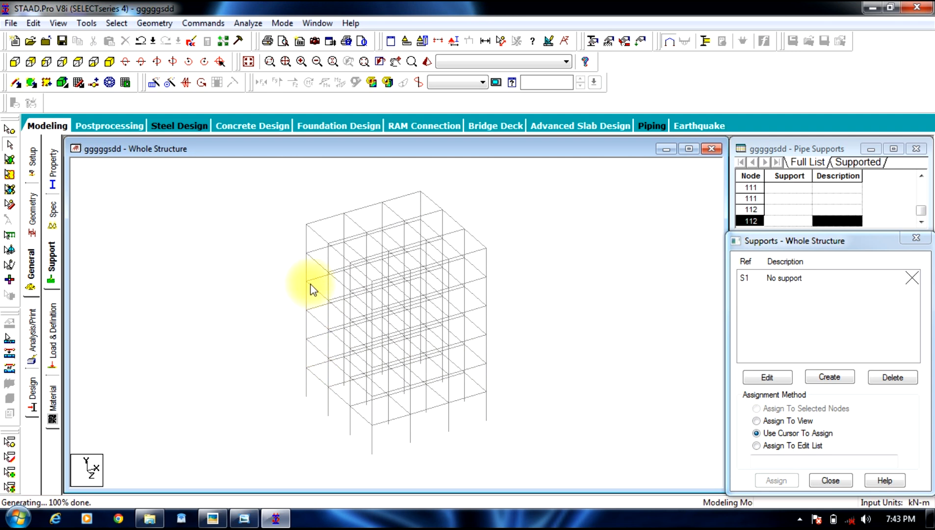
pyautogui.moveTo(315, 261)
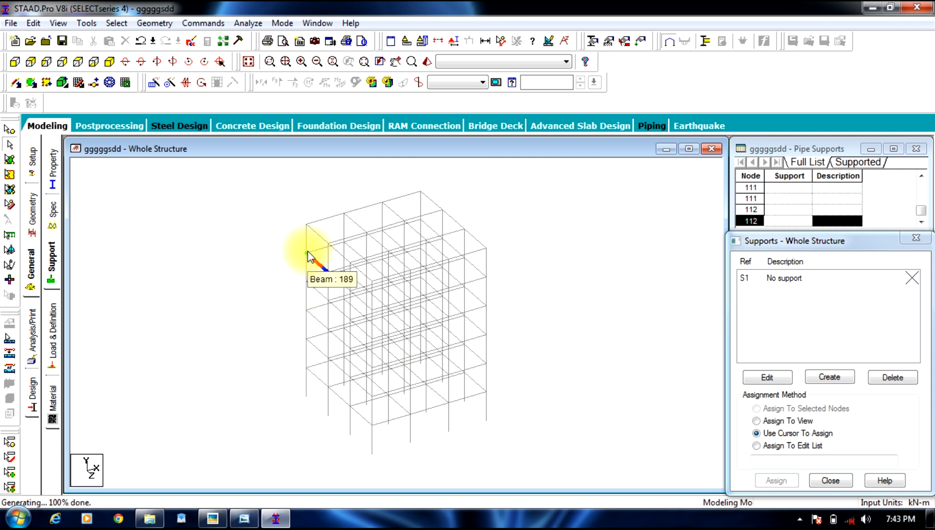
pyautogui.moveTo(587, 250)
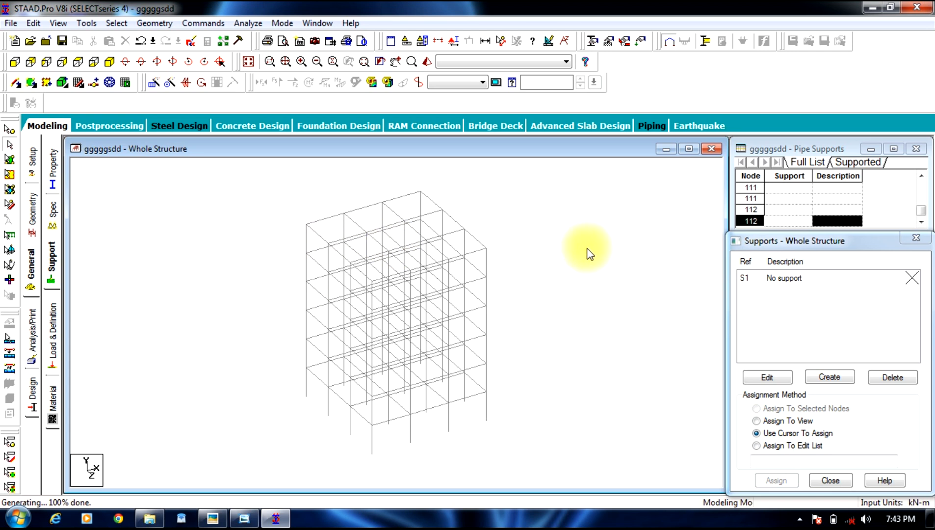
pyautogui.moveTo(575, 234)
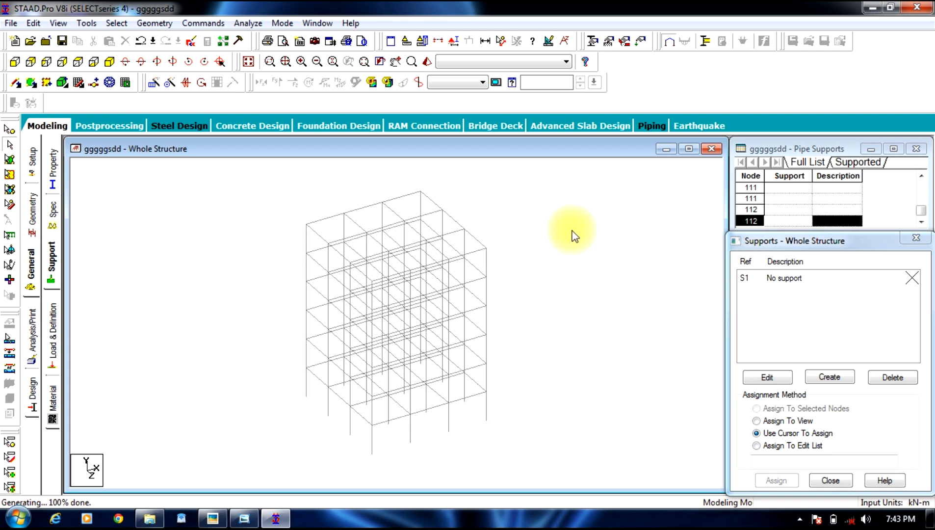
pyautogui.moveTo(286, 246)
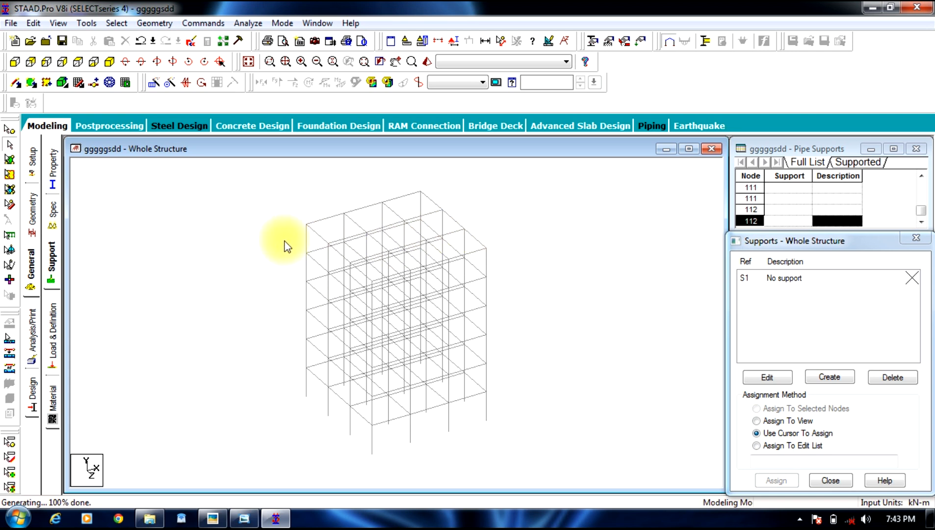
pyautogui.moveTo(247, 252)
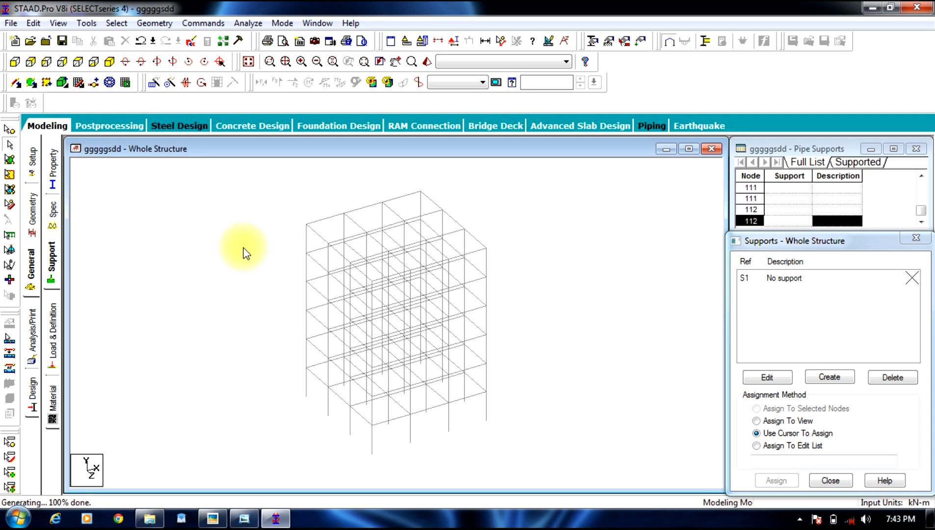
pyautogui.moveTo(322, 424)
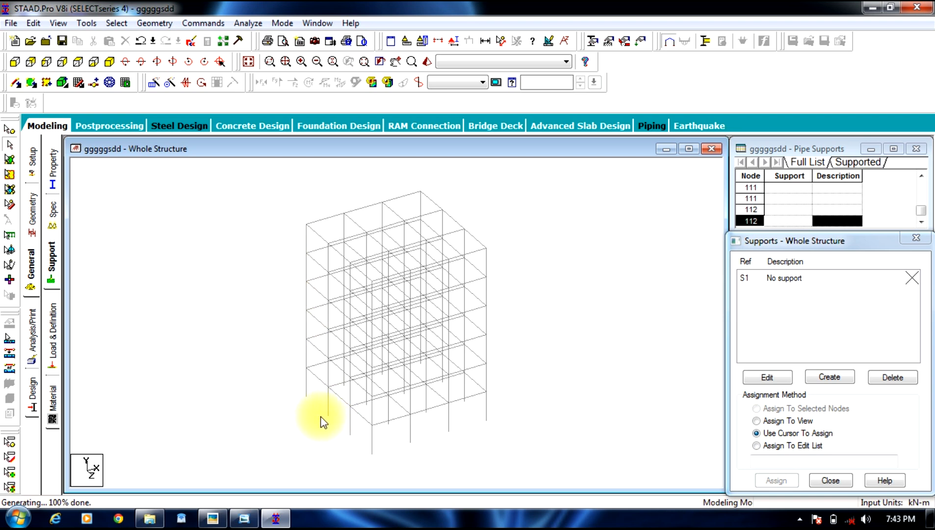
pyautogui.moveTo(52, 266)
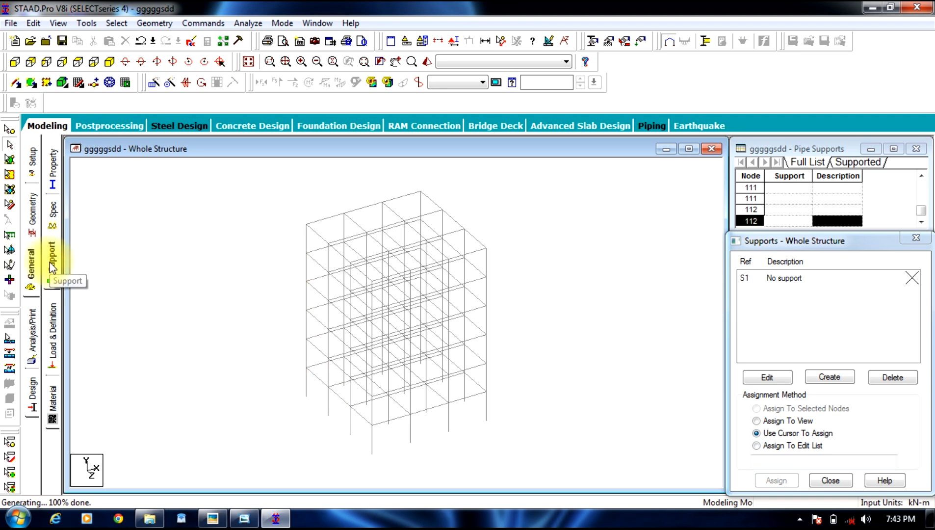
# Step: Create a fixed support and assign it to the base nodes in front elevation
pyautogui.click(829, 376)
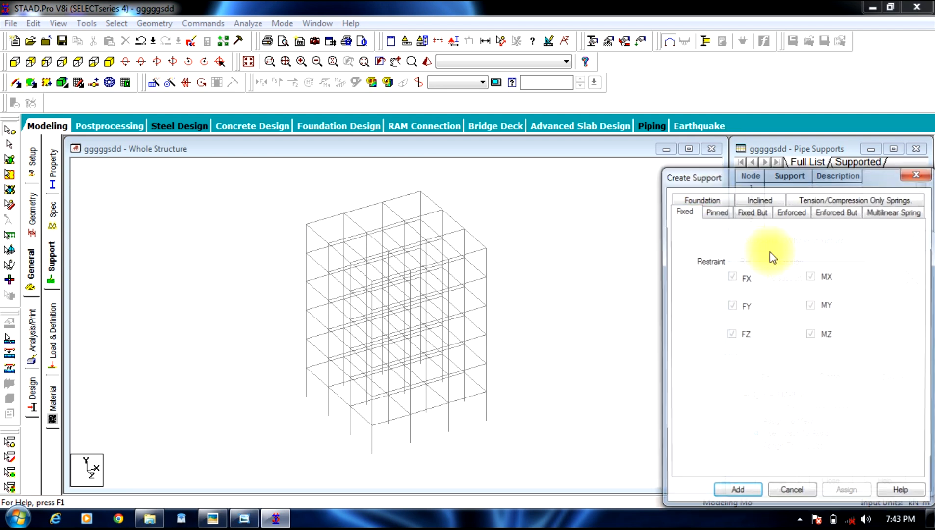
pyautogui.click(738, 493)
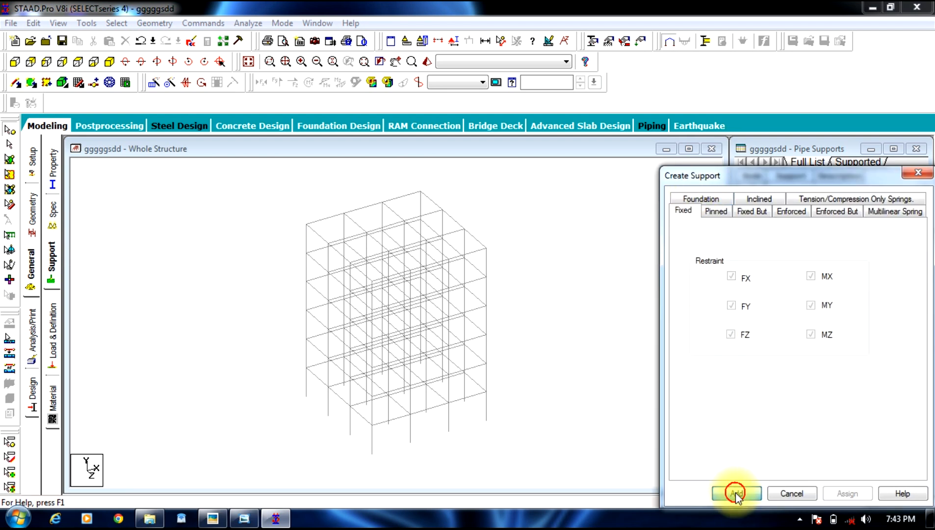
pyautogui.click(736, 493)
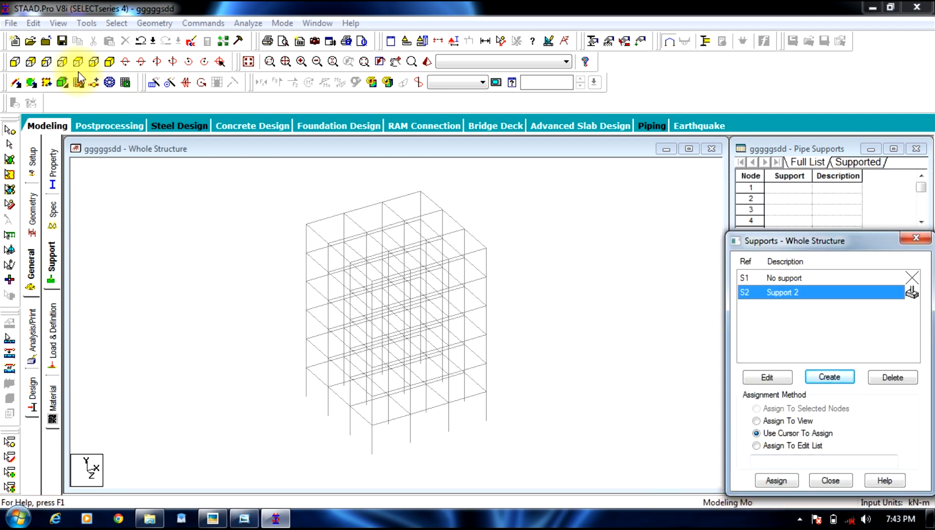
pyautogui.moveTo(16, 61)
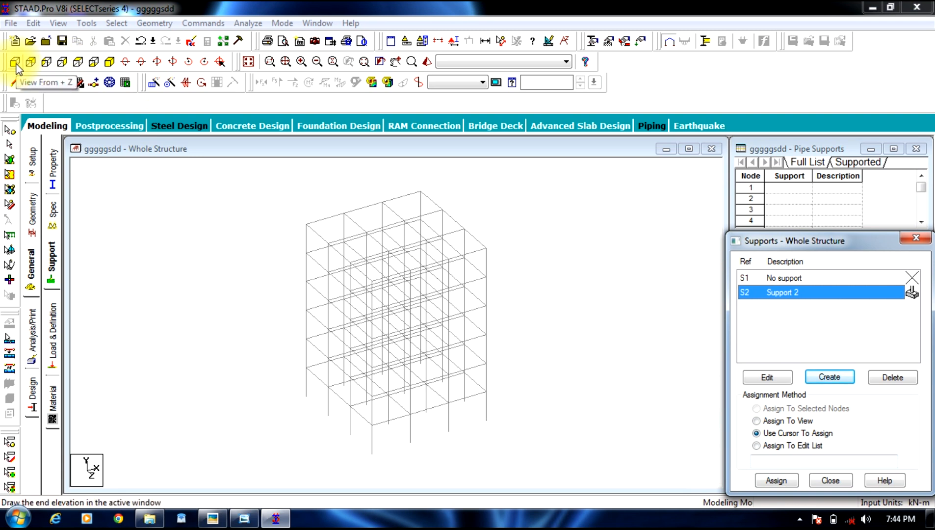
pyautogui.click(15, 61)
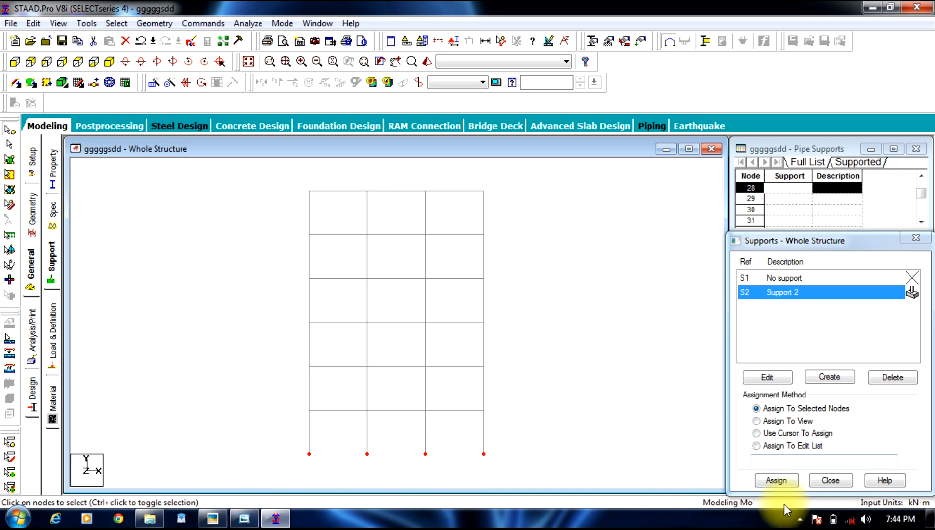
pyautogui.click(775, 480)
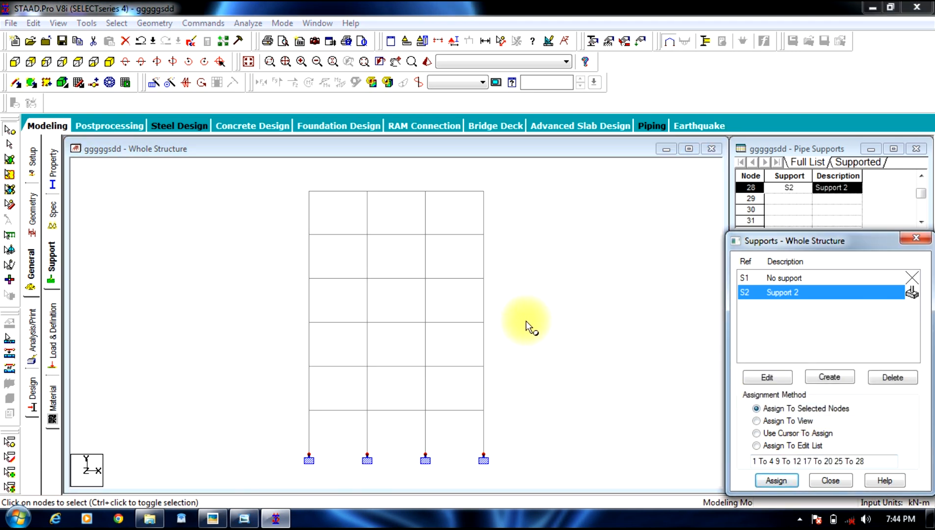
pyautogui.click(756, 433)
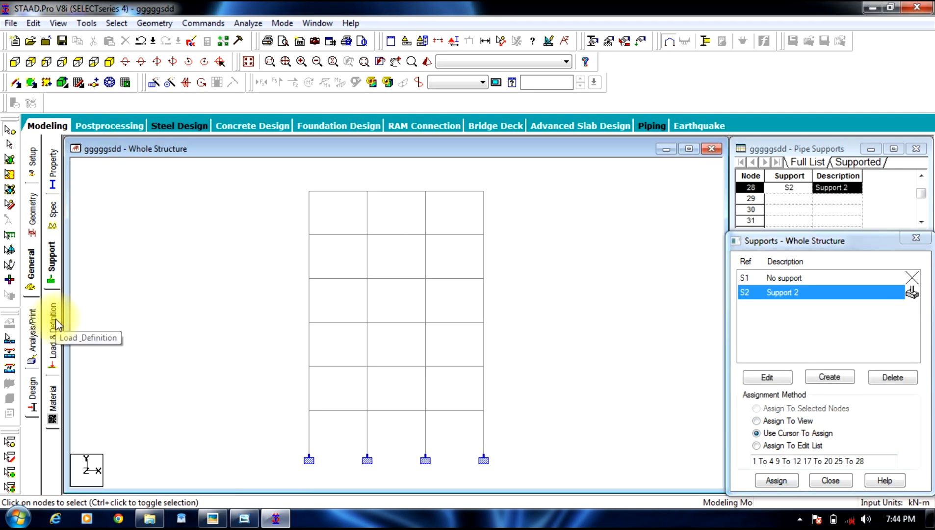
# Step: Add primary load cases 1: DL of type Dead and 2: LL of type Live
pyautogui.click(52, 310)
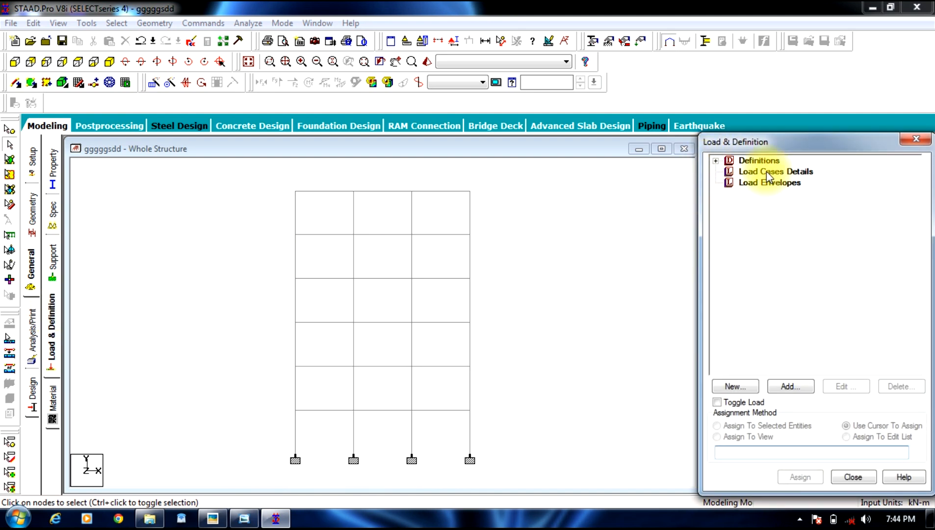
pyautogui.click(776, 171)
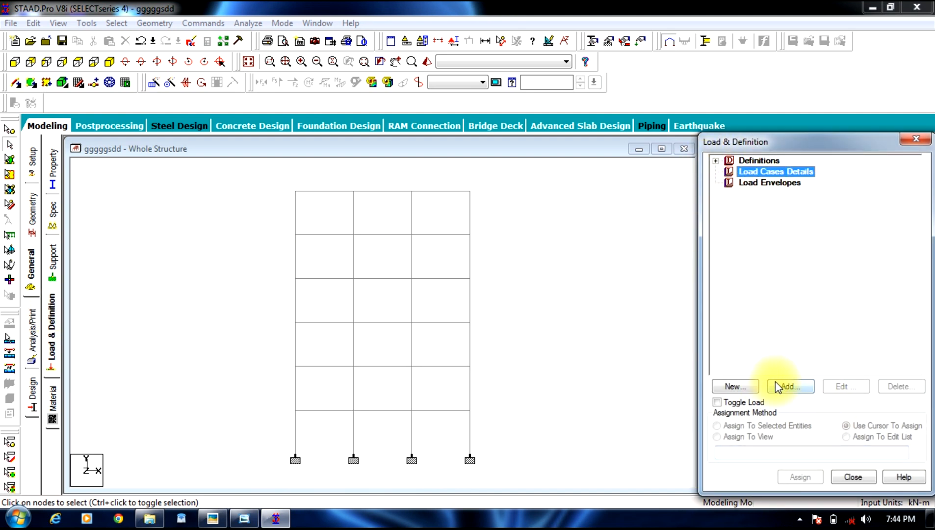
pyautogui.click(790, 386)
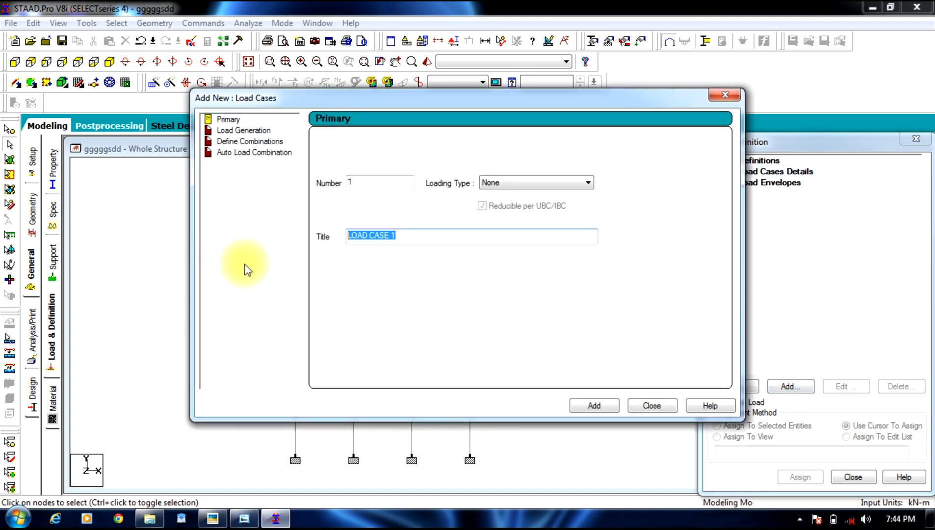
pyautogui.moveTo(290, 262)
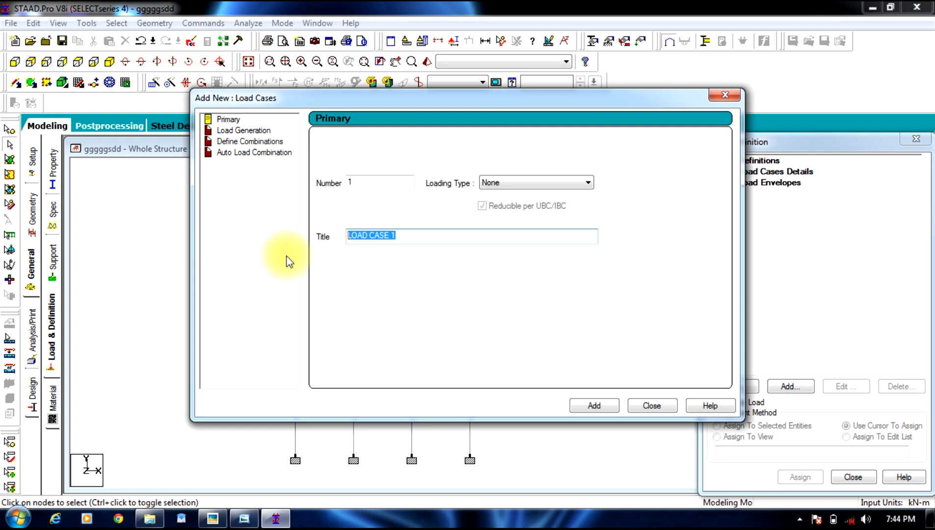
pyautogui.write('DL')
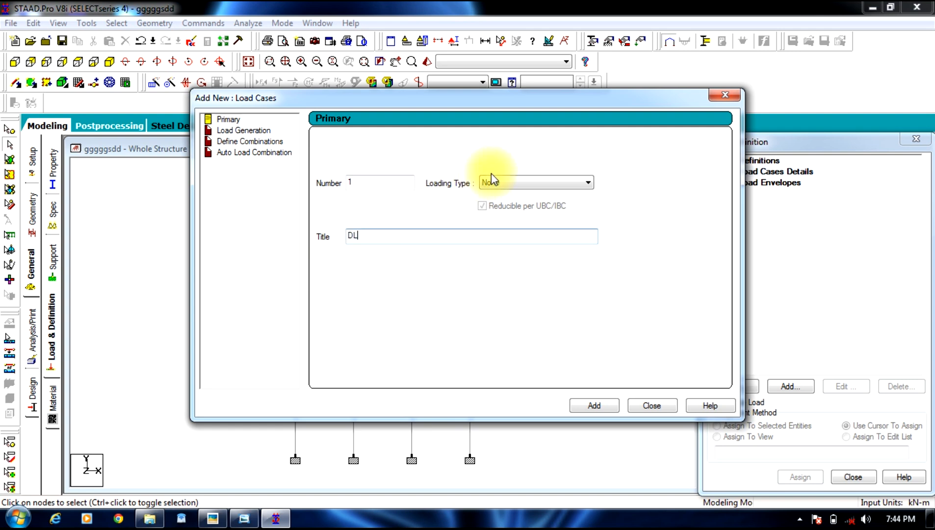
pyautogui.click(535, 182)
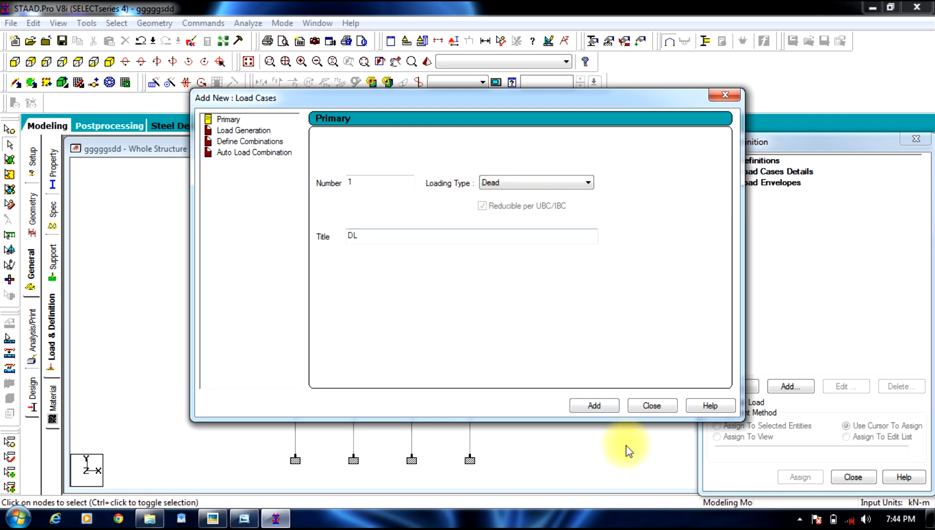
pyautogui.click(593, 406)
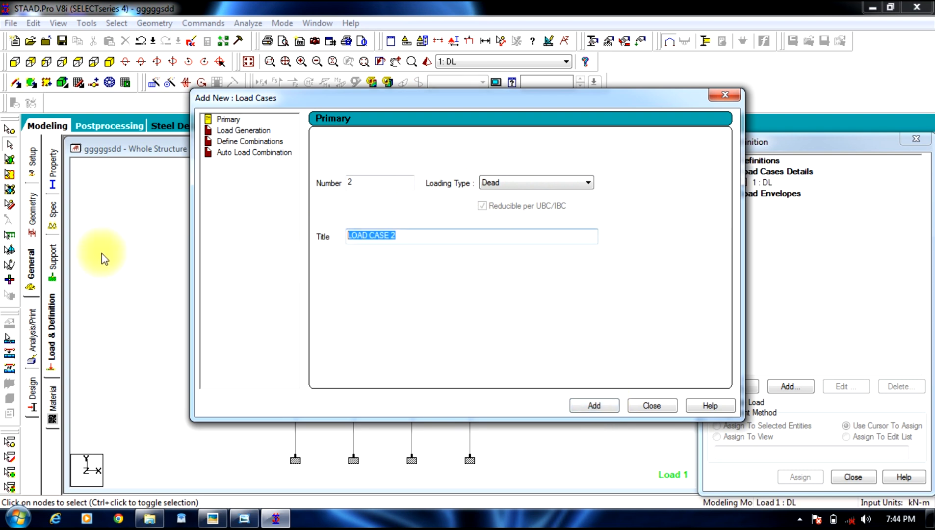
pyautogui.click(586, 182)
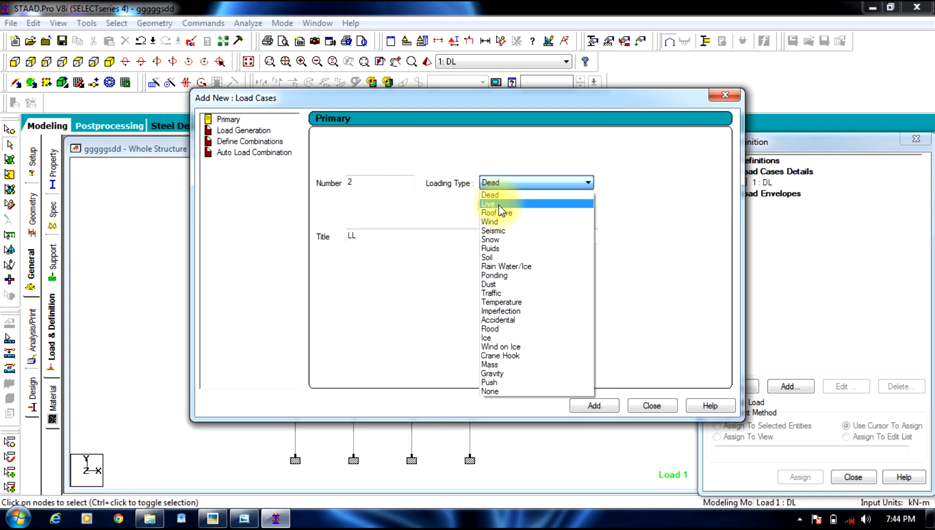
pyautogui.click(488, 203)
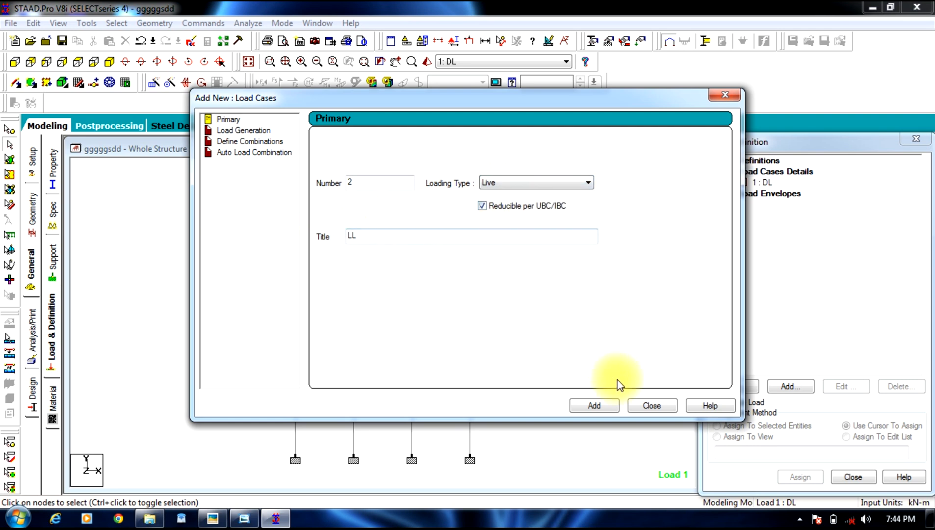
pyautogui.click(593, 406)
pyautogui.write('W')
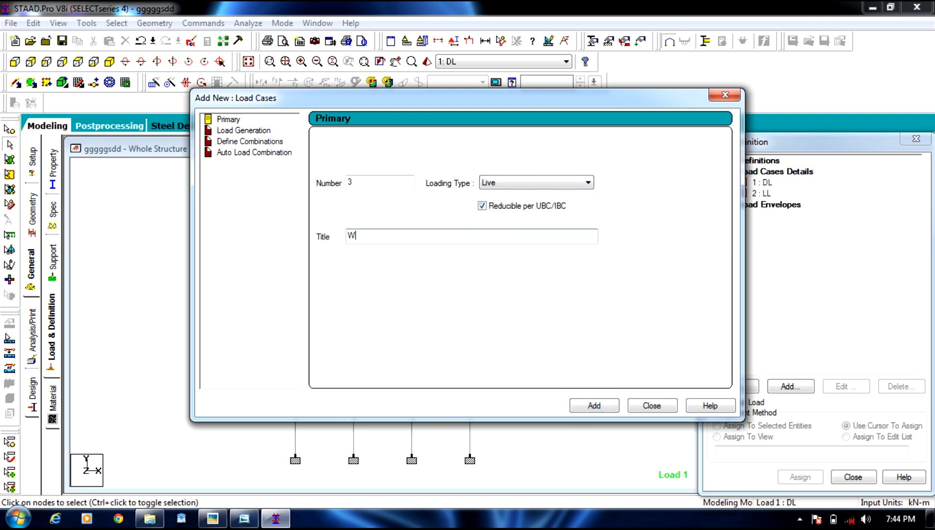
# Step: Add wind load cases 3: WL X+VE and 4: WL X-VE
pyautogui.write('L')
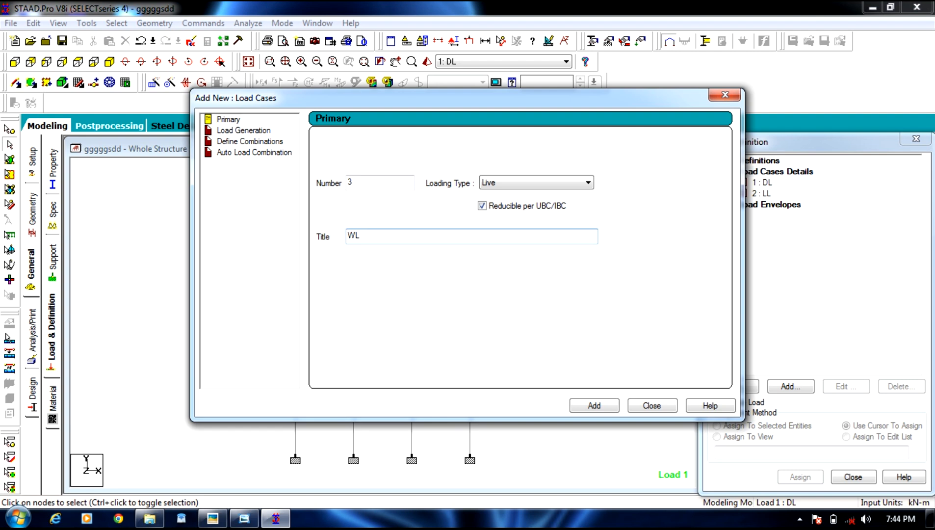
pyautogui.write('X')
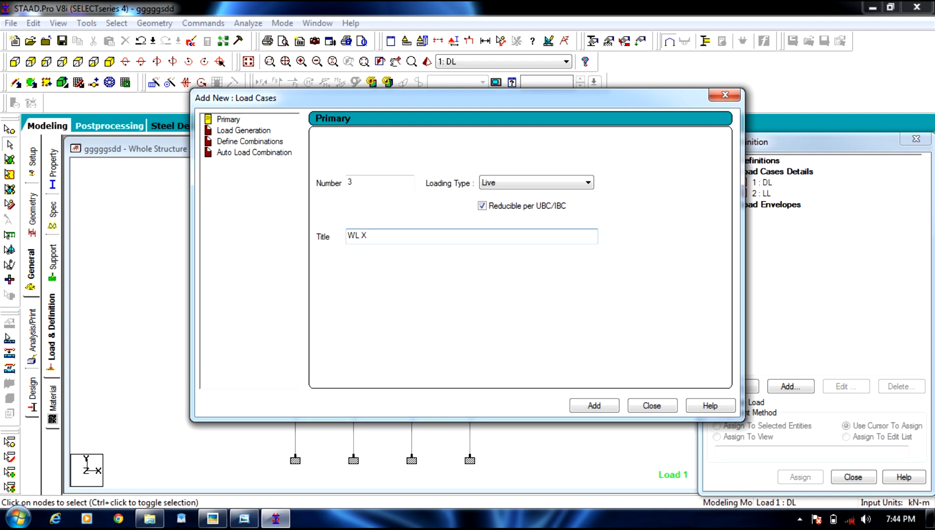
pyautogui.write('+VE')
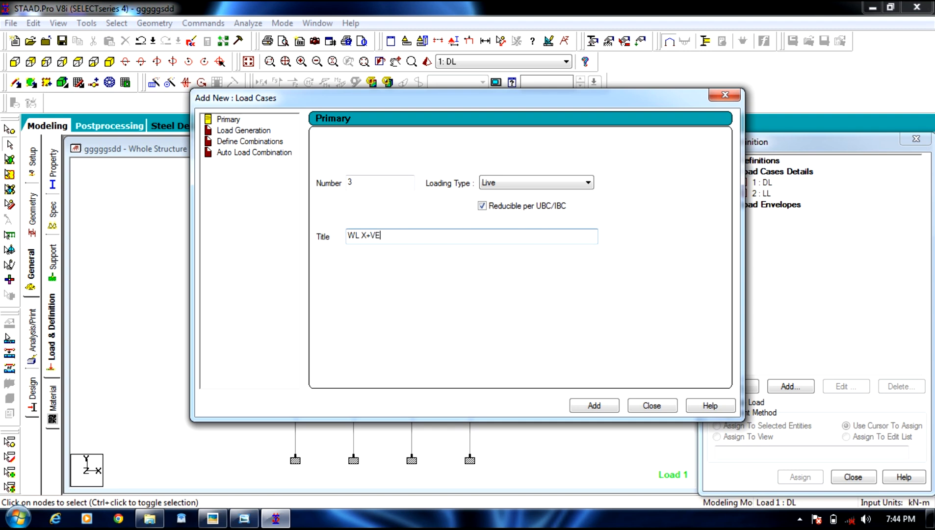
pyautogui.click(593, 406)
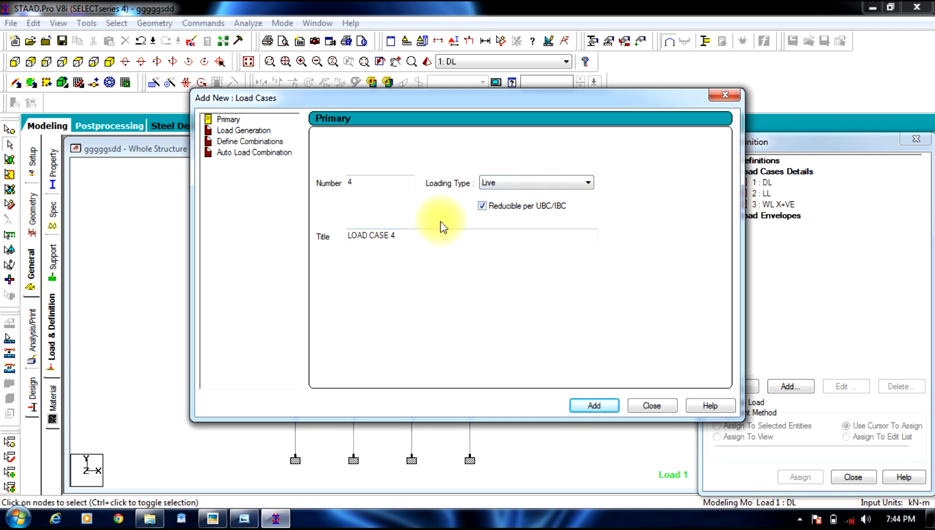
pyautogui.tripleClick(370, 235)
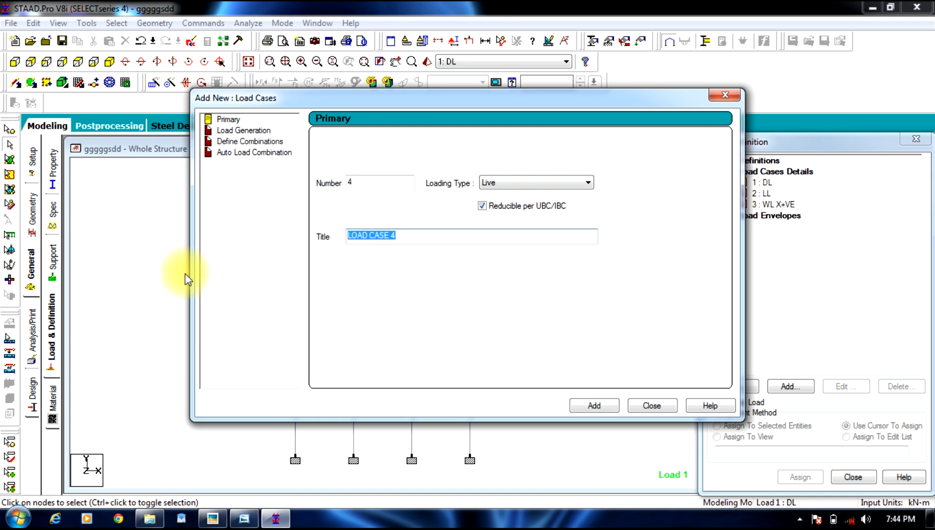
pyautogui.write('WL')
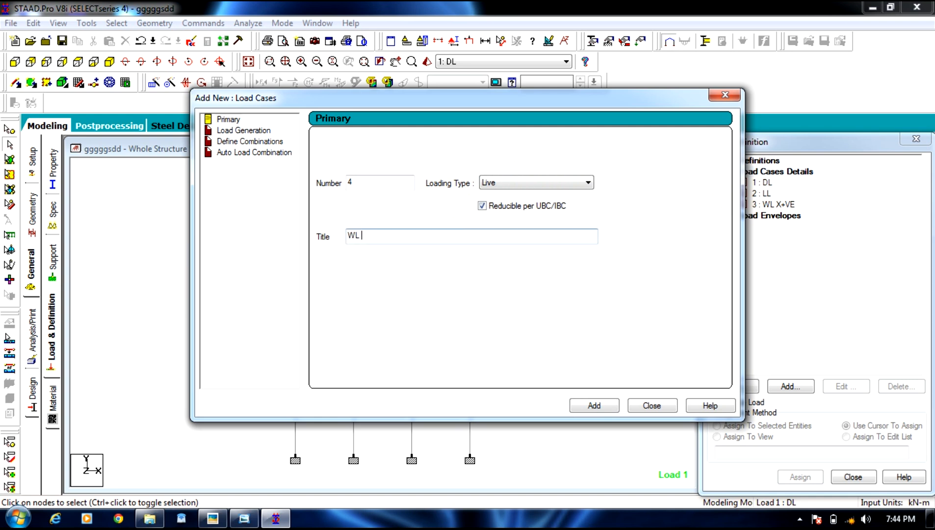
pyautogui.write('X-V')
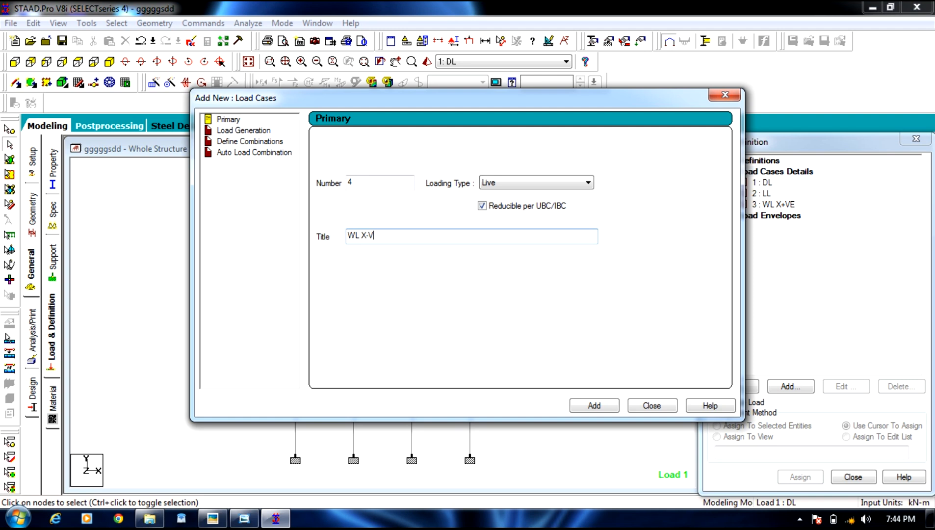
pyautogui.write('E')
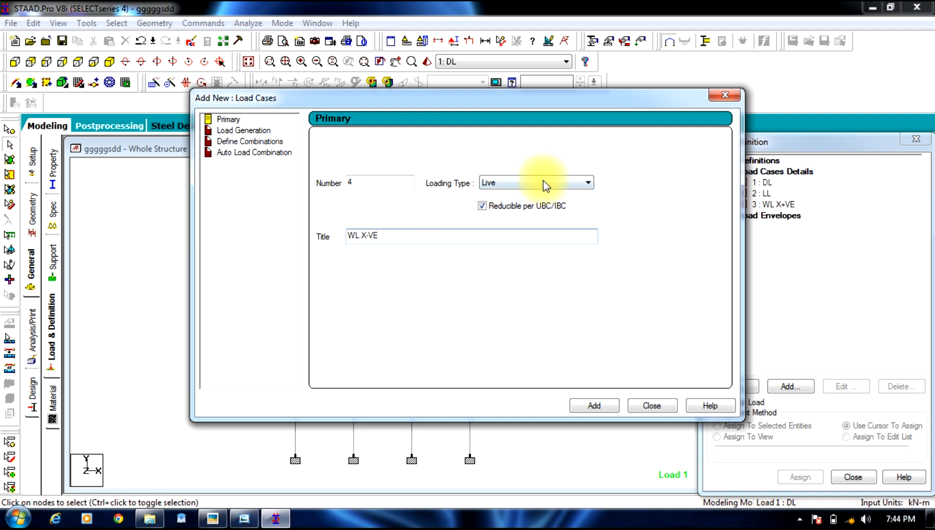
pyautogui.click(535, 182)
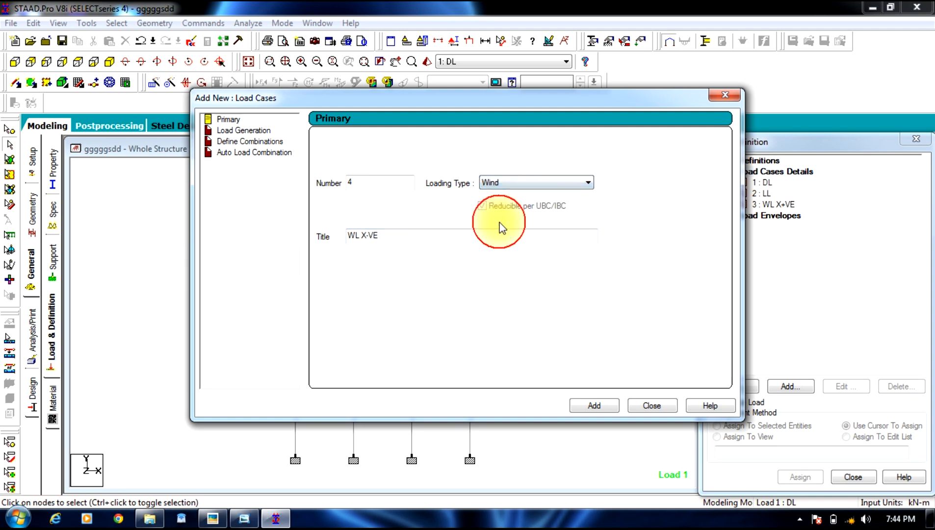
pyautogui.moveTo(788, 206)
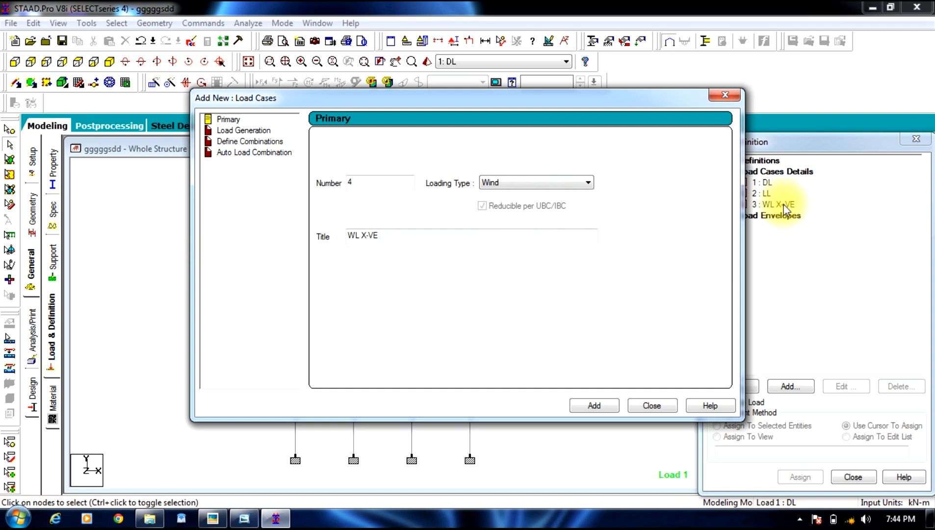
pyautogui.click(593, 406)
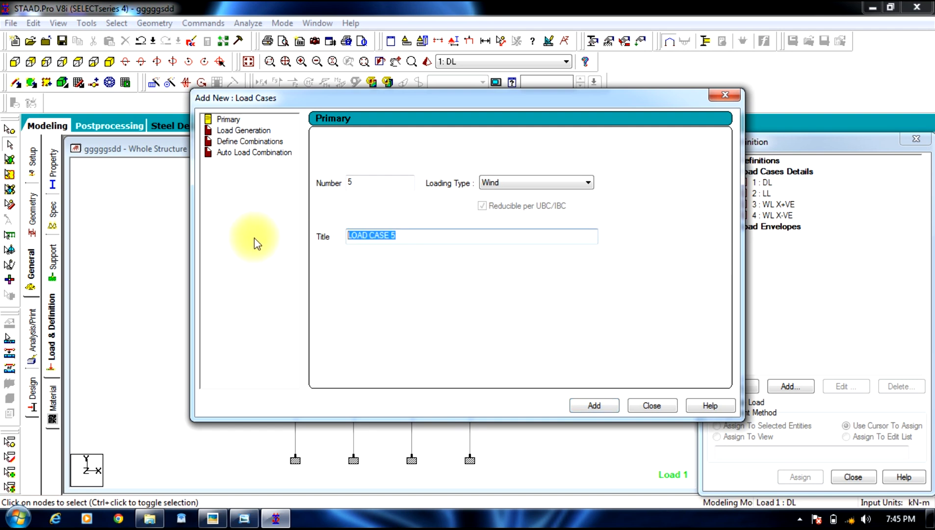
# Step: Add load case 5: WL Z+VE and enter the title WL Z-VE
pyautogui.write('WL Z')
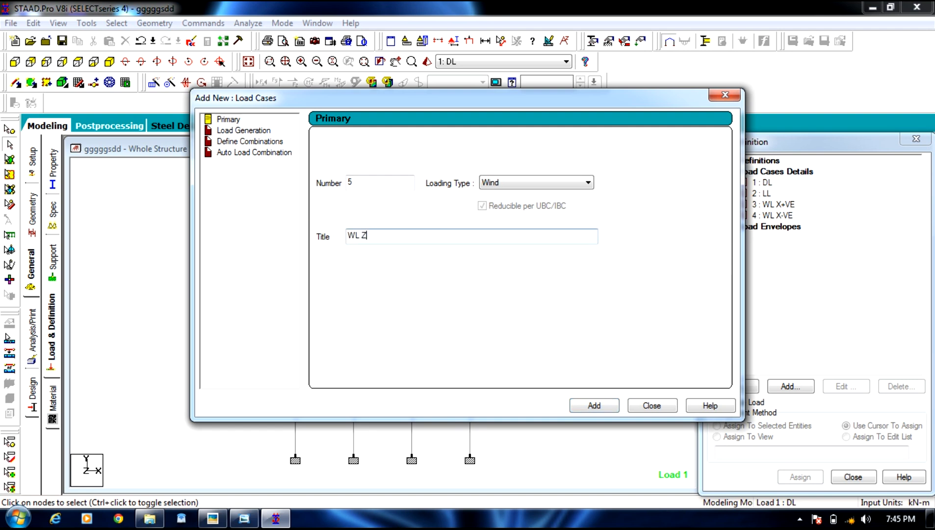
pyautogui.write('+VE')
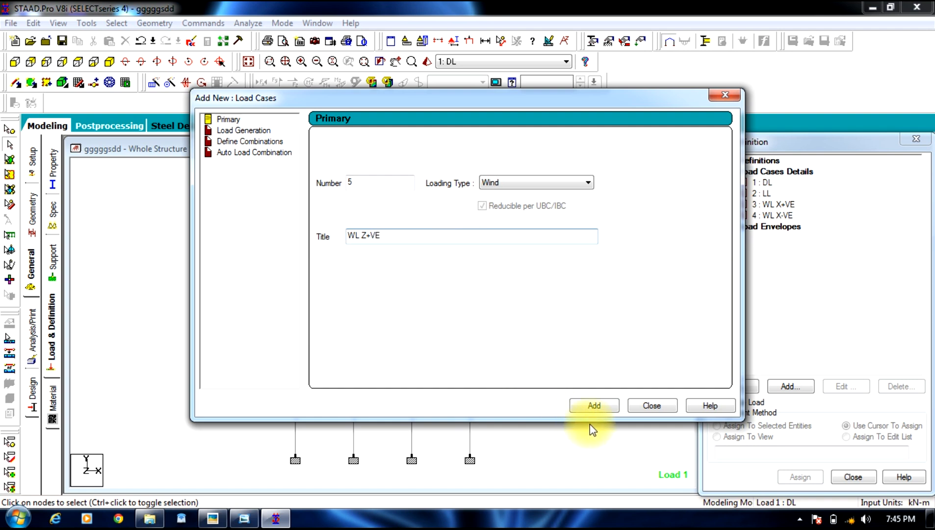
pyautogui.click(594, 406)
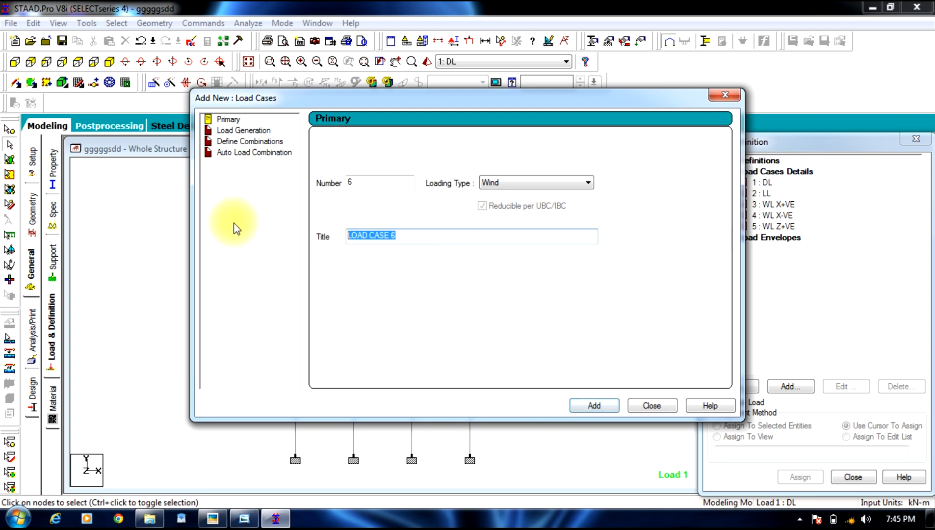
pyautogui.write('WL')
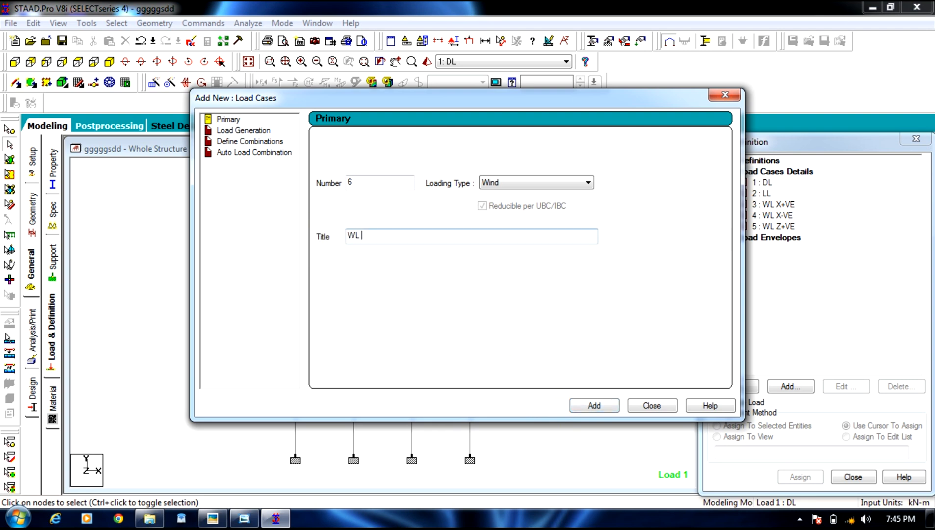
pyautogui.write('Z-')
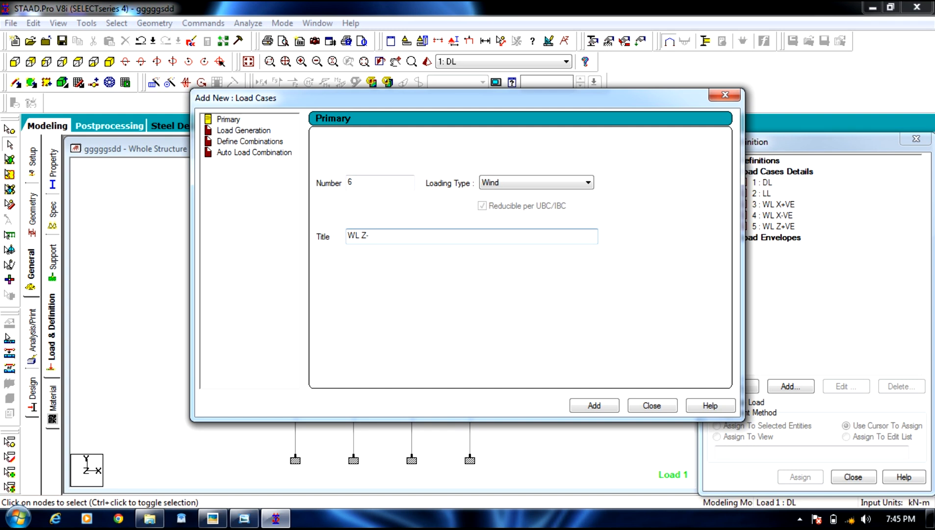
pyautogui.write('VE')
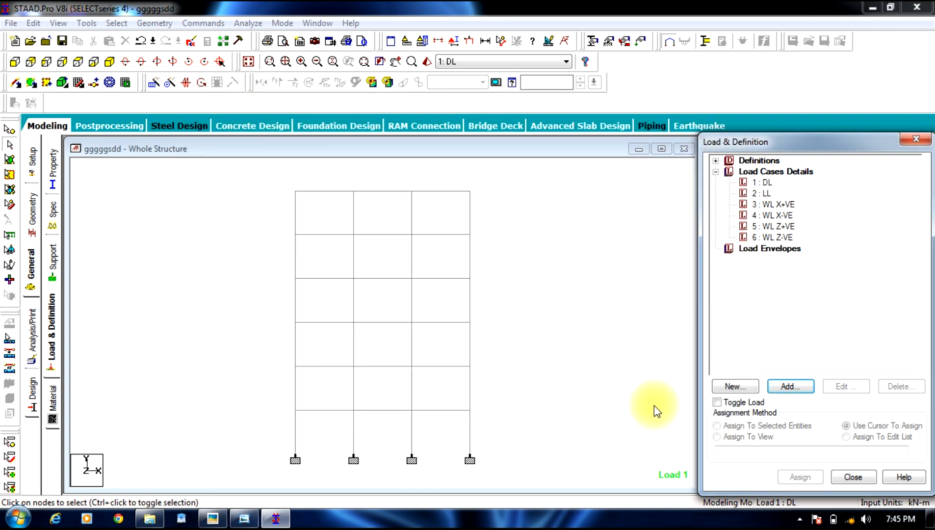
# Step: Change load case 3 WL X+VE's loading type to Wind
pyautogui.click(773, 204)
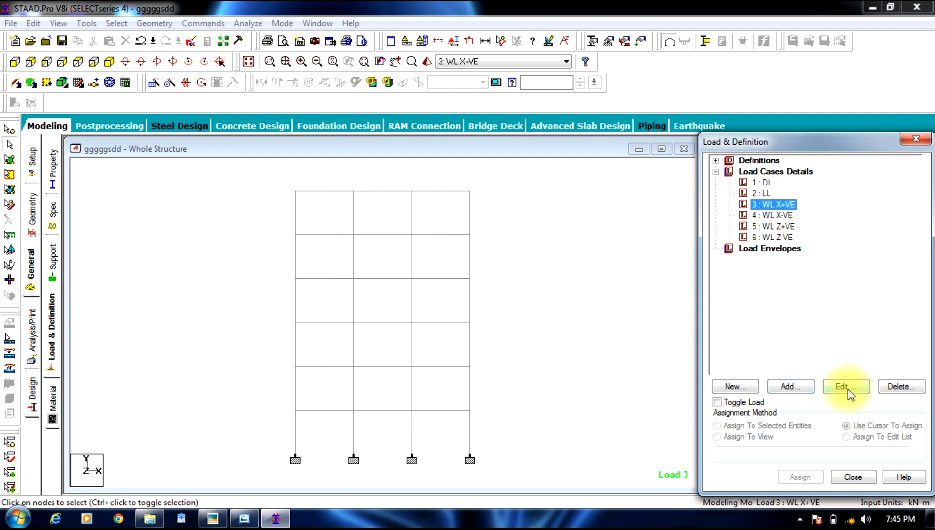
pyautogui.click(845, 386)
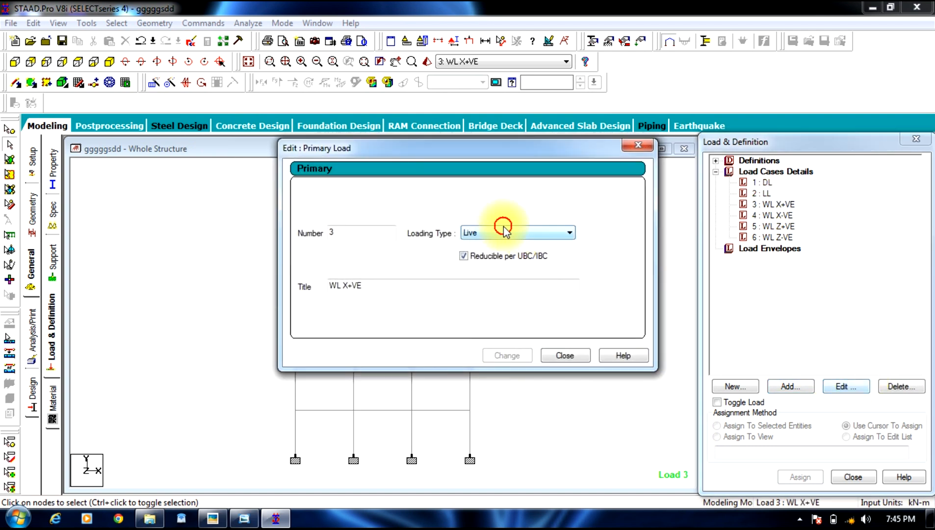
pyautogui.click(567, 232)
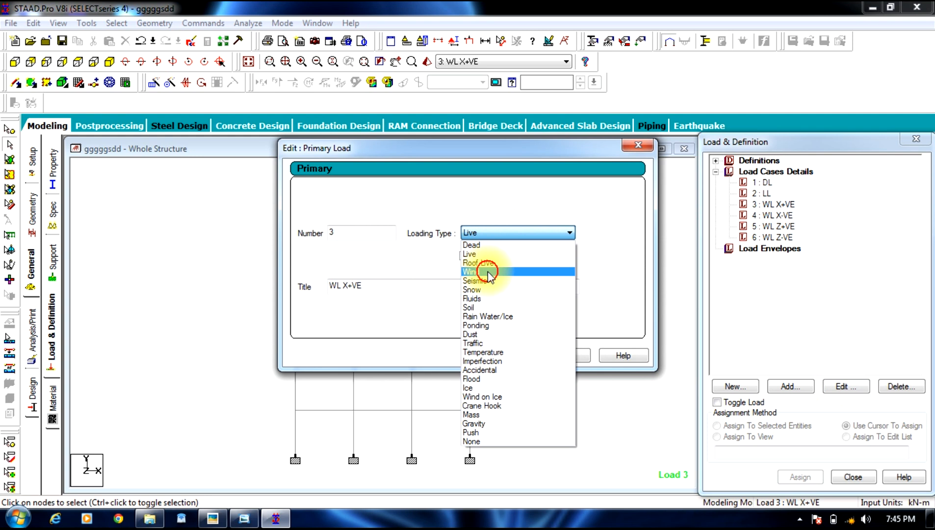
pyautogui.click(488, 271)
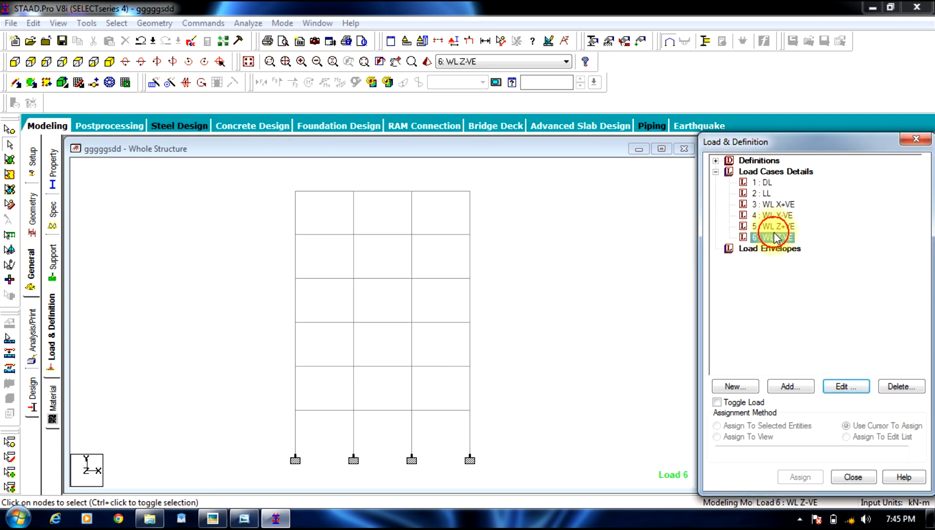
# Step: Check load case 5 details, then make load case 1 DL current
pyautogui.click(846, 387)
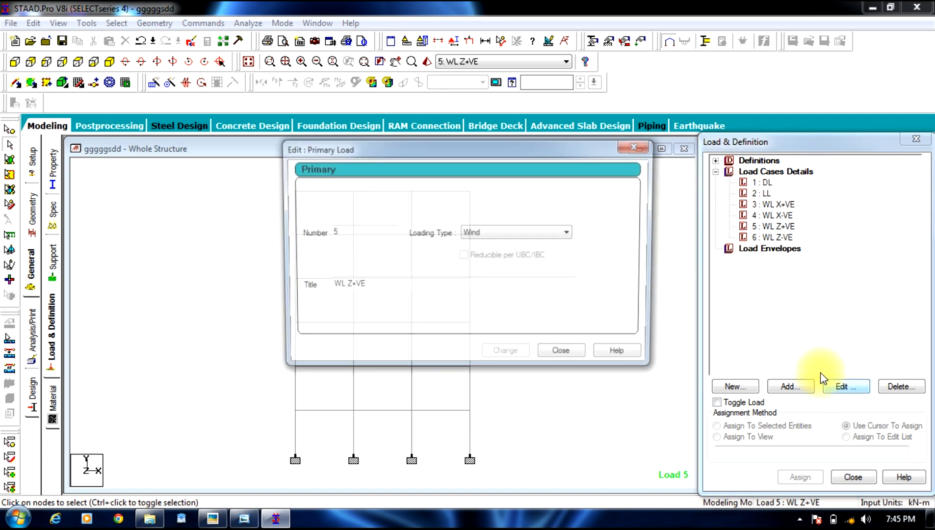
pyautogui.click(559, 350)
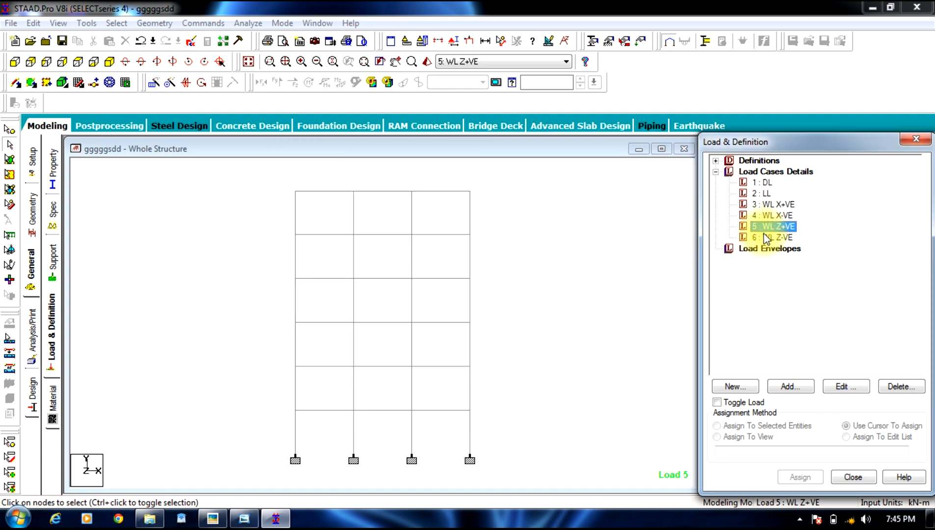
pyautogui.click(845, 387)
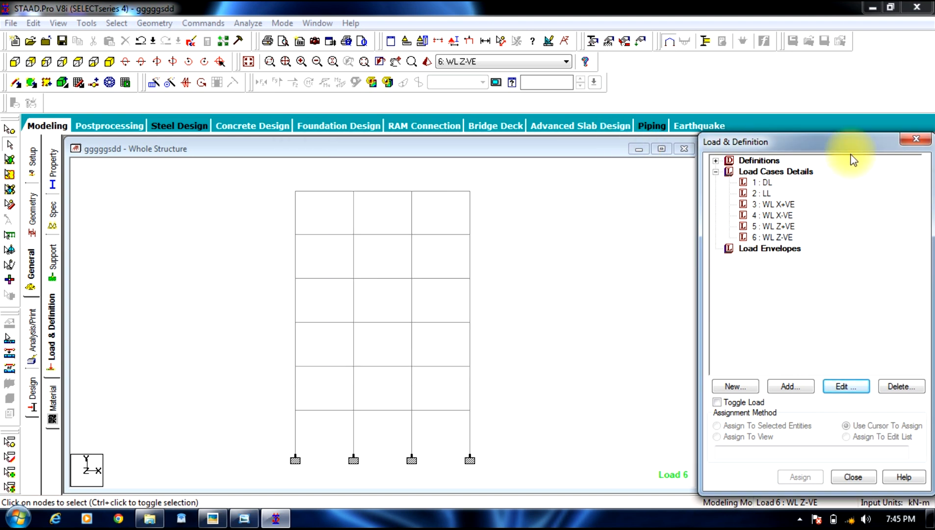
pyautogui.moveTo(804, 291)
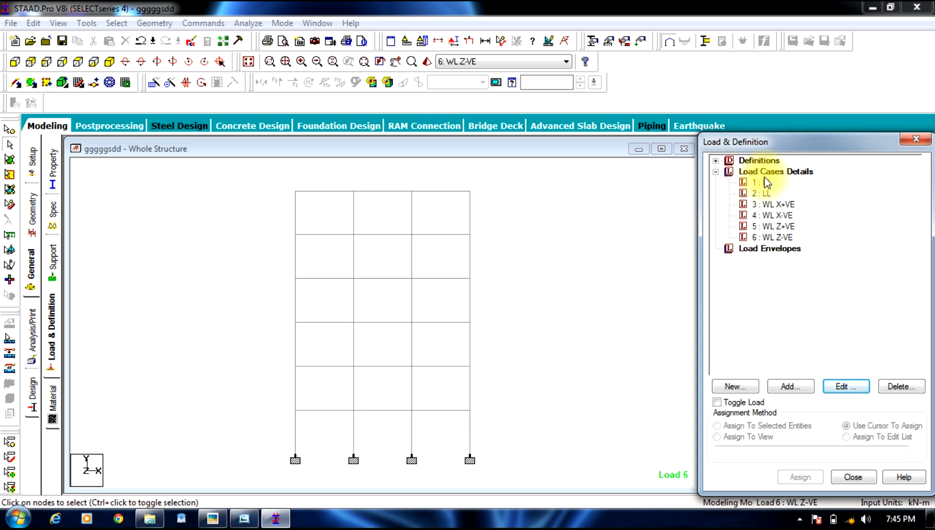
pyautogui.click(764, 182)
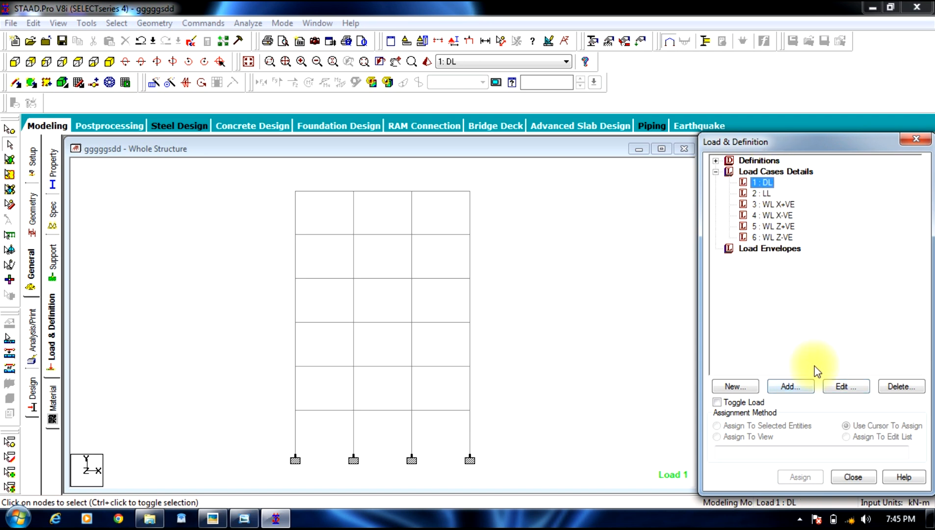
# Step: Add selfweight Y -1 and a -6 kN/m uniform member load to case DL
pyautogui.click(791, 387)
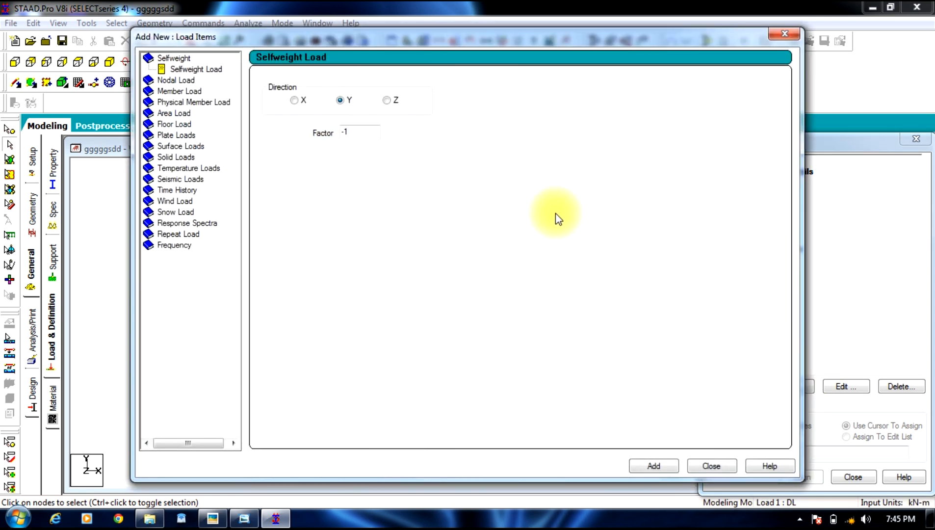
pyautogui.moveTo(357, 133)
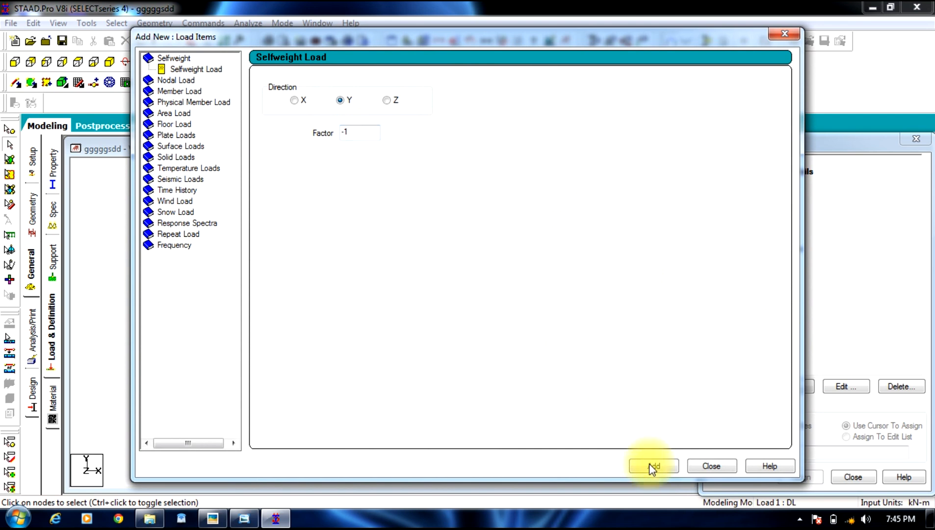
pyautogui.click(653, 466)
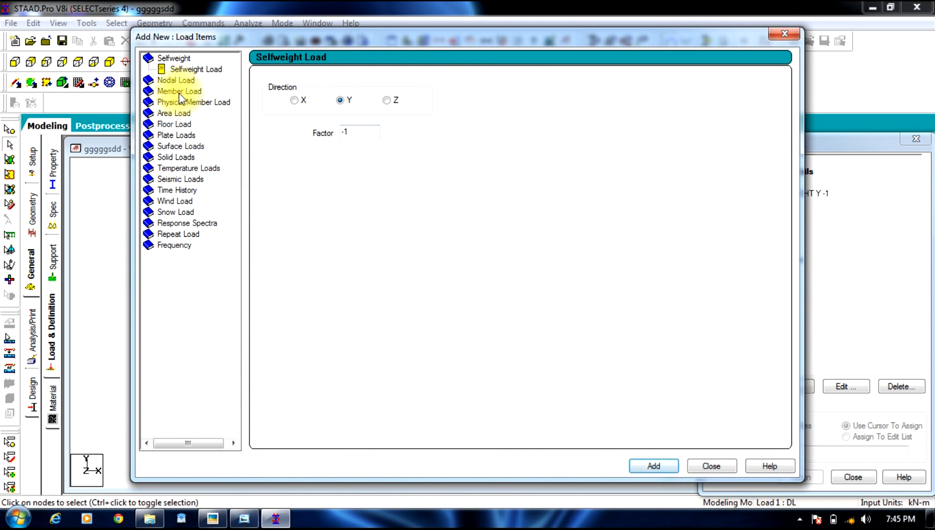
pyautogui.click(179, 91)
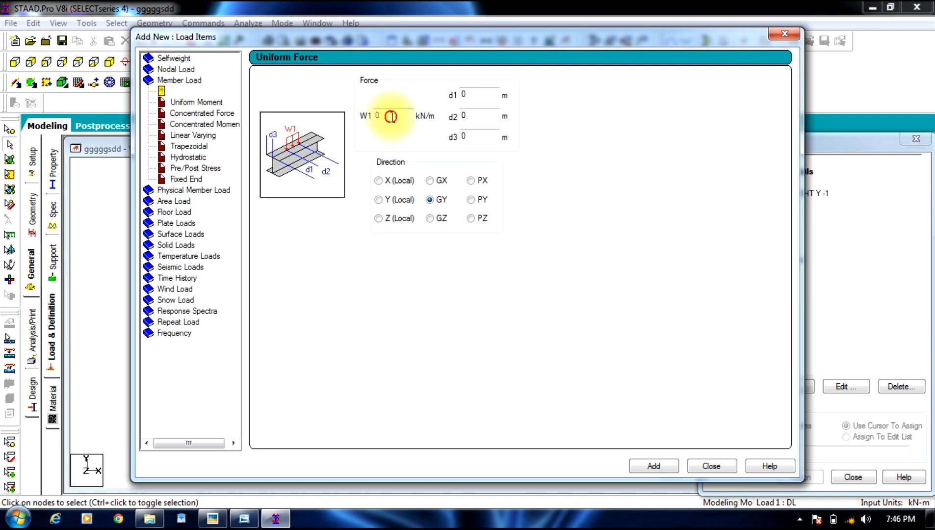
pyautogui.write('-6')
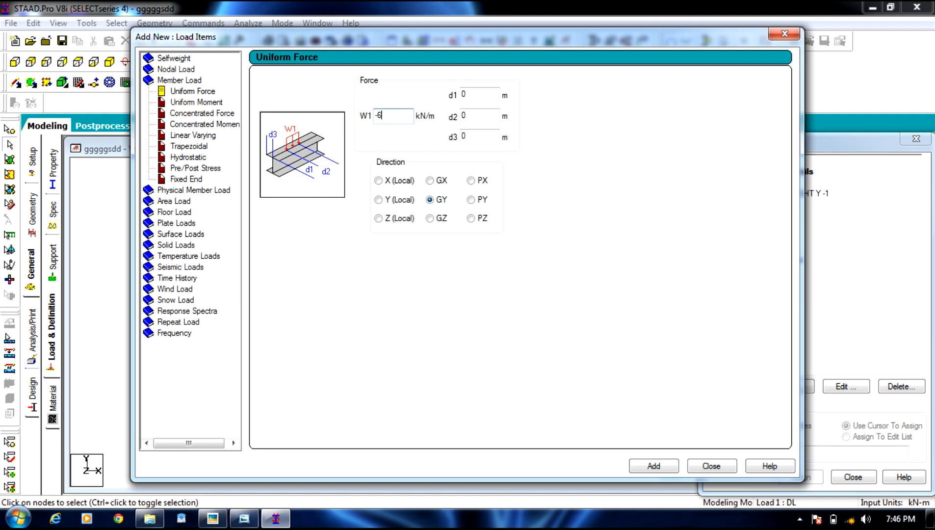
pyautogui.moveTo(443, 200)
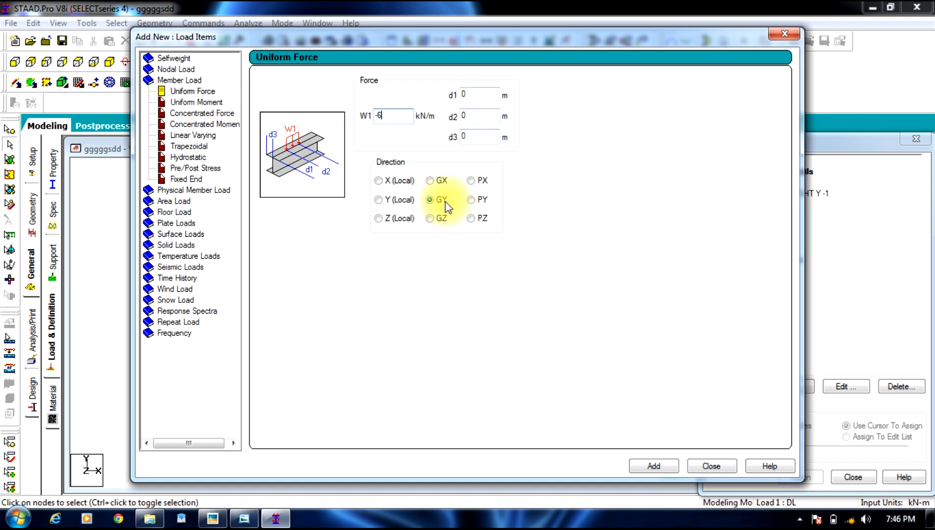
pyautogui.click(653, 466)
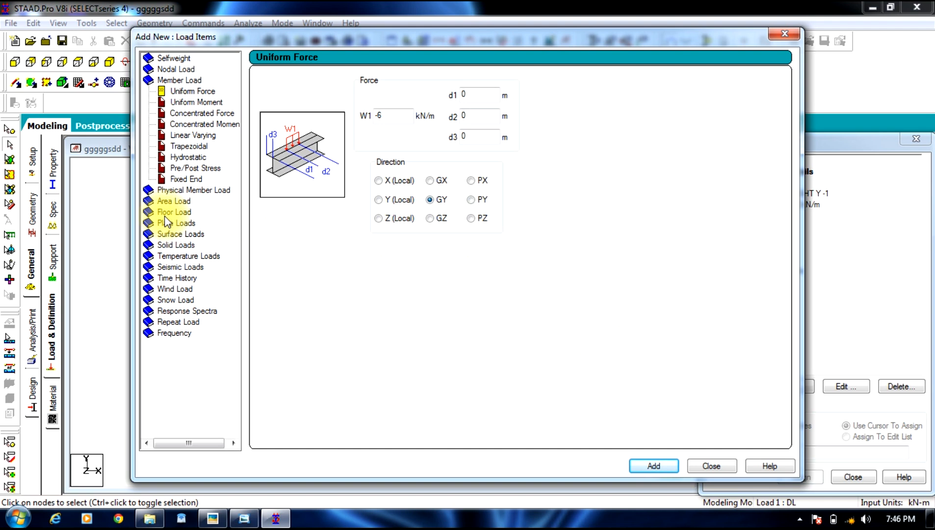
# Step: Add a -4 kN/m² floor load over Y range 3–18 m to case DL
pyautogui.click(174, 212)
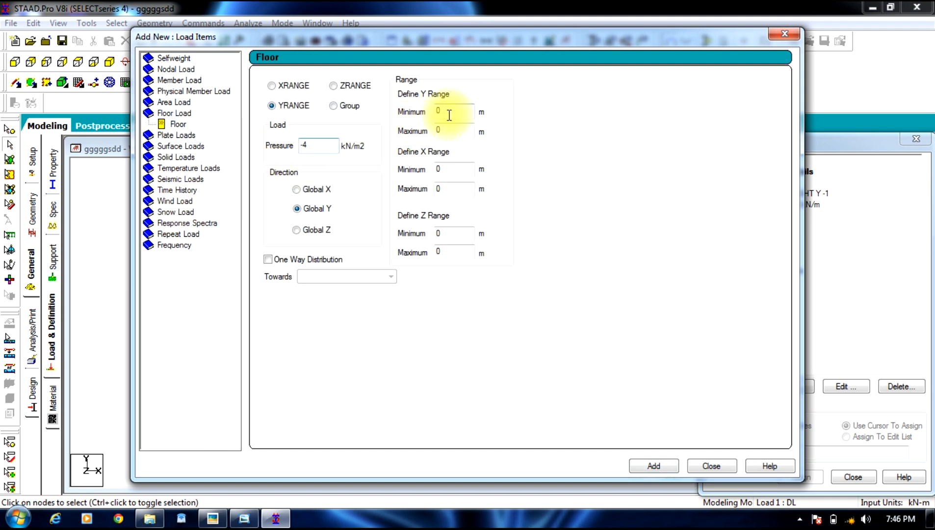
pyautogui.write('3')
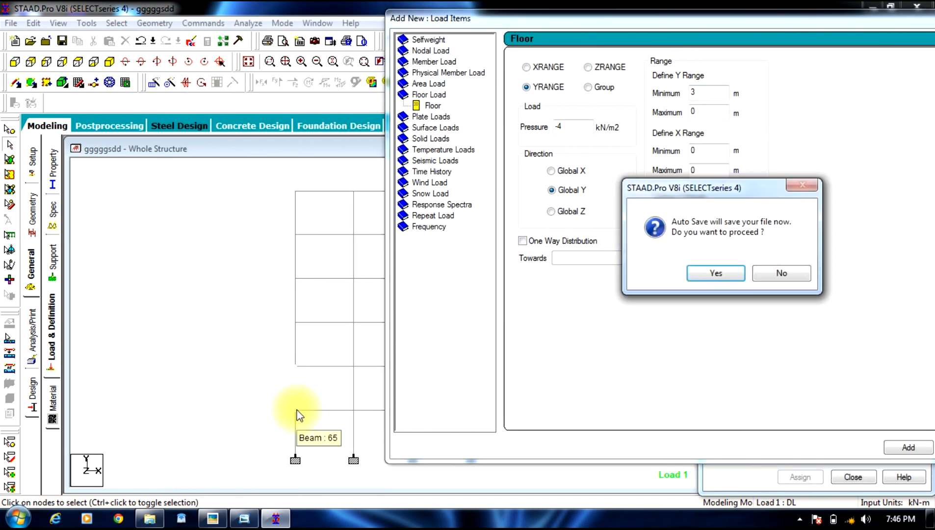
pyautogui.moveTo(310, 234)
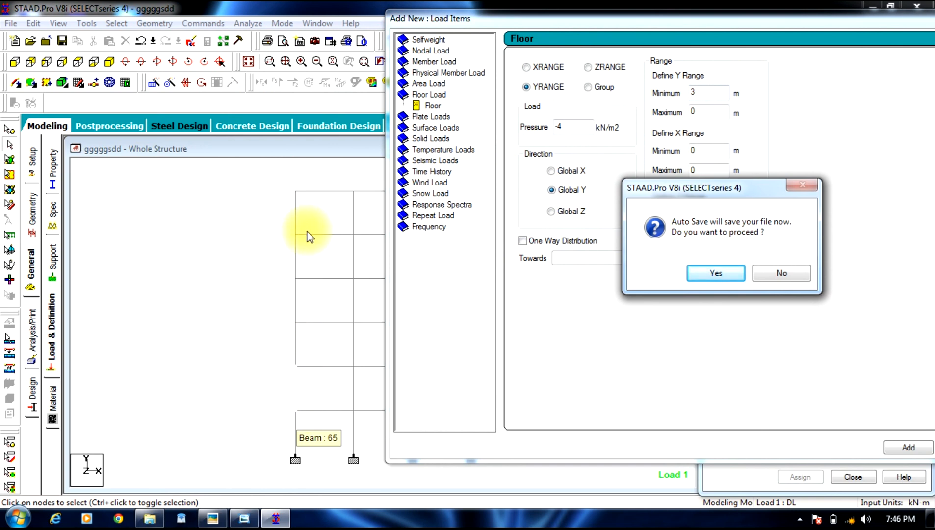
pyautogui.click(715, 273)
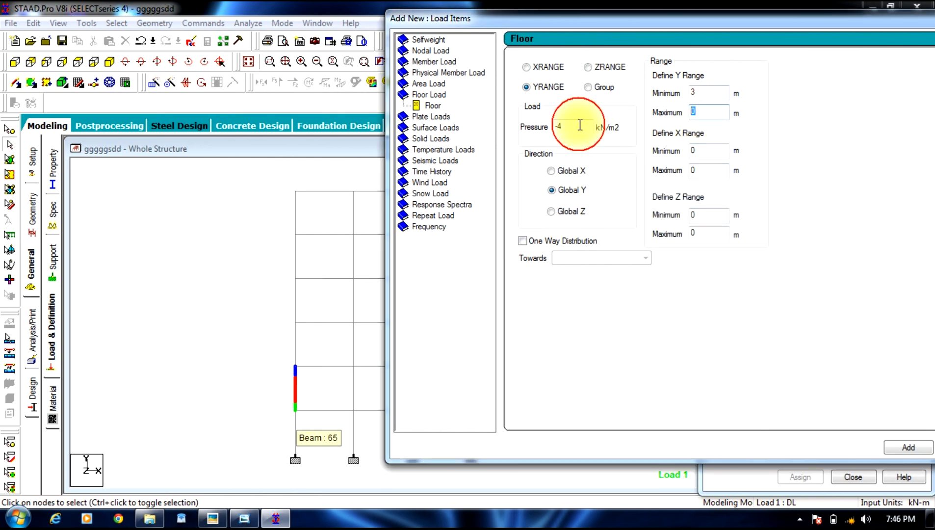
pyautogui.write('18')
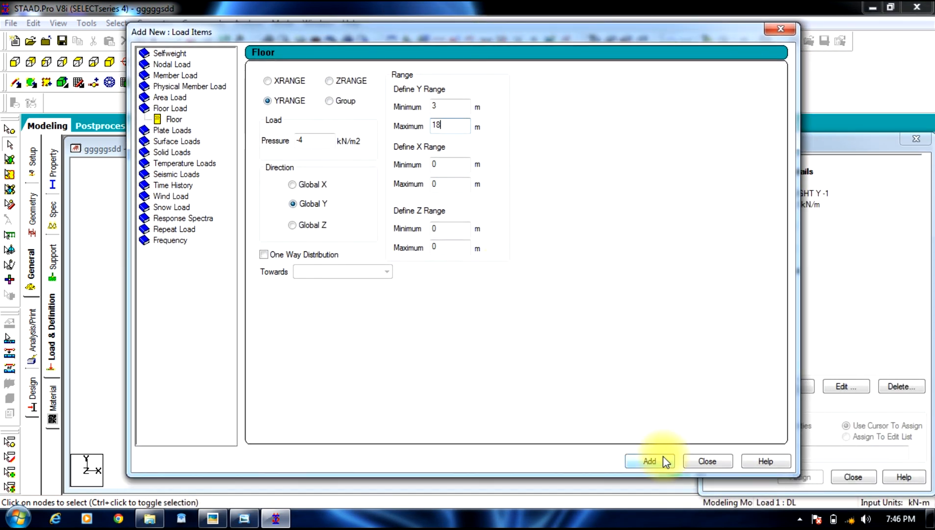
pyautogui.click(649, 461)
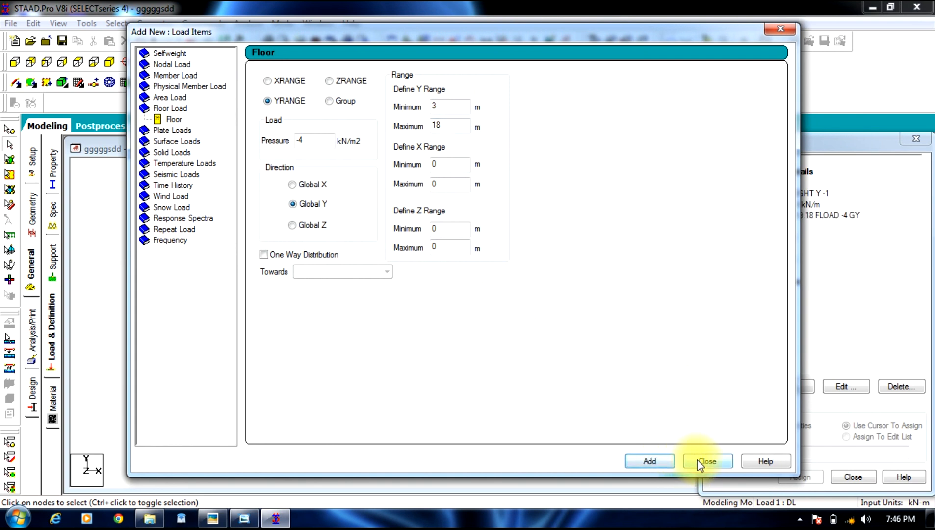
pyautogui.click(706, 461)
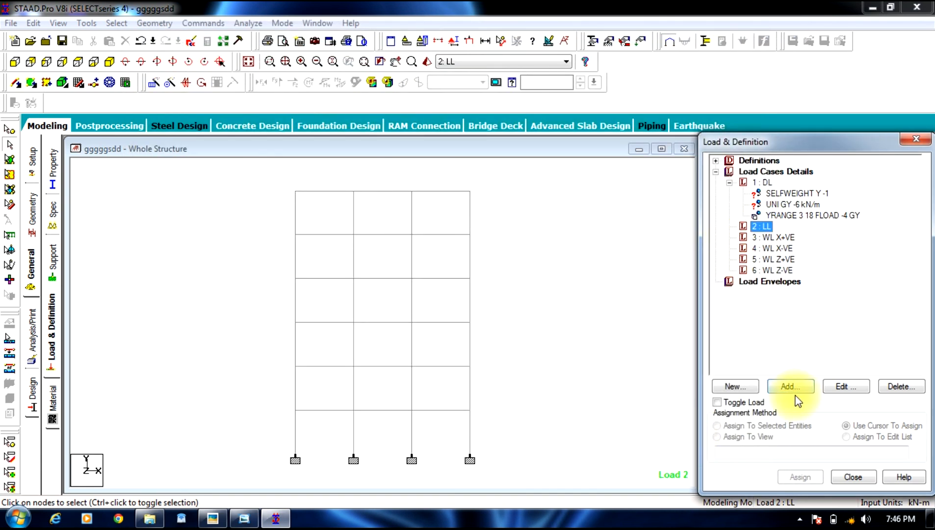
# Step: Add a floor load of pressure -2 with Y range 3 to 18 to case LL
pyautogui.click(790, 386)
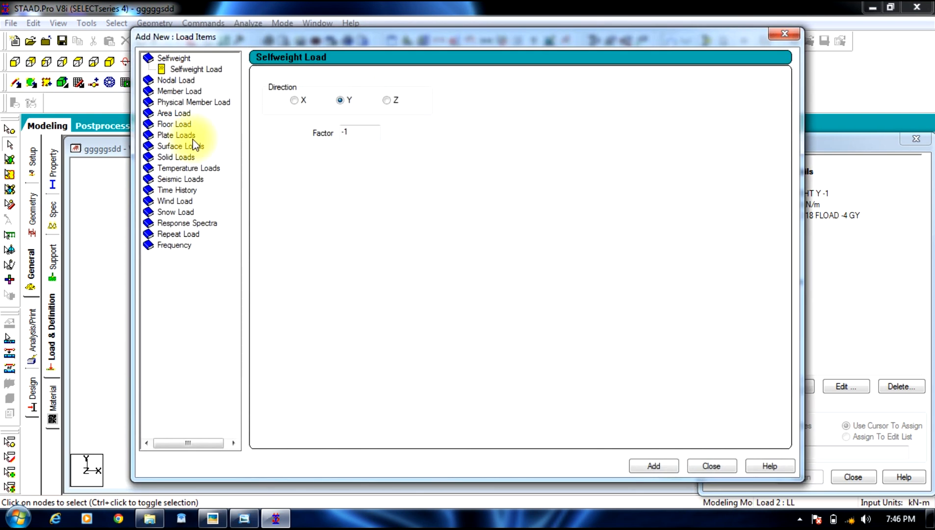
pyautogui.moveTo(188, 146)
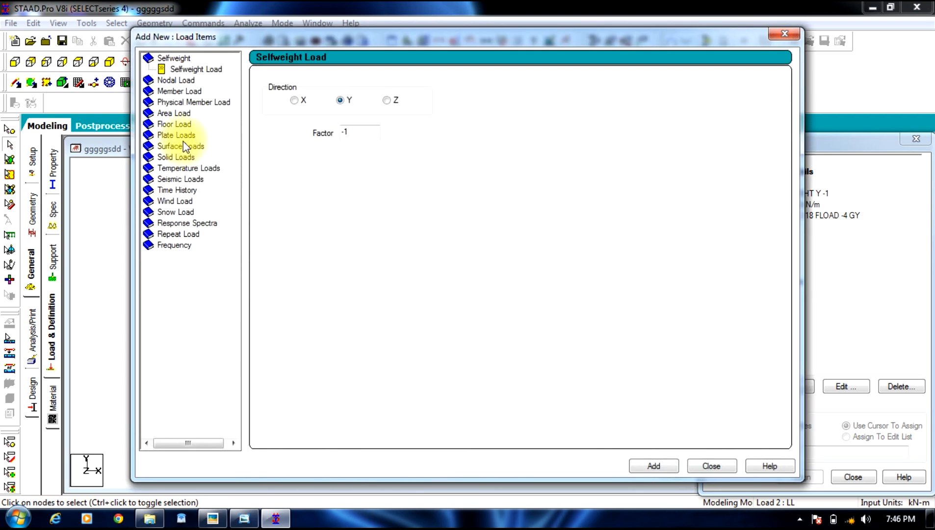
pyautogui.moveTo(173, 135)
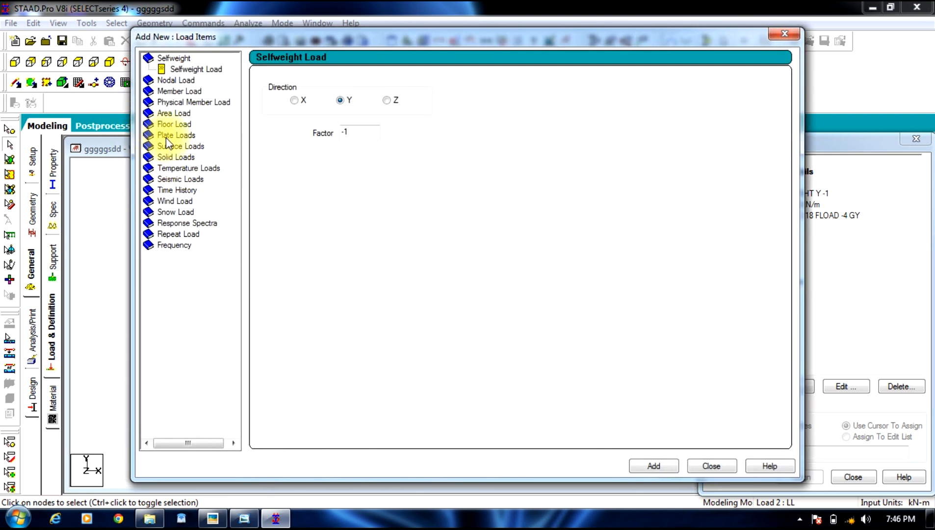
pyautogui.click(174, 124)
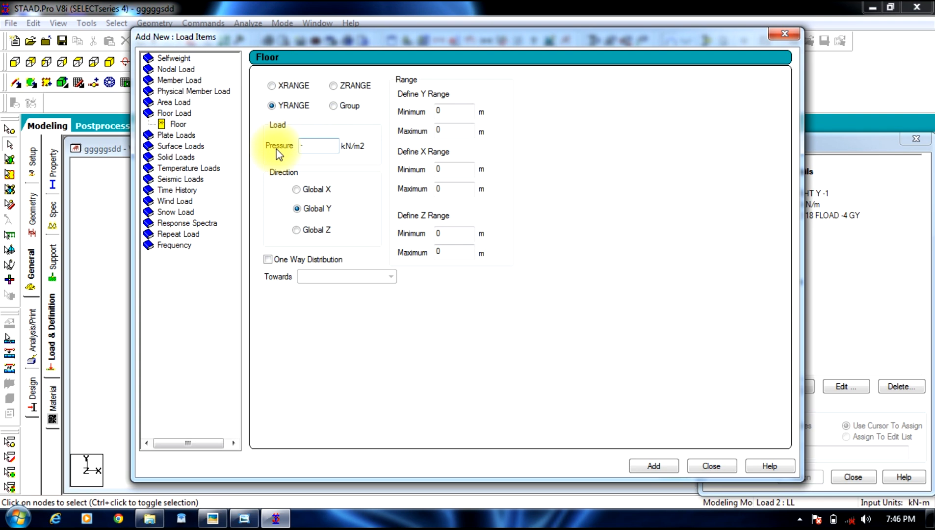
pyautogui.write('-2')
pyautogui.click(455, 112)
pyautogui.write('3')
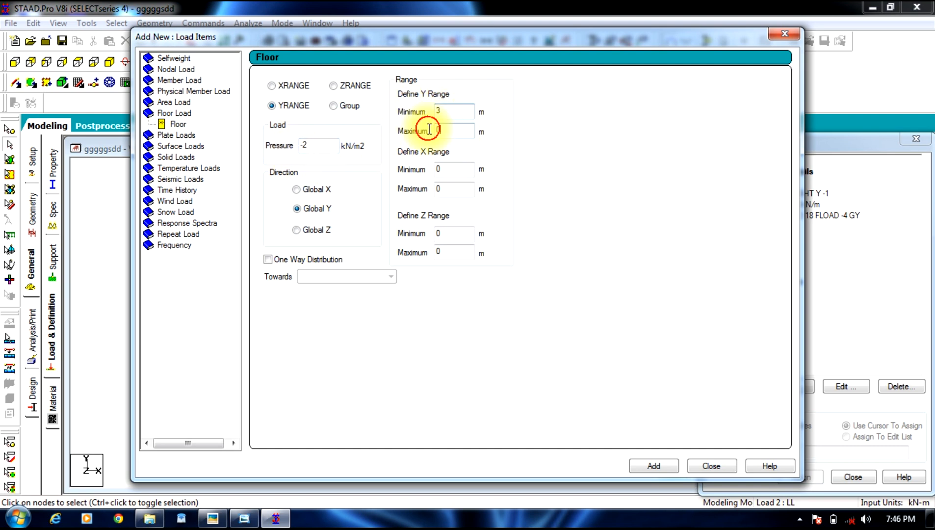
pyautogui.write('18')
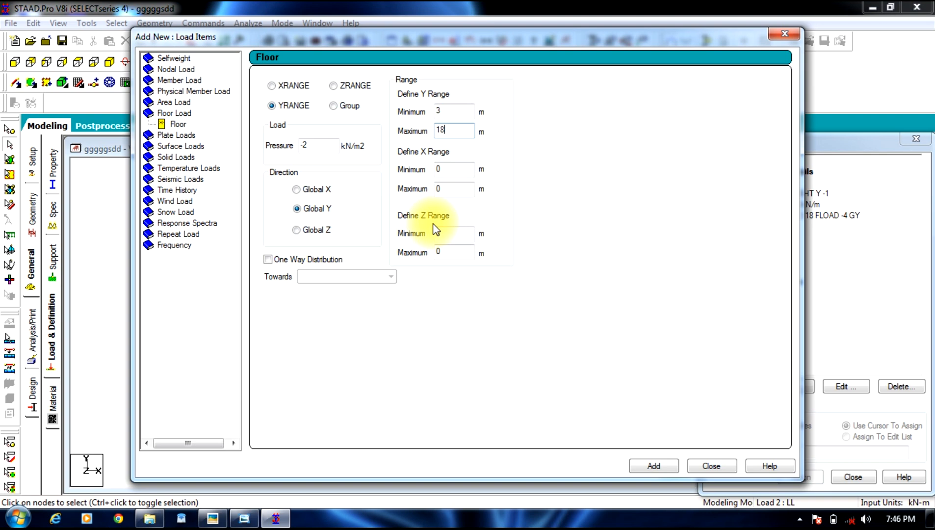
pyautogui.click(653, 466)
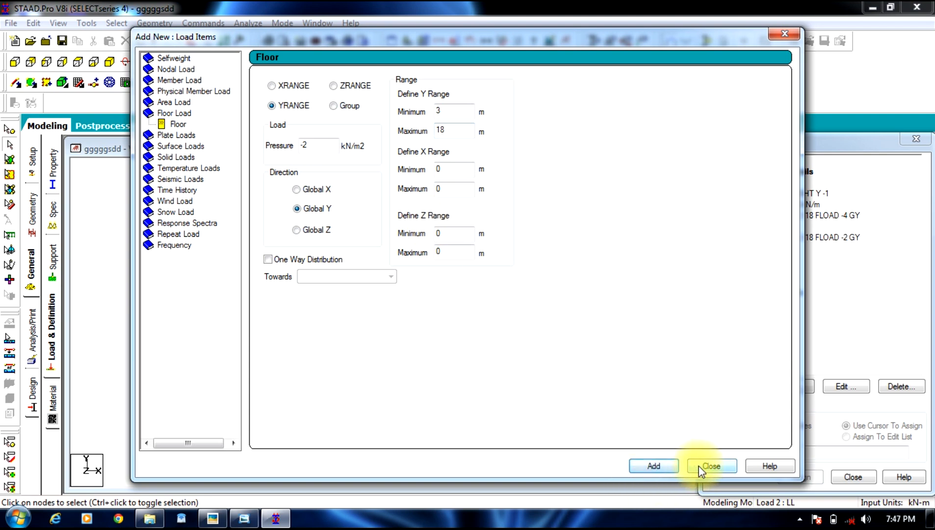
pyautogui.click(711, 465)
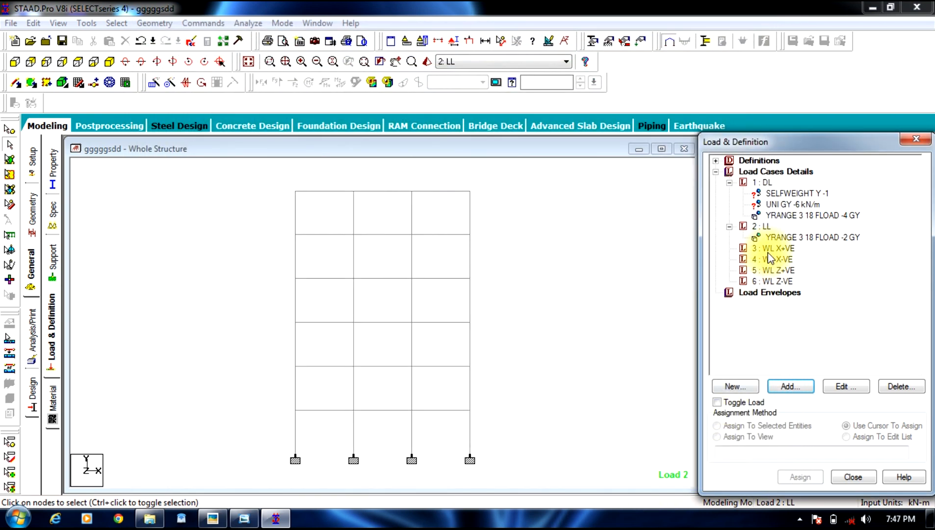
# Step: Assign SELFWEIGHT Y -1 to members 1–240, then view the frame isometrically
pyautogui.click(794, 193)
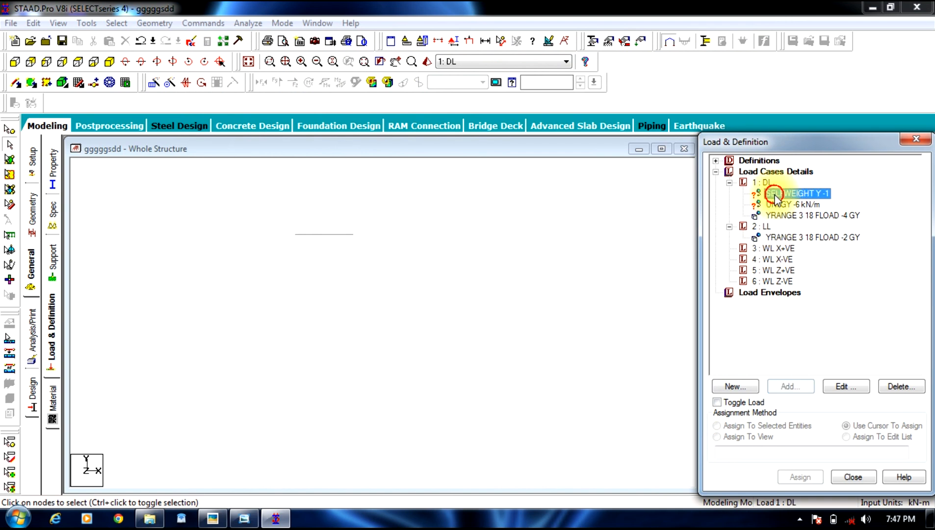
pyautogui.click(797, 194)
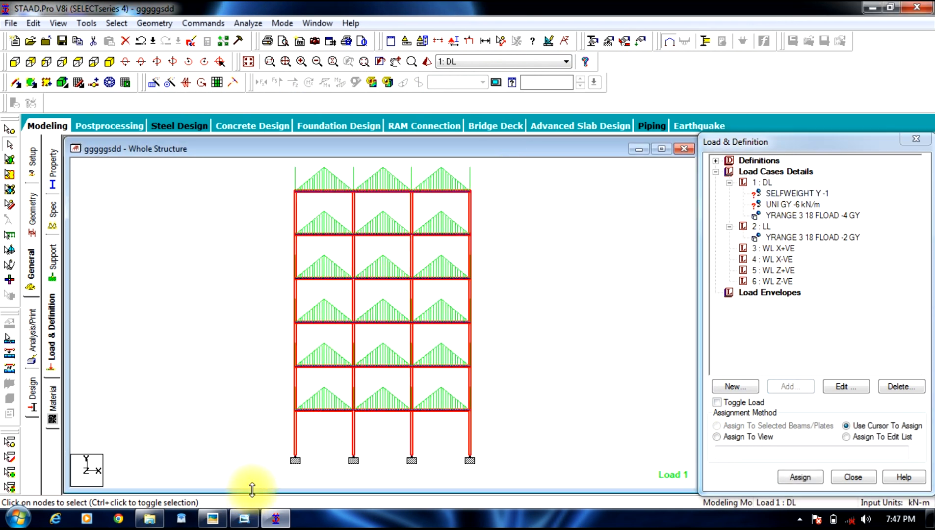
pyautogui.click(716, 426)
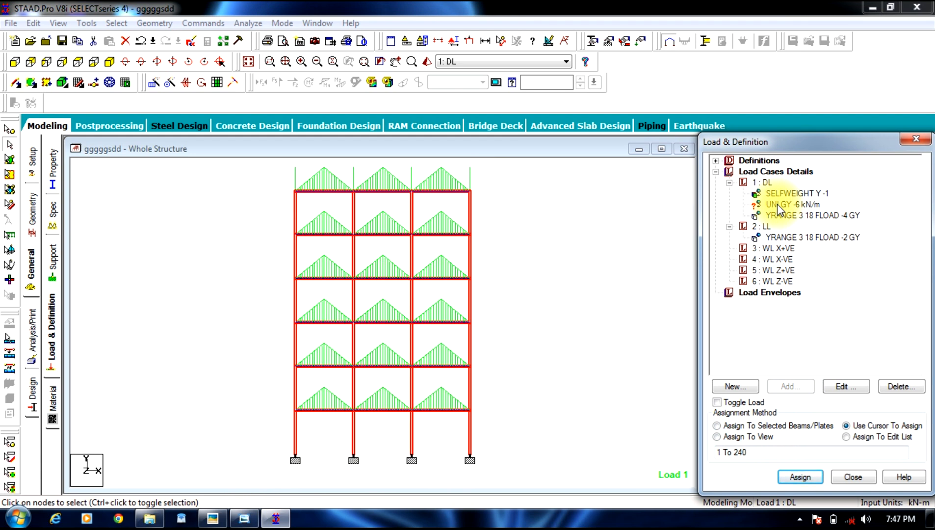
pyautogui.click(109, 61)
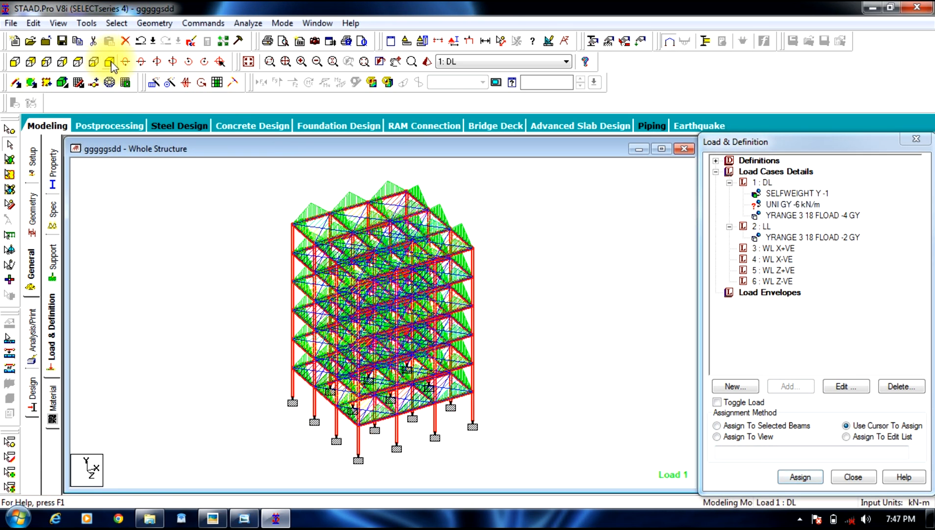
# Step: Select the horizontal beams and assign DL's -6 kN/m uniform member load to them
pyautogui.click(792, 205)
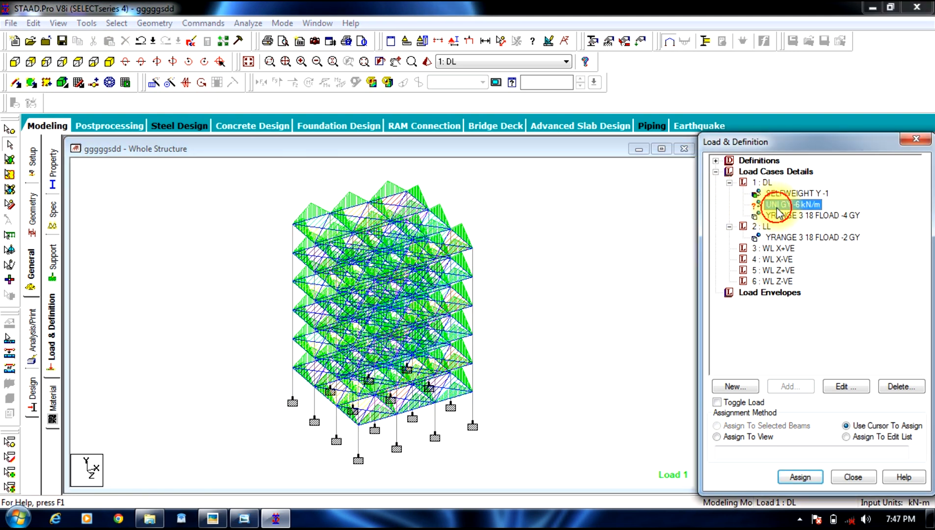
pyautogui.click(154, 22)
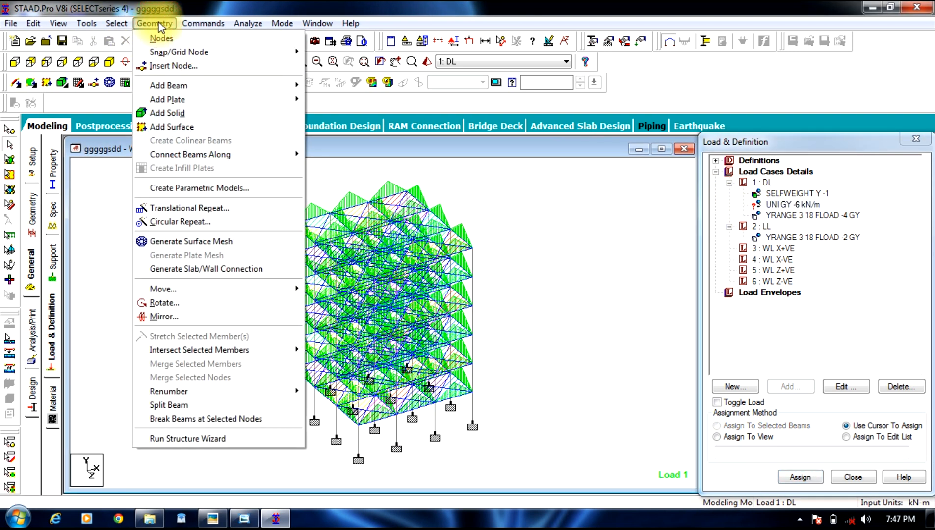
pyautogui.click(116, 23)
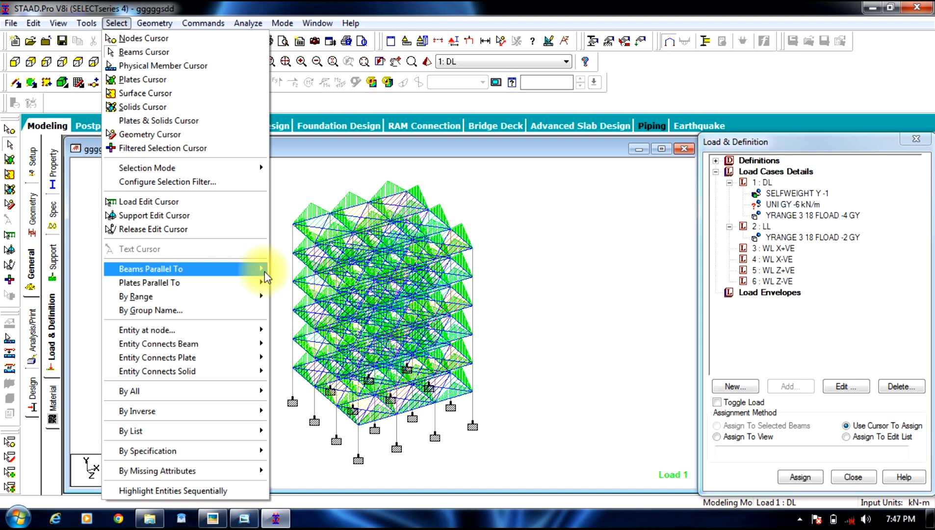
pyautogui.click(150, 268)
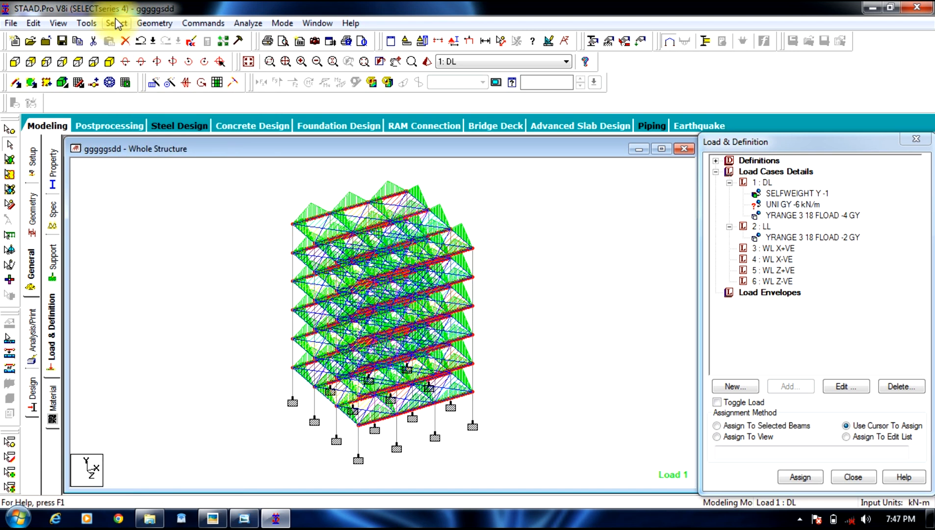
pyautogui.click(117, 23)
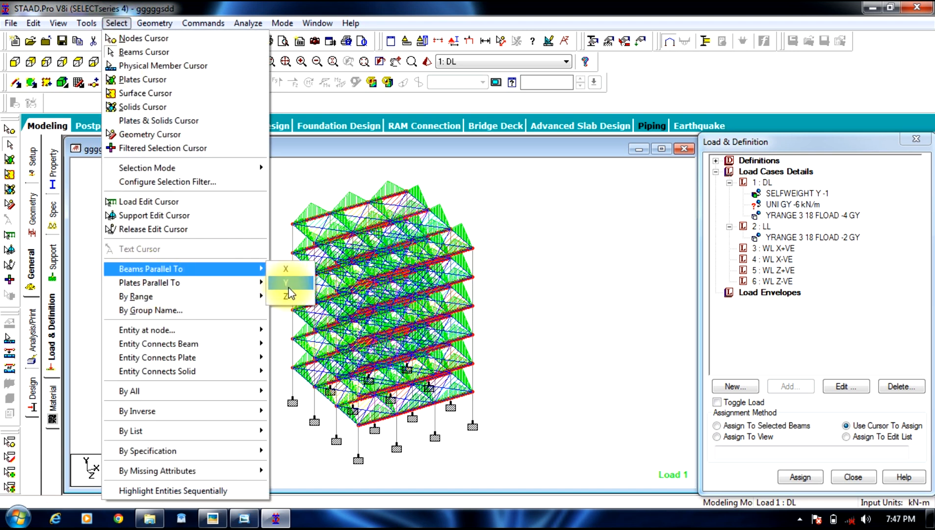
pyautogui.click(285, 282)
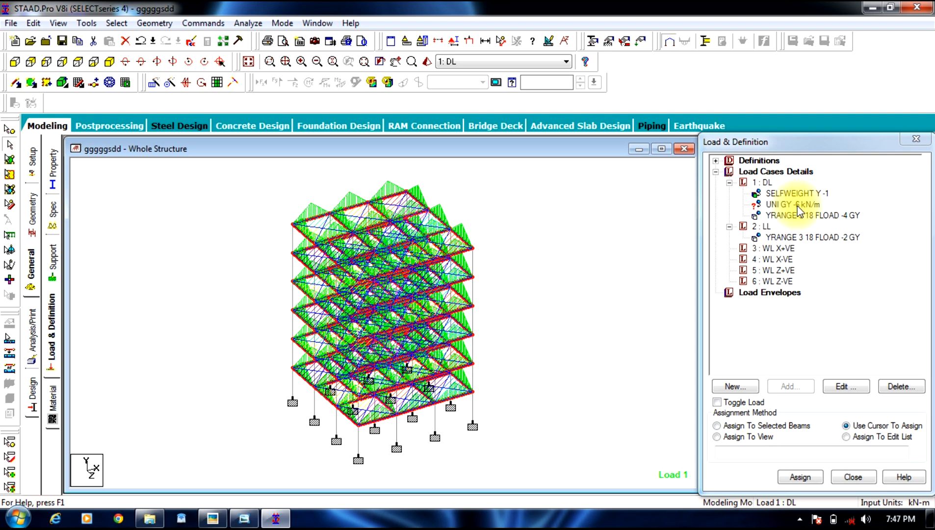
pyautogui.click(717, 426)
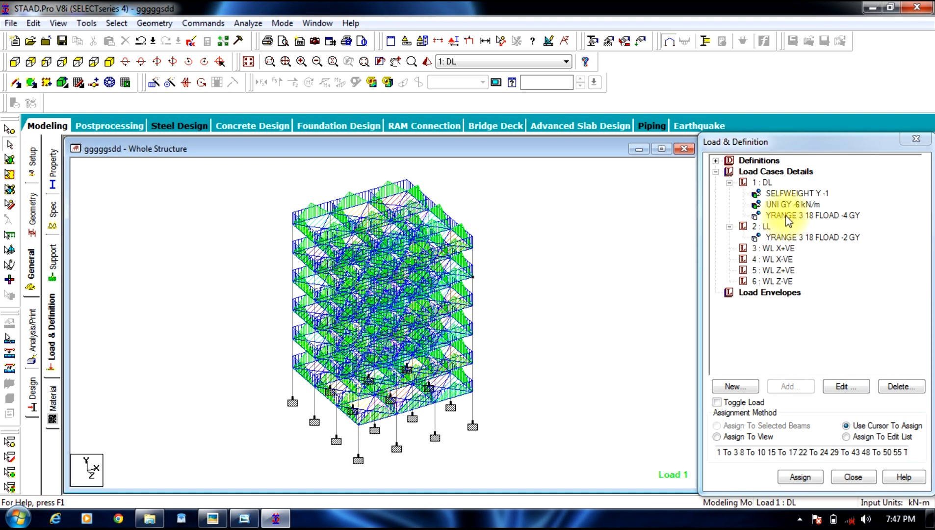
# Step: Preview the DL and LL floor loads, then collapse both load cases
pyautogui.click(812, 215)
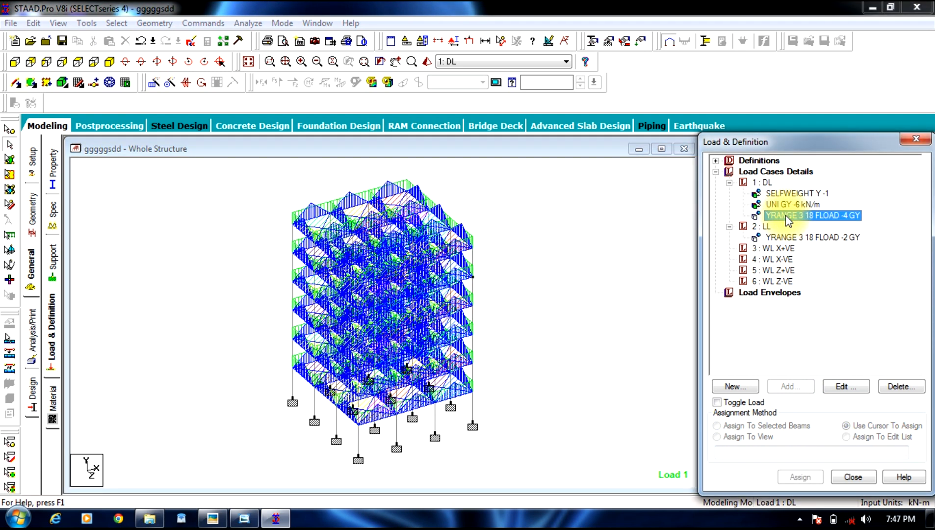
pyautogui.moveTo(603, 251)
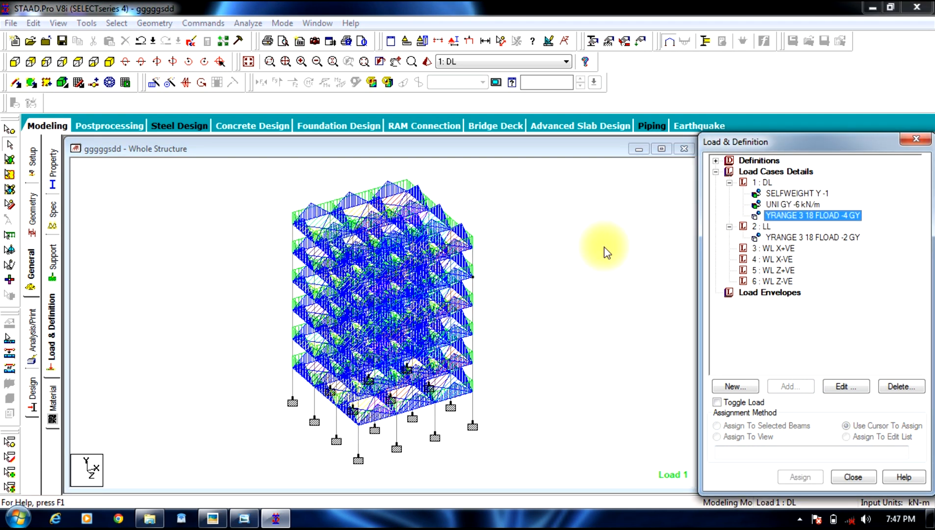
pyautogui.click(812, 238)
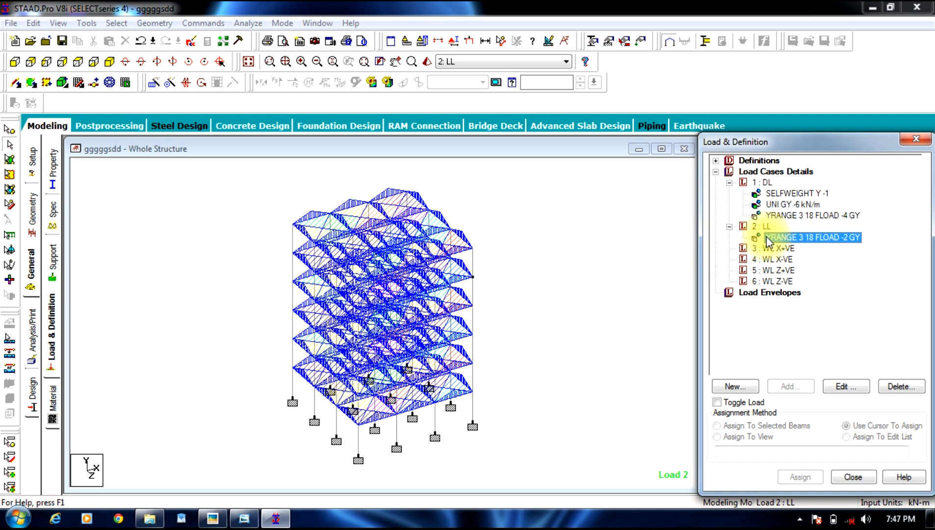
pyautogui.click(729, 182)
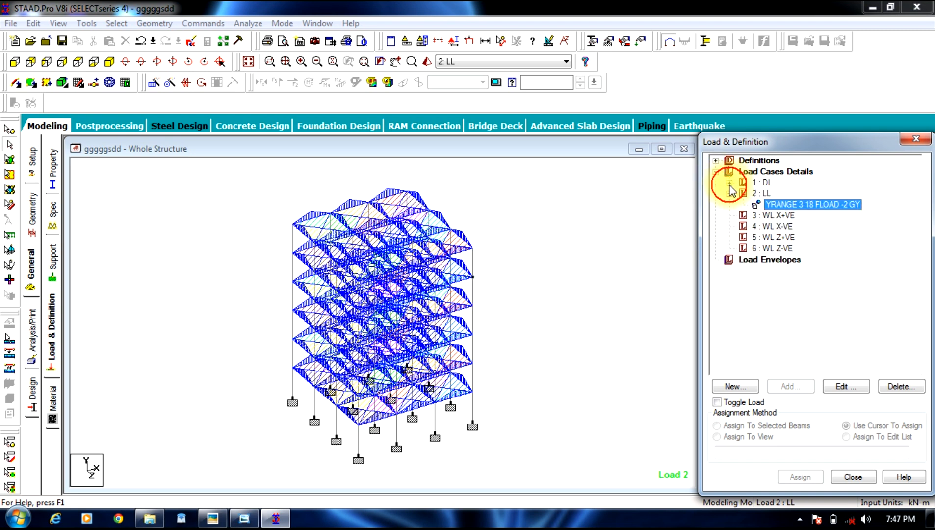
pyautogui.click(730, 193)
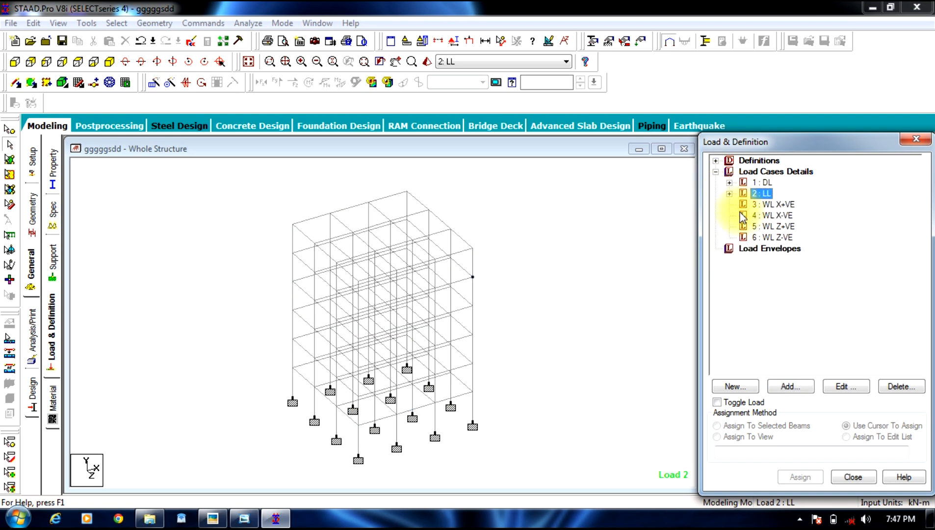
# Step: Add wind definition Type 1 with comment WIND 1 under Load Definitions
pyautogui.click(772, 204)
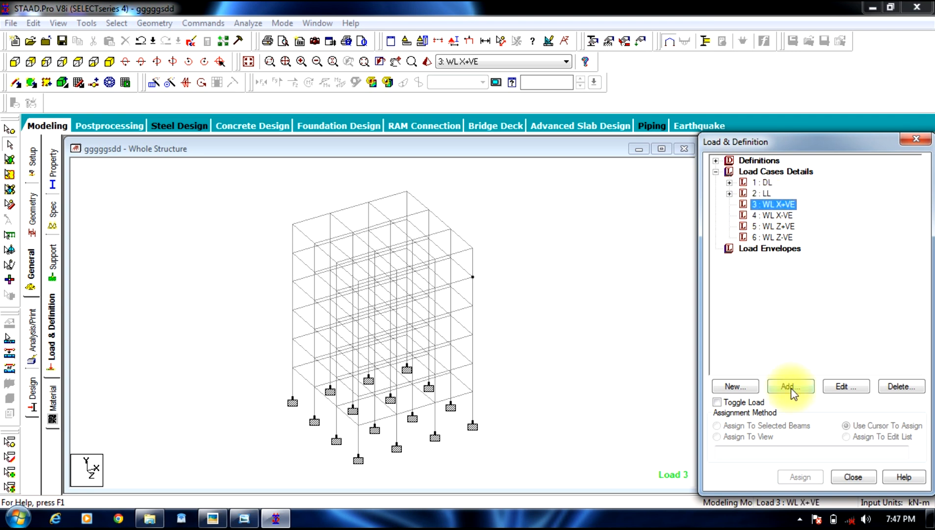
pyautogui.moveTo(723, 166)
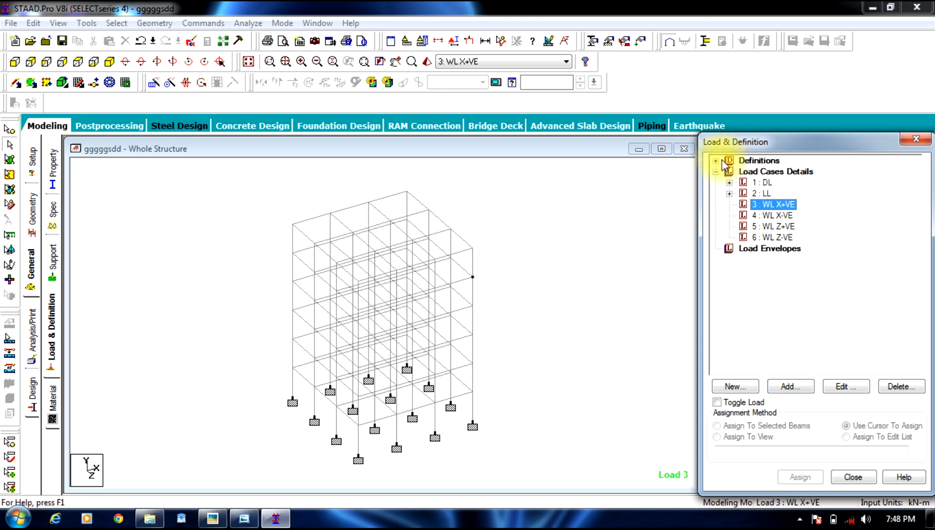
pyautogui.click(718, 160)
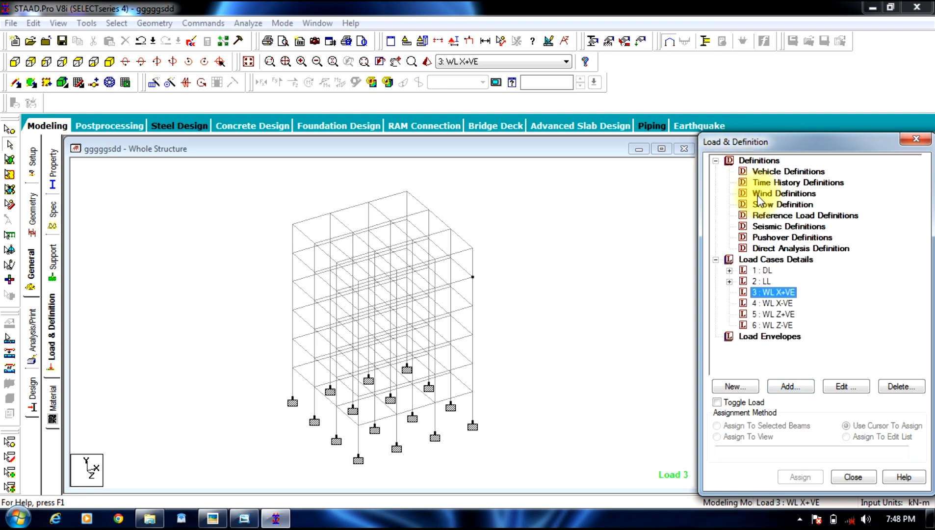
pyautogui.click(784, 192)
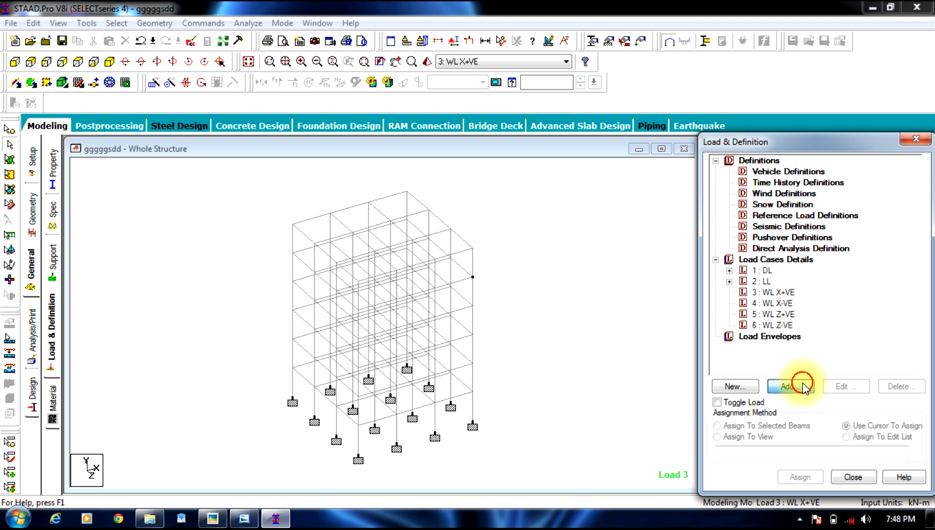
pyautogui.click(790, 386)
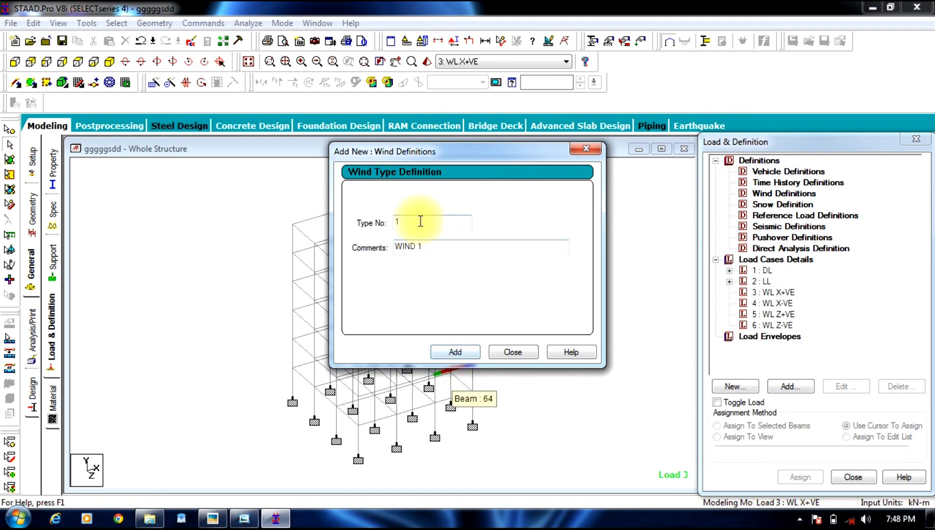
pyautogui.moveTo(455, 352)
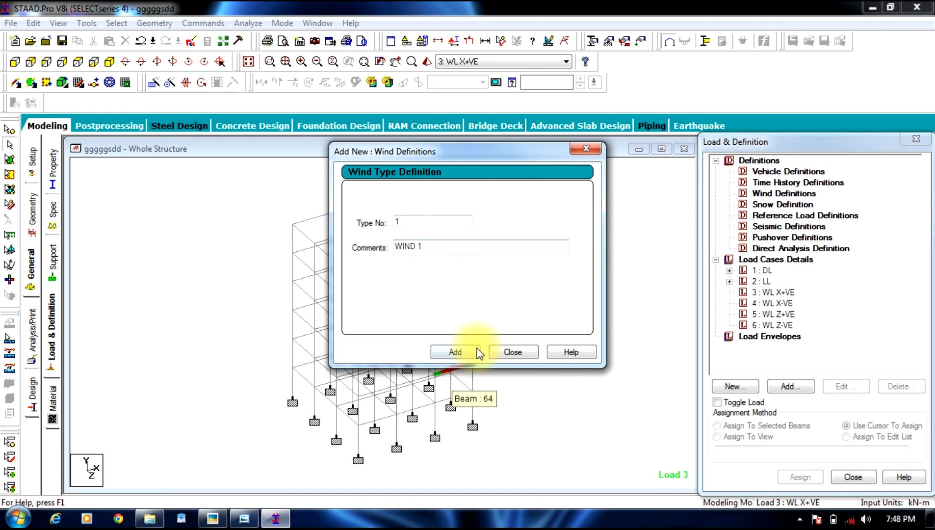
pyautogui.click(455, 351)
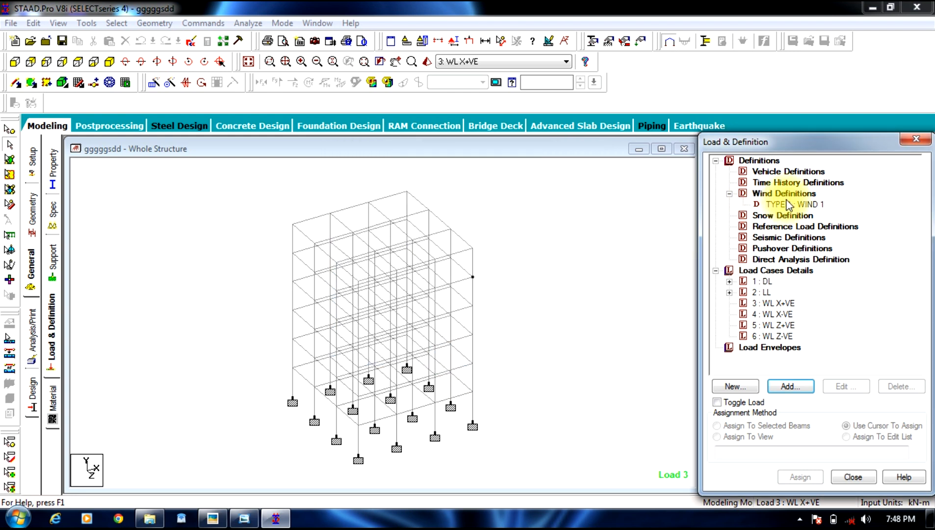
# Step: Calculate WIND 1 intensities per ASCE-7 using intensity 1.5 and height 18, and add them
pyautogui.click(789, 386)
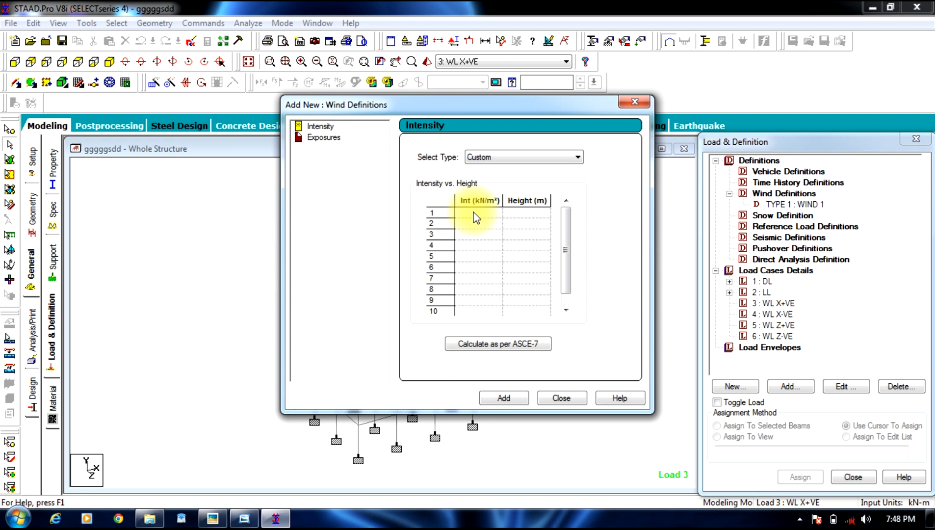
pyautogui.write('1')
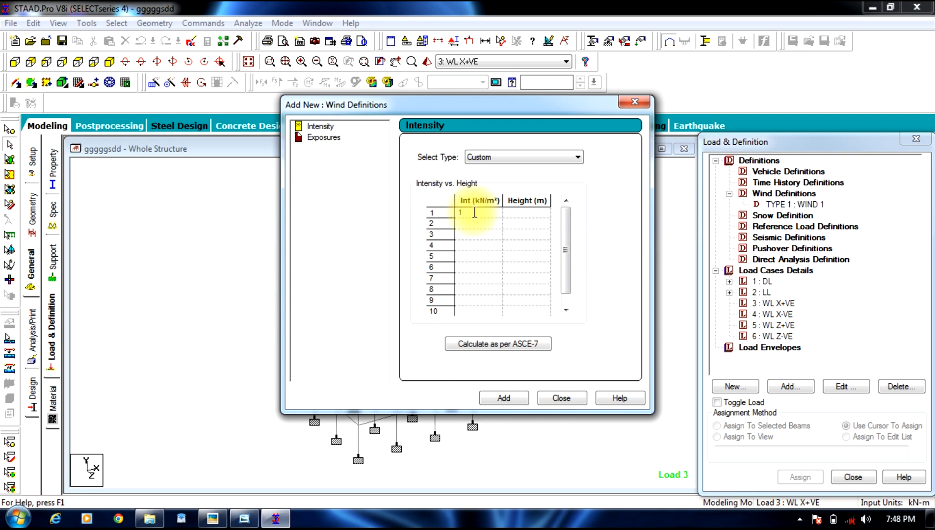
pyautogui.write('.5')
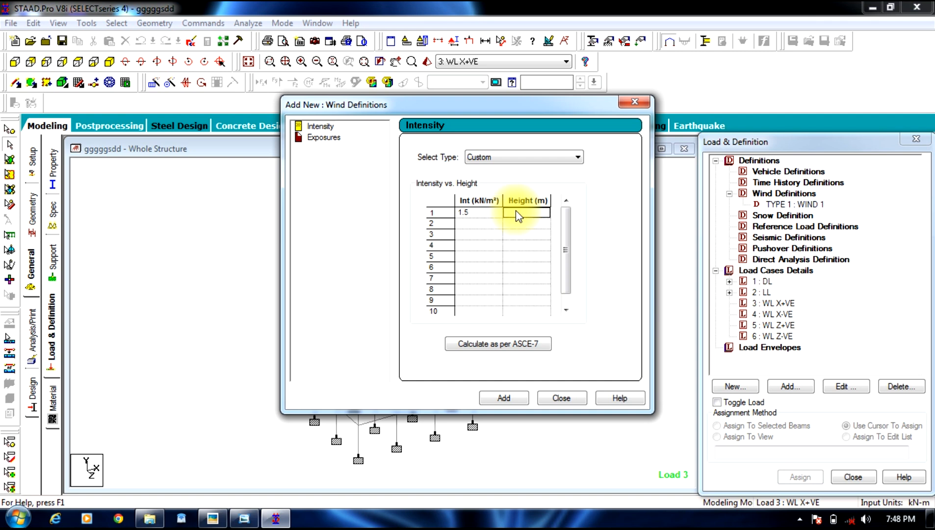
pyautogui.write('18')
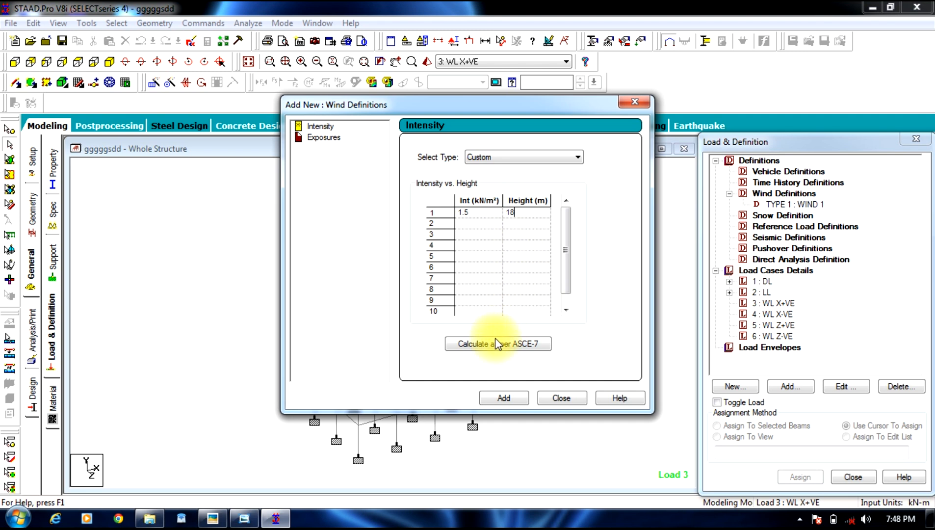
pyautogui.click(576, 157)
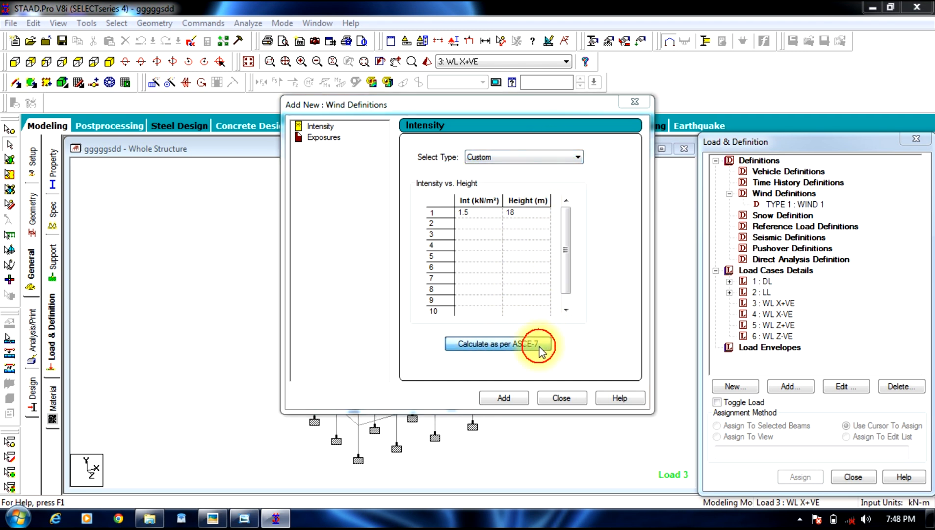
pyautogui.click(495, 345)
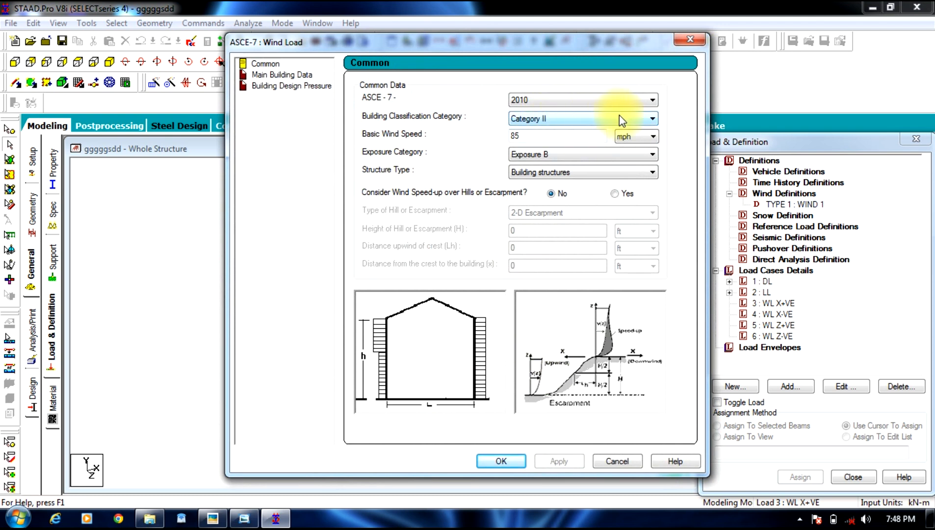
pyautogui.moveTo(622, 122)
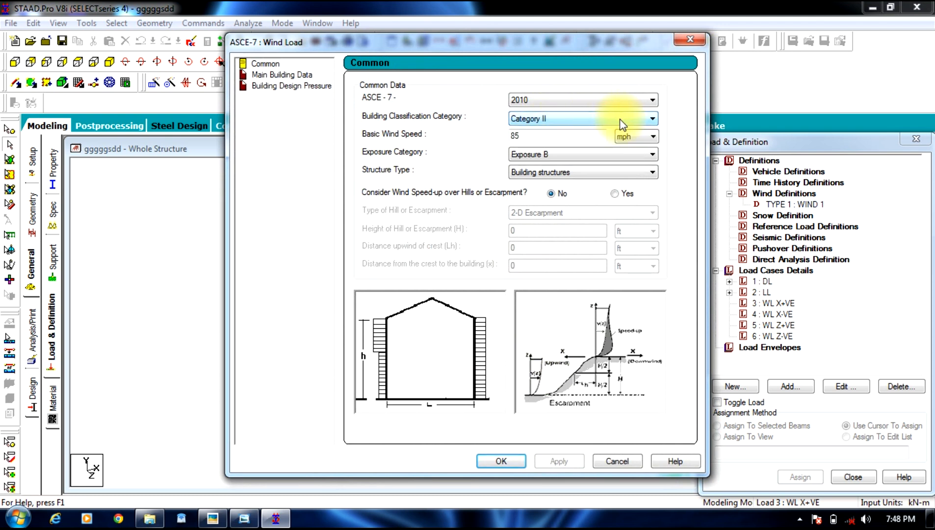
pyautogui.moveTo(590, 158)
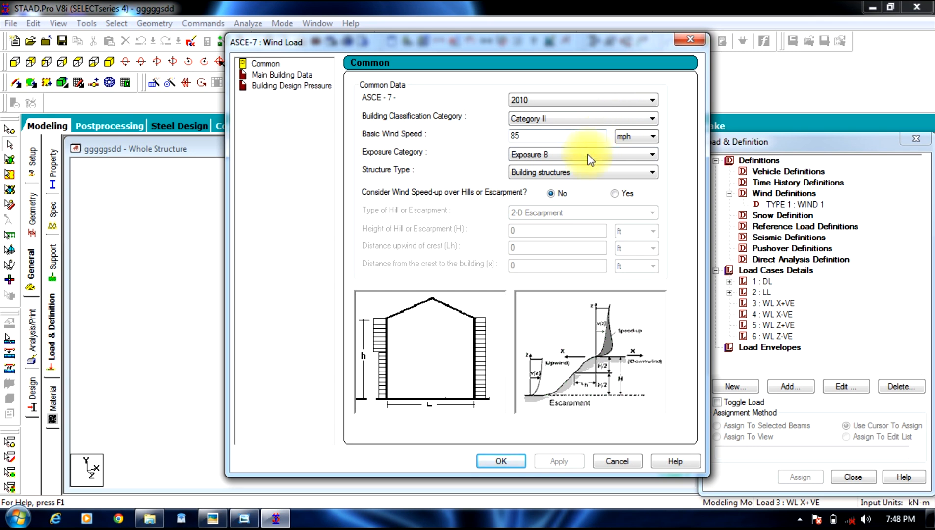
pyautogui.moveTo(574, 453)
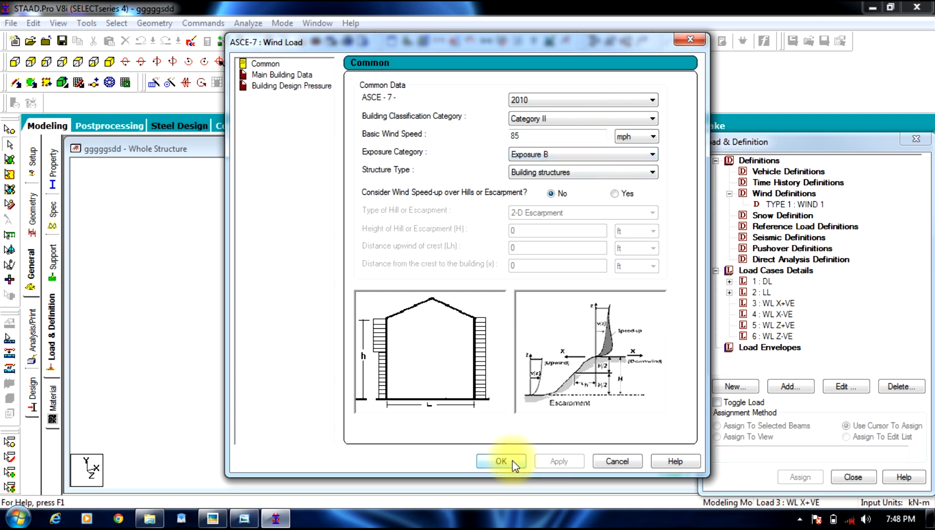
pyautogui.click(501, 460)
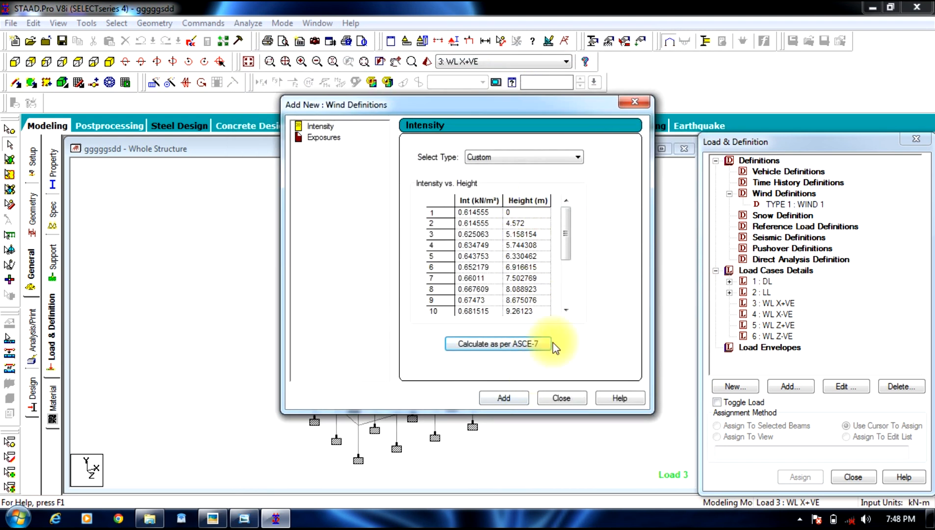
pyautogui.click(503, 398)
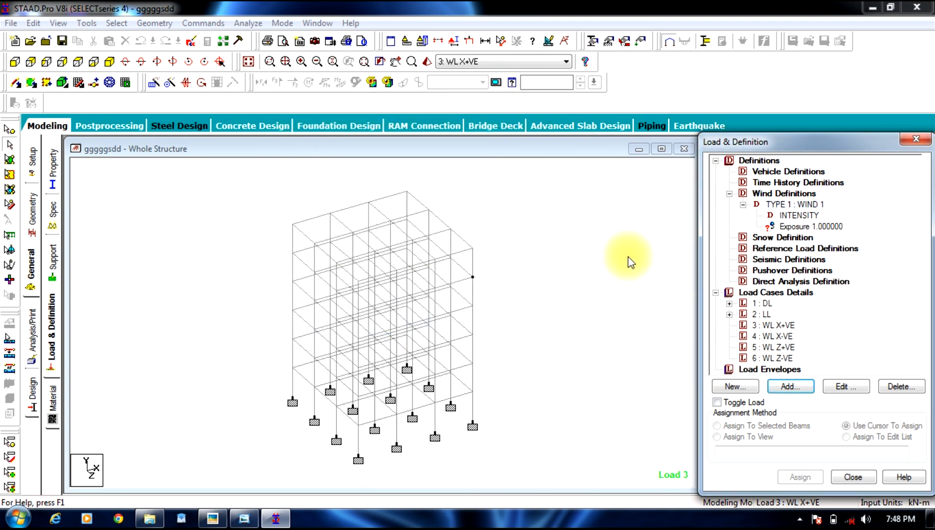
# Step: Assign exposure factor 1.0 to all nodes 1–112 and collapse Definitions
pyautogui.click(812, 226)
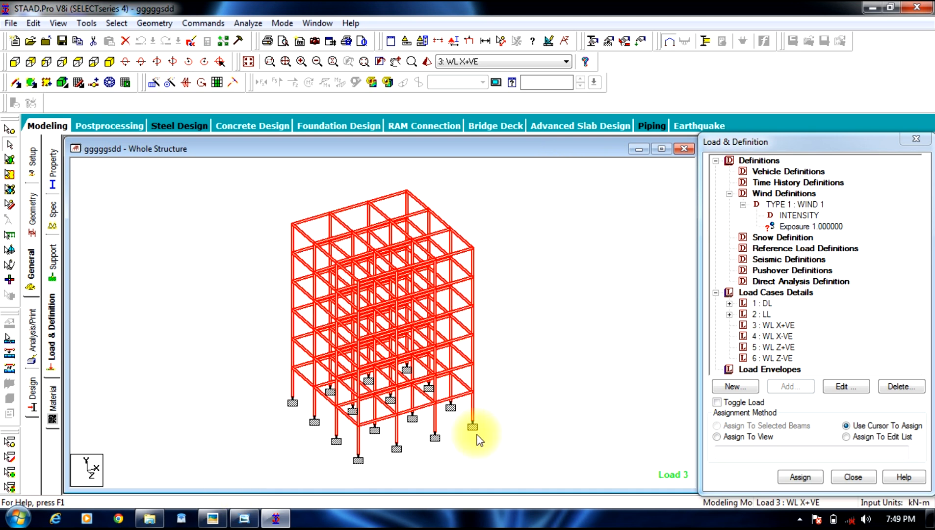
pyautogui.moveTo(469, 179)
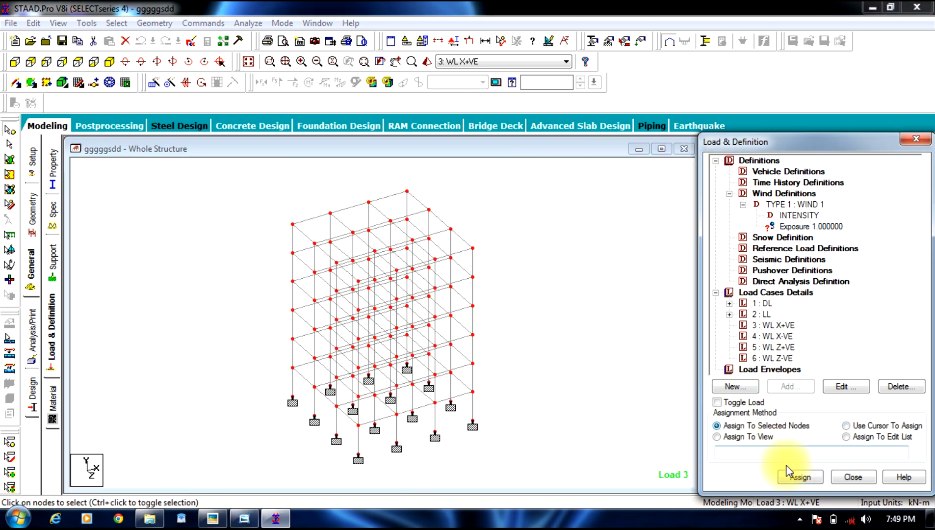
pyautogui.click(847, 425)
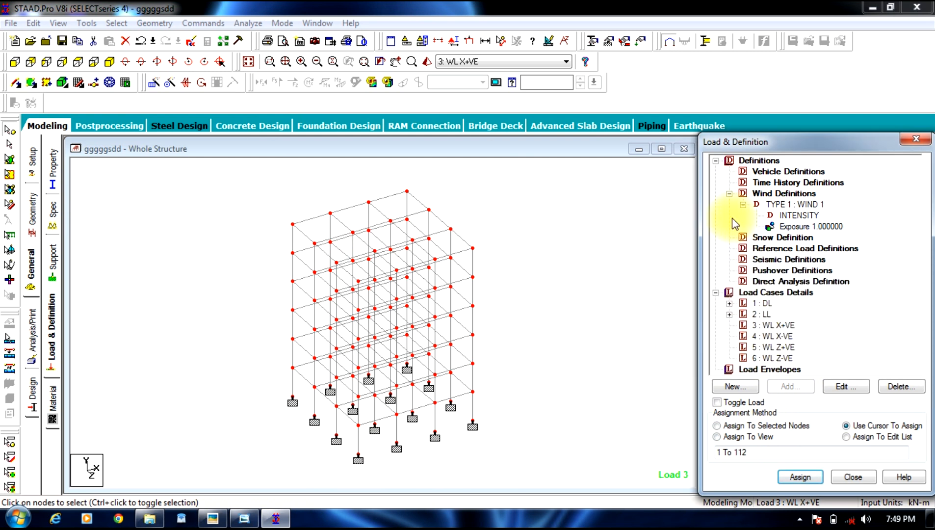
pyautogui.click(718, 160)
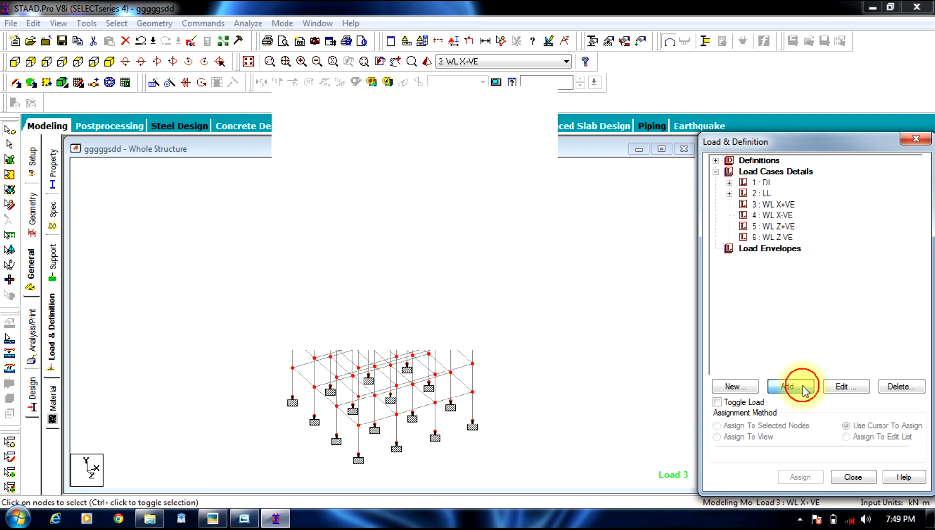
# Step: Add a type 1 X wind load over Y 3–18 m to WL X+VE and preview it
pyautogui.click(791, 386)
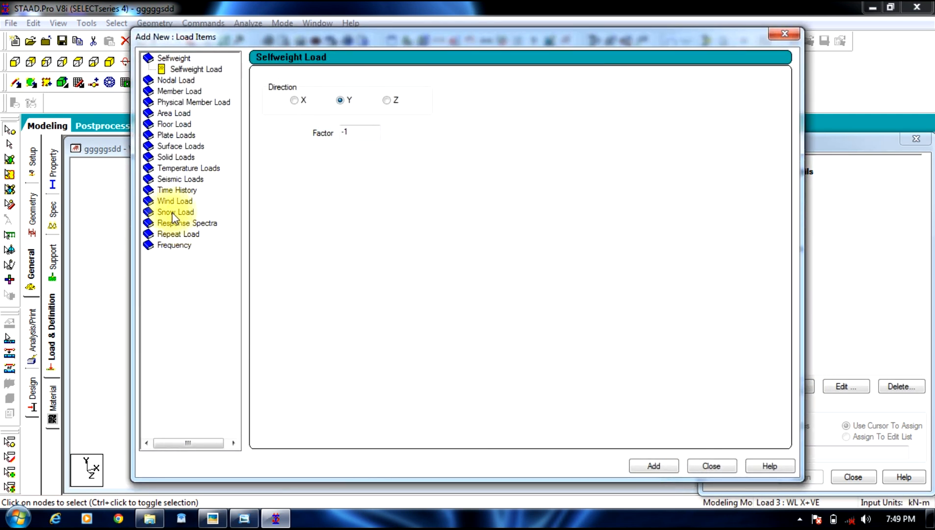
pyautogui.click(175, 201)
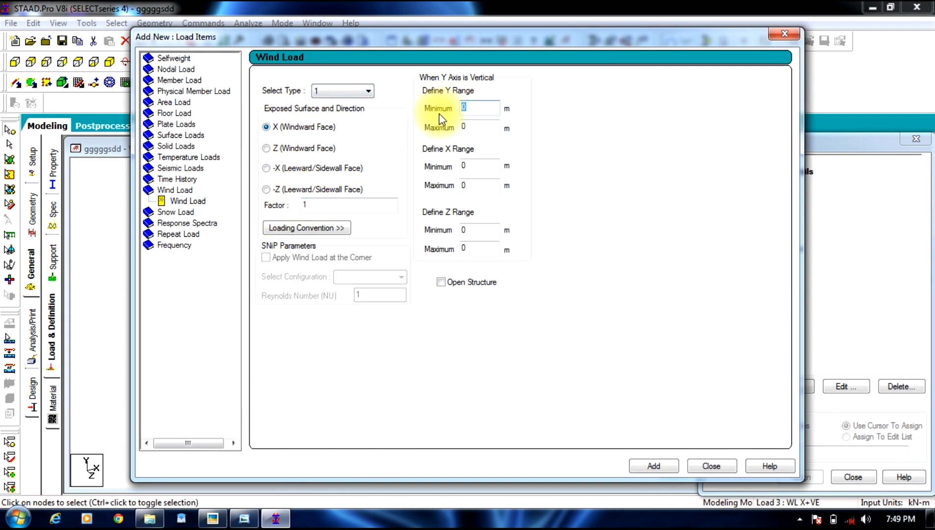
pyautogui.write('18')
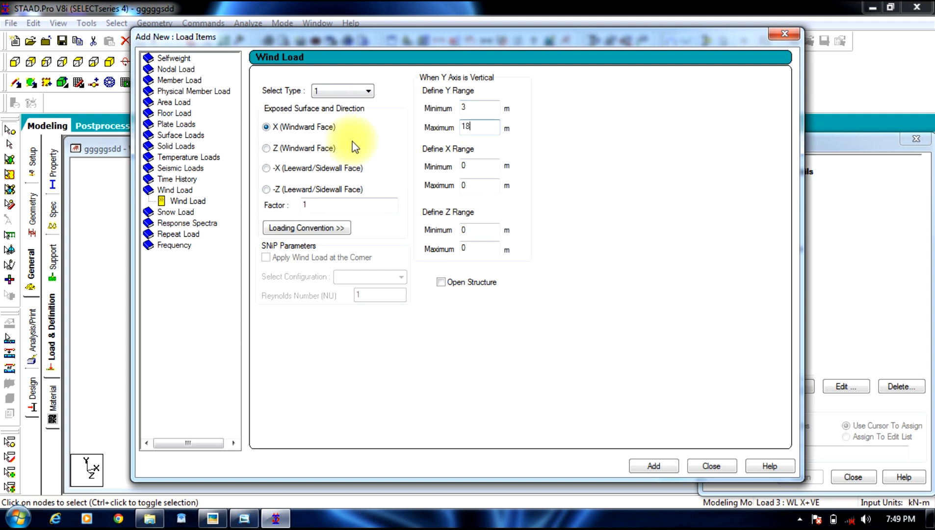
pyautogui.moveTo(298, 256)
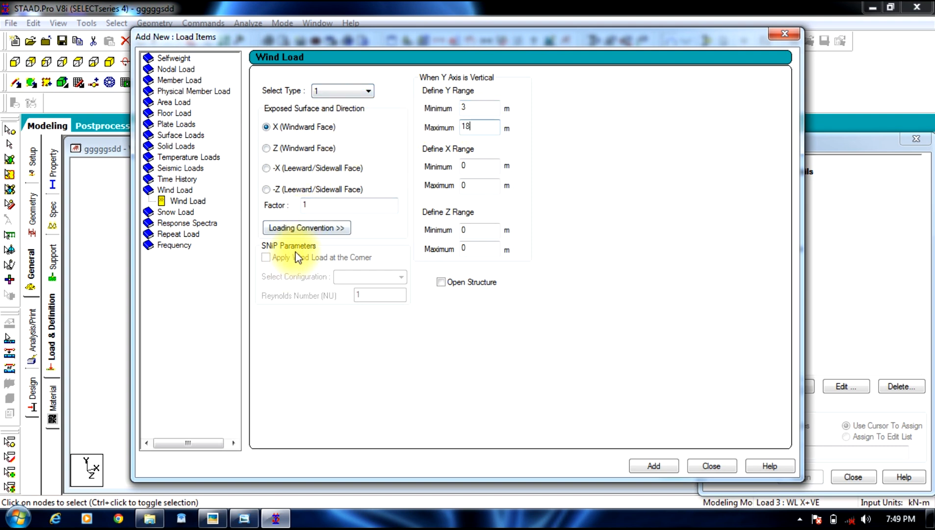
pyautogui.click(653, 466)
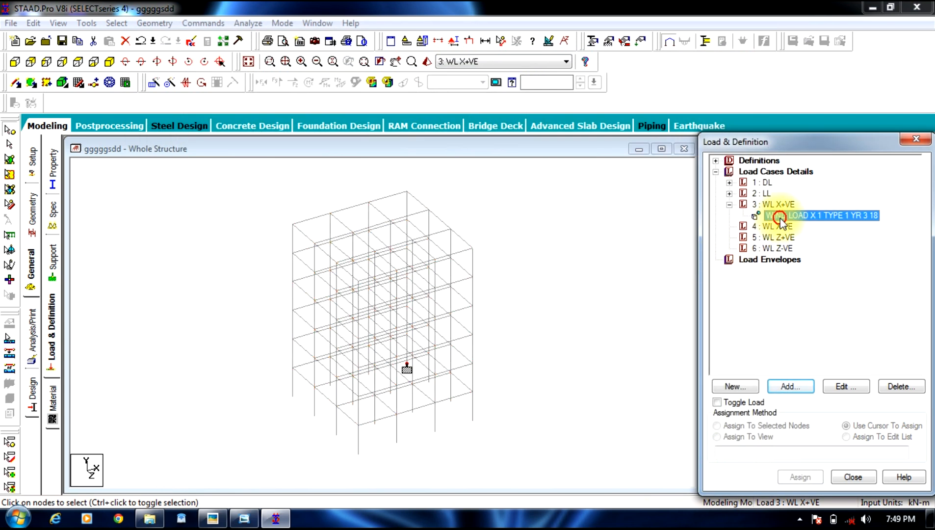
pyautogui.click(820, 215)
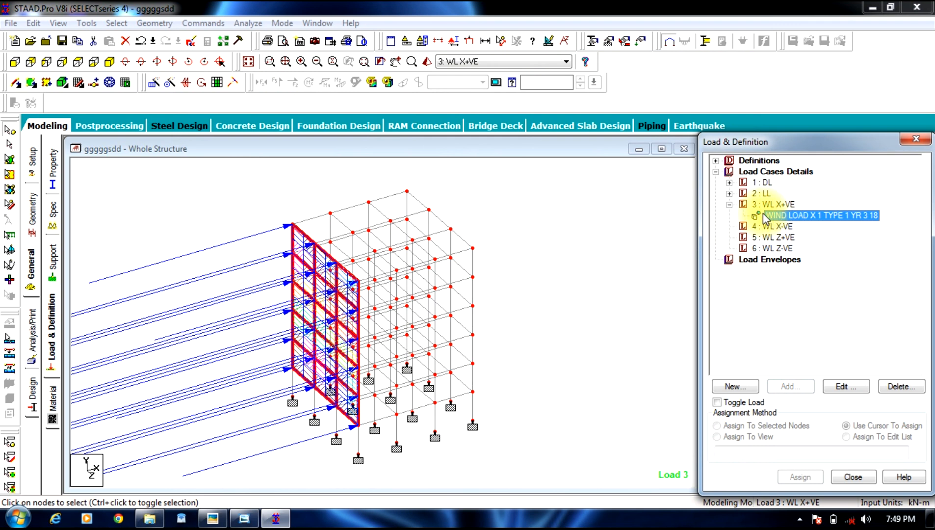
pyautogui.click(774, 215)
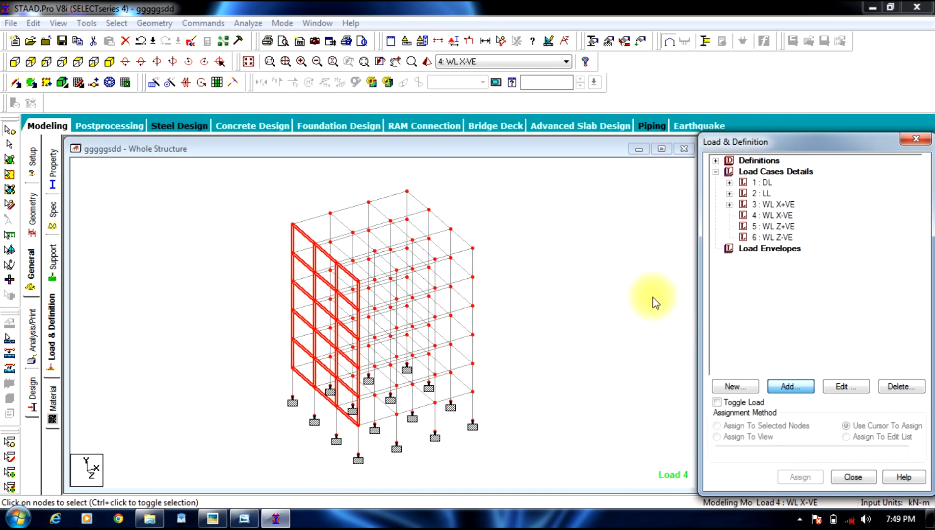
# Step: Add an X wind load with factor -1 over Y 3–18 m to WL X-VE
pyautogui.click(790, 386)
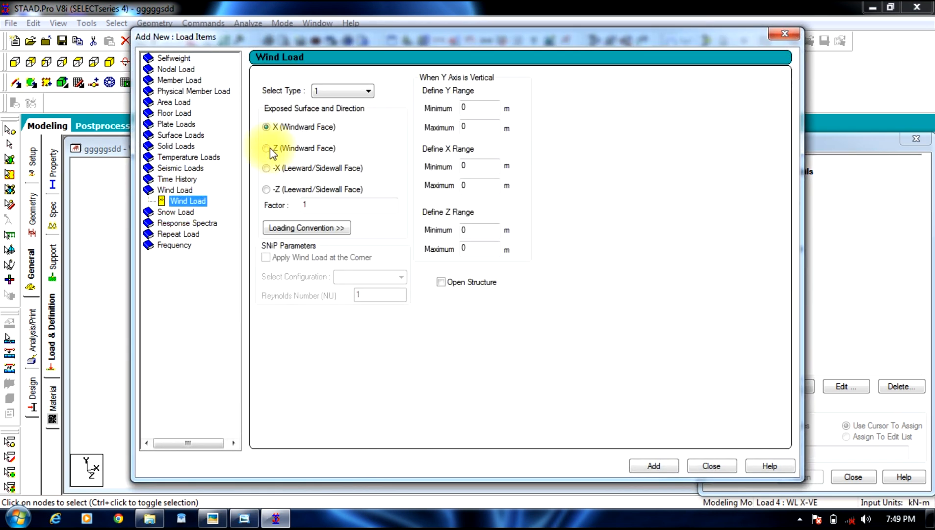
pyautogui.moveTo(280, 171)
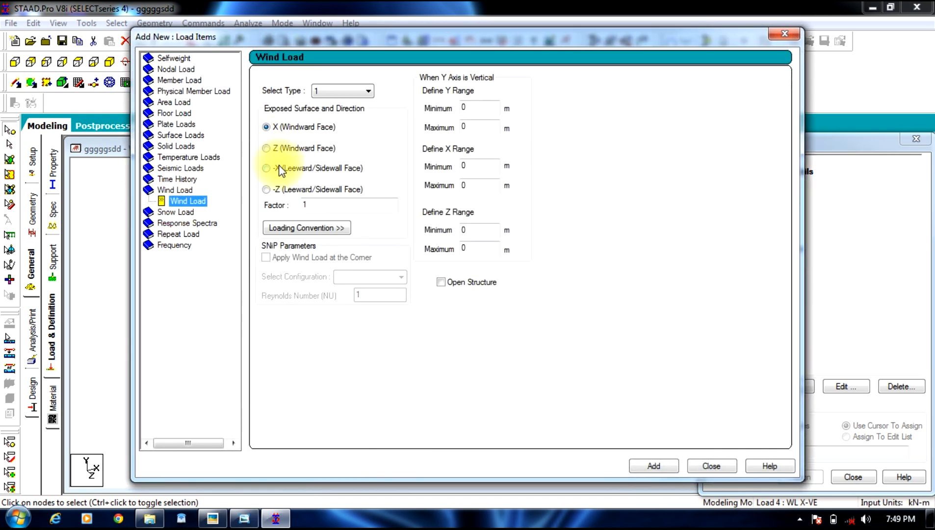
pyautogui.click(349, 204)
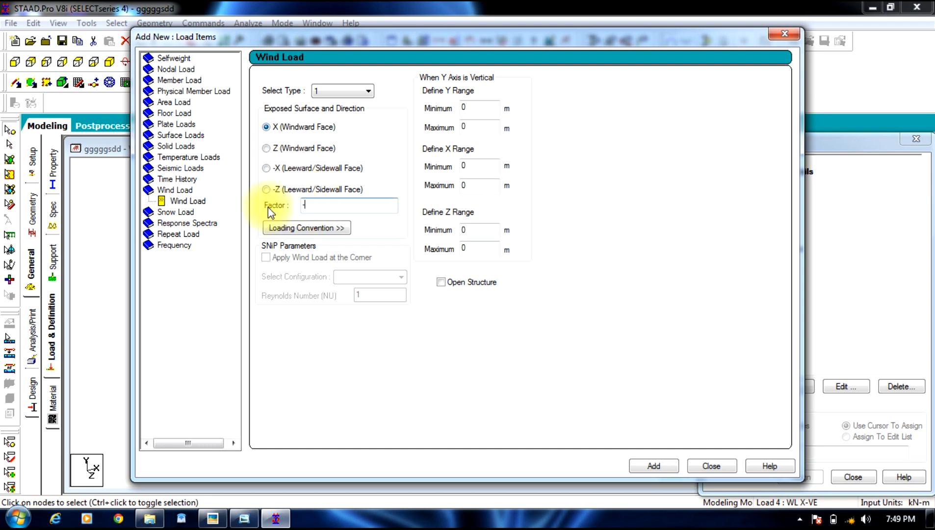
pyautogui.write('-1')
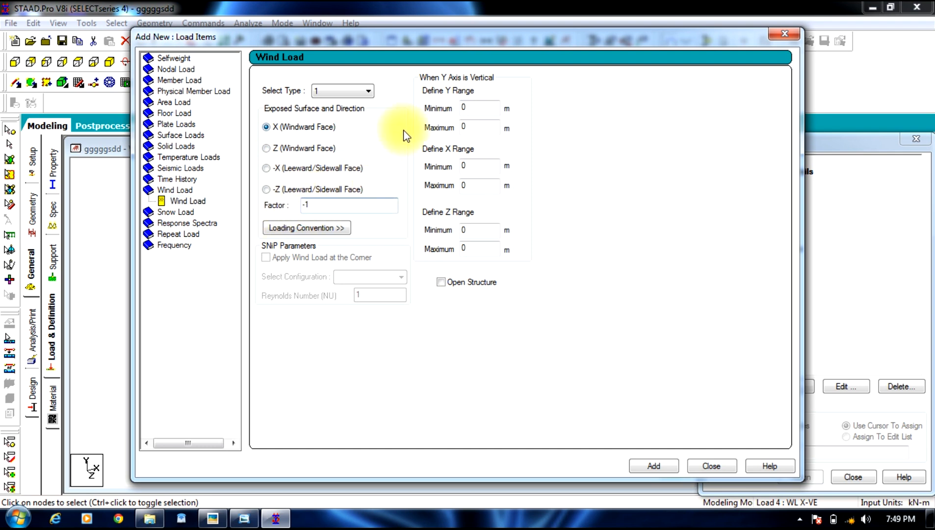
pyautogui.click(479, 107)
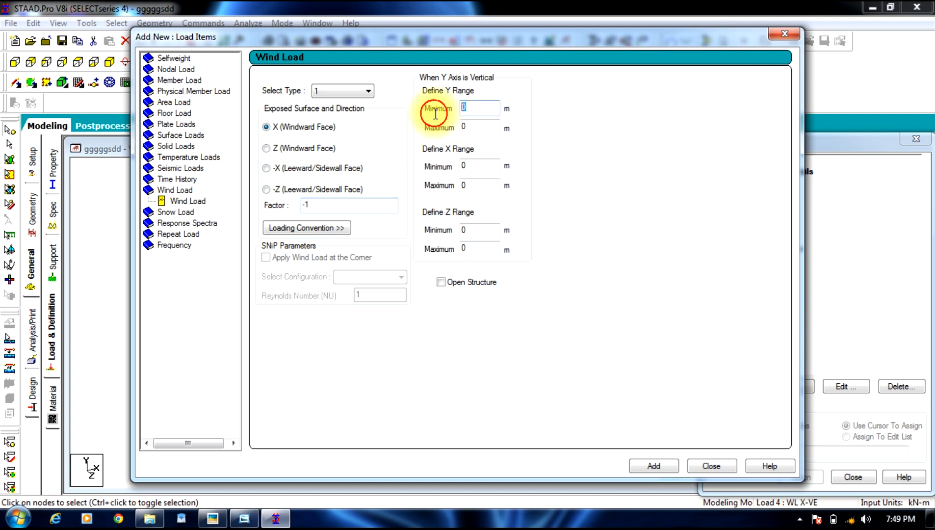
pyautogui.write('3')
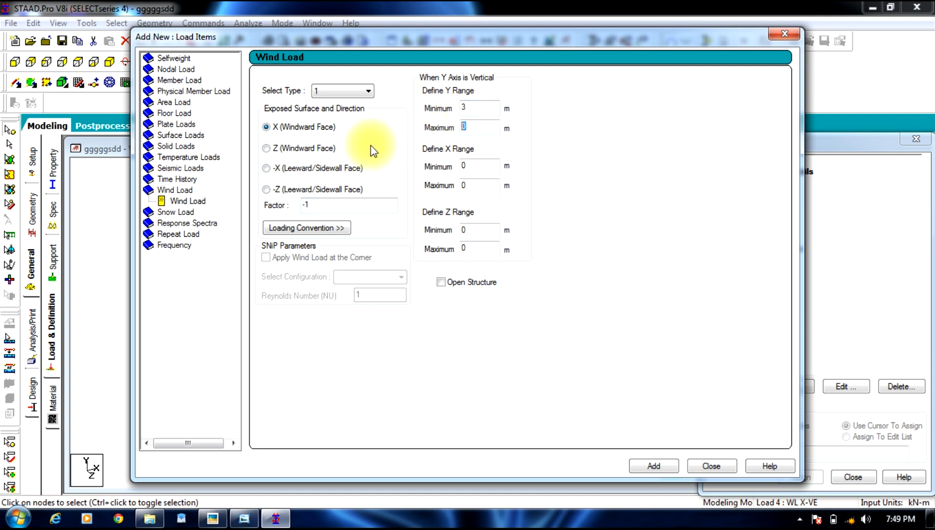
pyautogui.write('18')
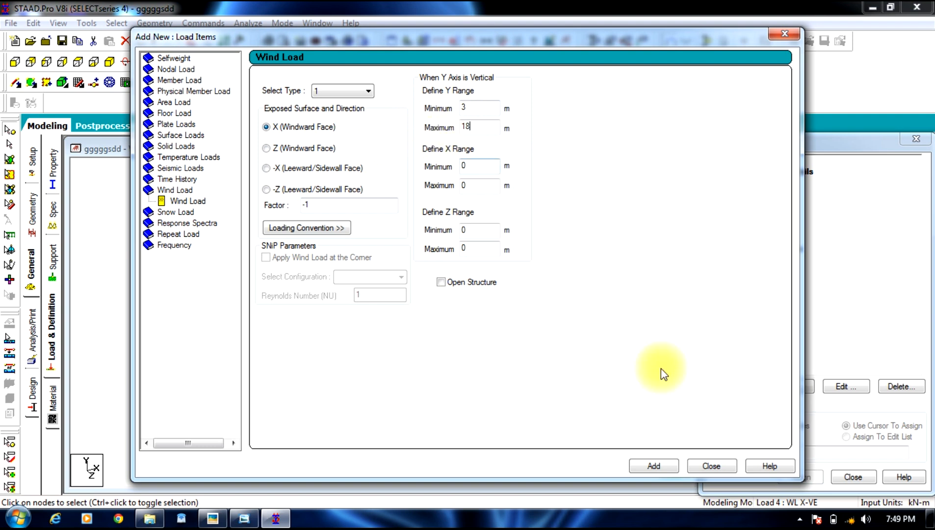
pyautogui.click(653, 466)
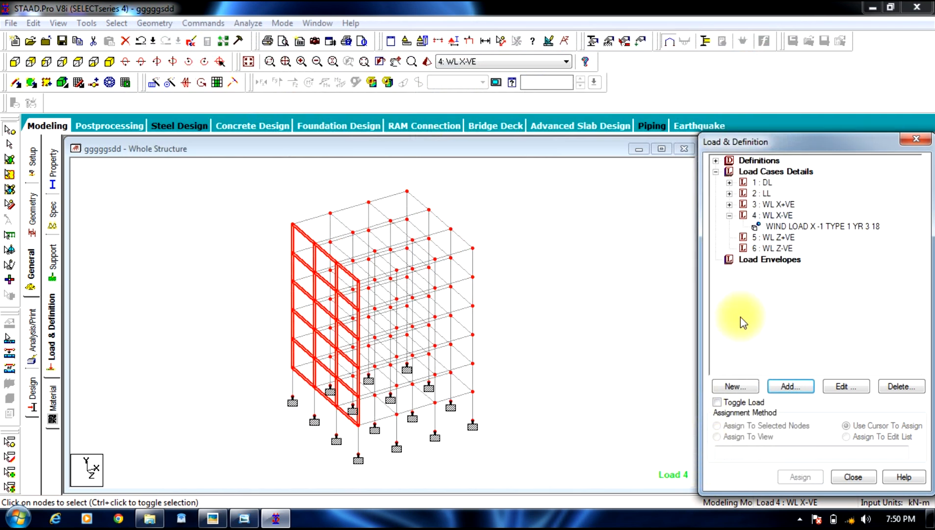
pyautogui.click(823, 226)
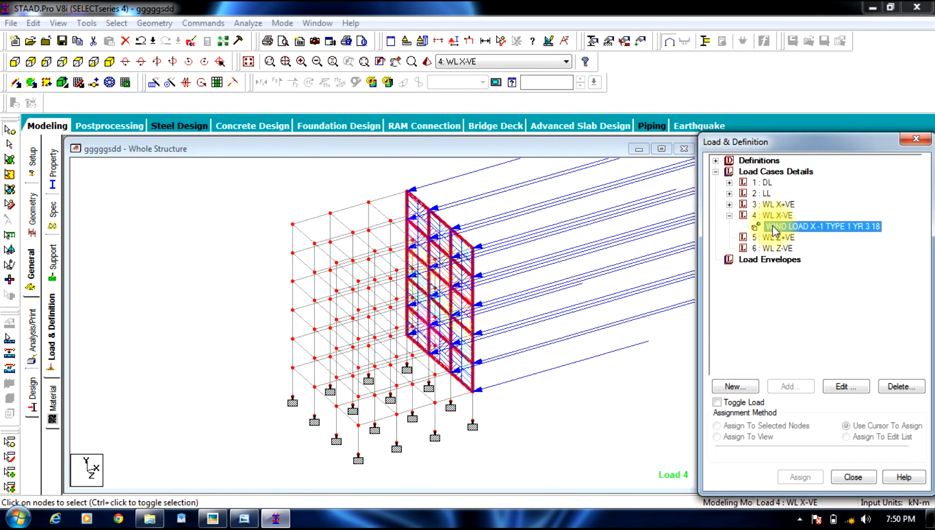
pyautogui.click(769, 227)
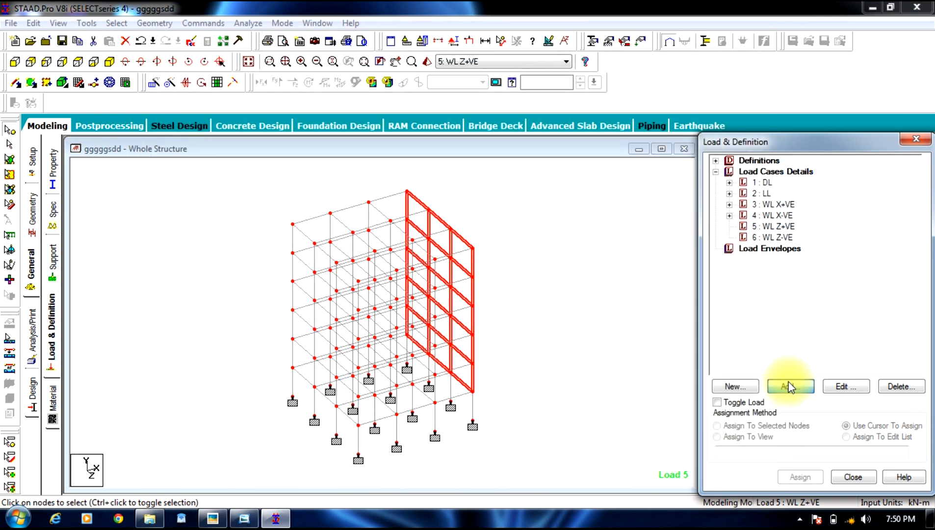
# Step: Add a type 1 Z windward-face wind load over Y 3–18 m to WL Z+VE
pyautogui.click(789, 386)
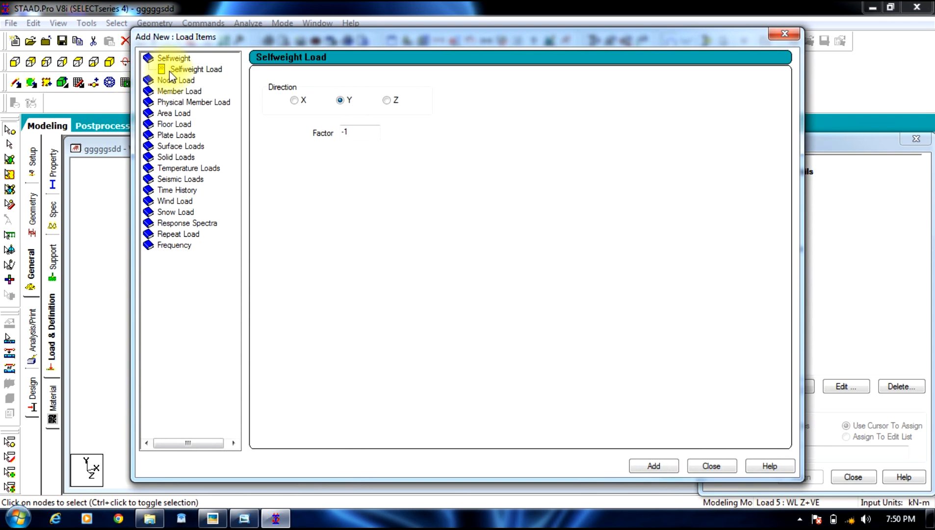
pyautogui.moveTo(175, 202)
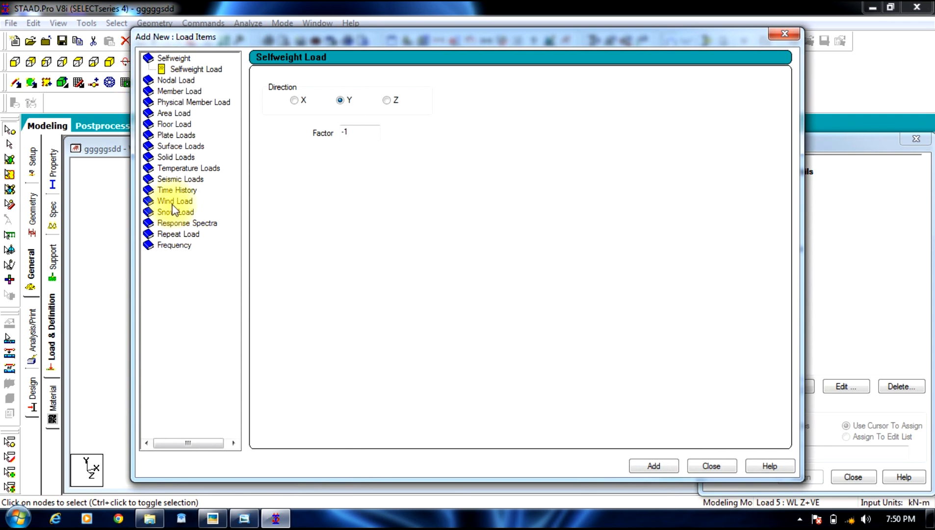
pyautogui.click(176, 202)
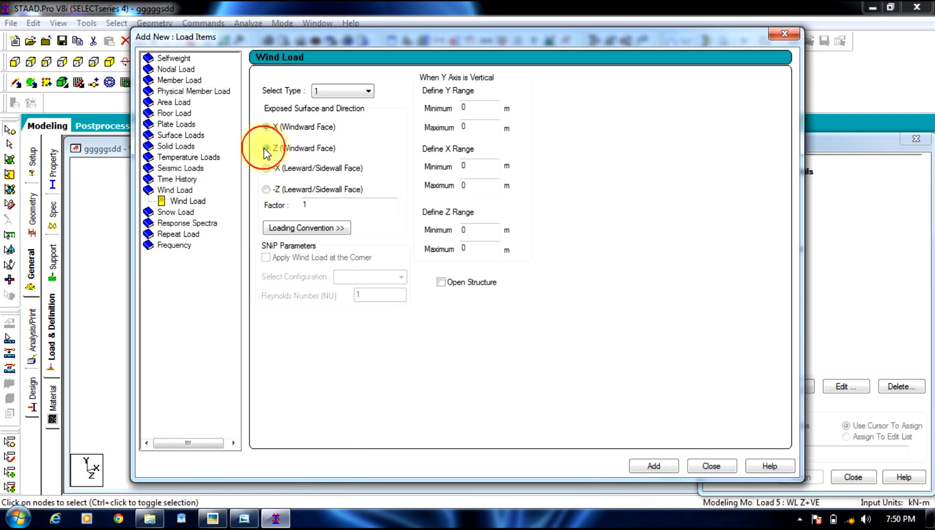
pyautogui.click(265, 148)
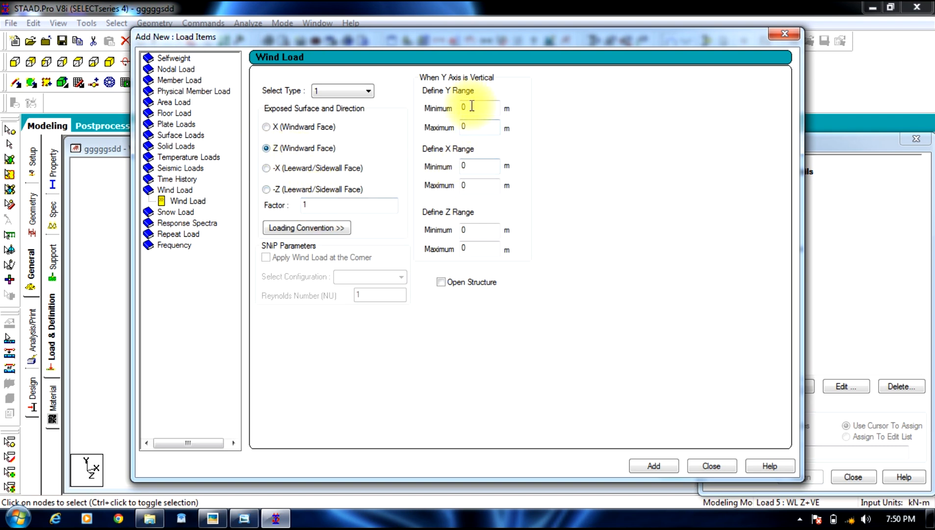
pyautogui.write('3')
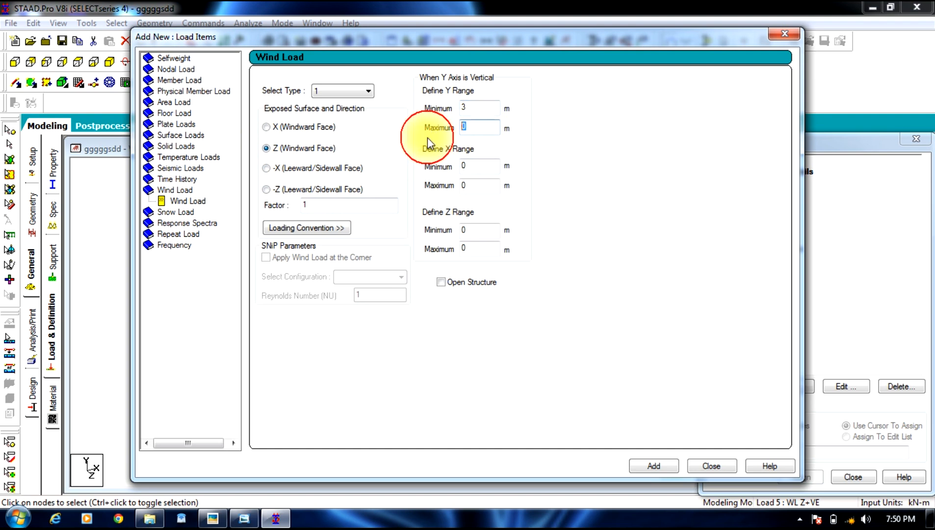
pyautogui.write('18')
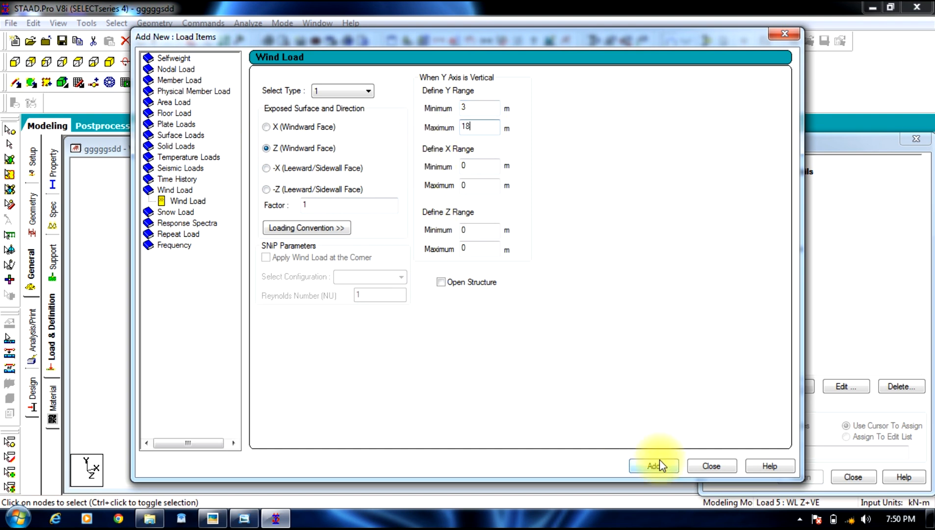
pyautogui.click(654, 466)
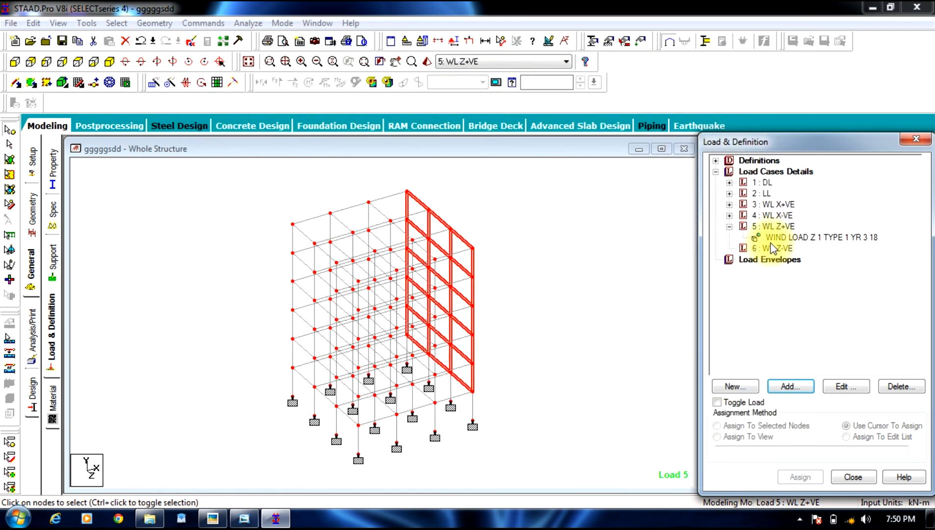
pyautogui.click(772, 248)
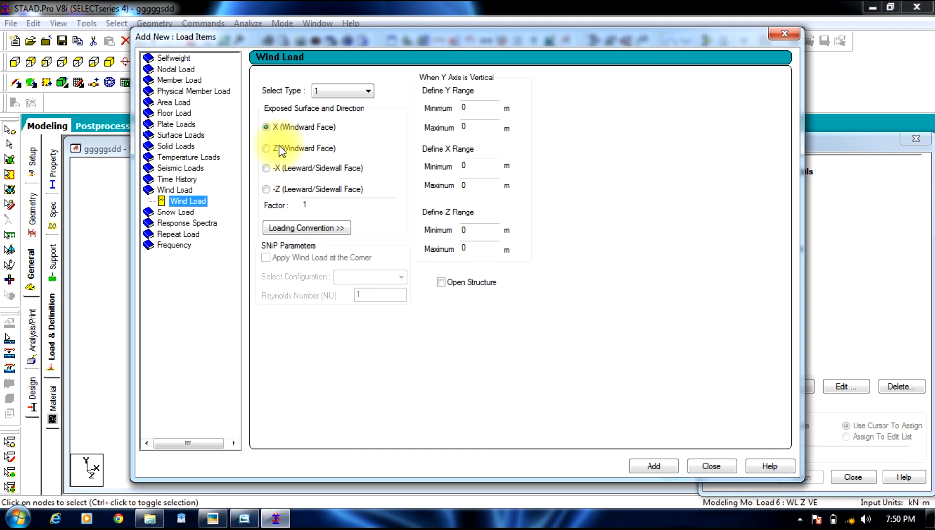
# Step: Add a reversed Z-face wind load with factor -1 over Y 3–18 m to WL Z-VE
pyautogui.click(266, 148)
pyautogui.write('3')
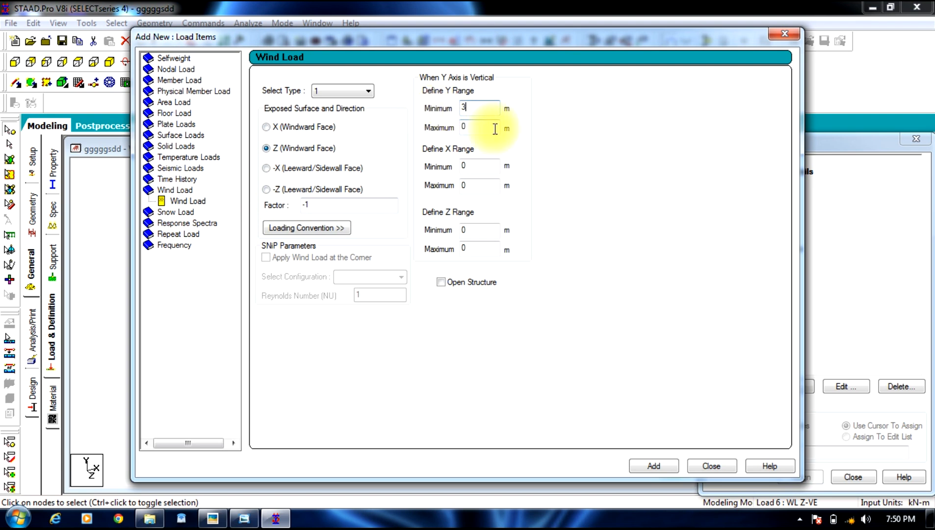
pyautogui.write('18')
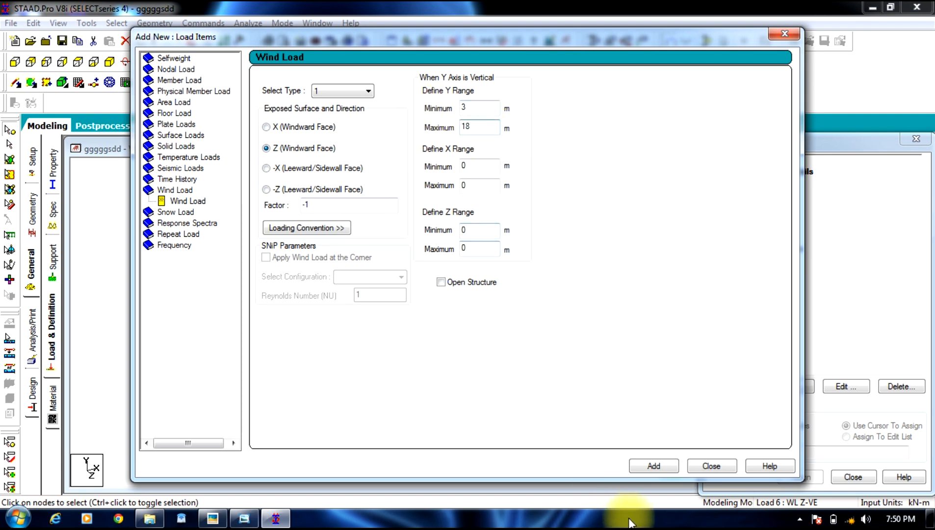
pyautogui.click(652, 466)
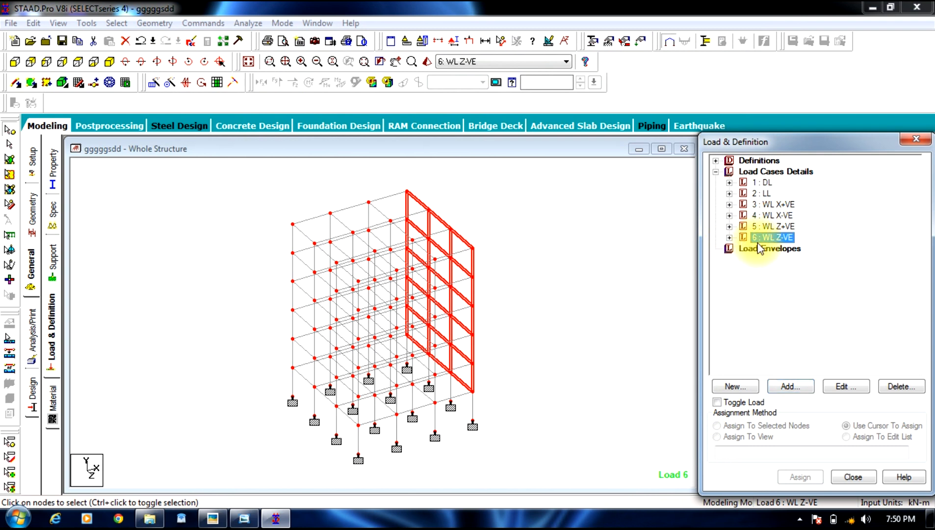
# Step: Display load case 6's wind load, then collapse load cases 5 and 6 in the tree
pyautogui.click(729, 237)
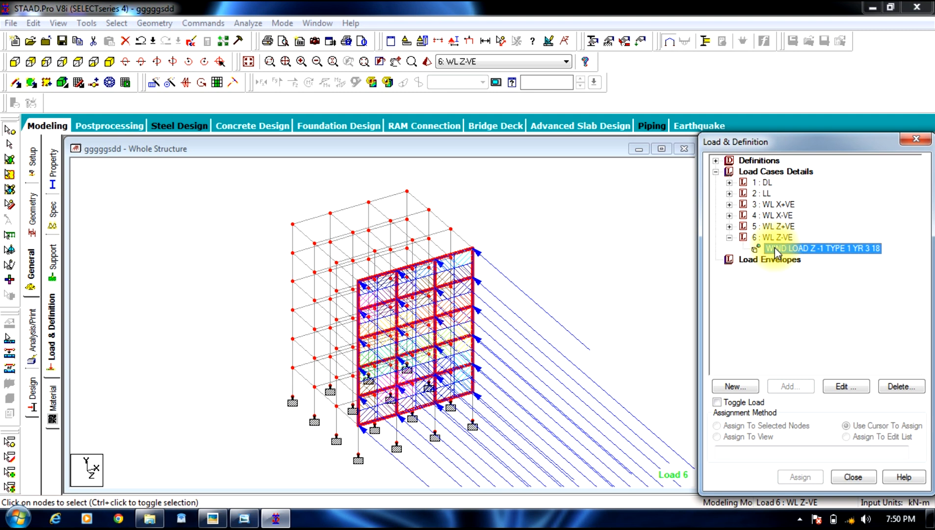
pyautogui.moveTo(772, 249)
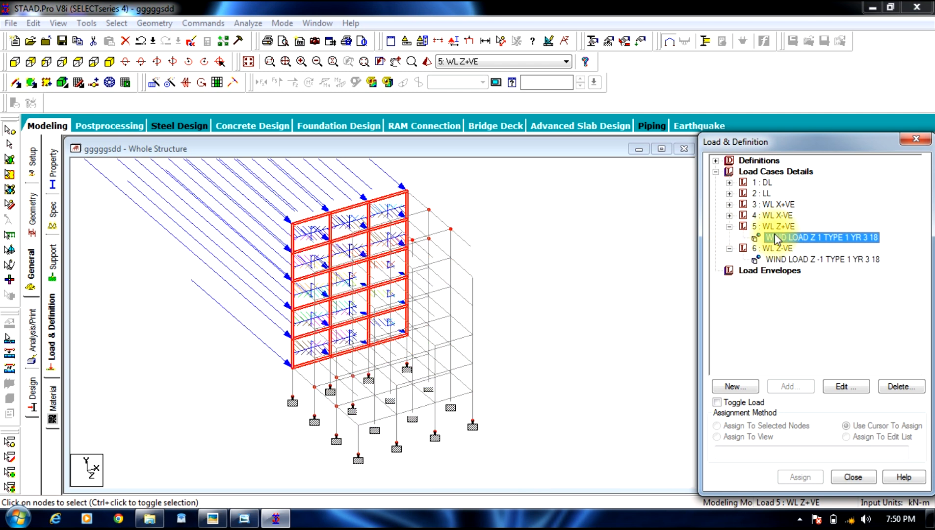
pyautogui.click(729, 226)
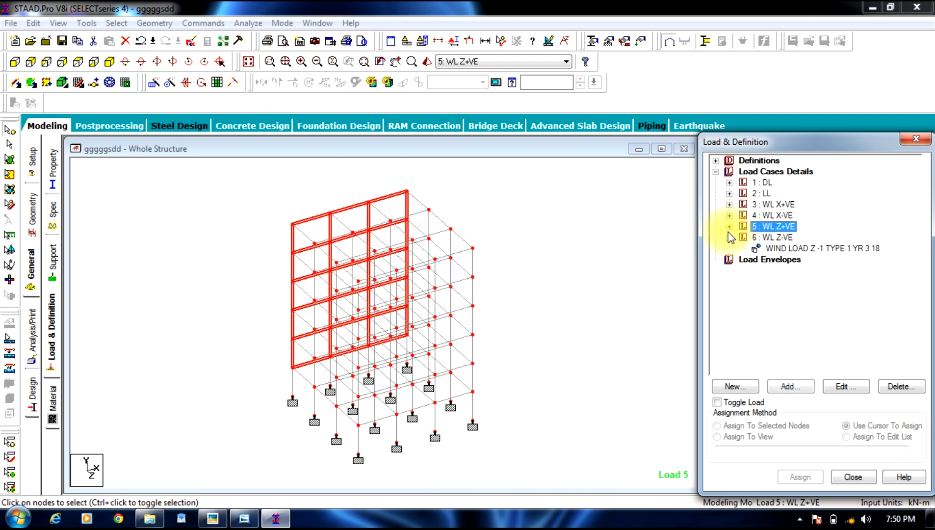
pyautogui.click(730, 226)
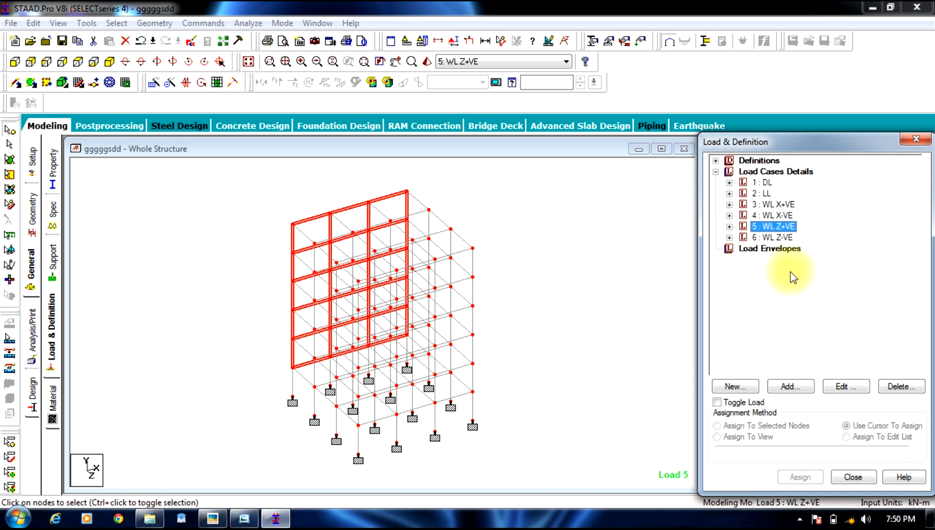
pyautogui.click(775, 172)
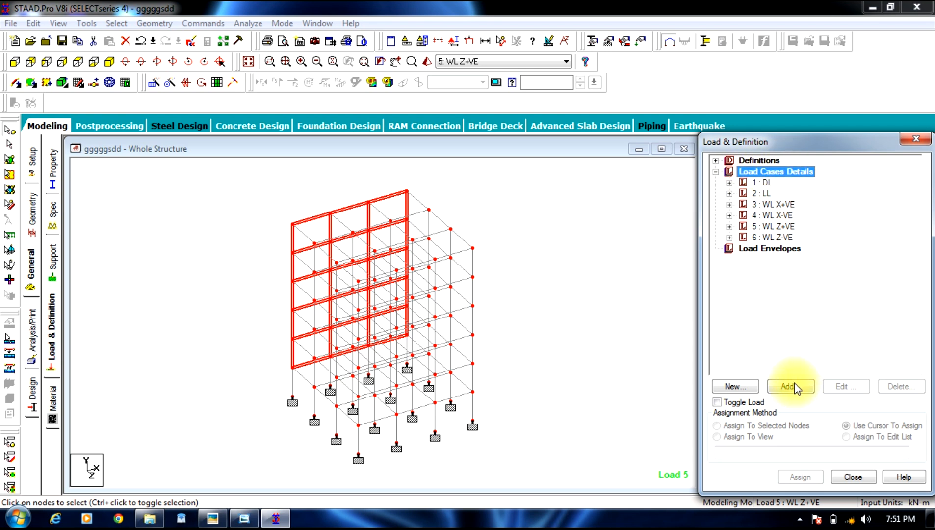
# Step: Start a new load combination and check the IMG_0402 combination equations photo
pyautogui.click(791, 386)
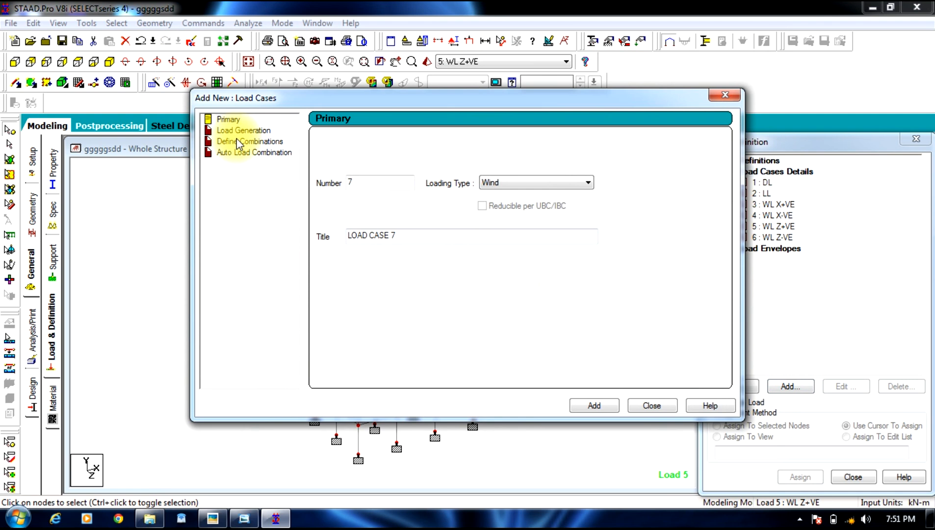
pyautogui.click(250, 141)
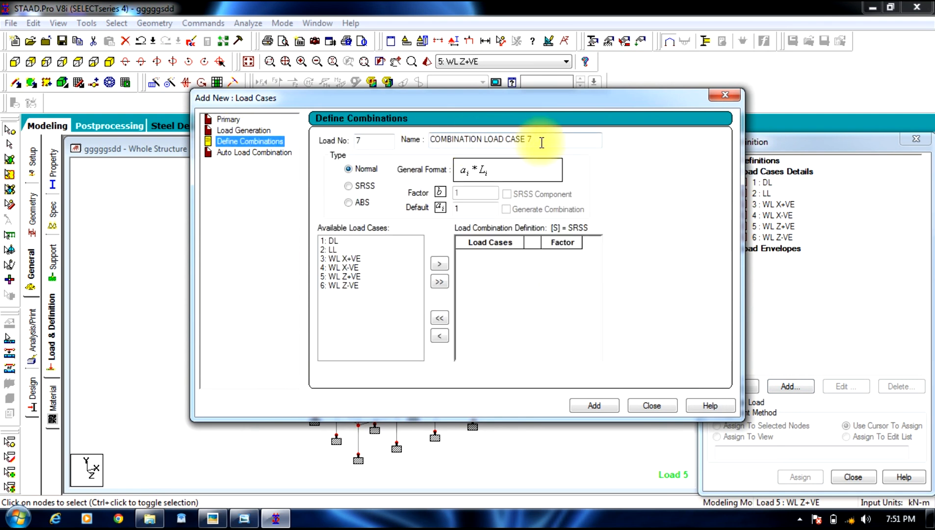
pyautogui.tripleClick(481, 138)
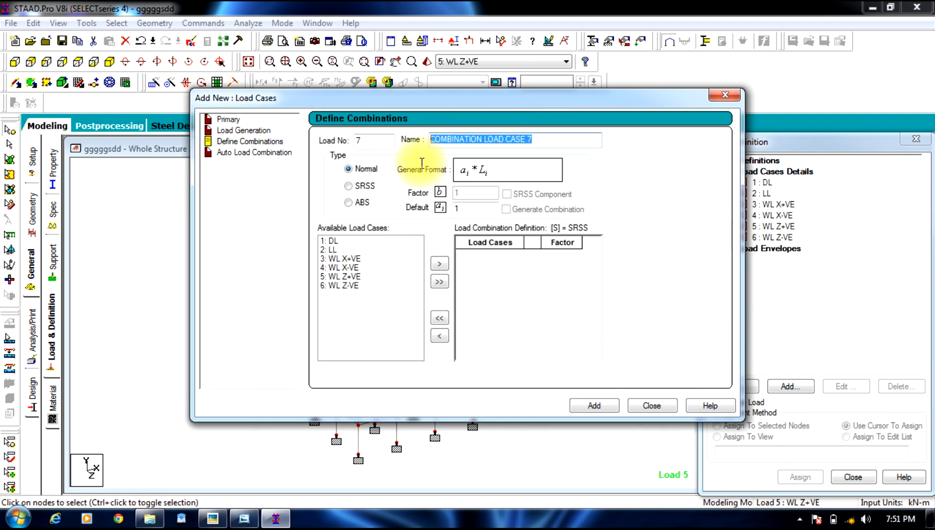
pyautogui.click(243, 517)
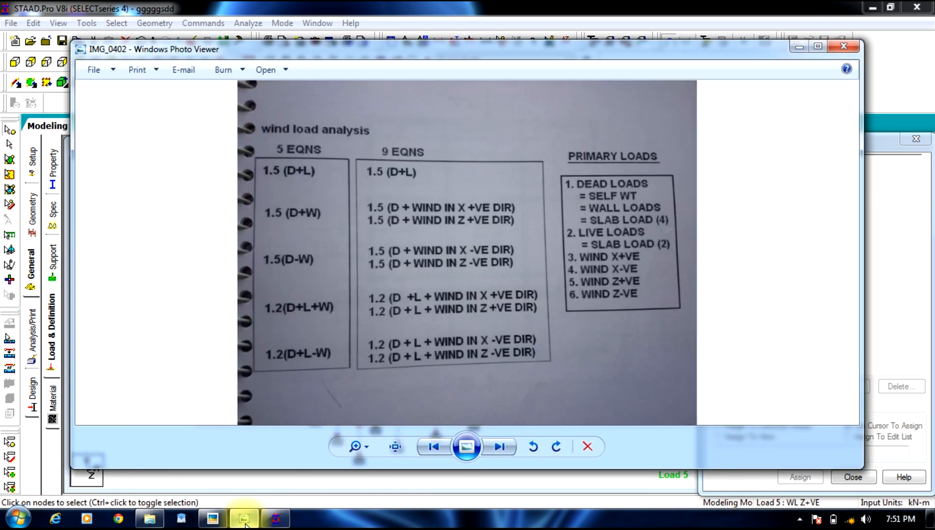
pyautogui.moveTo(384, 177)
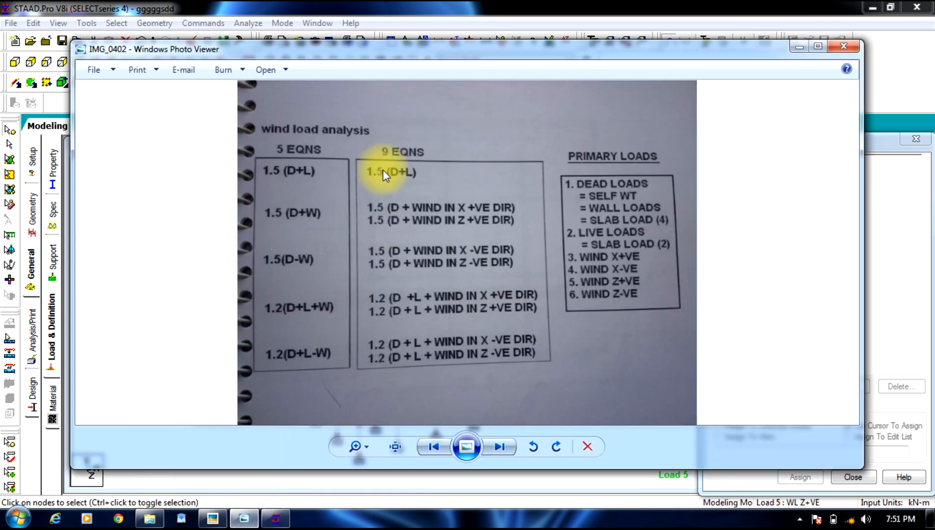
pyautogui.moveTo(378, 178)
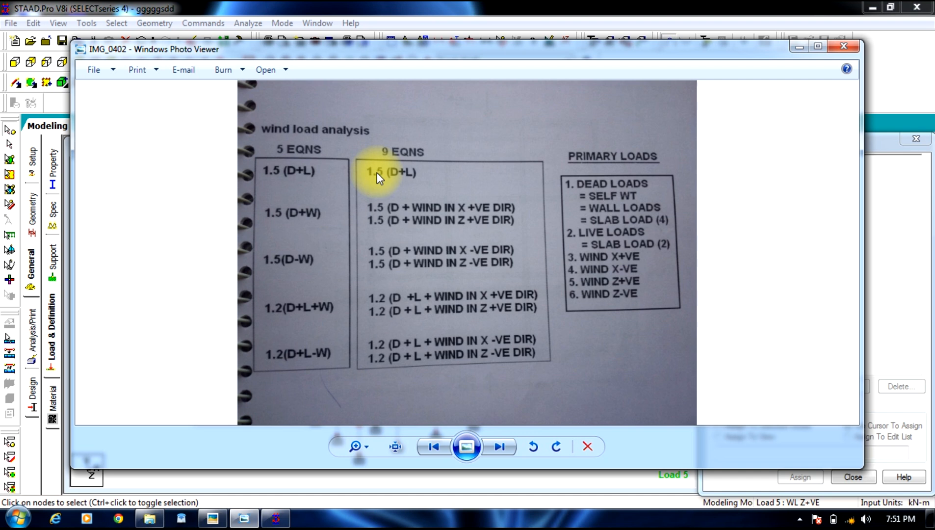
pyautogui.moveTo(292, 179)
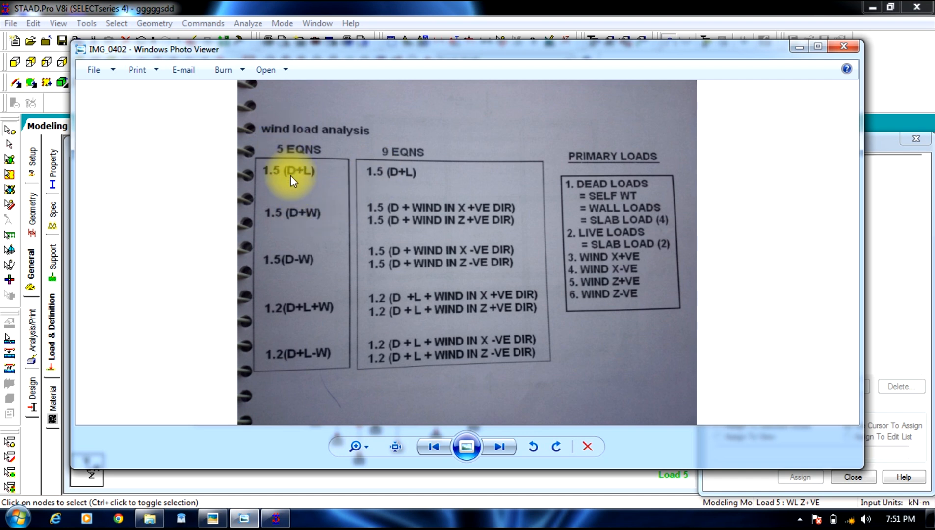
pyautogui.moveTo(802, 51)
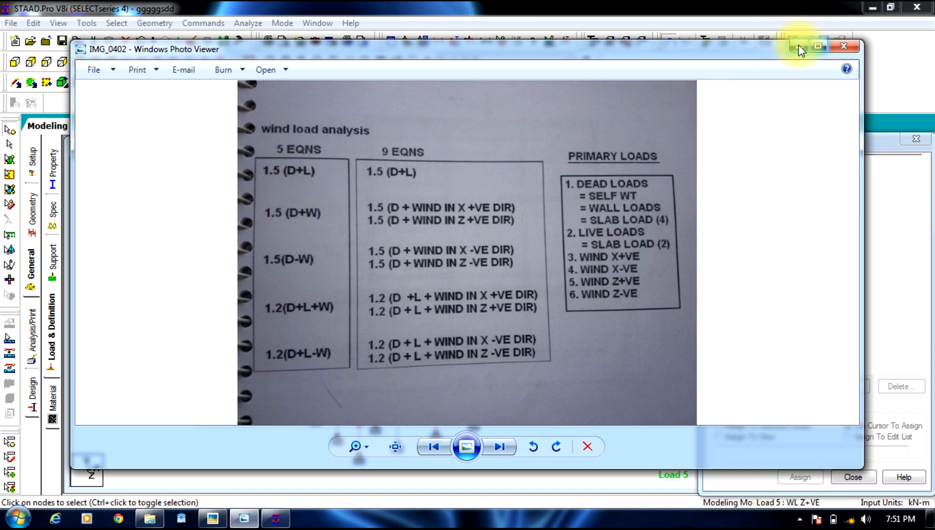
pyautogui.click(843, 47)
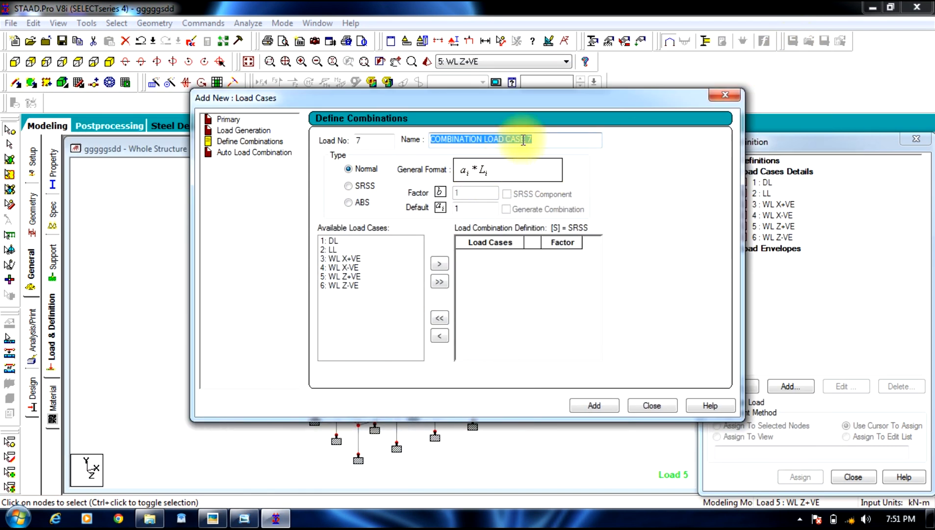
# Step: Name combination 7 '1.5(DL+LL)', decline Auto Save, and add DL and LL at factor 1.5
pyautogui.write('1.')
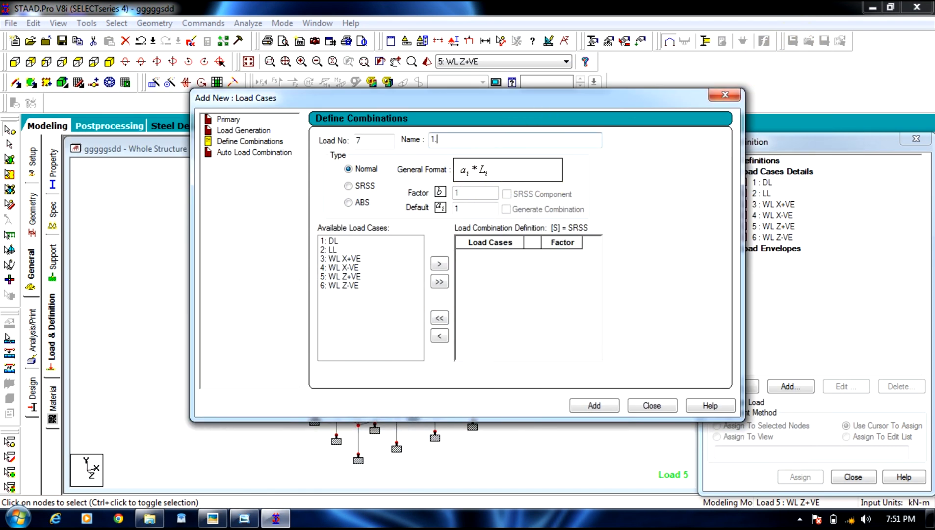
pyautogui.write('5(')
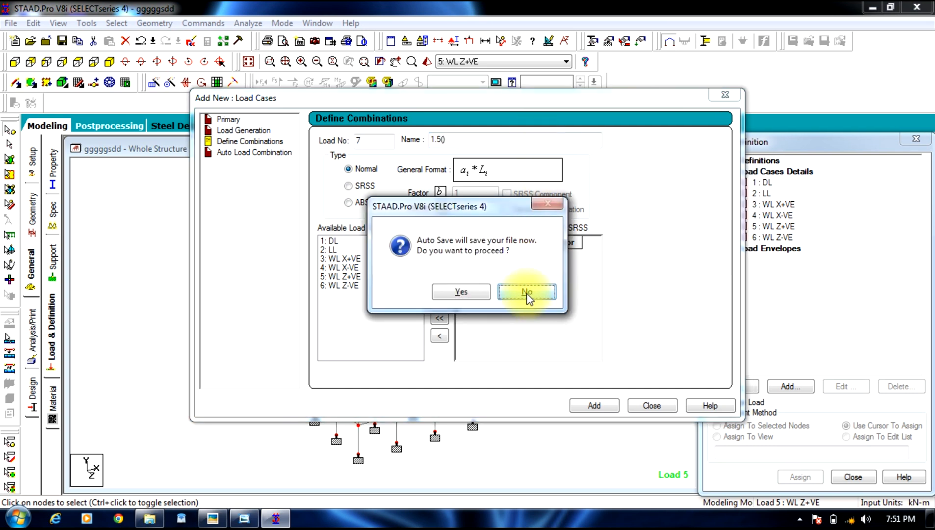
pyautogui.click(526, 292)
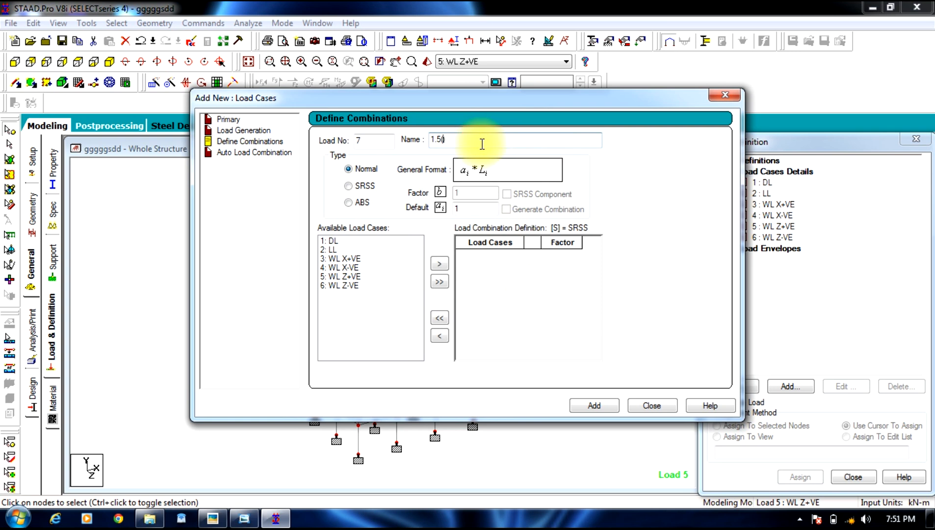
pyautogui.write('(DL+')
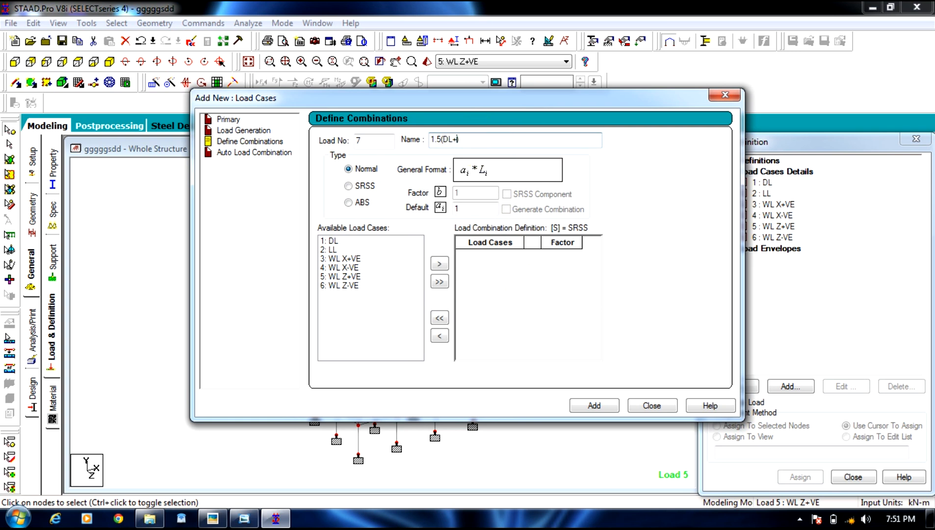
pyautogui.write('LL)')
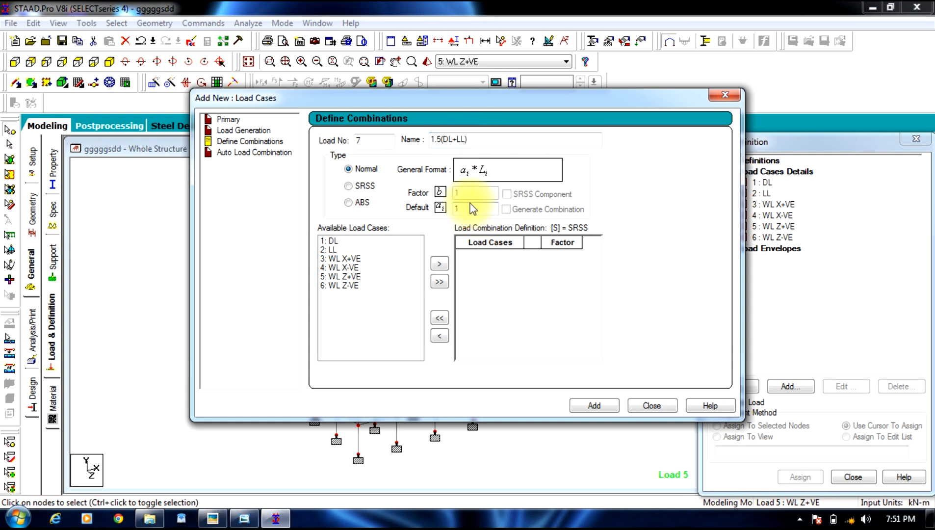
pyautogui.write('1.5')
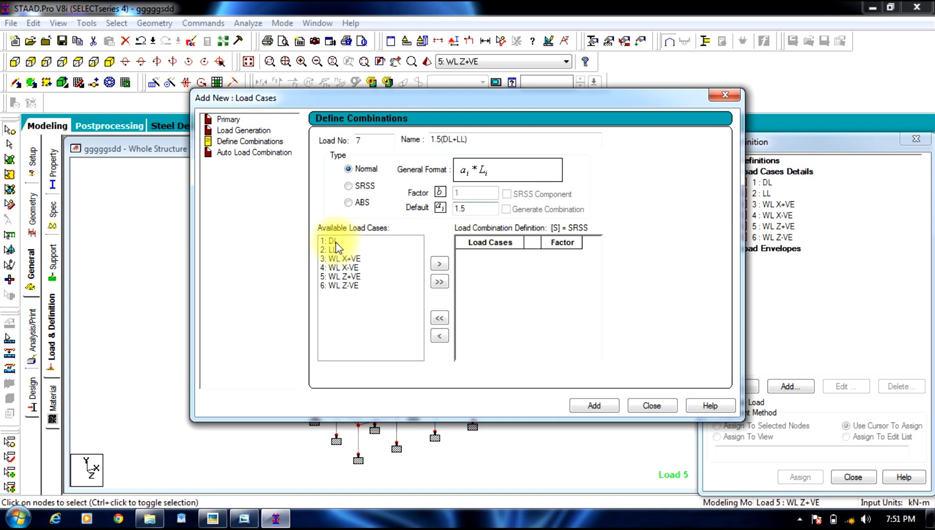
pyautogui.click(331, 240)
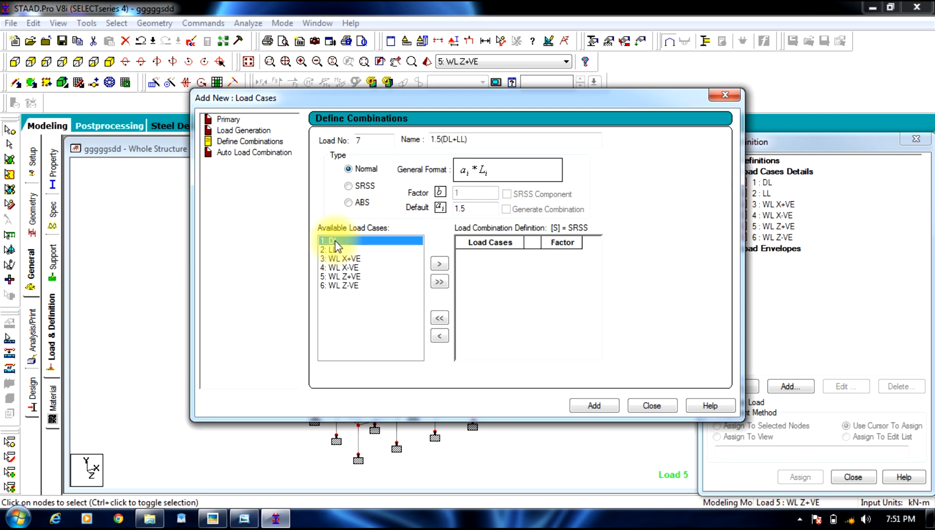
pyautogui.click(334, 249)
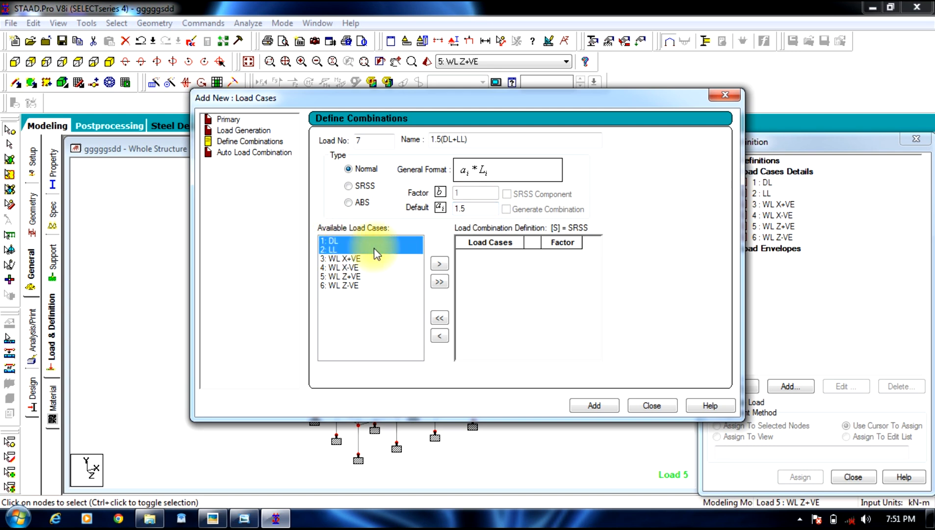
pyautogui.click(439, 264)
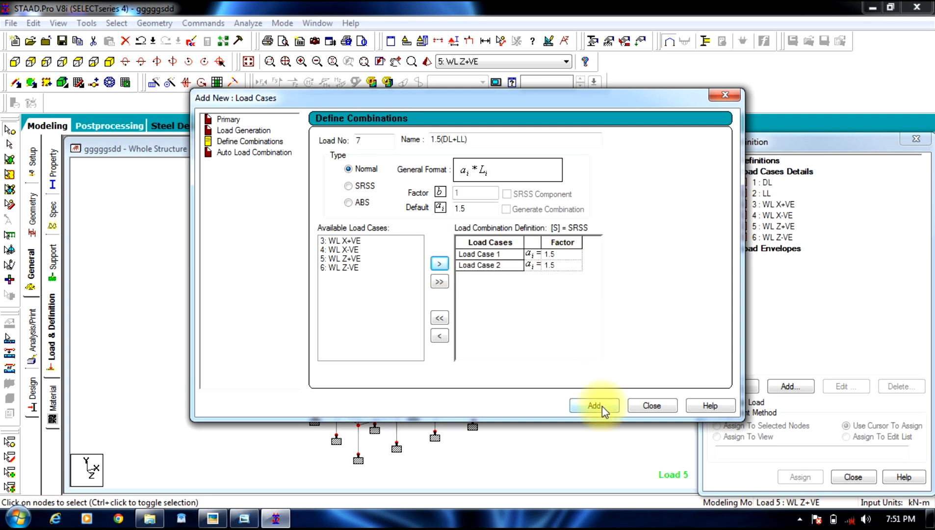
pyautogui.click(595, 406)
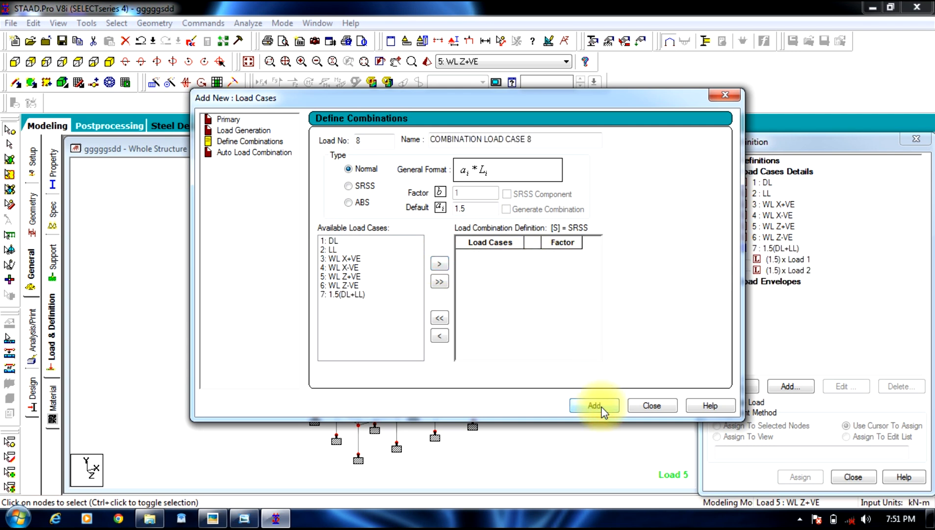
pyautogui.moveTo(409, 370)
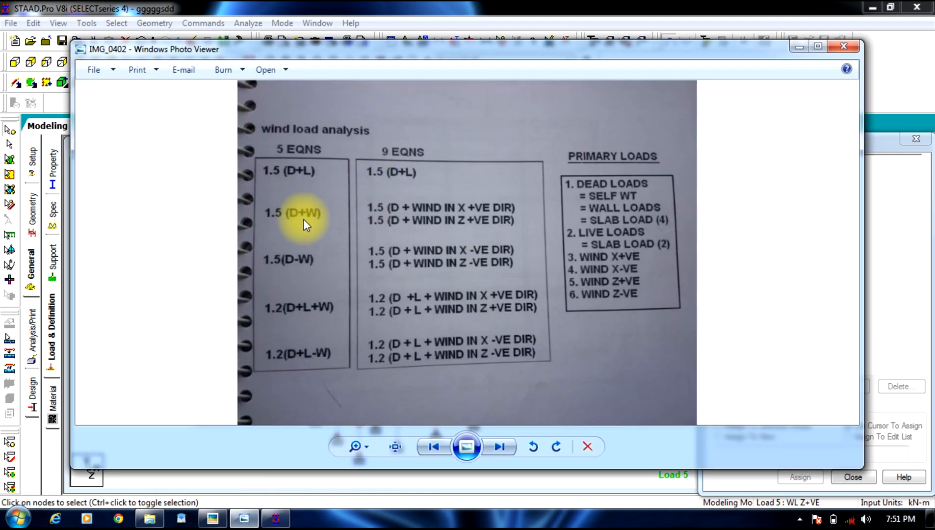
pyautogui.moveTo(355, 221)
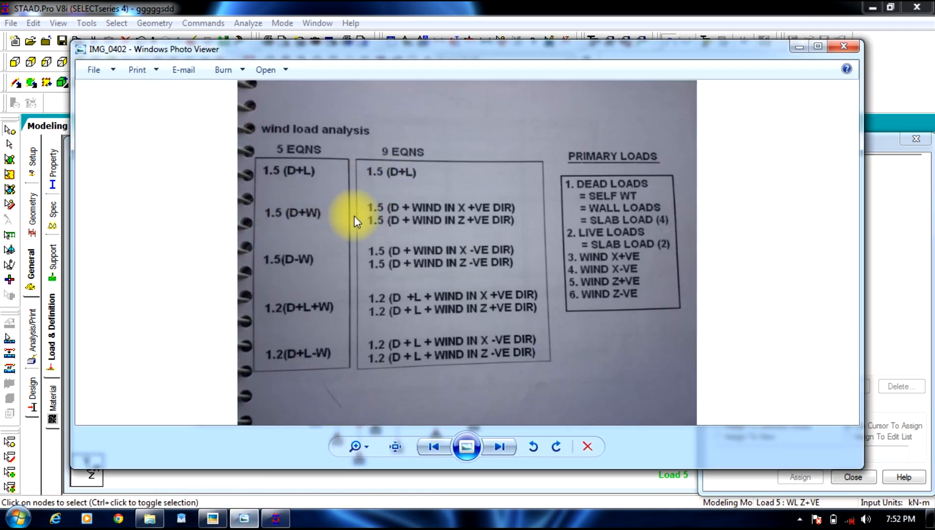
pyautogui.moveTo(761, 80)
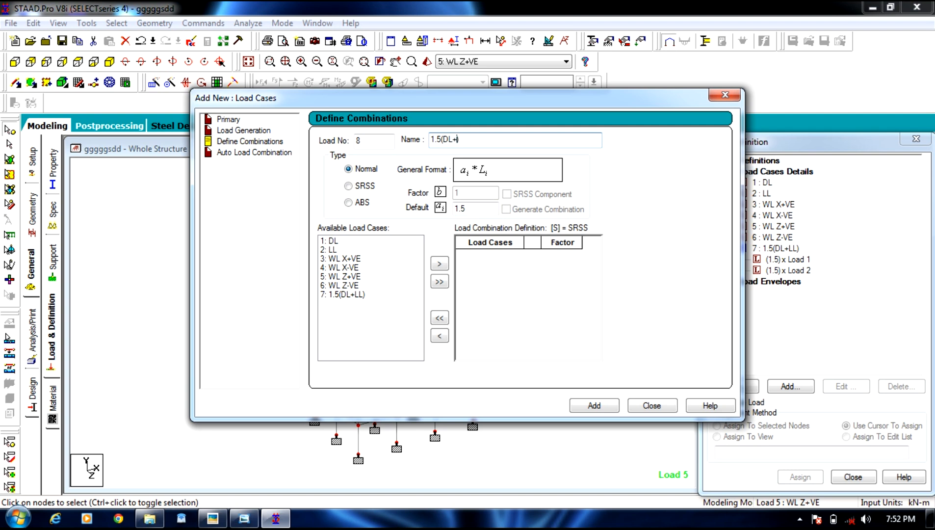
# Step: Name combination 8 '1.5(DL+WL X+VE)' and add DL and WL X+VE at factor 1.5
pyautogui.write('WL)')
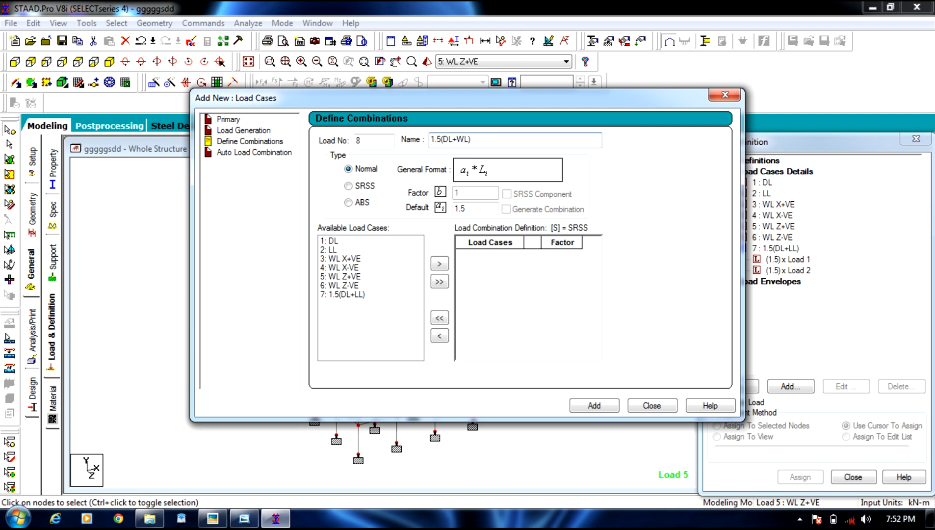
pyautogui.write('X')
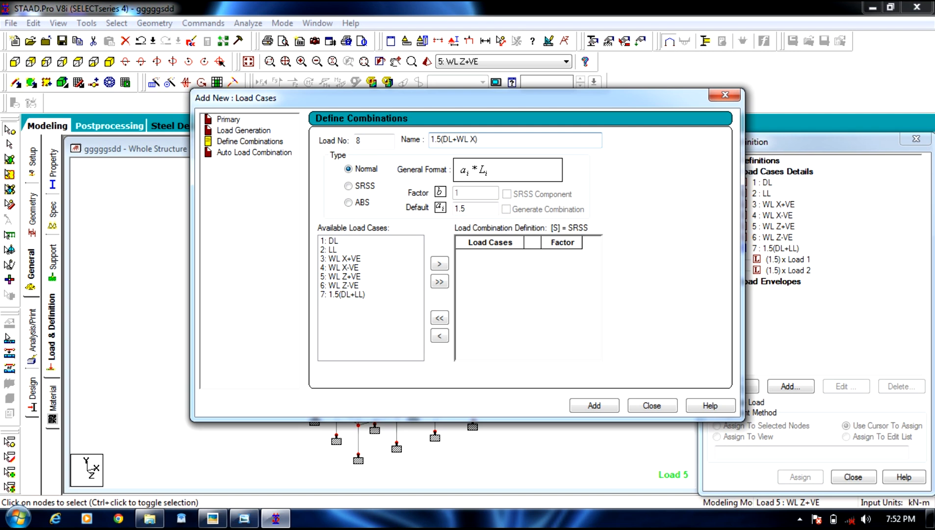
pyautogui.write('+')
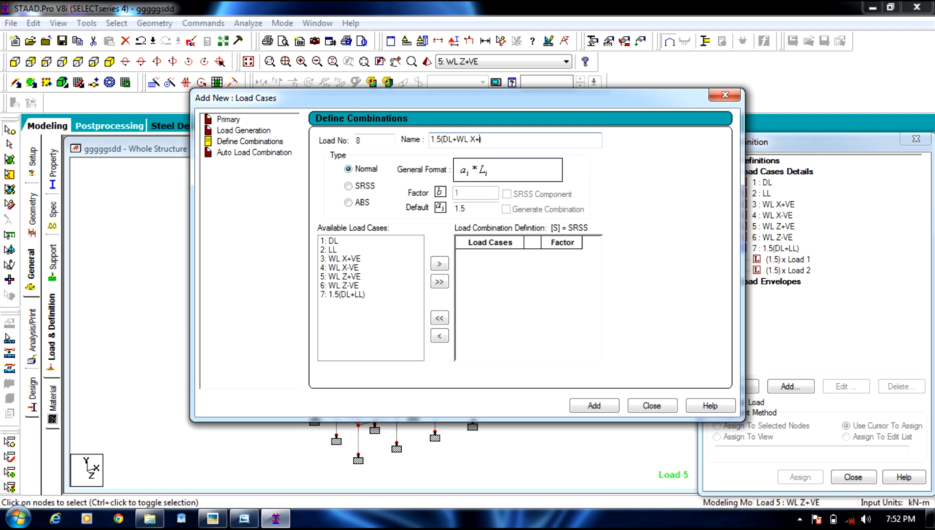
pyautogui.write('VE')
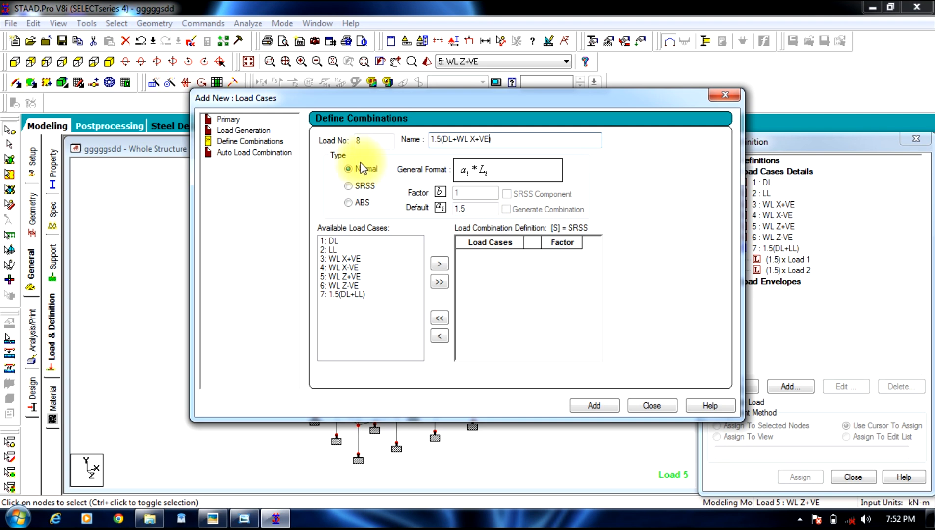
pyautogui.moveTo(370, 276)
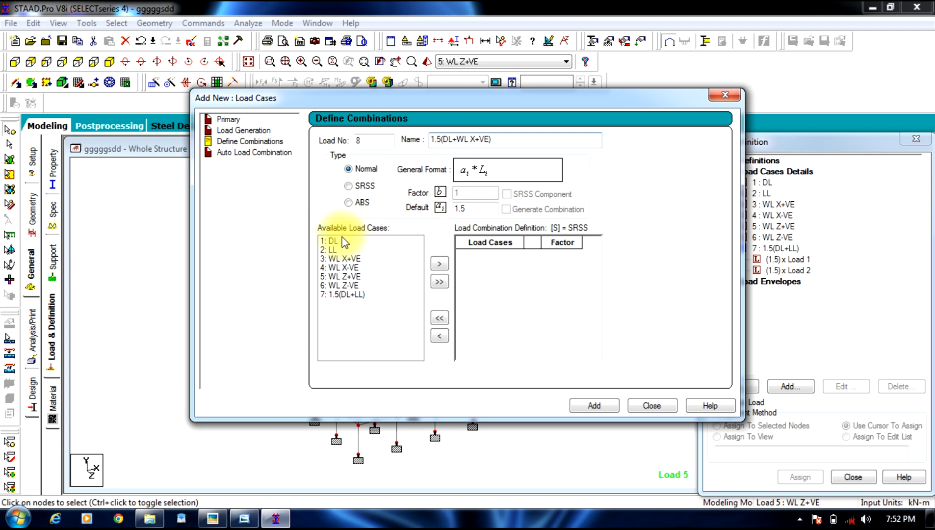
pyautogui.click(343, 259)
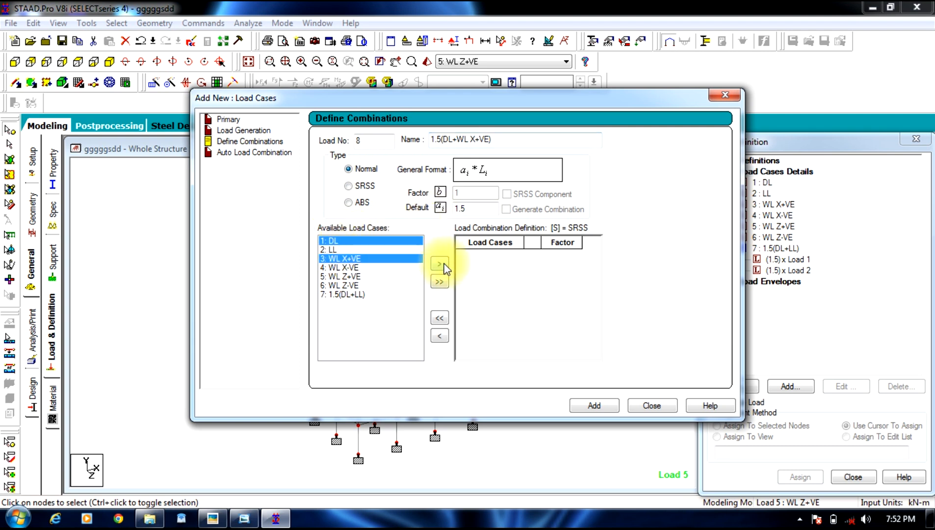
pyautogui.click(439, 264)
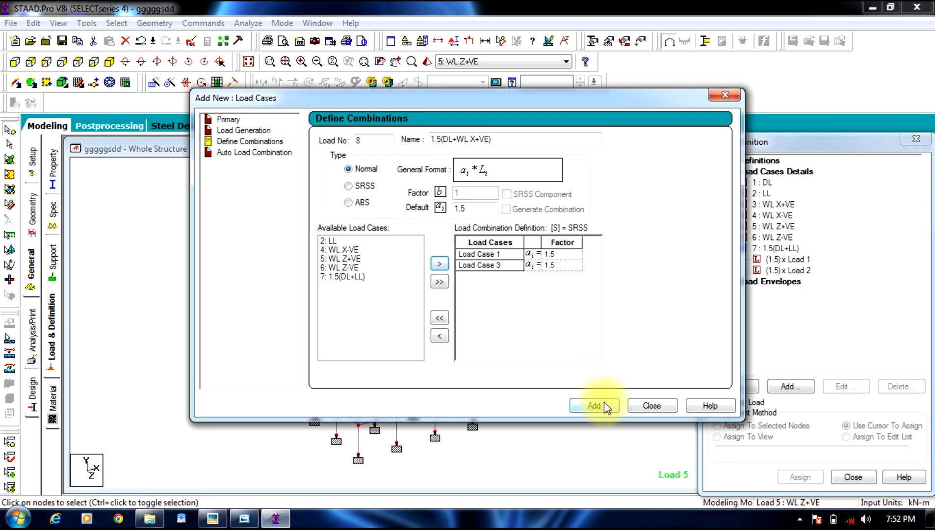
pyautogui.click(593, 405)
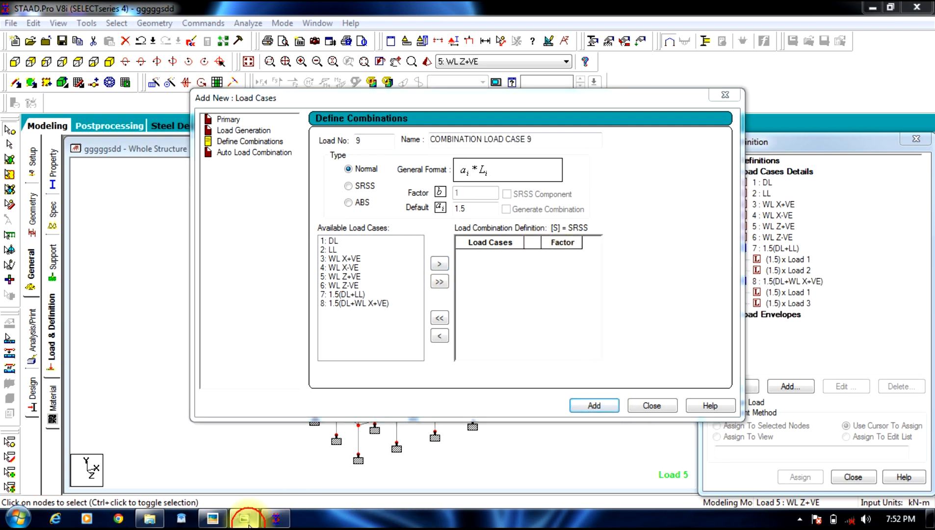
# Step: Recheck the IMG_0402 combination equations photo, then minimize it
pyautogui.click(243, 518)
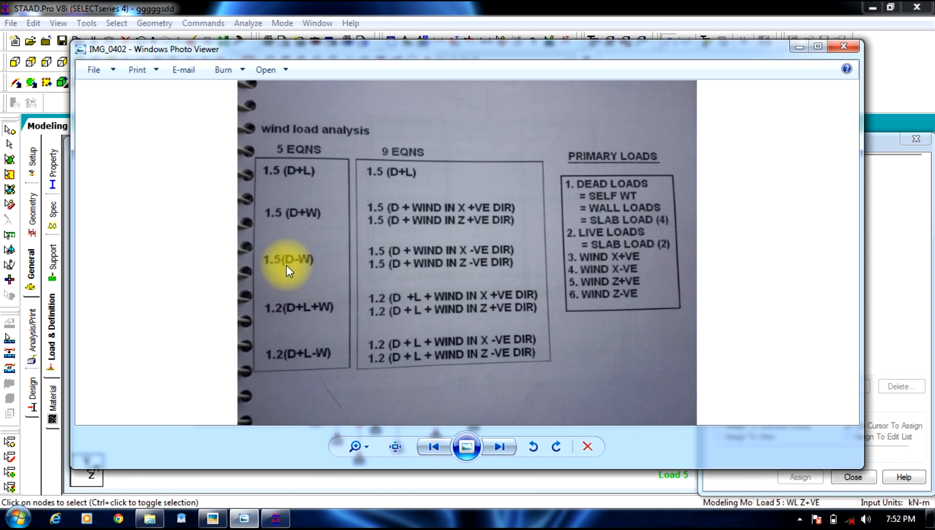
pyautogui.moveTo(438, 257)
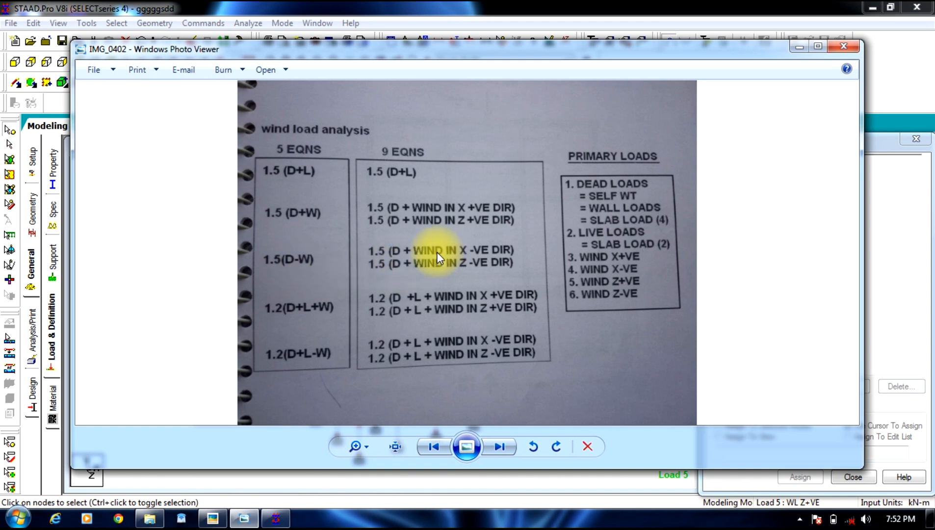
pyautogui.moveTo(474, 262)
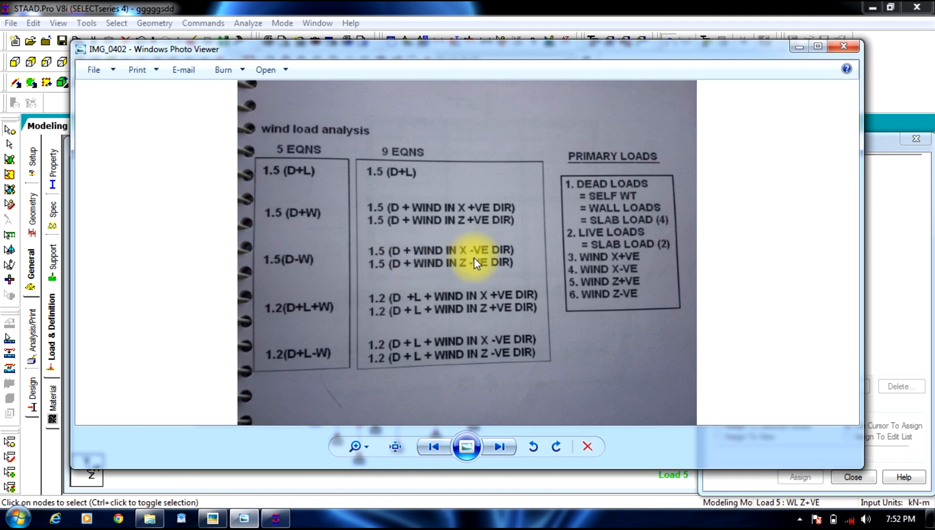
pyautogui.moveTo(788, 53)
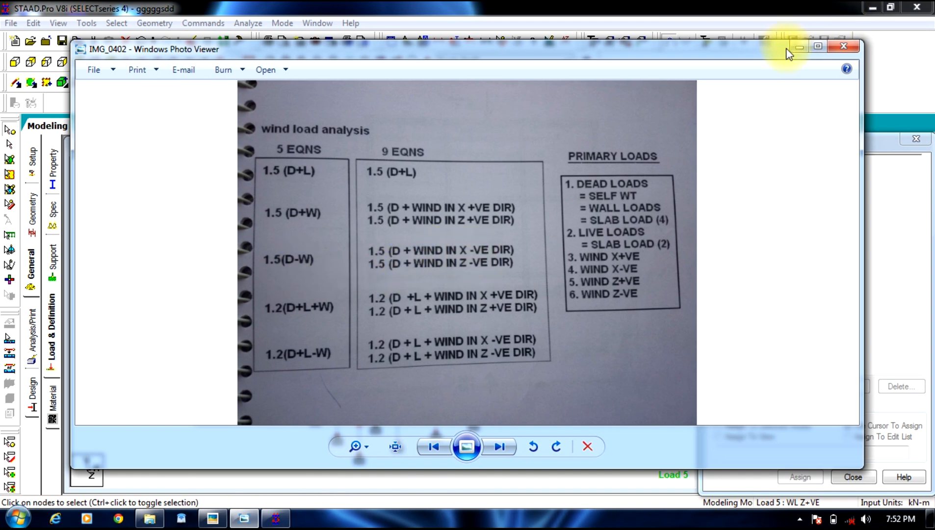
pyautogui.click(844, 47)
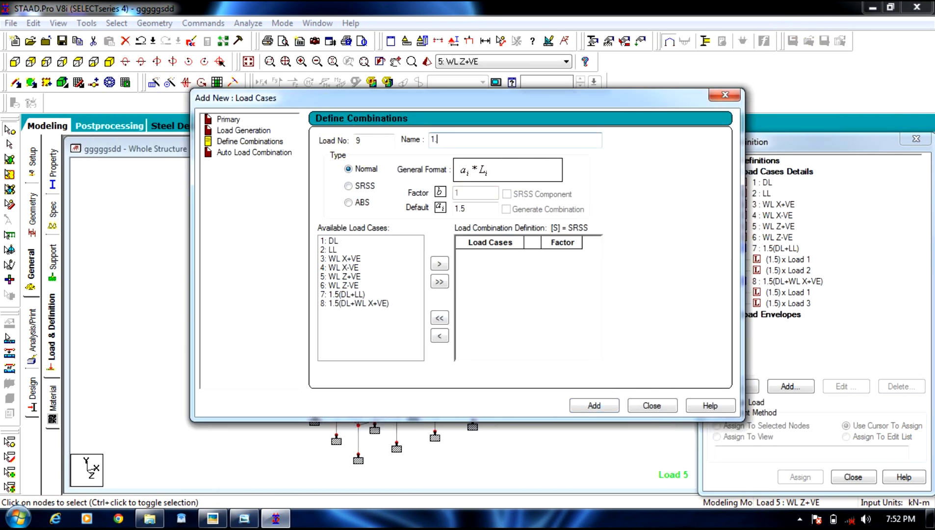
# Step: Name combination 9 '1.5(DL-WL Z_VE)', adding DL at 1.5 and WL Z-VE at -1.5
pyautogui.write('50')
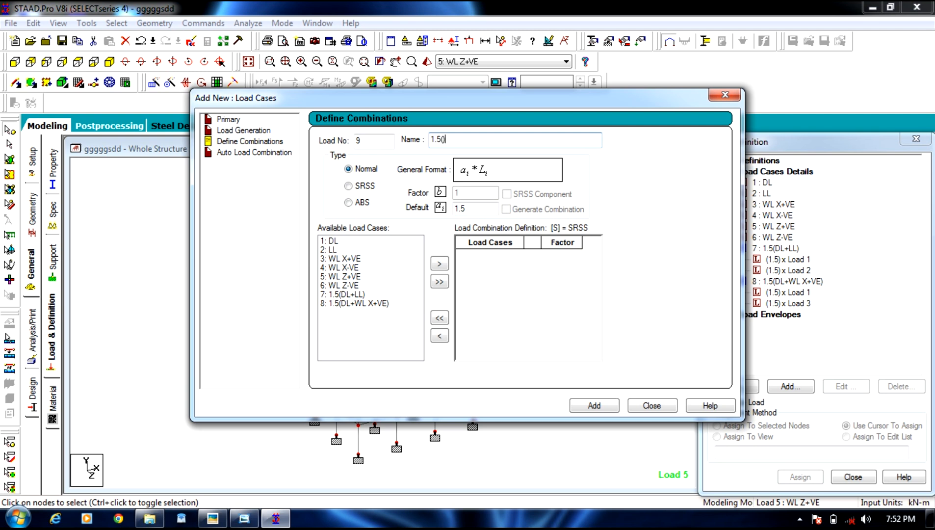
pyautogui.write('(DL')
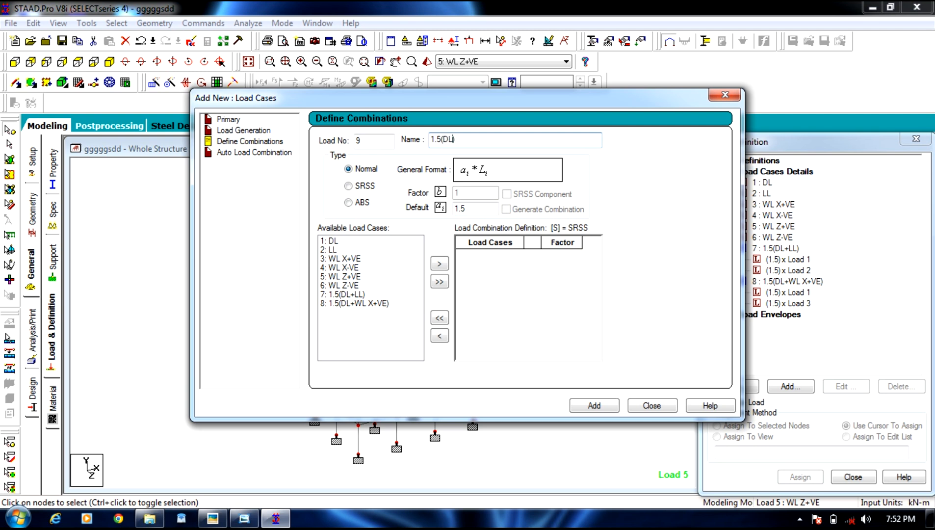
pyautogui.write('-WL')
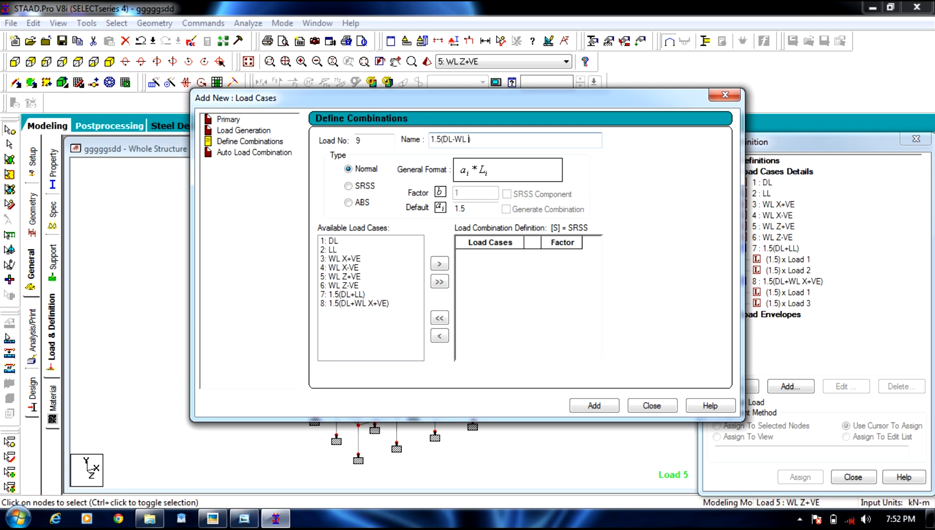
pyautogui.write('Z')
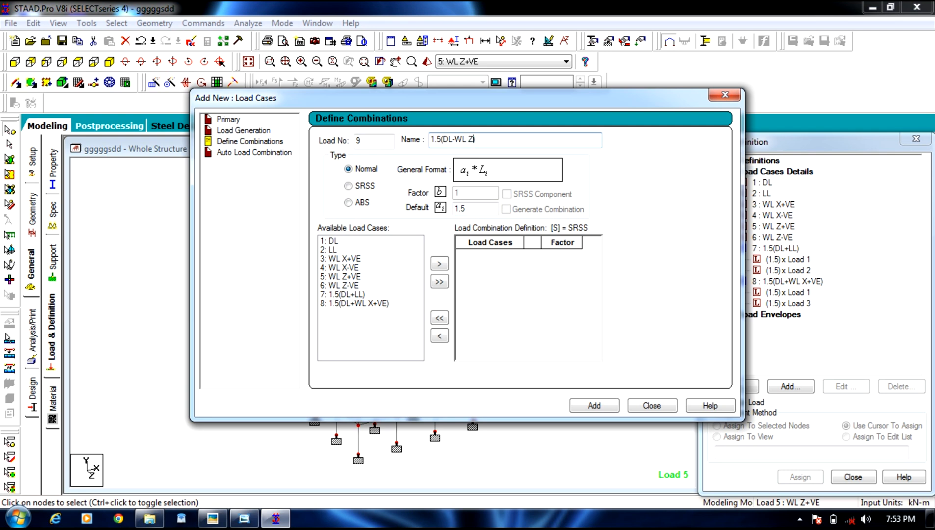
pyautogui.write('_VE)')
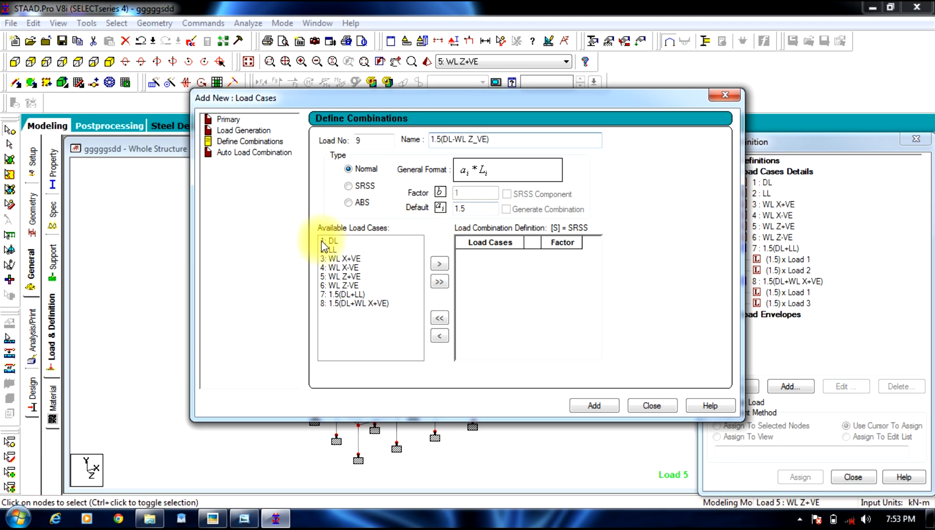
pyautogui.click(331, 240)
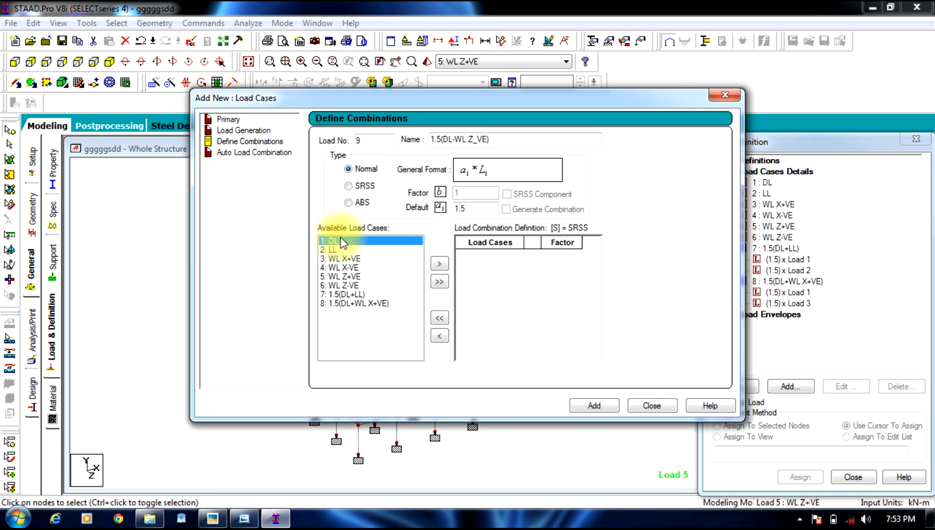
pyautogui.click(439, 263)
pyautogui.write('-1.5')
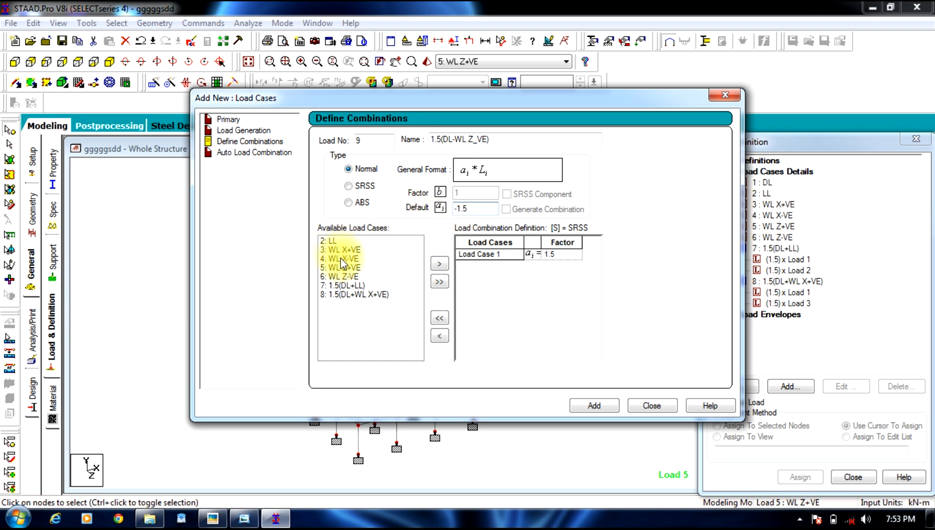
pyautogui.click(342, 276)
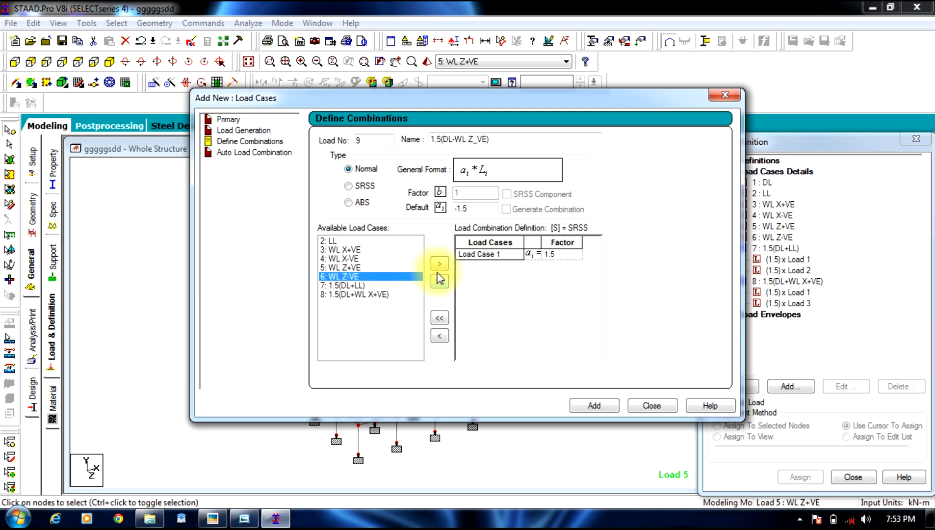
pyautogui.click(440, 263)
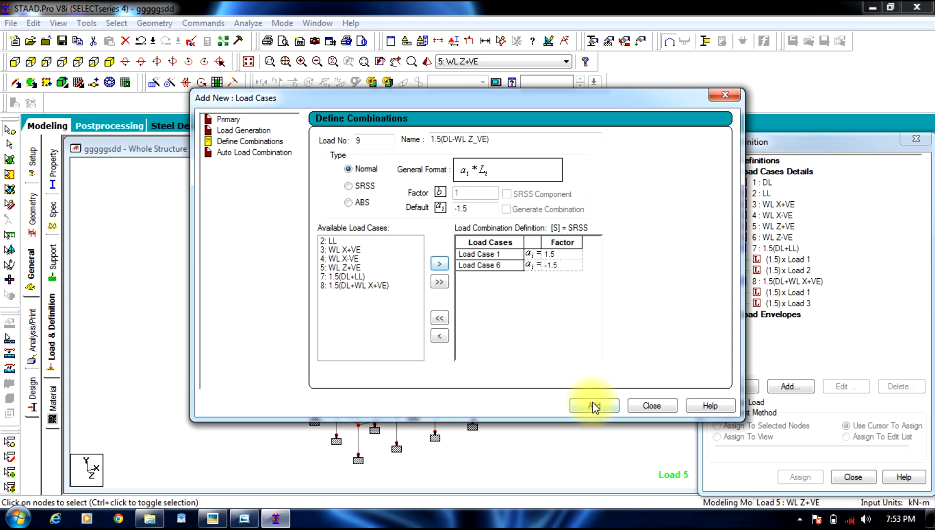
pyautogui.click(593, 406)
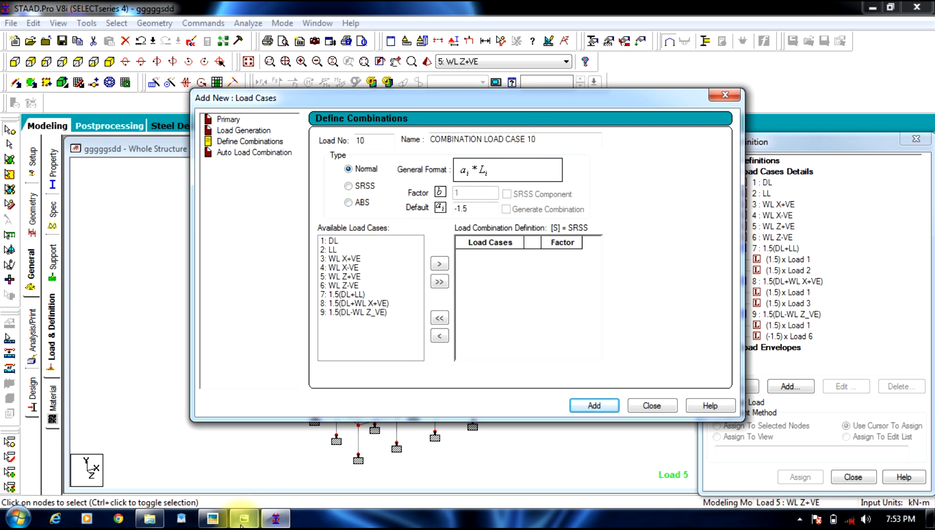
pyautogui.click(243, 519)
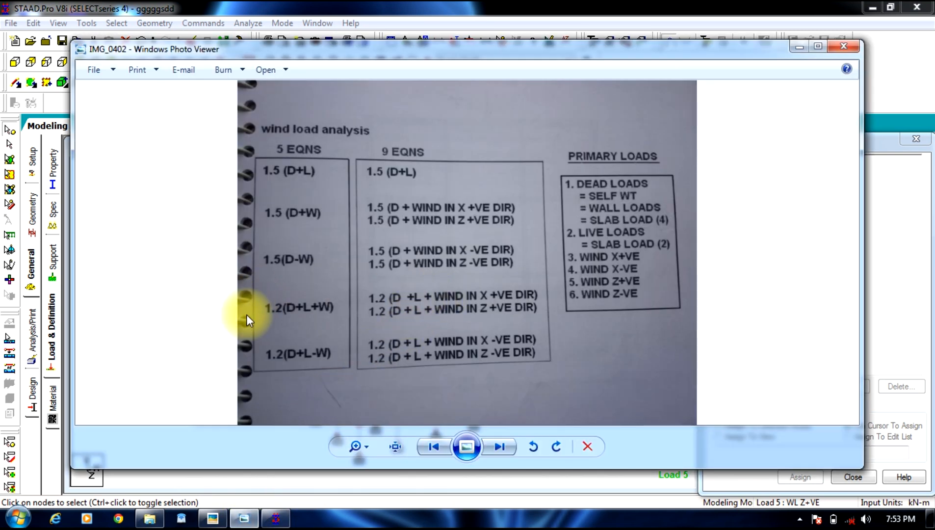
pyautogui.moveTo(316, 316)
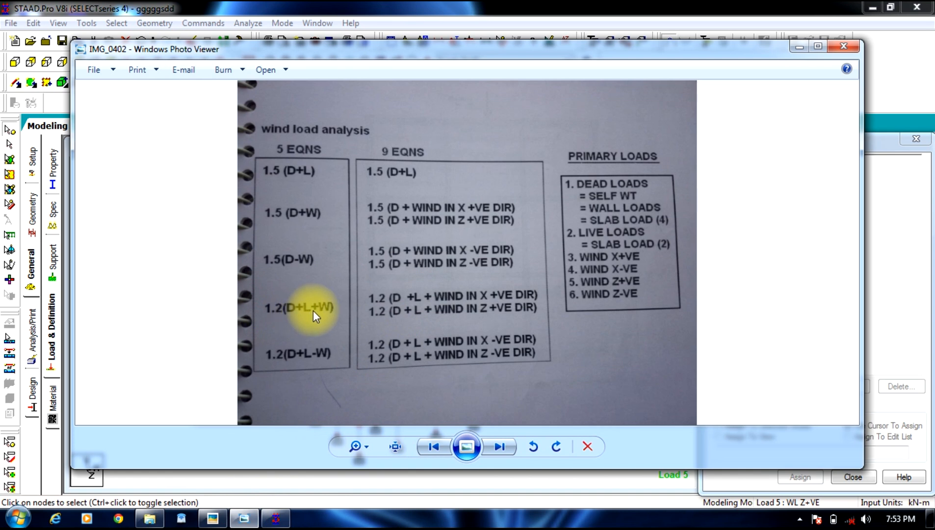
pyautogui.moveTo(415, 316)
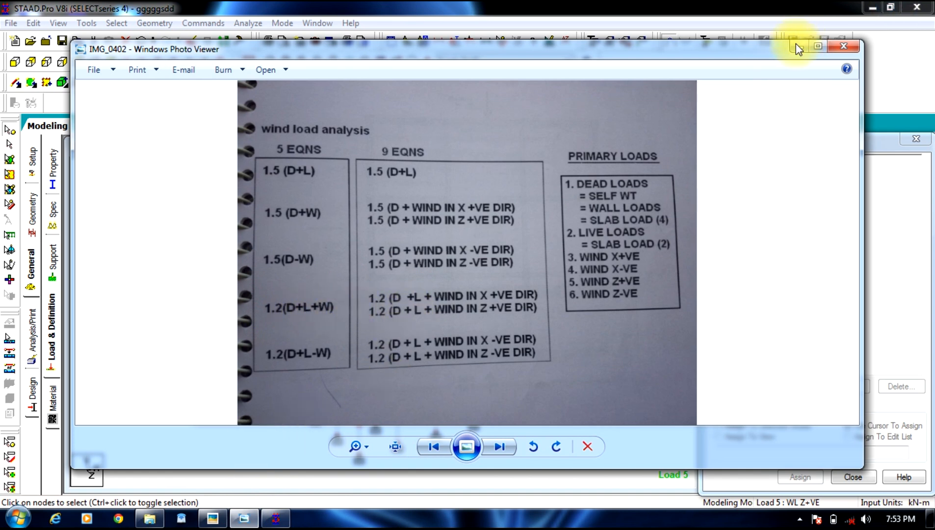
pyautogui.click(843, 47)
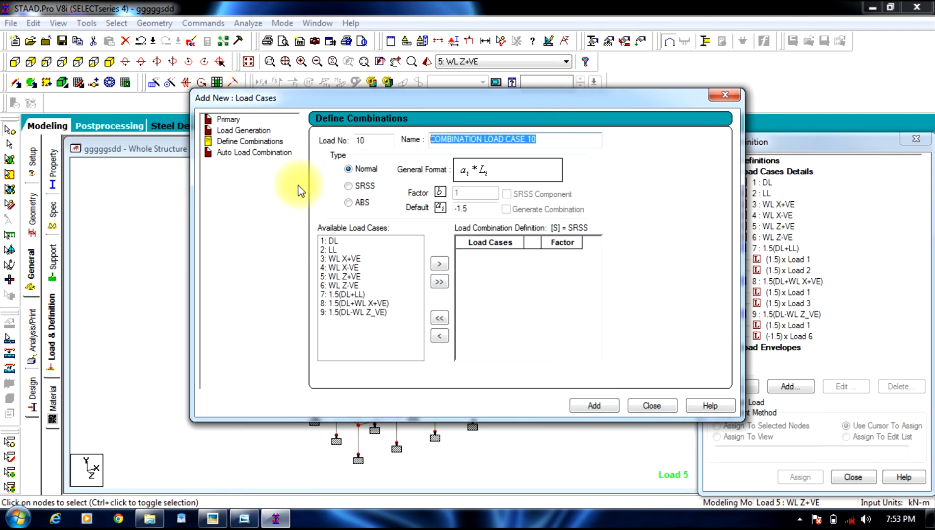
# Step: Name combination 10 '1.2(DL+LL+WL Z+VE)' and add DL, LL and WL Z+VE at 1.2
pyautogui.write('1.2')
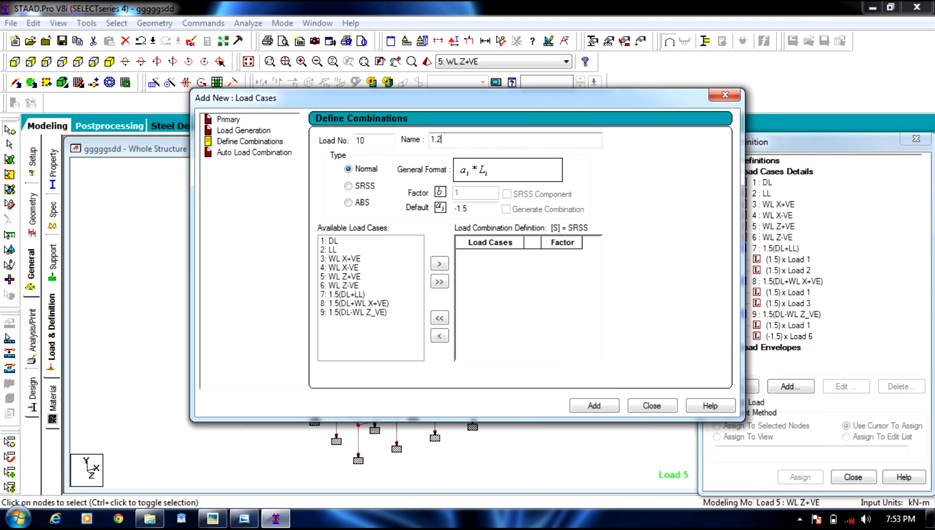
pyautogui.write('0')
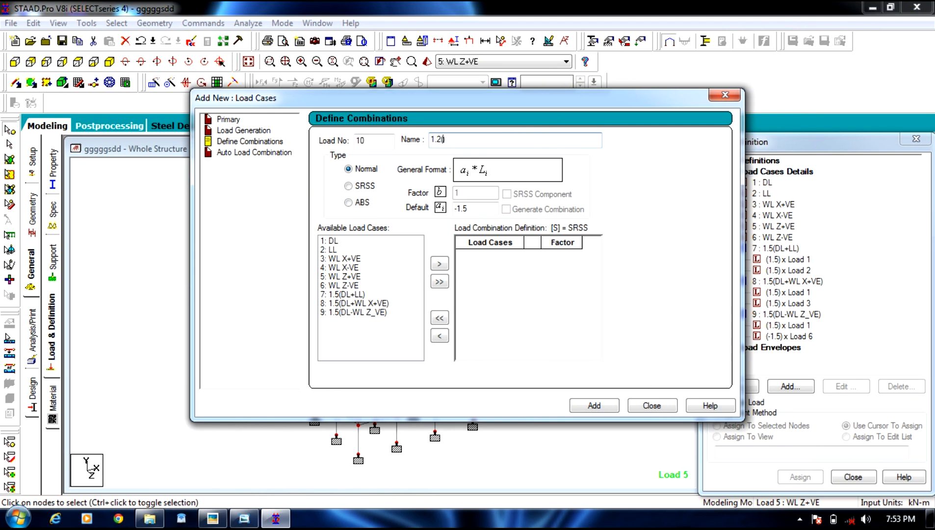
pyautogui.write('(DL+')
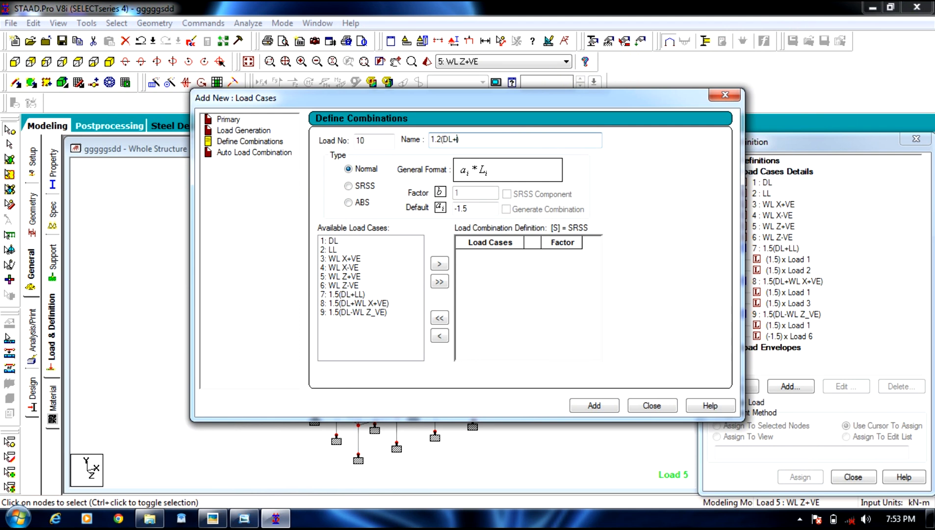
pyautogui.write('LL+)')
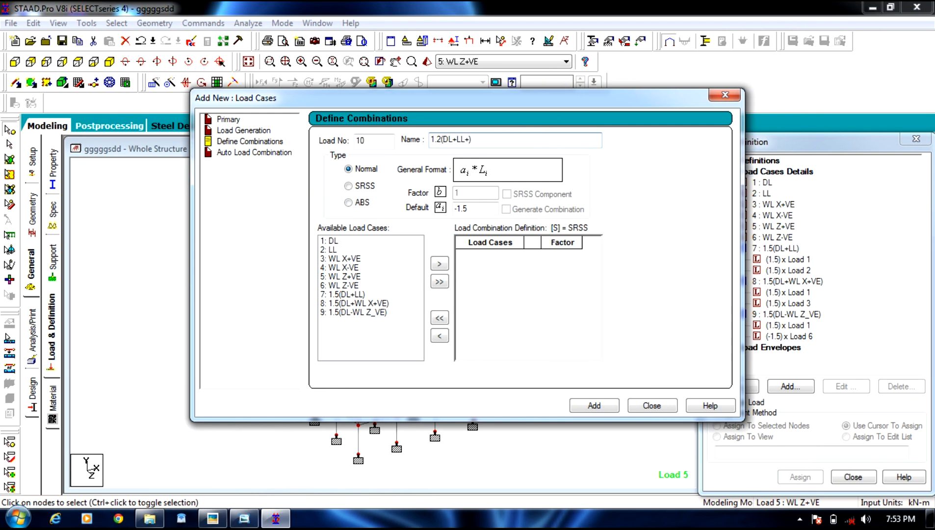
pyautogui.write('WL Z')
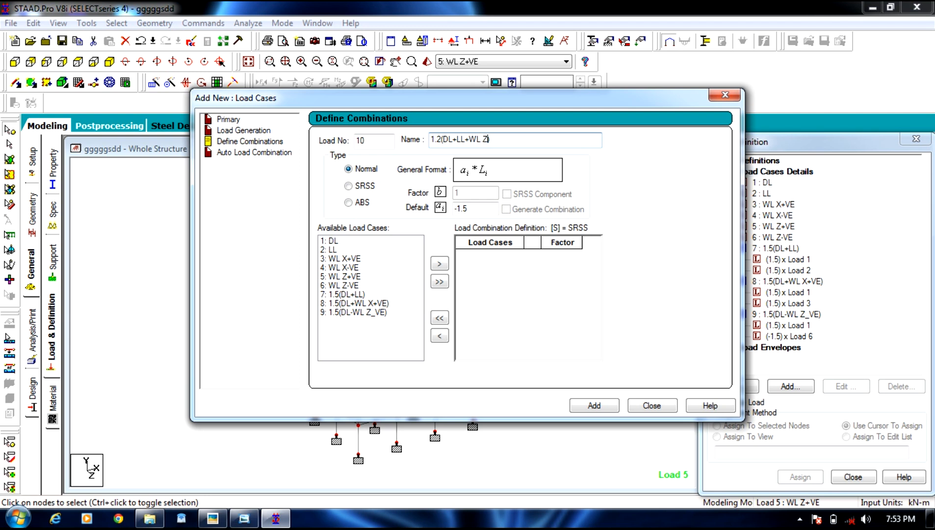
pyautogui.write('+VE)')
pyautogui.click(476, 208)
pyautogui.write('1.2')
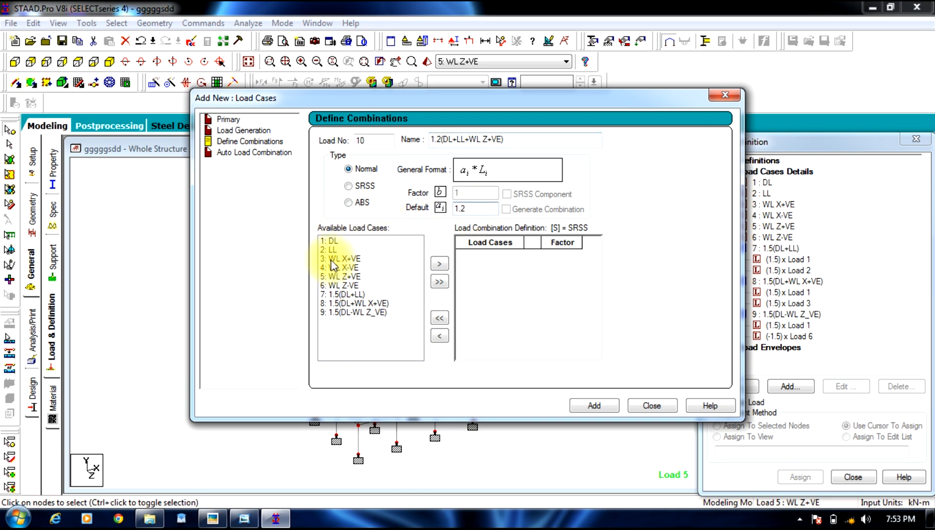
pyautogui.click(332, 240)
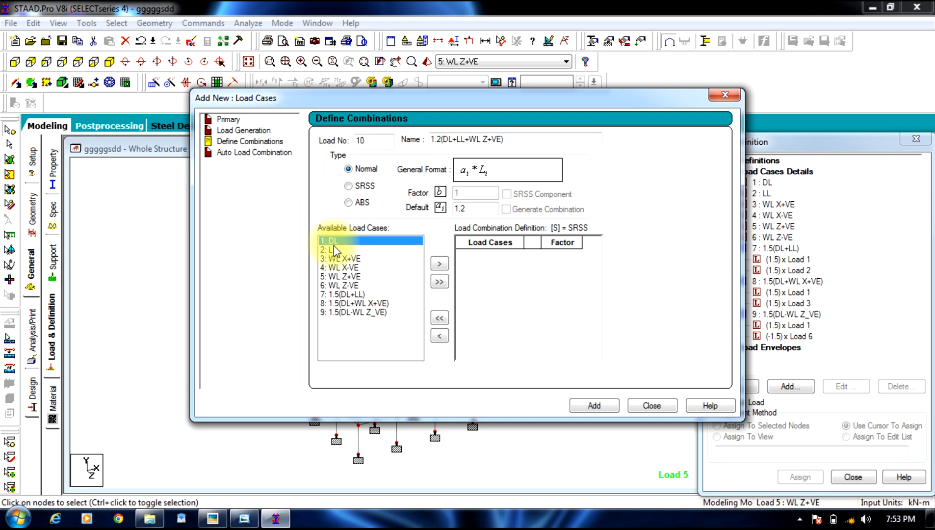
pyautogui.click(341, 276)
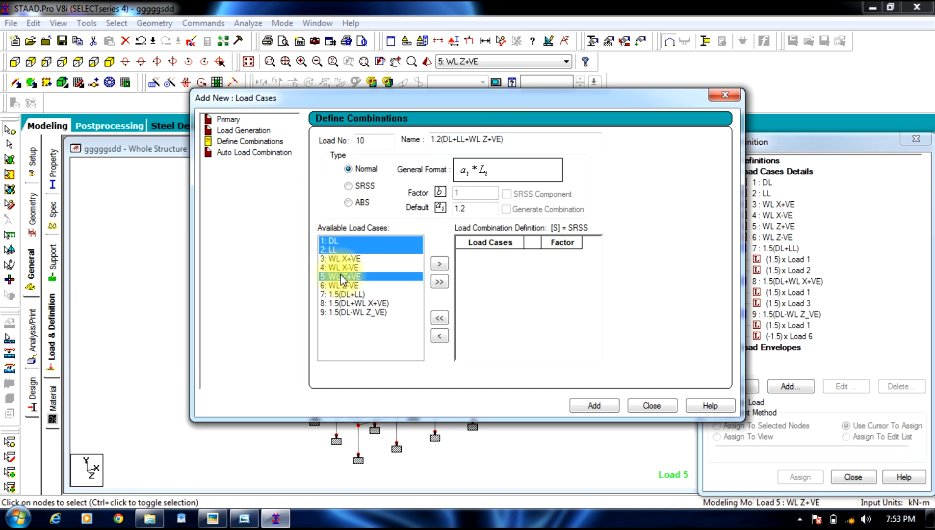
pyautogui.click(439, 282)
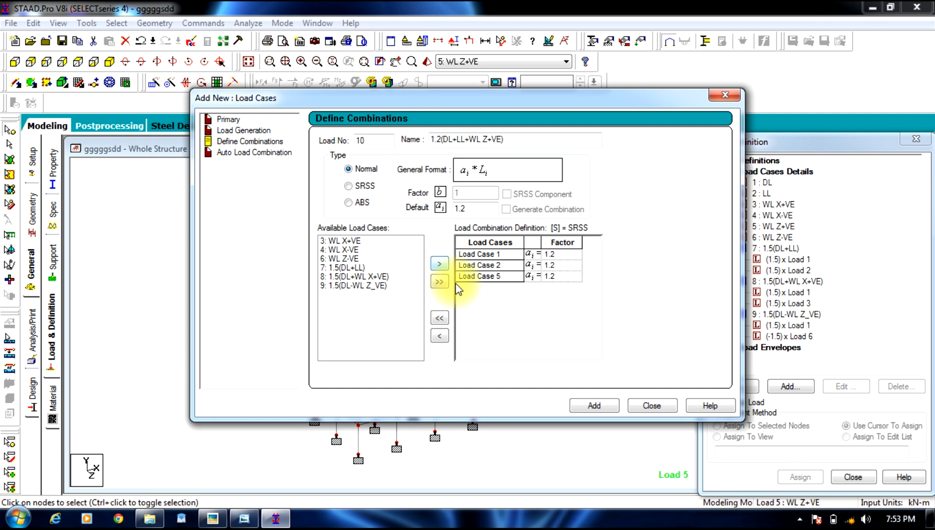
pyautogui.click(593, 406)
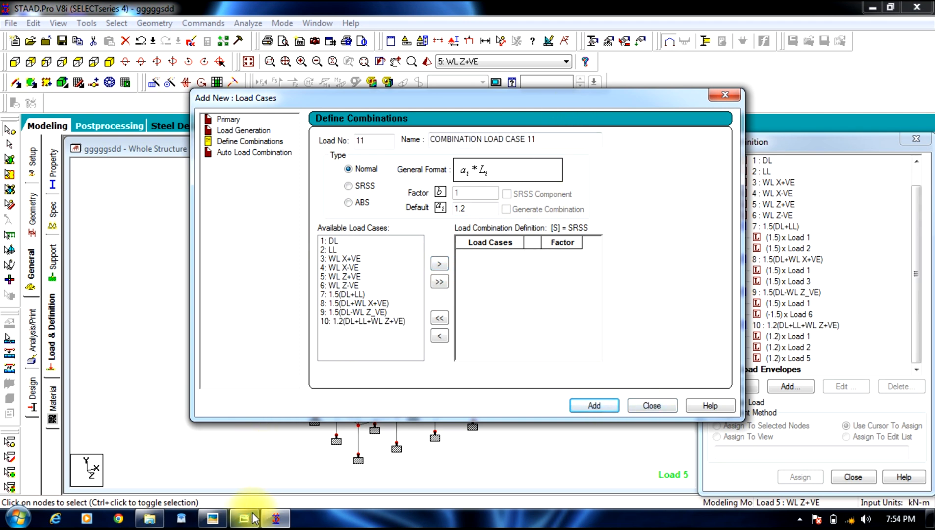
# Step: Check the equations photo and name combination 11 '1.2(DL+LL-WL X-VE)'
pyautogui.click(243, 517)
pyautogui.write('1.2')
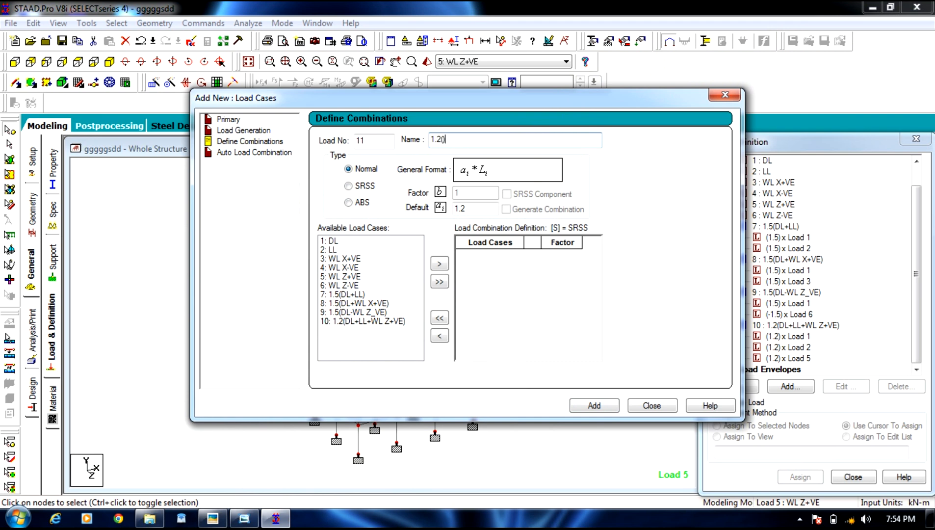
pyautogui.write('(DL)')
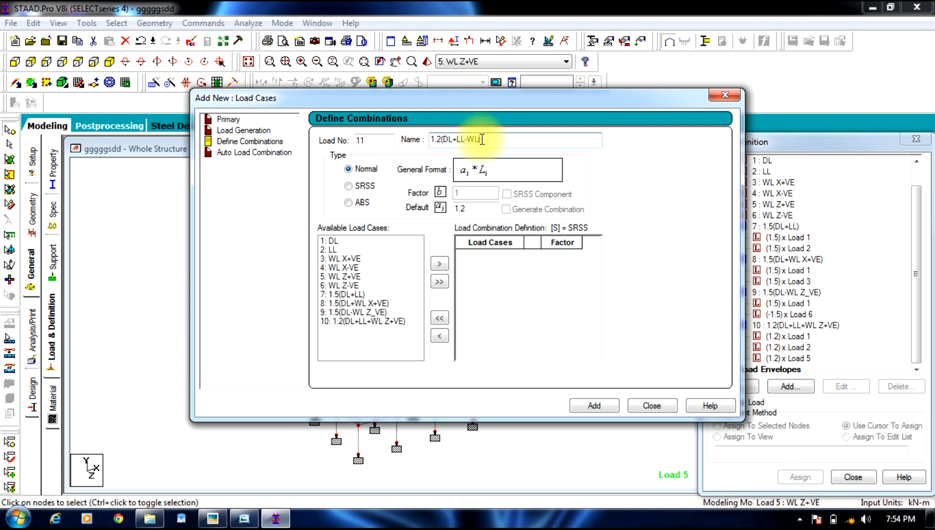
pyautogui.write('X')
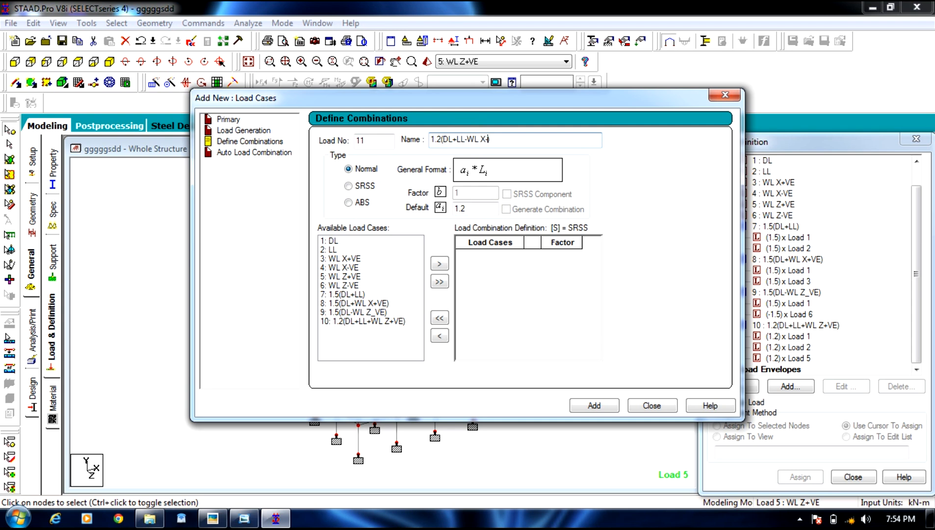
pyautogui.write('VE)')
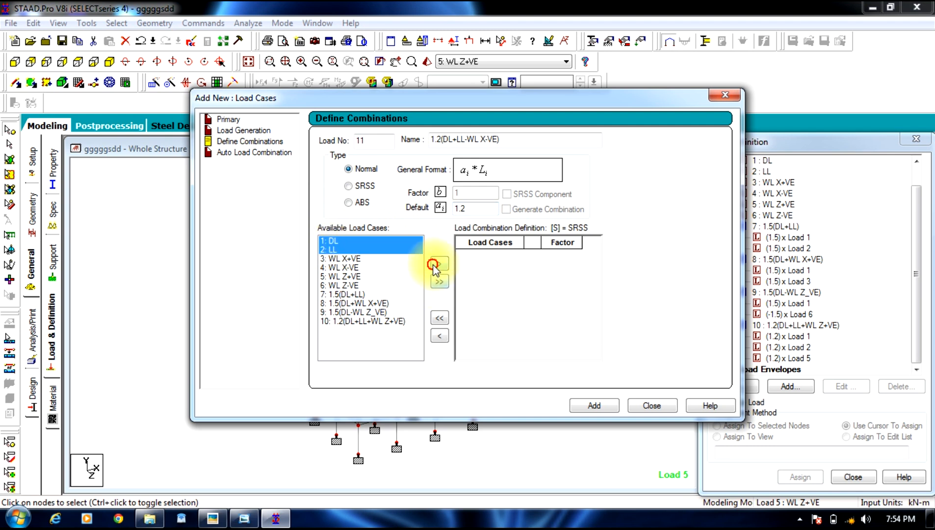
# Step: Add DL and LL at 1.2 and WL X-VE at -1.2, save, and close the dialog
pyautogui.click(439, 263)
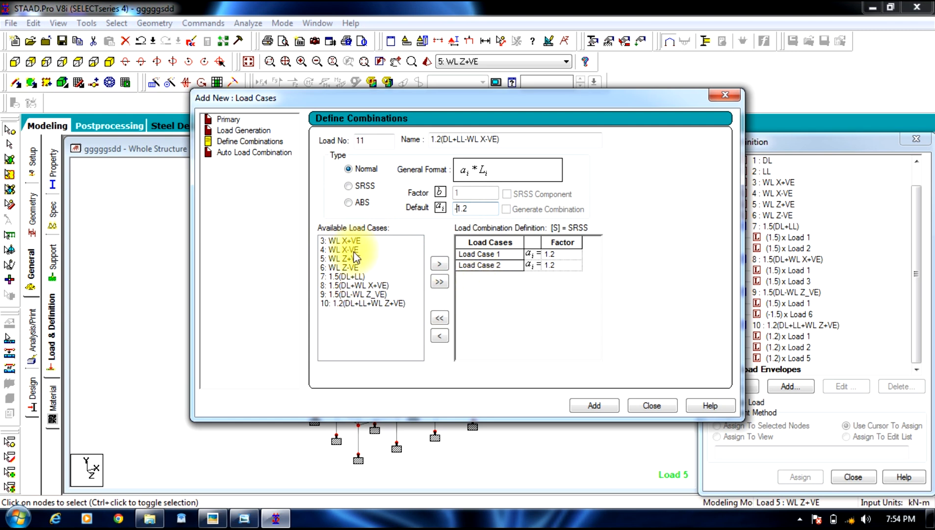
pyautogui.click(342, 249)
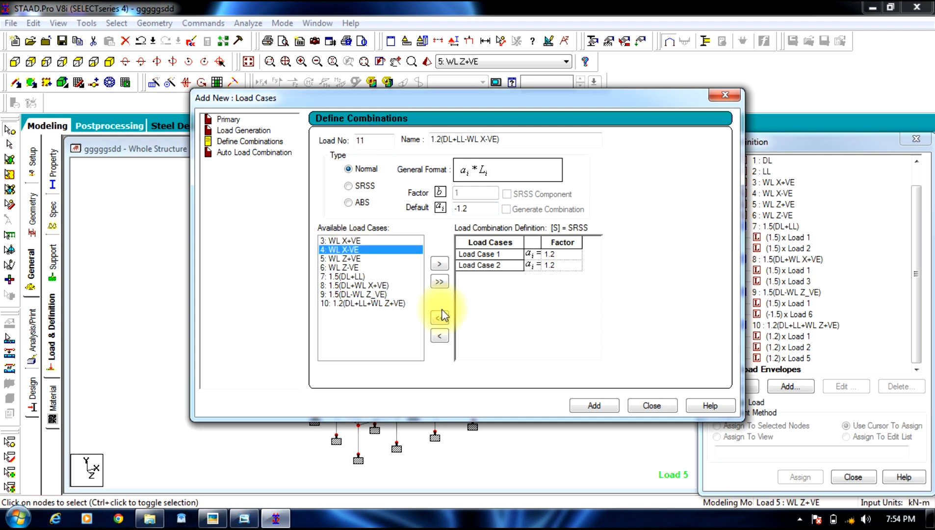
pyautogui.click(440, 263)
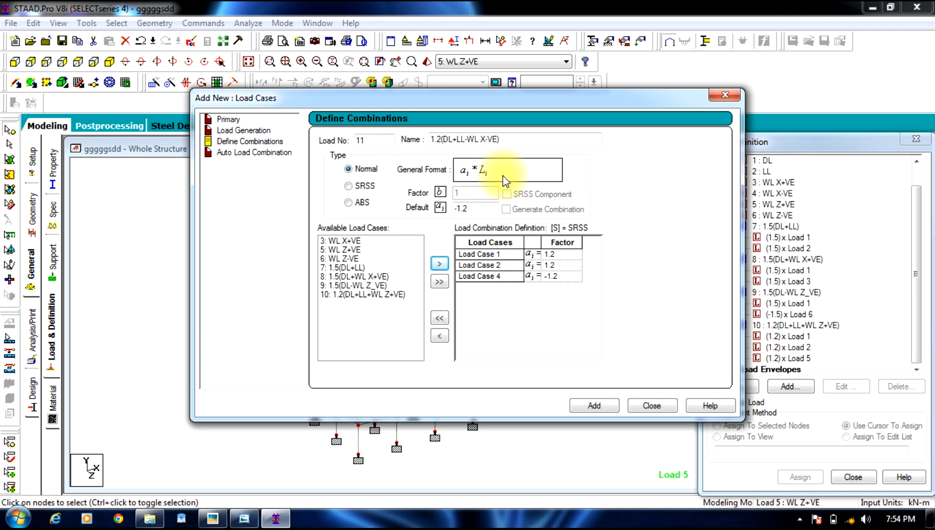
pyautogui.click(592, 406)
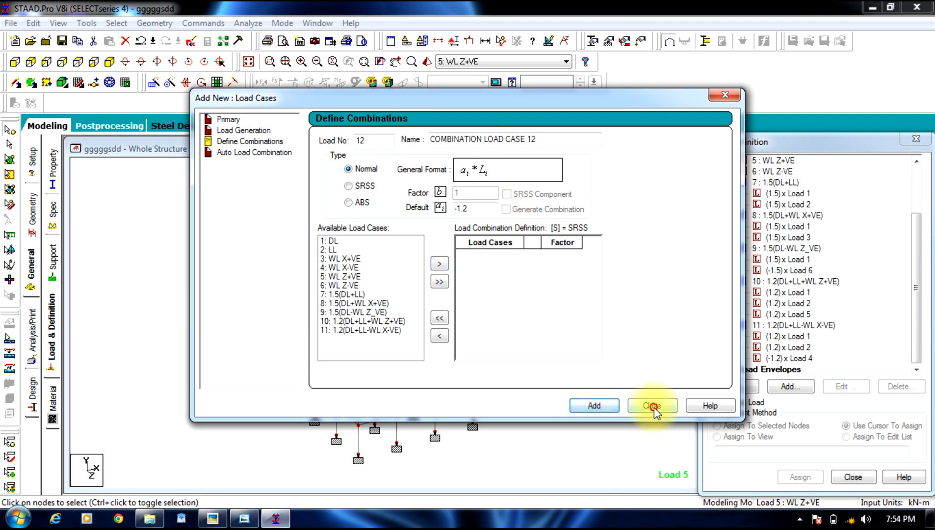
pyautogui.click(652, 405)
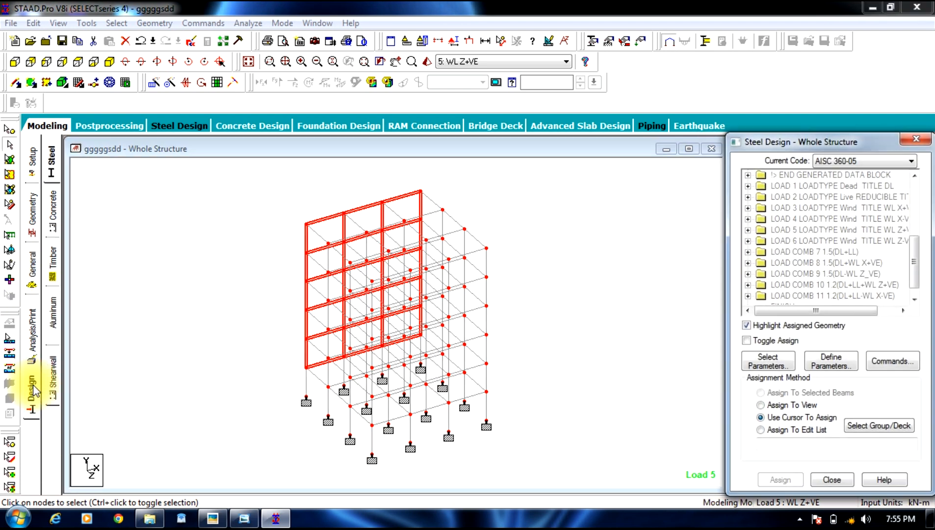
pyautogui.moveTo(53, 215)
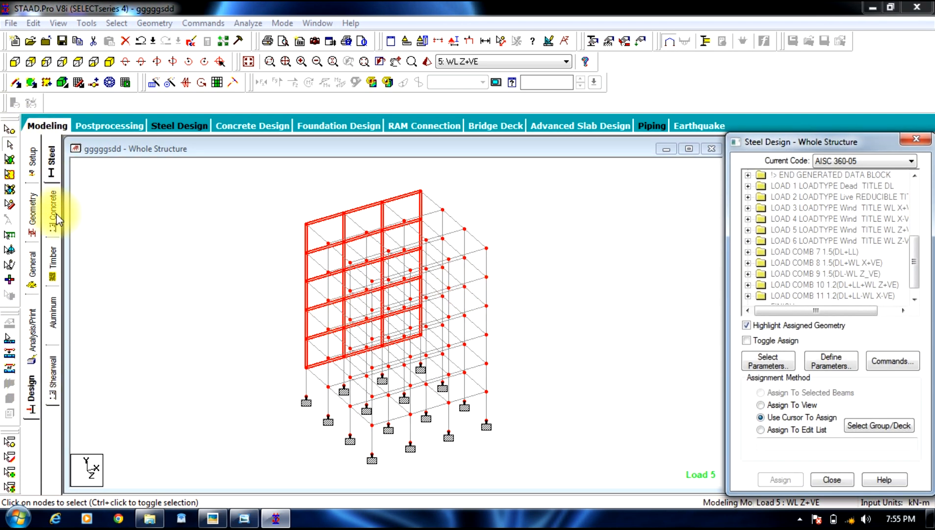
# Step: Set the concrete design code to IS456 and add FC 30000
pyautogui.click(911, 161)
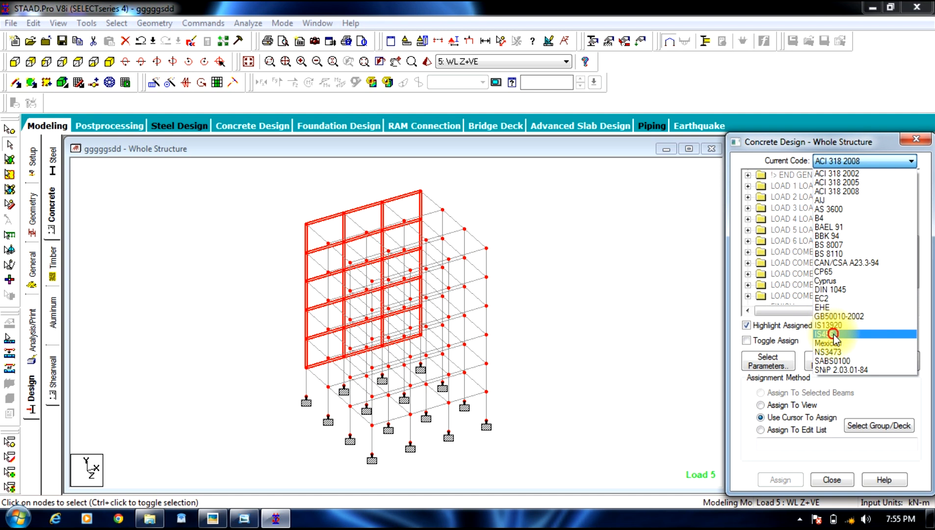
pyautogui.click(823, 334)
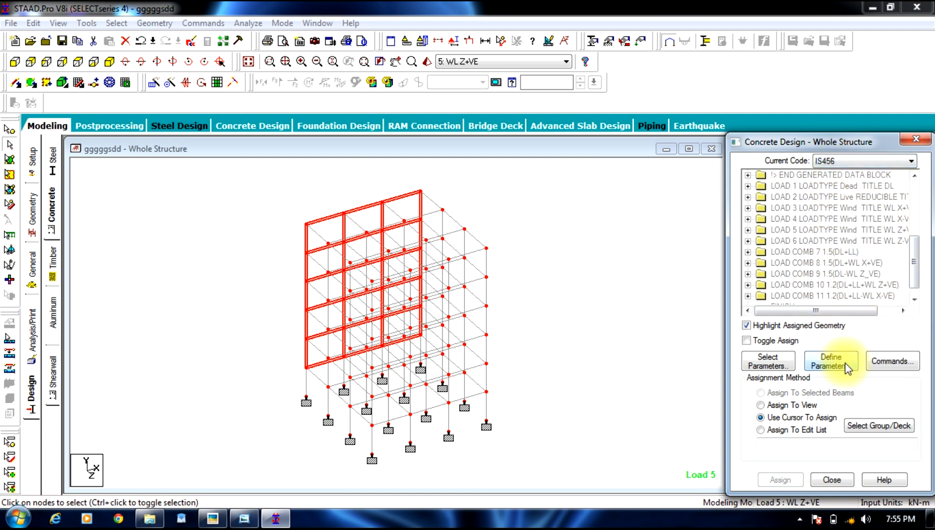
pyautogui.click(829, 361)
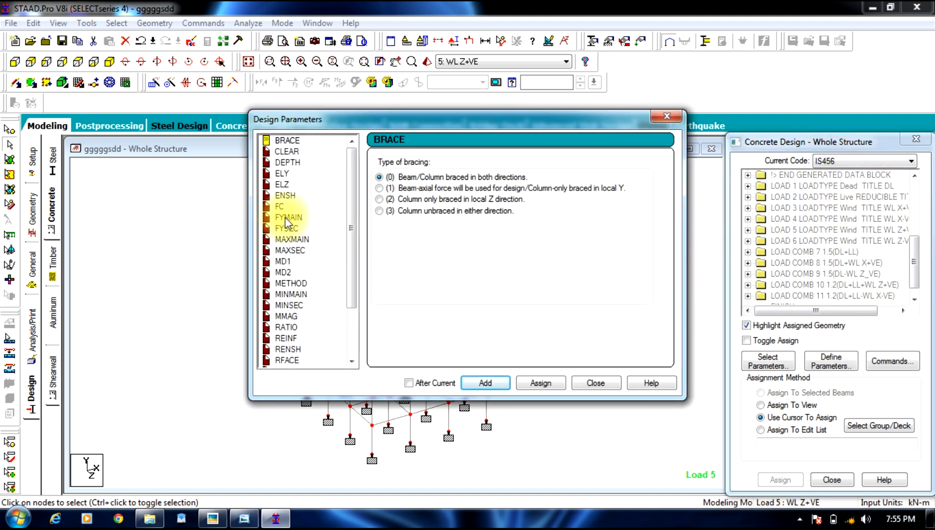
pyautogui.click(279, 206)
pyautogui.write('3')
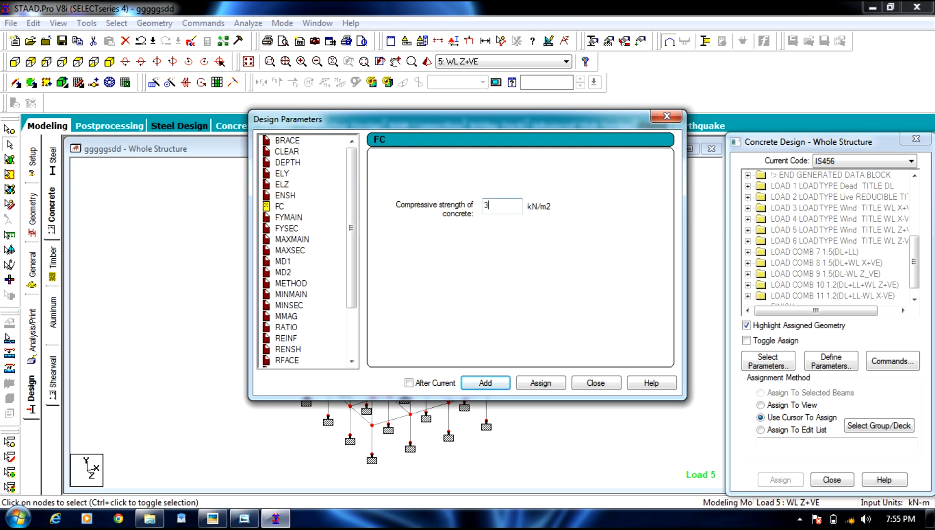
pyautogui.write('0000')
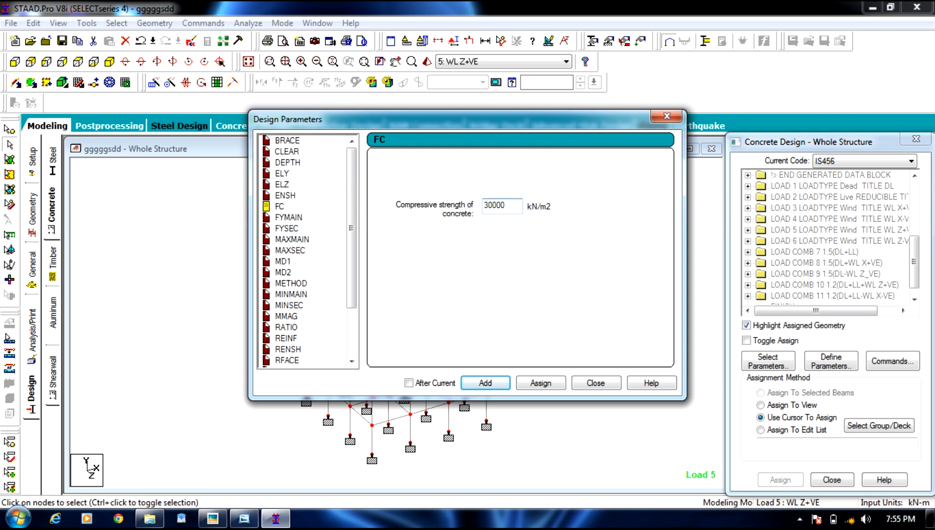
pyautogui.click(485, 383)
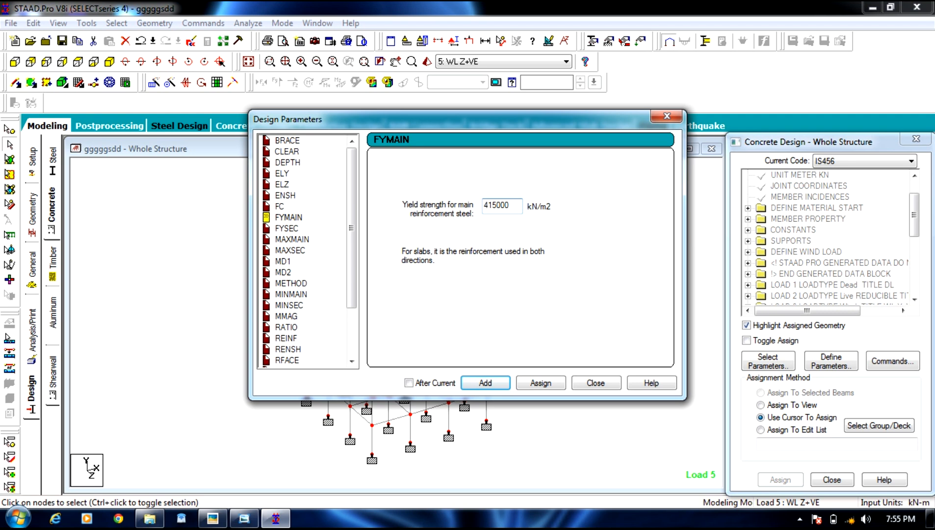
pyautogui.moveTo(459, 355)
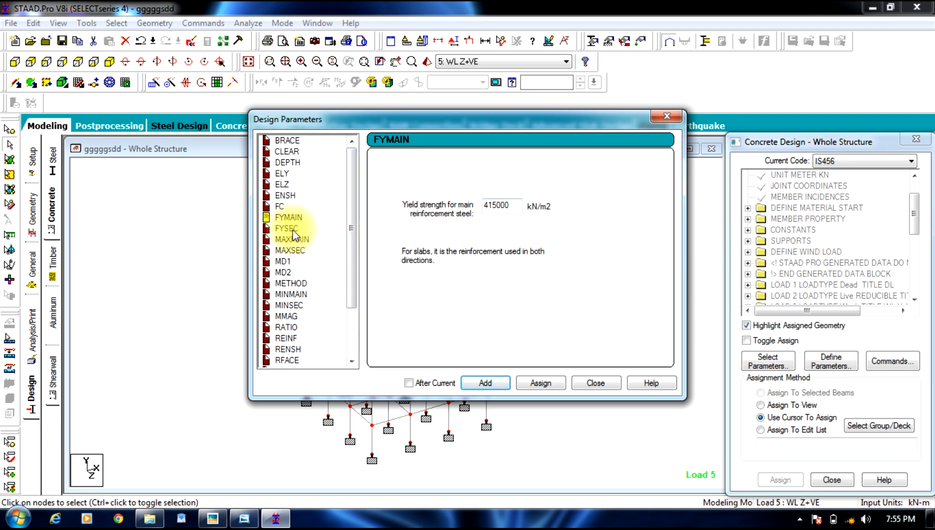
# Step: Add the FYSEC yield strength parameter and a maximum reinforcement RATIO of 3
pyautogui.click(286, 229)
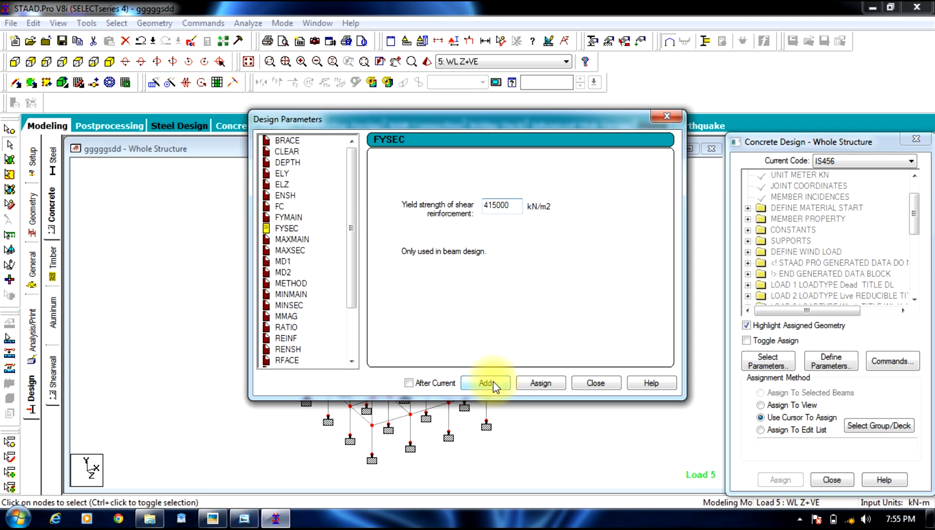
pyautogui.scroll(-3)
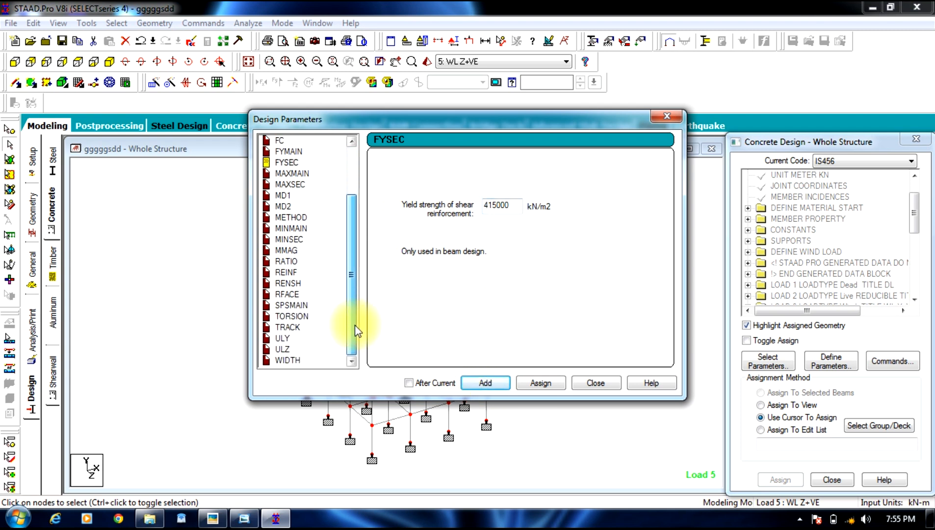
pyautogui.click(286, 261)
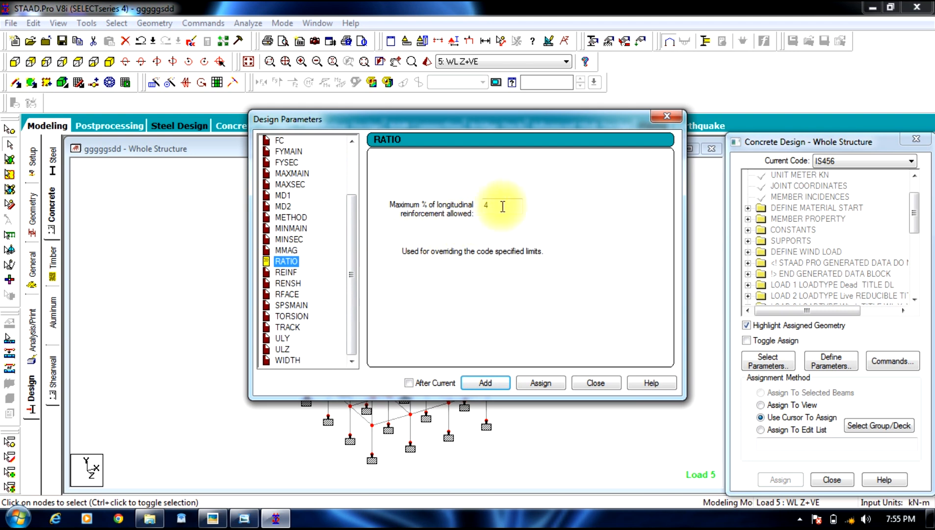
pyautogui.write('3')
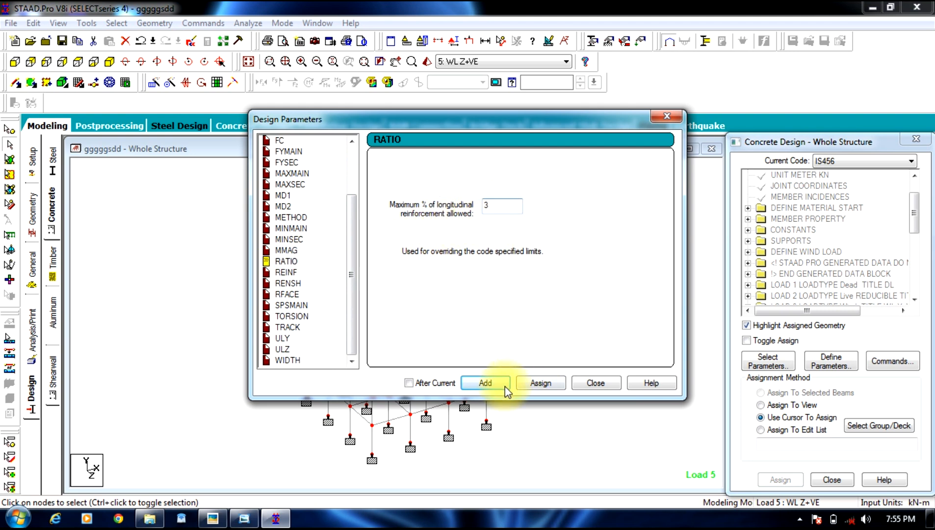
pyautogui.click(594, 383)
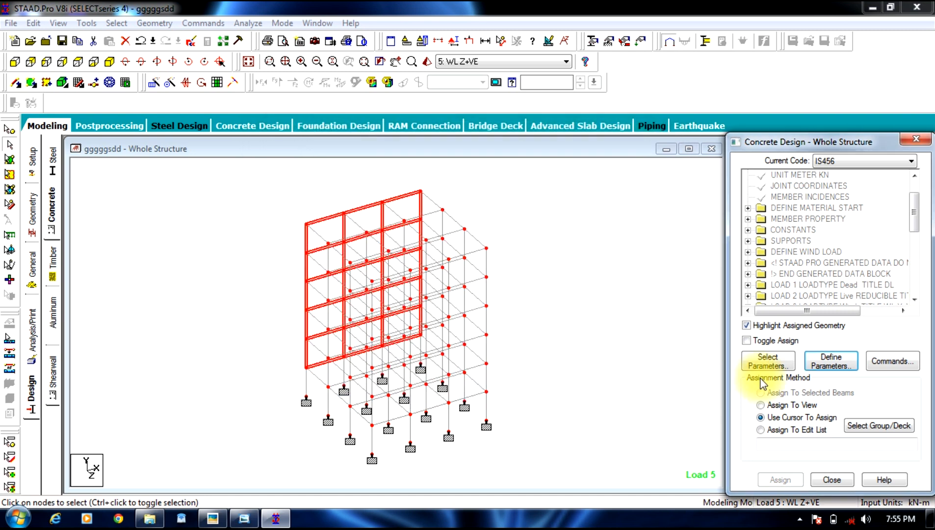
# Step: Add DESIGN BEAM, DESIGN COLUMN and TAKE OFF commands, then select the FC 30000 parameter
pyautogui.click(892, 361)
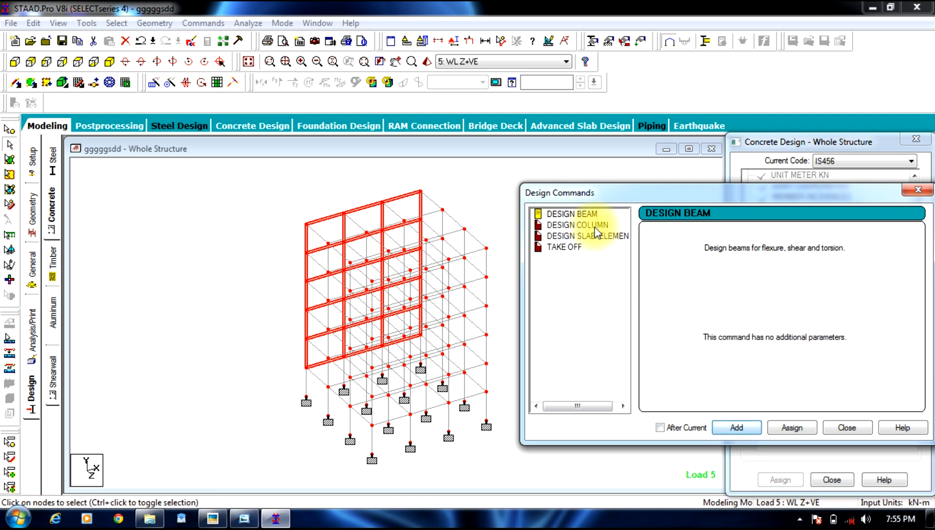
pyautogui.click(575, 226)
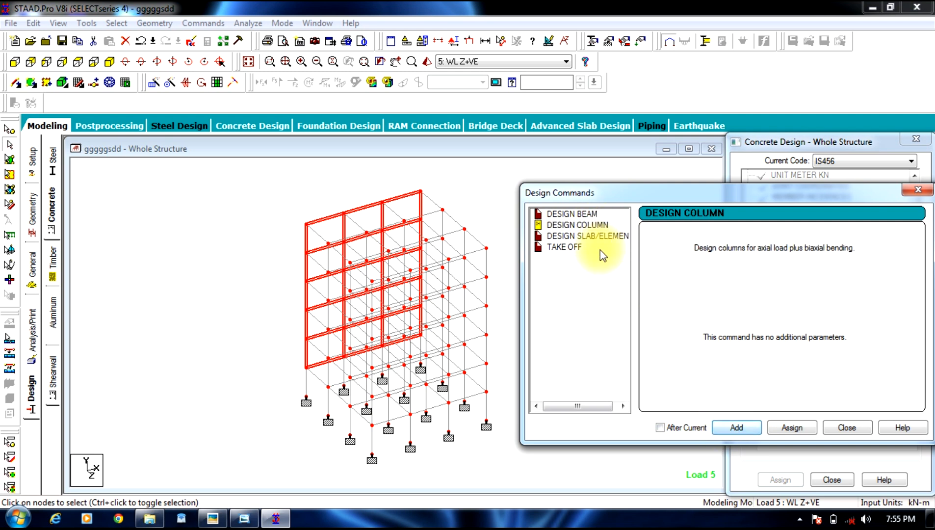
pyautogui.click(564, 248)
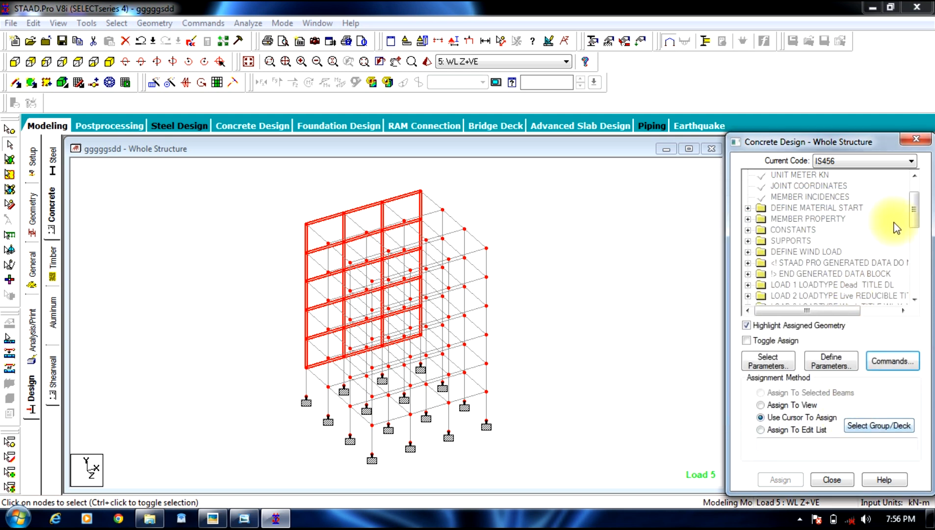
pyautogui.scroll(-3)
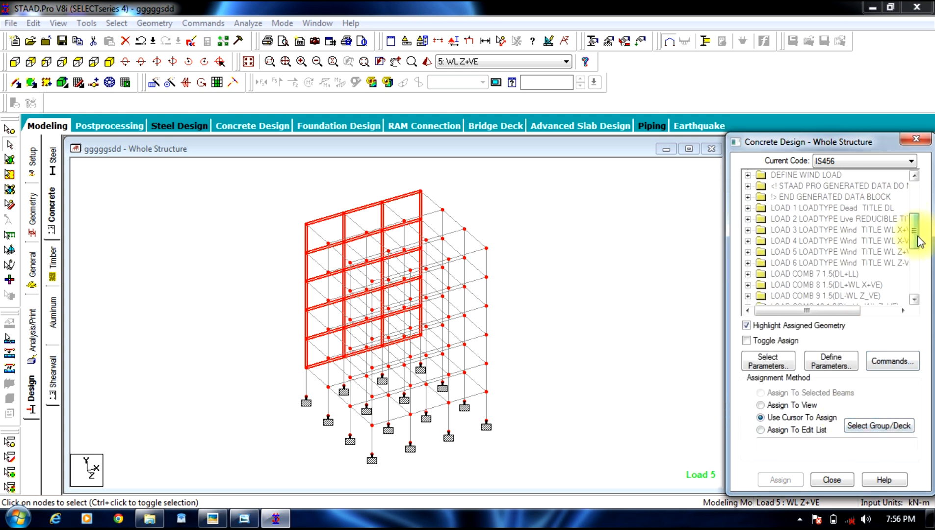
pyautogui.scroll(-3)
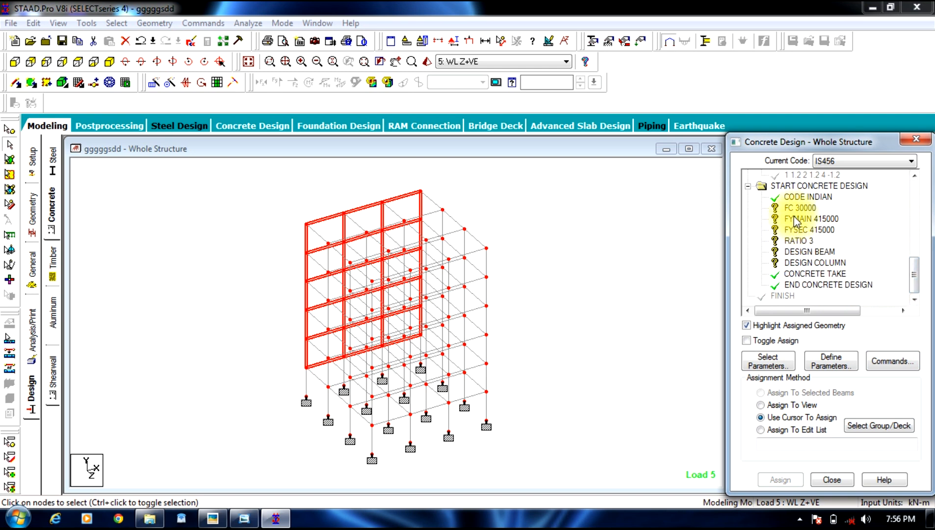
pyautogui.click(800, 208)
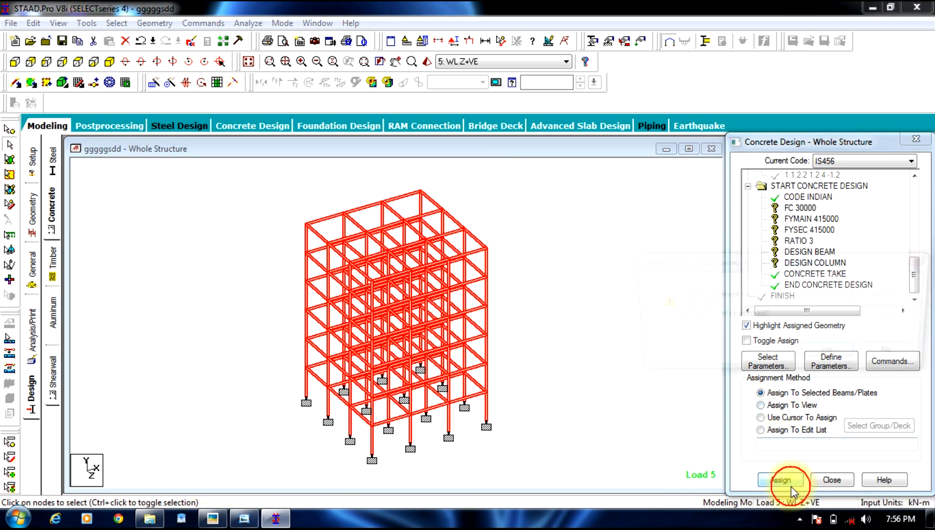
# Step: Assign FC 30000, FYMAIN 415000, FYSEC 415000 and RATIO 3 to all frame members
pyautogui.click(780, 480)
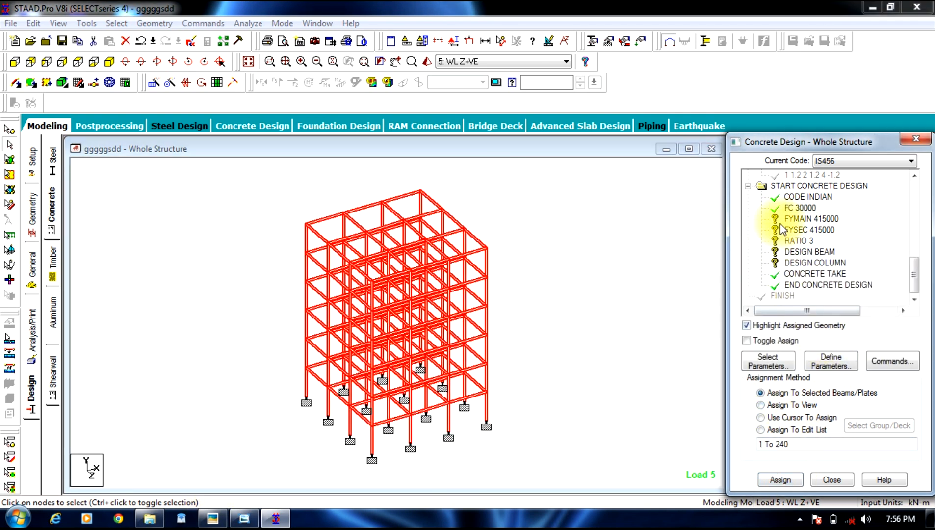
pyautogui.click(761, 417)
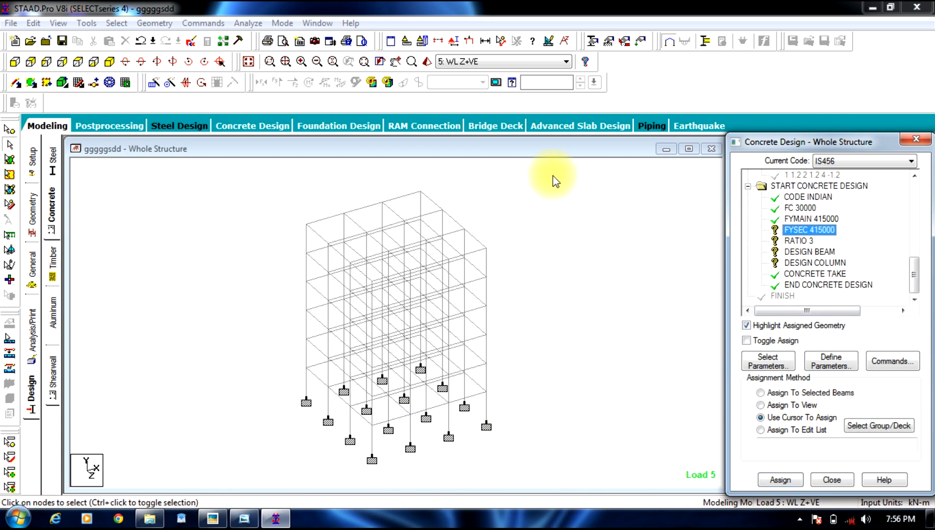
pyautogui.click(761, 392)
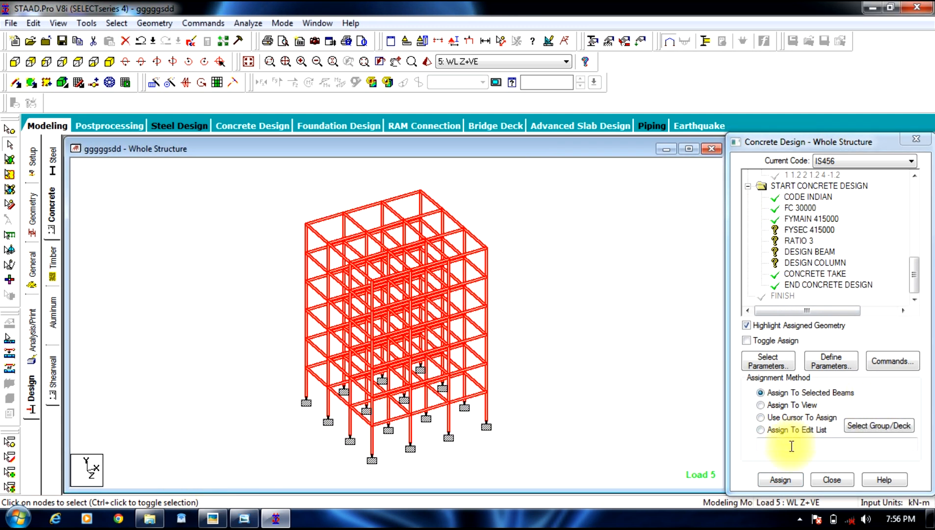
pyautogui.click(797, 241)
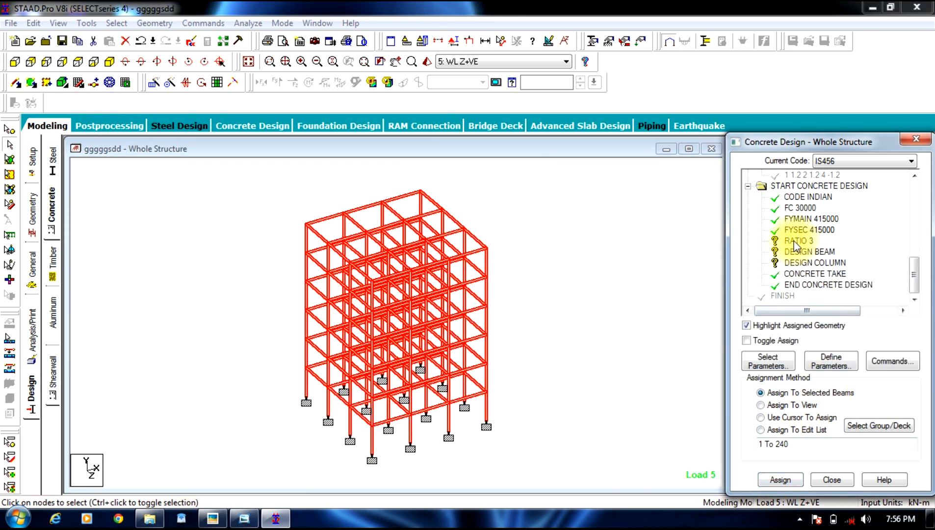
pyautogui.click(761, 417)
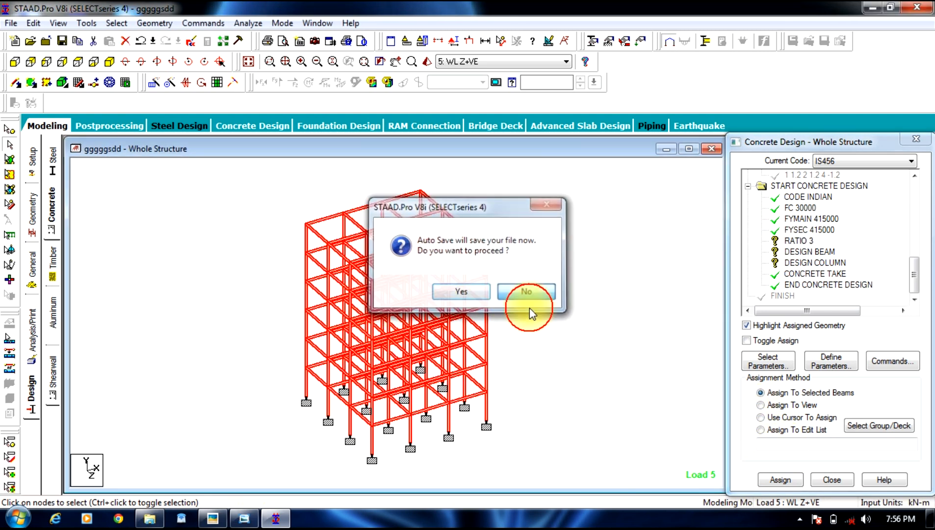
pyautogui.click(525, 292)
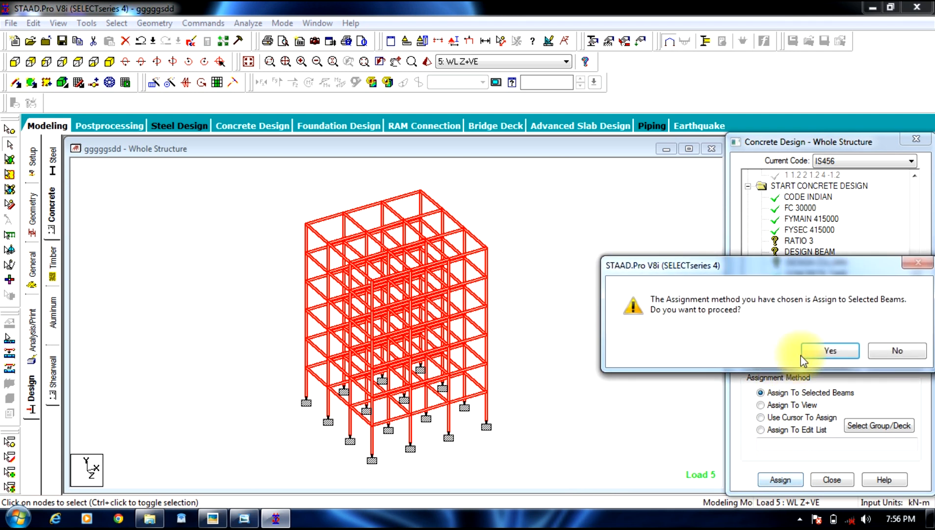
pyautogui.click(830, 351)
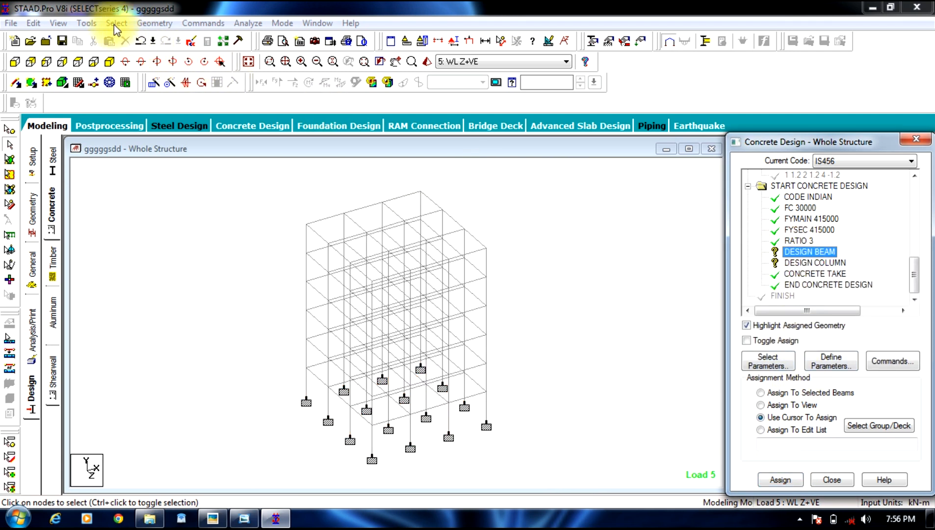
# Step: Assign the DESIGN BEAM command to the horizontal beams of the frame
pyautogui.click(116, 23)
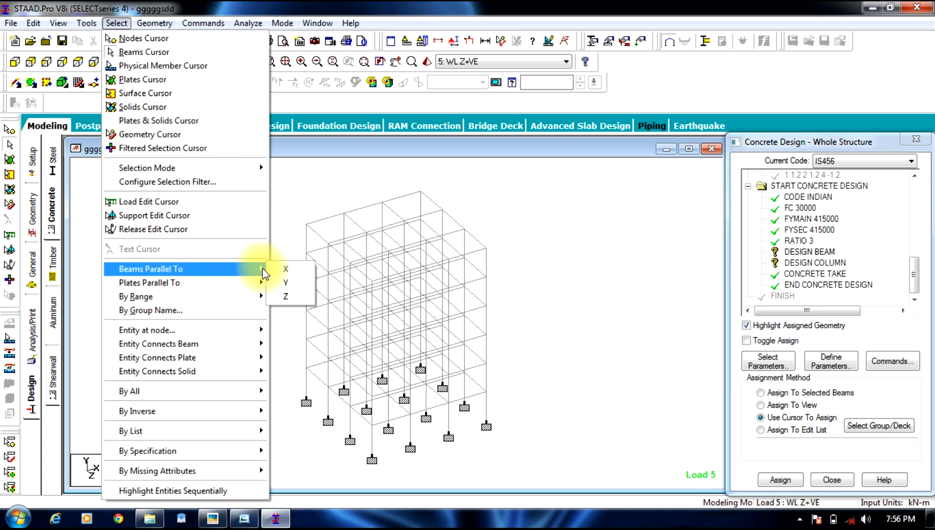
pyautogui.click(286, 268)
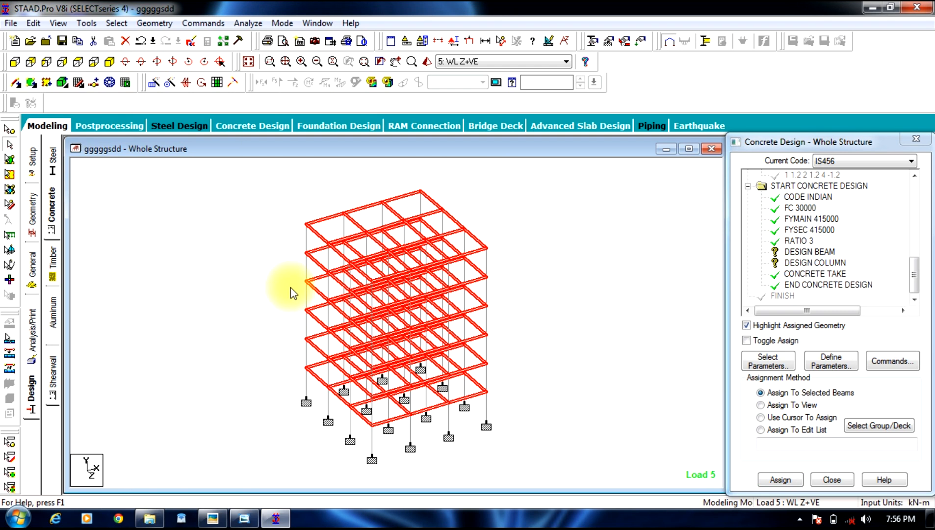
pyautogui.moveTo(574, 232)
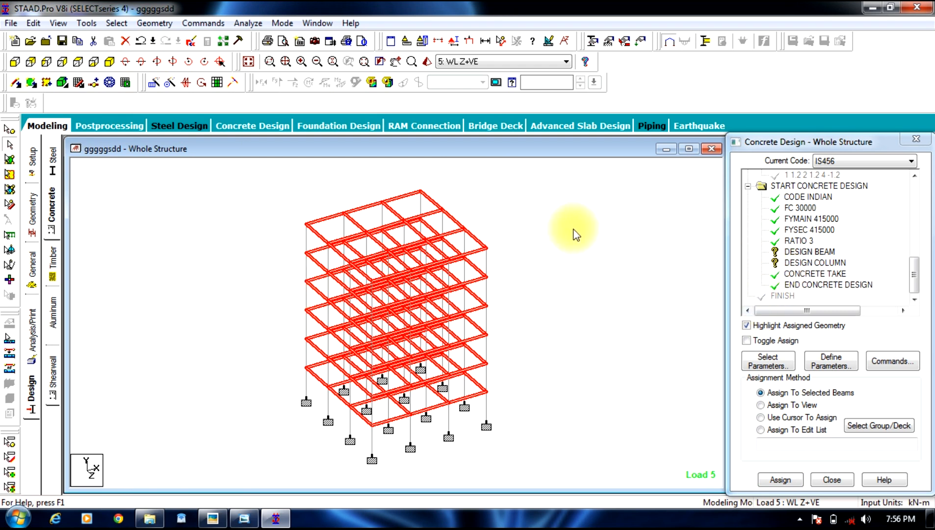
pyautogui.click(780, 480)
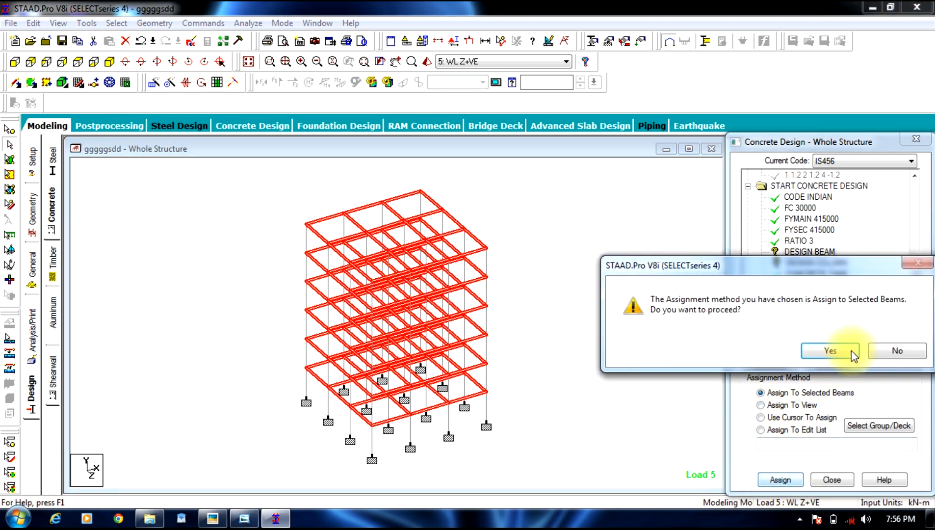
pyautogui.click(829, 350)
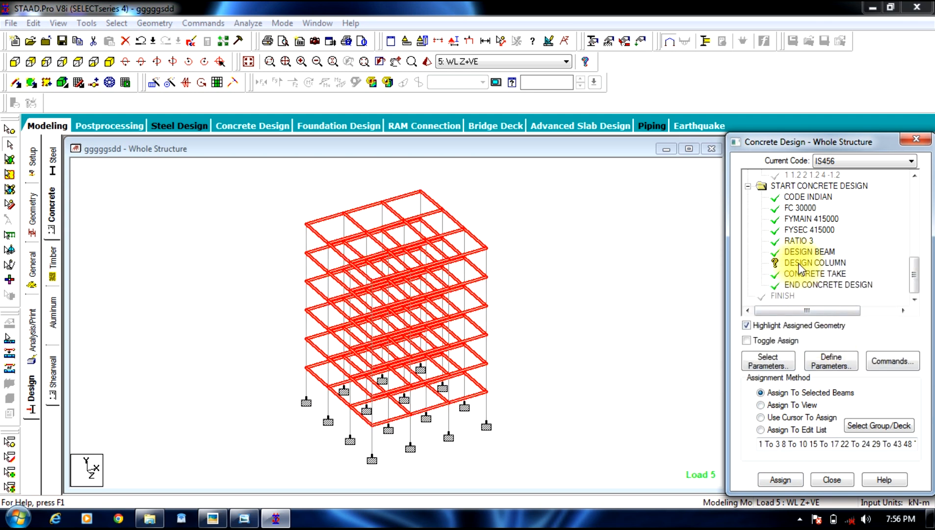
# Step: Assign the DESIGN COLUMN command to all vertical members parallel to Y
pyautogui.click(116, 23)
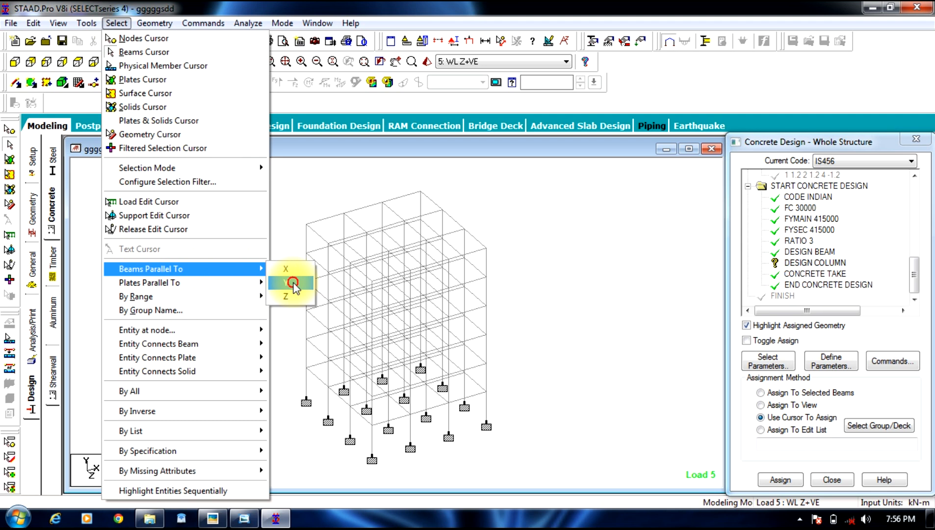
pyautogui.click(285, 282)
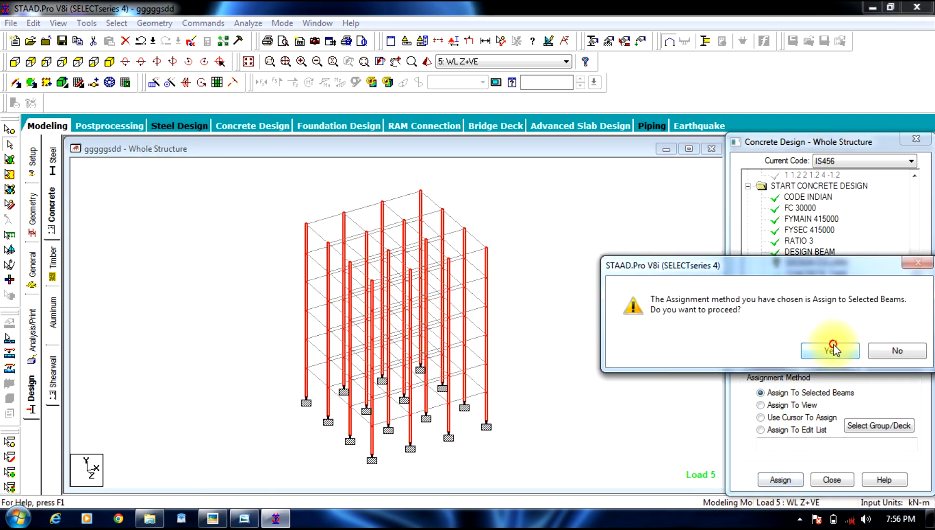
pyautogui.click(830, 351)
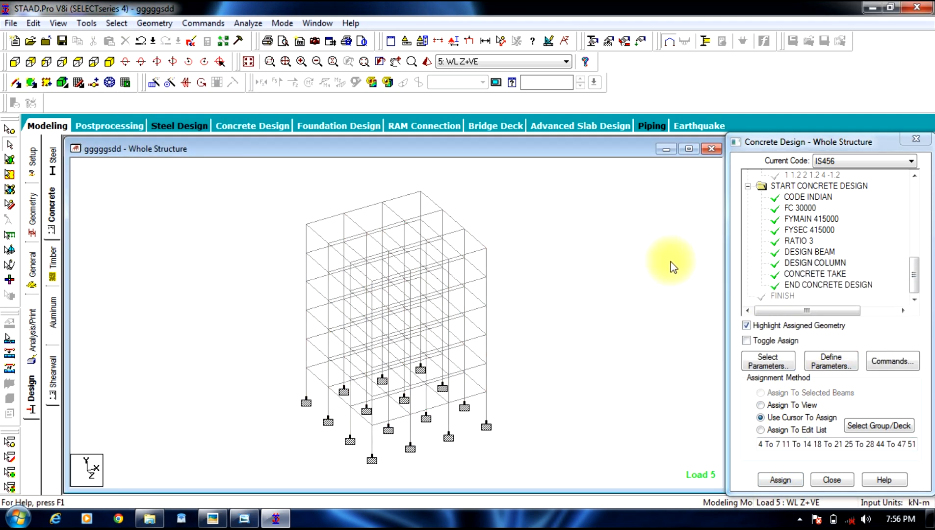
pyautogui.moveTo(78, 315)
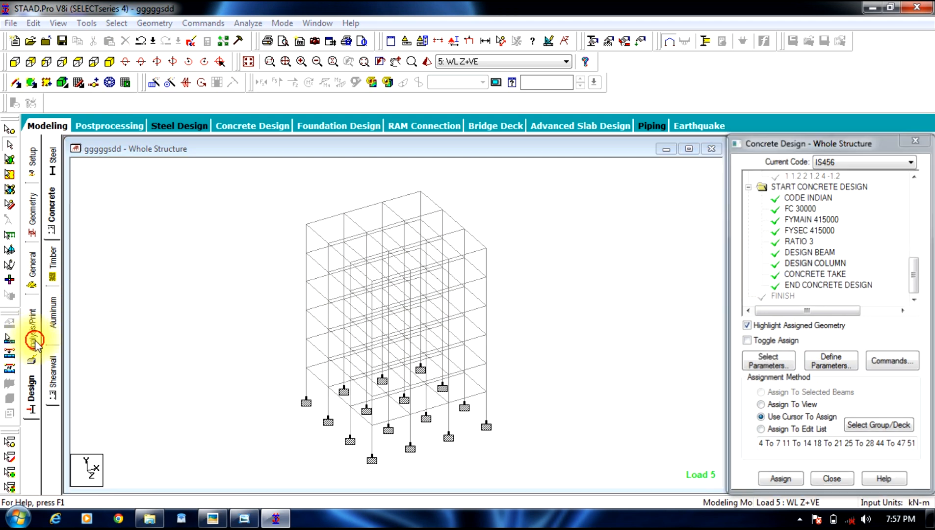
# Step: Add a PERFORM ANALYSIS command with No Print to the input
pyautogui.click(31, 337)
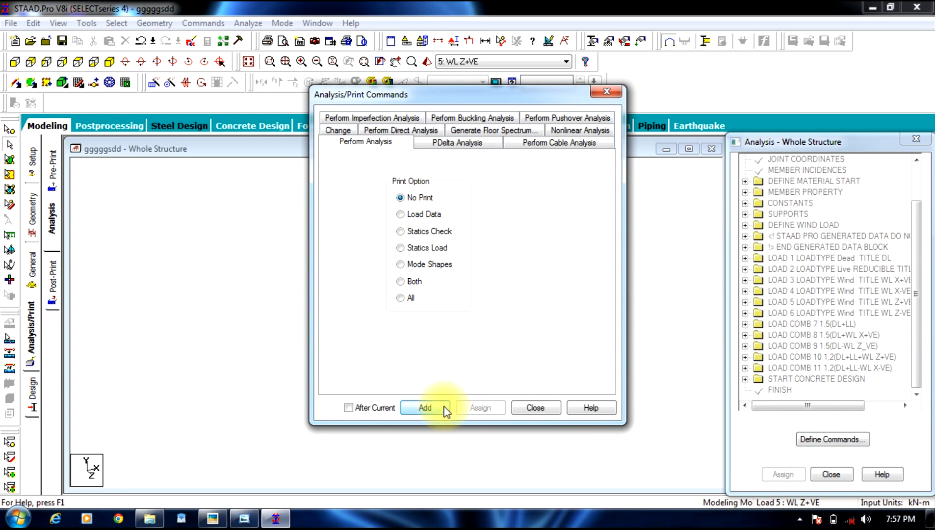
pyautogui.click(424, 408)
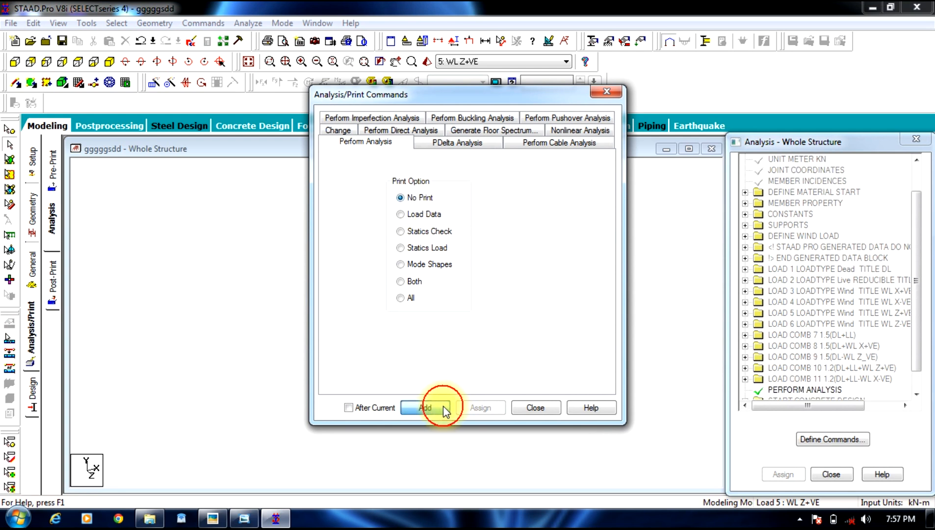
pyautogui.click(425, 408)
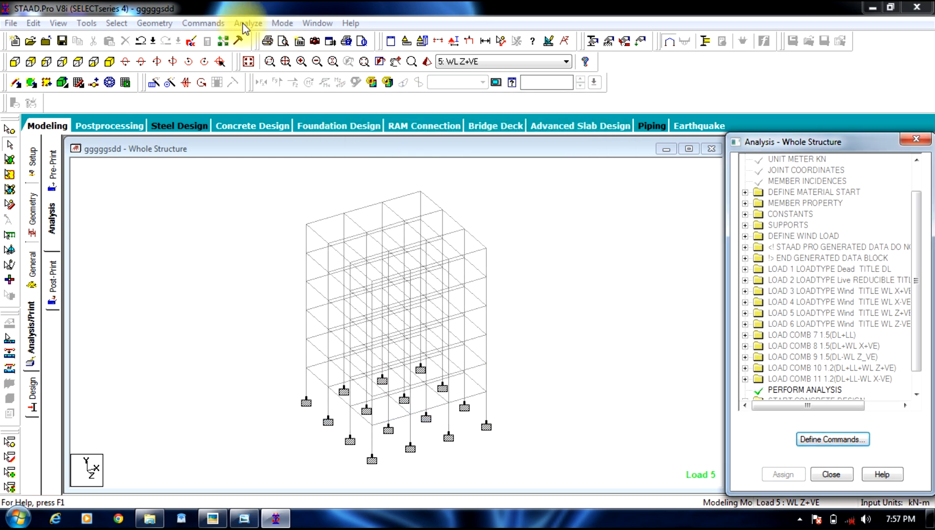
# Step: Run the analysis, go to post-processing mode and accept all load cases
pyautogui.click(249, 22)
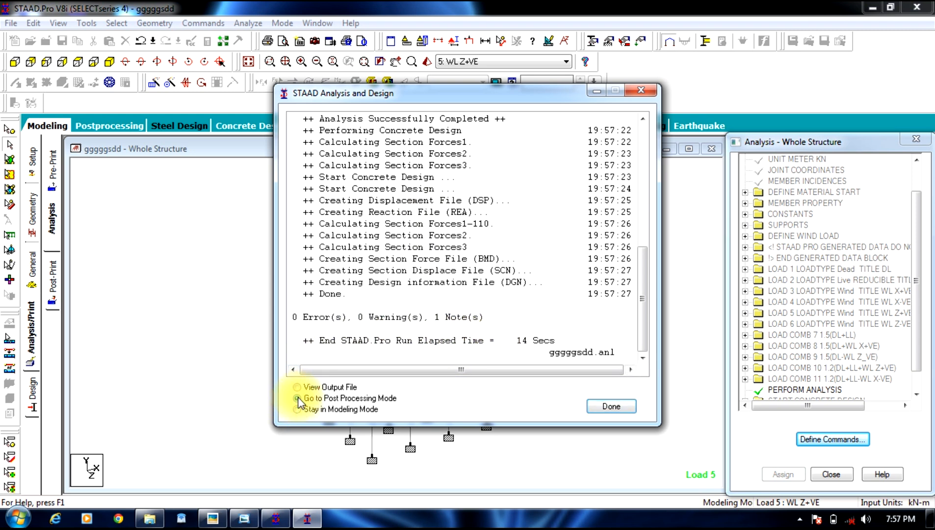
pyautogui.click(298, 397)
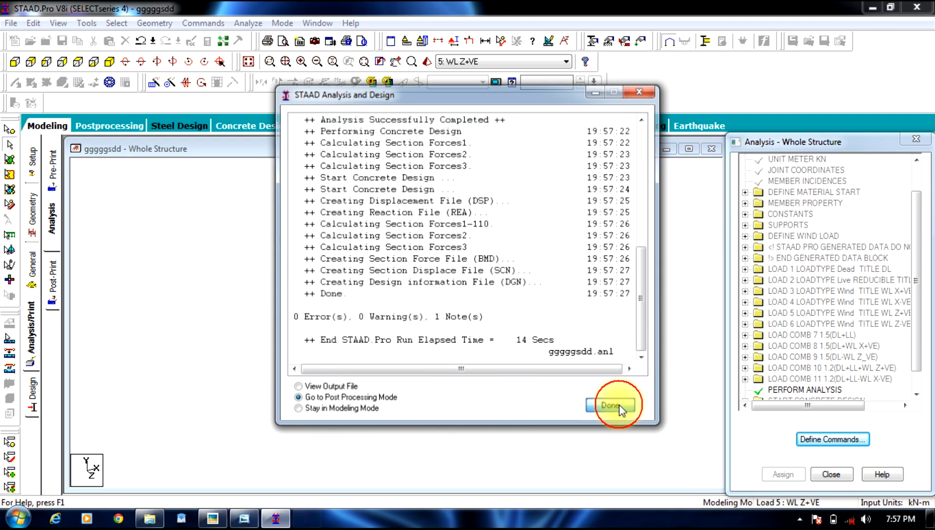
pyautogui.click(611, 406)
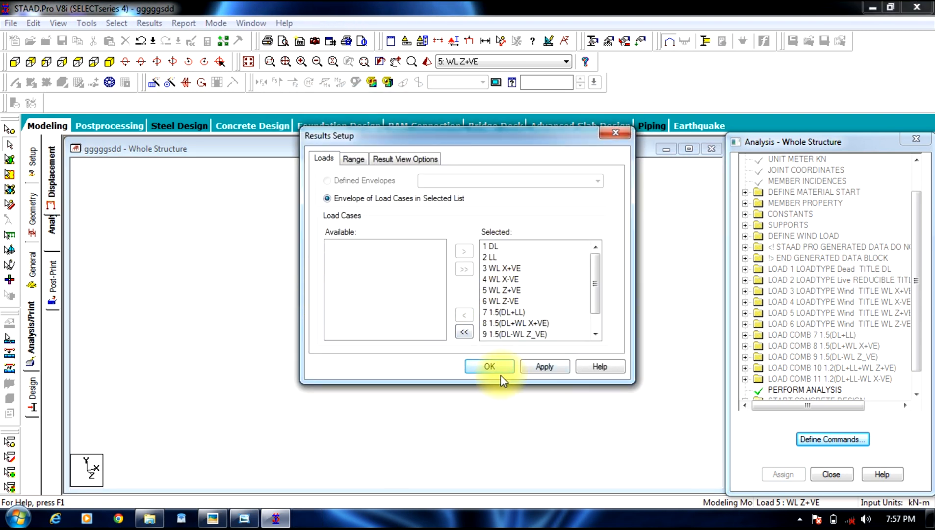
pyautogui.click(489, 366)
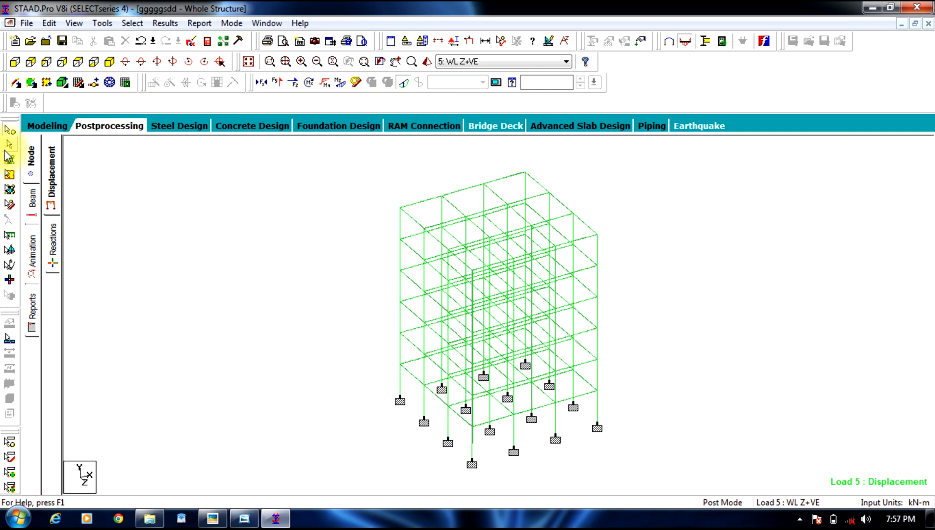
pyautogui.moveTo(420, 197)
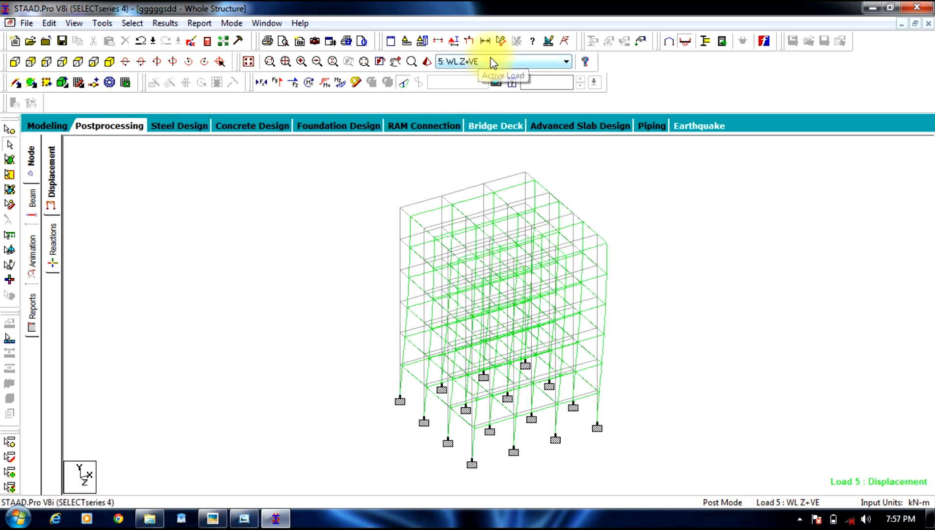
pyautogui.click(565, 61)
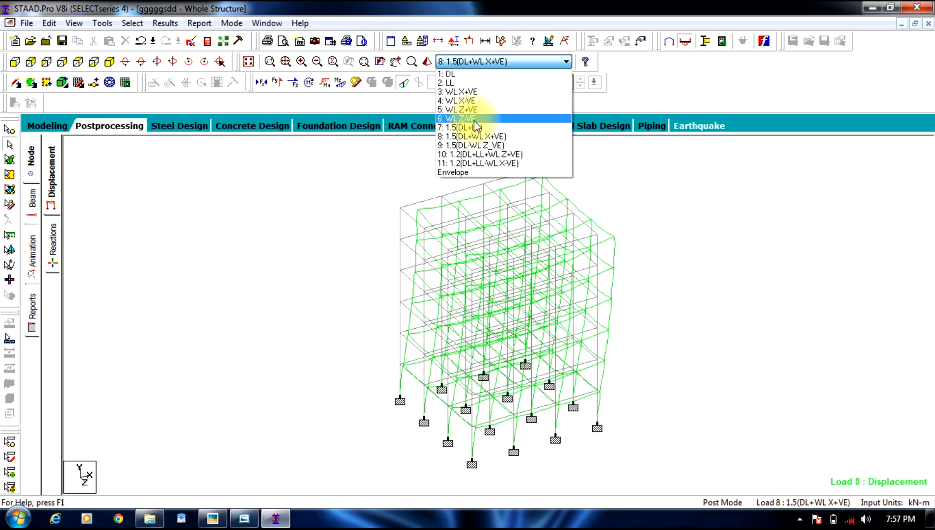
pyautogui.click(471, 154)
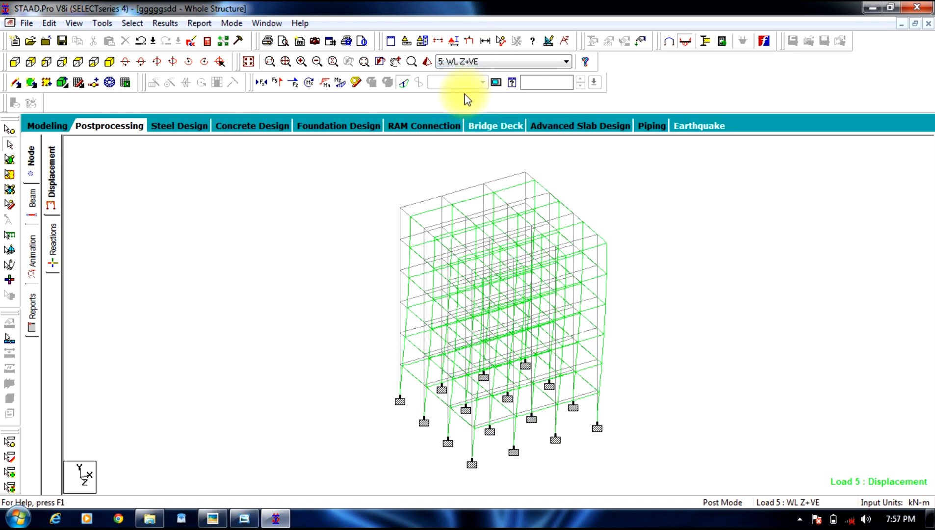
# Step: Replace the deflected shape with Bending Z and Y diagrams, then the axial force diagram
pyautogui.click(342, 83)
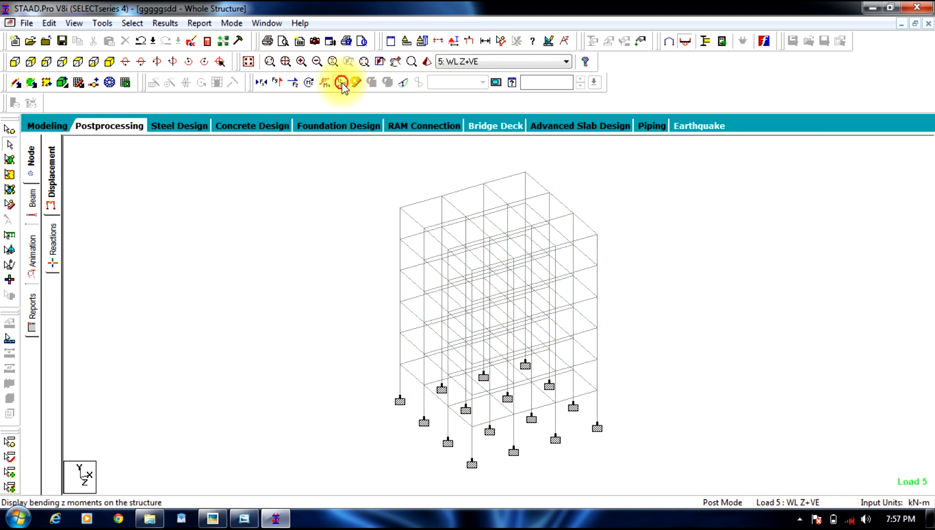
pyautogui.click(340, 82)
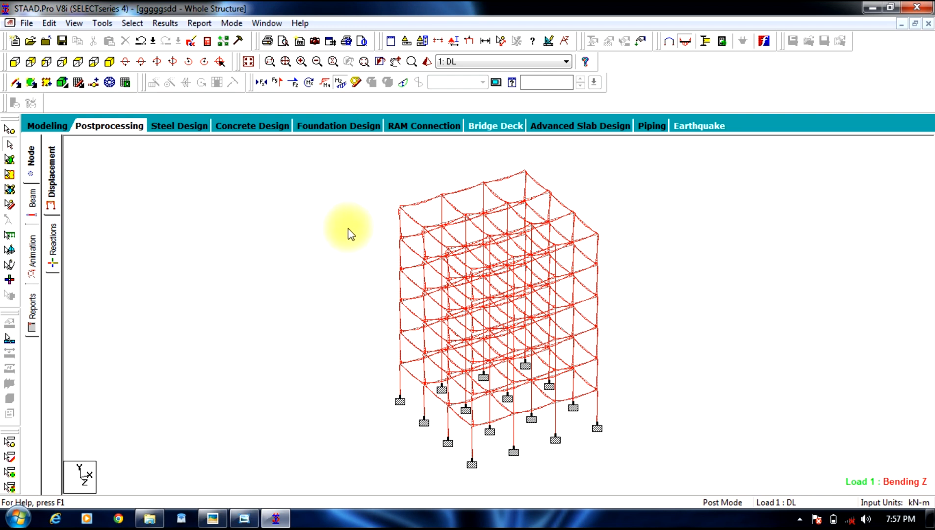
pyautogui.click(324, 82)
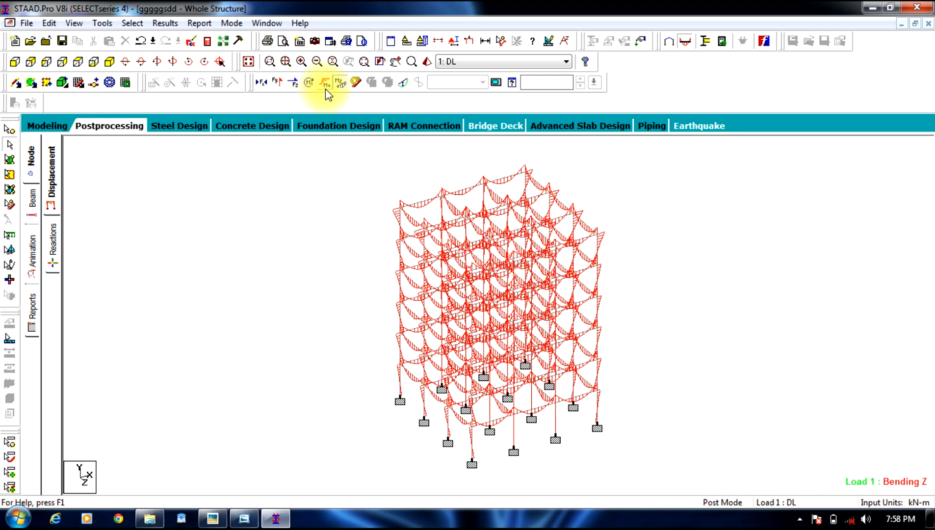
pyautogui.click(325, 82)
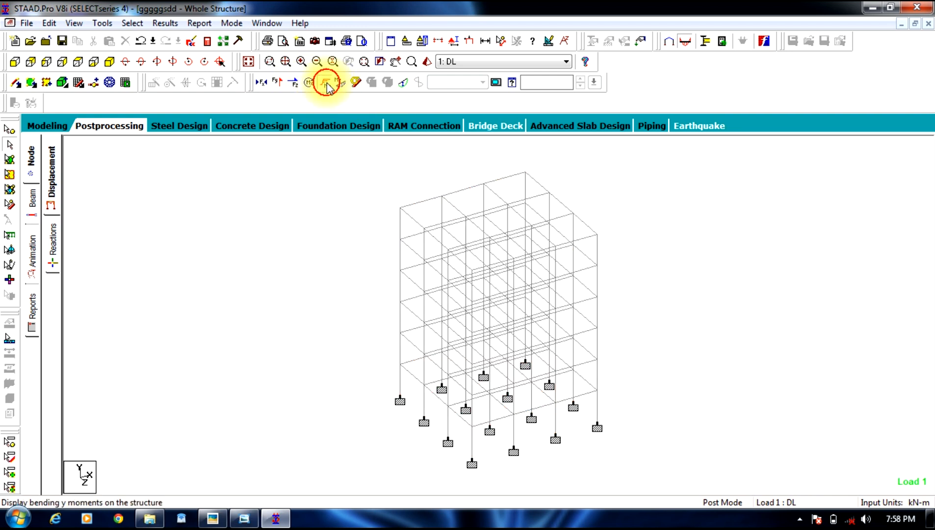
pyautogui.moveTo(280, 87)
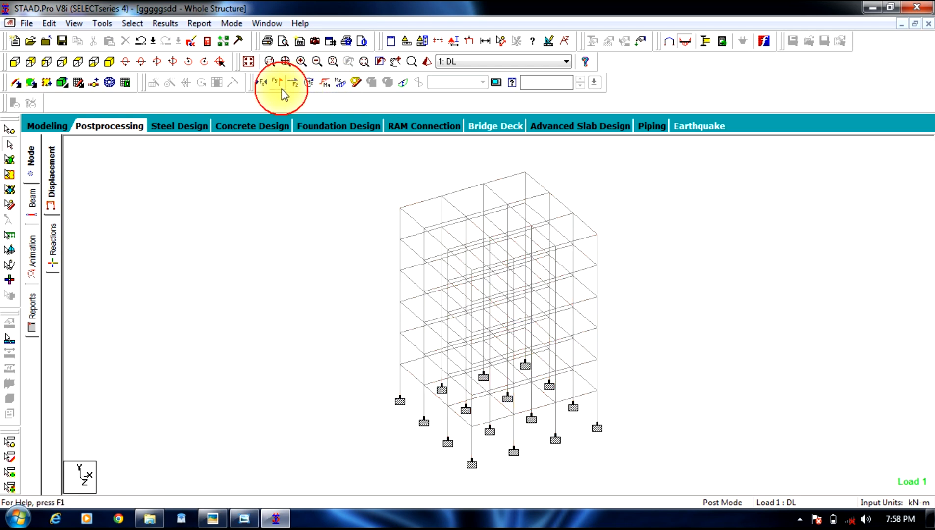
pyautogui.click(259, 82)
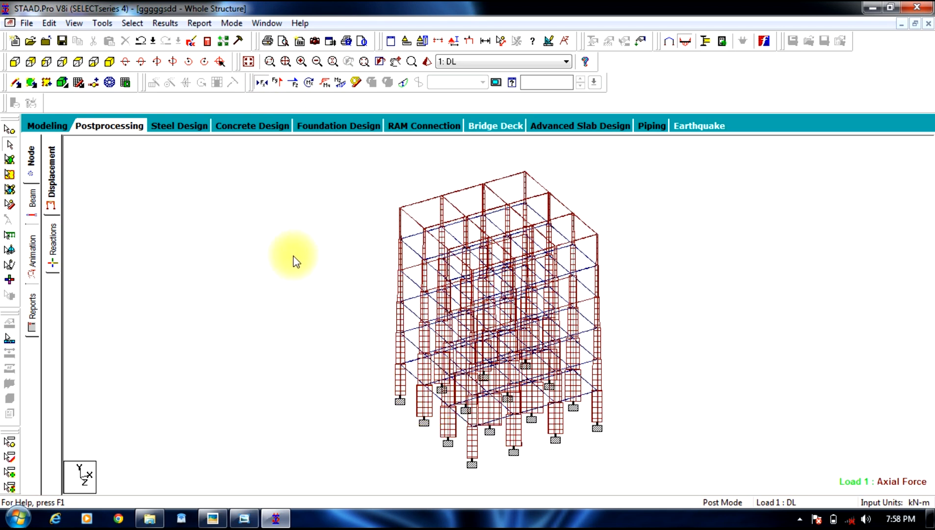
pyautogui.moveTo(225, 241)
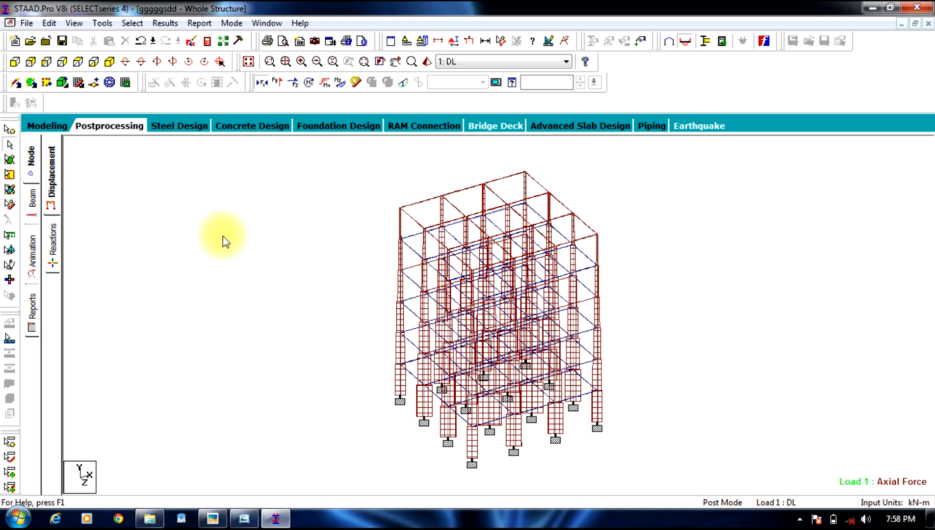
pyautogui.moveTo(54, 203)
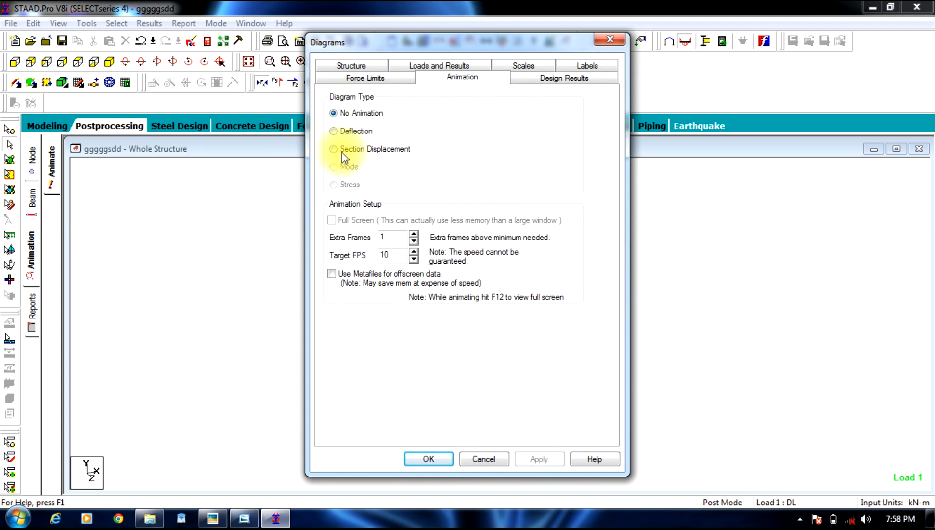
# Step: Choose Section Displacement animation in the Diagrams dialog for load case 1
pyautogui.click(333, 149)
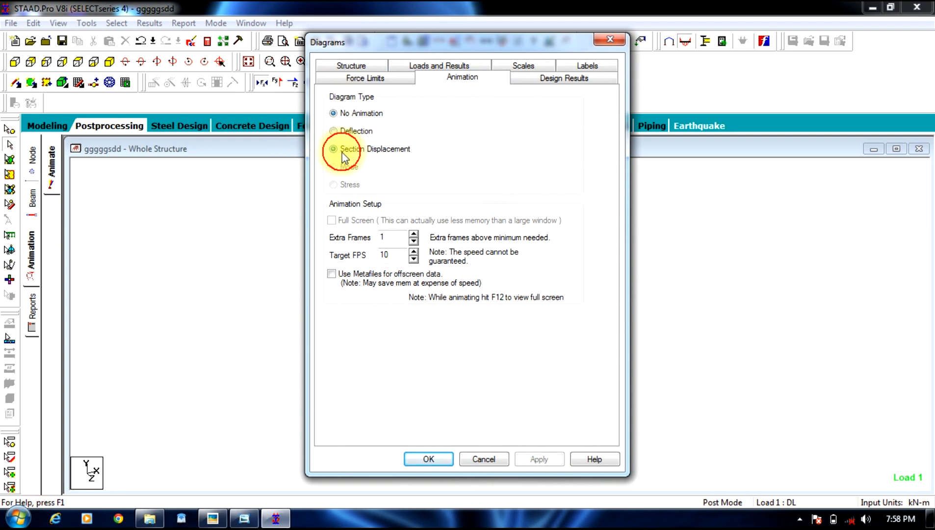
pyautogui.click(333, 149)
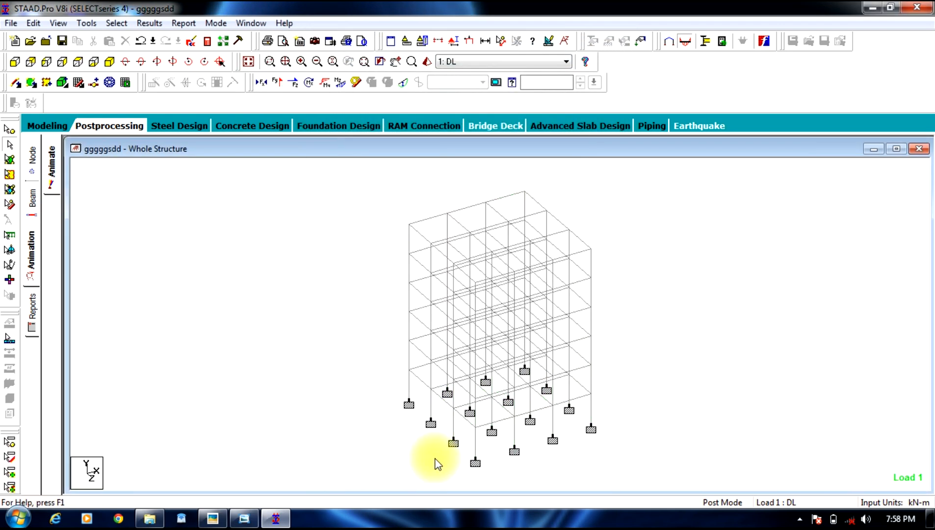
pyautogui.click(31, 168)
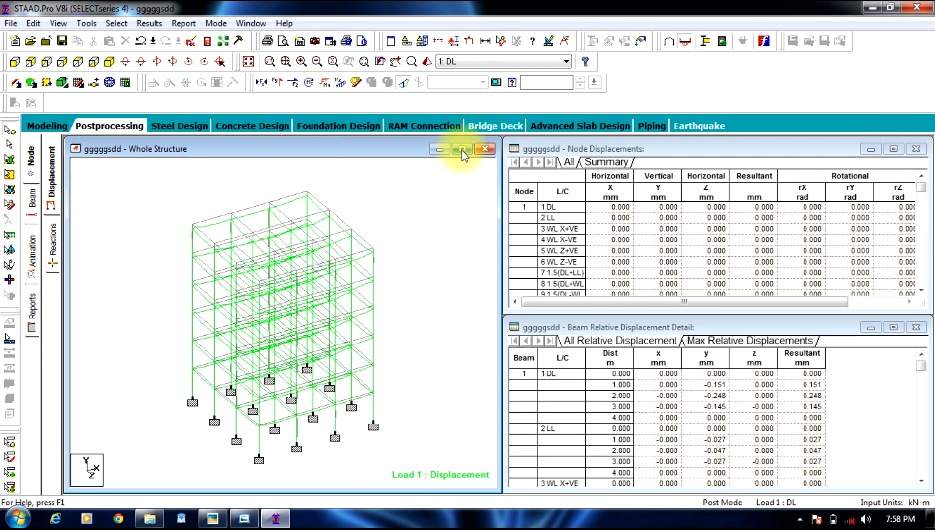
# Step: View support reactions, beam end force tables, and Mz, Fy, Fx graphs for beam 1
pyautogui.click(462, 149)
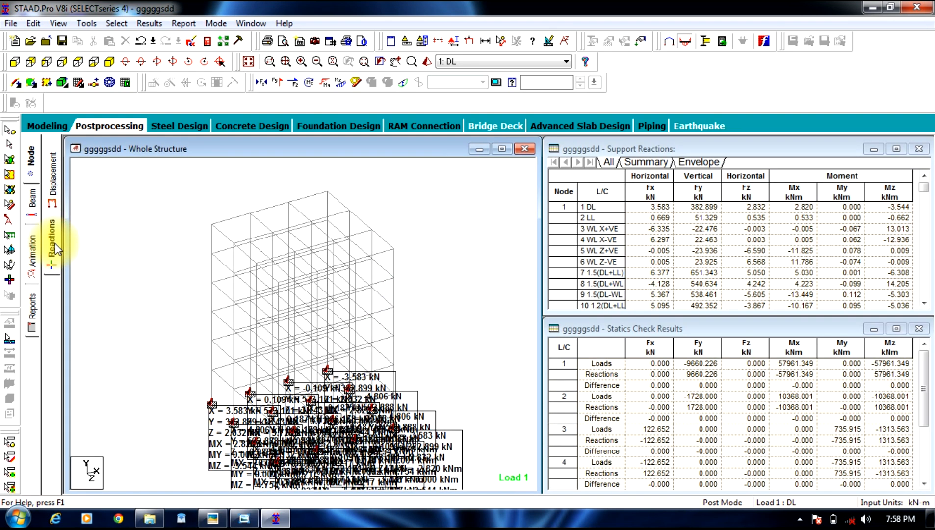
pyautogui.click(53, 179)
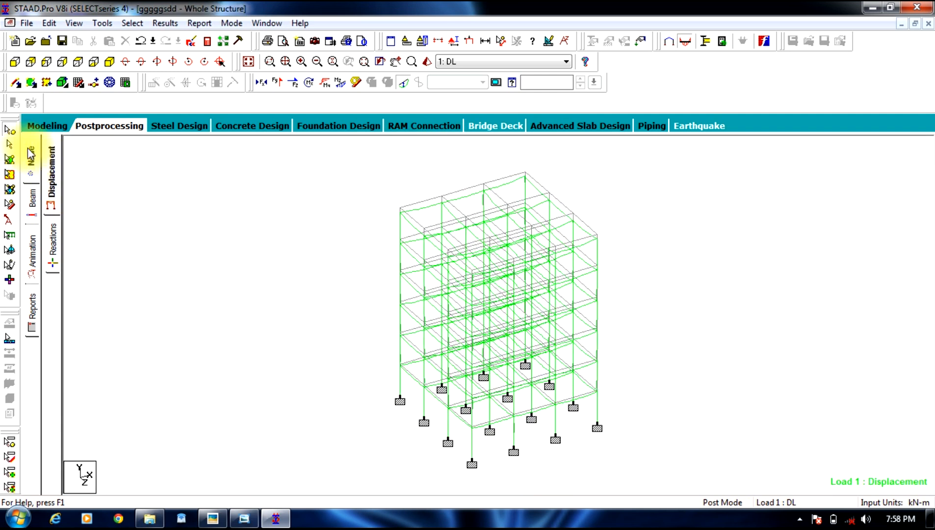
pyautogui.click(31, 203)
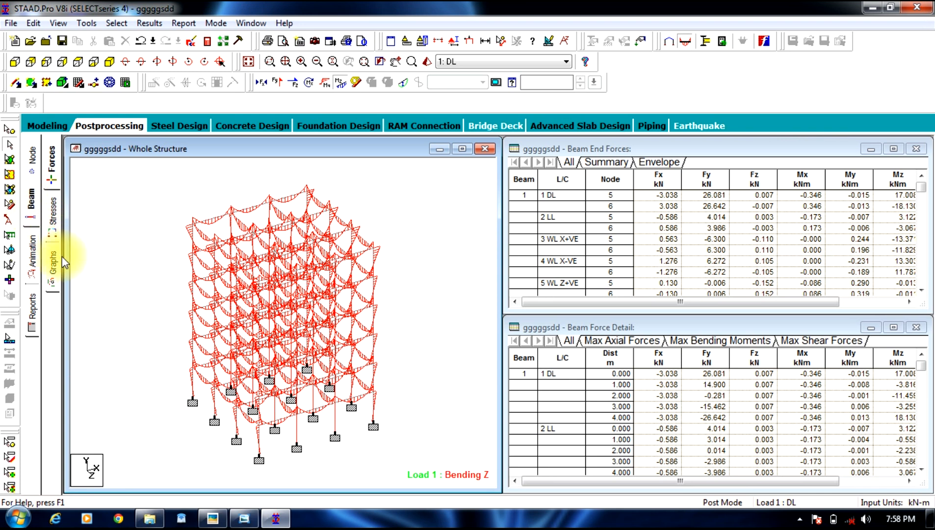
pyautogui.click(53, 256)
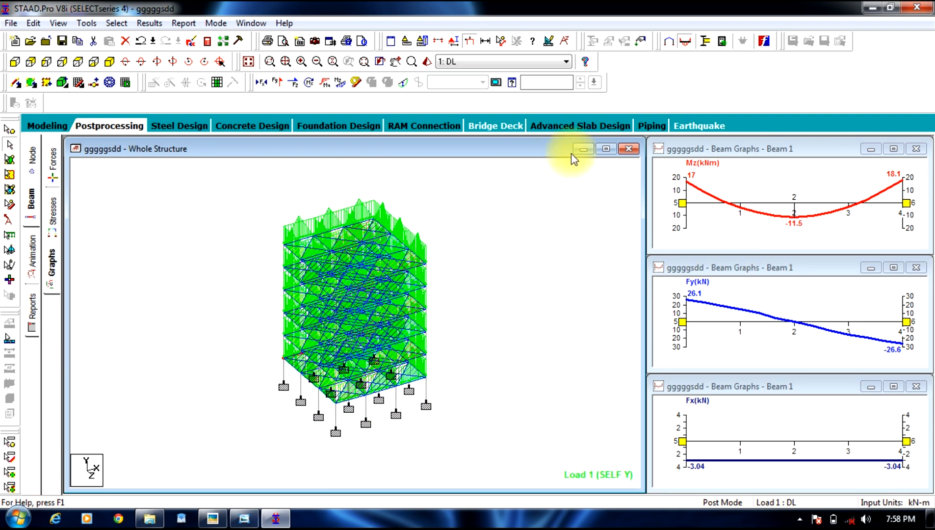
pyautogui.click(606, 149)
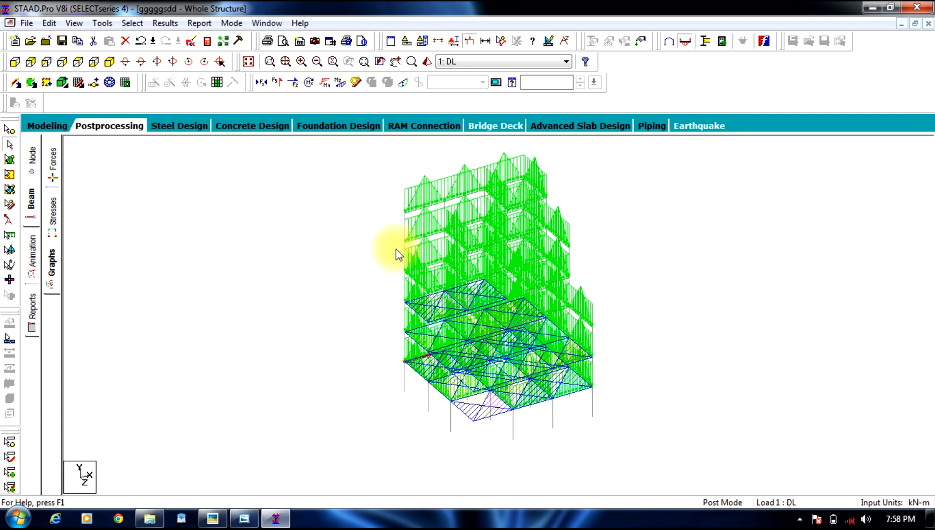
pyautogui.click(31, 203)
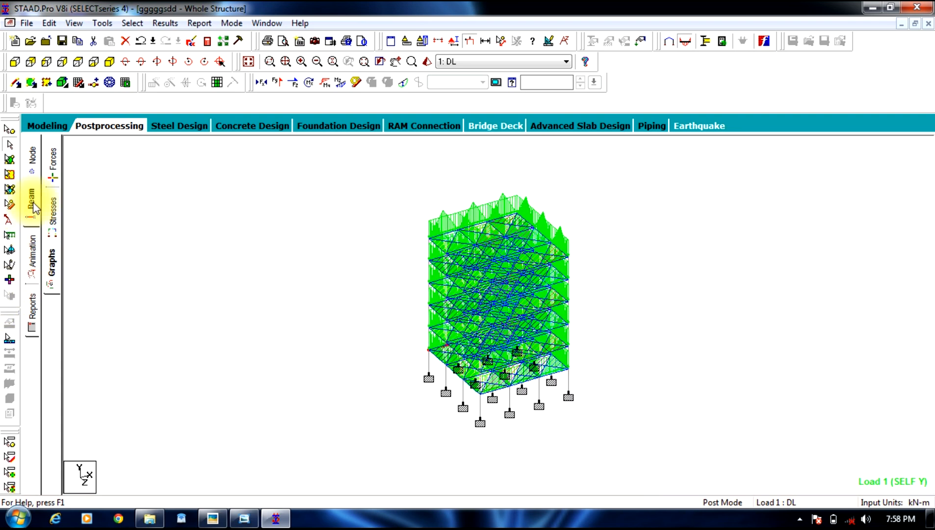
pyautogui.moveTo(42, 292)
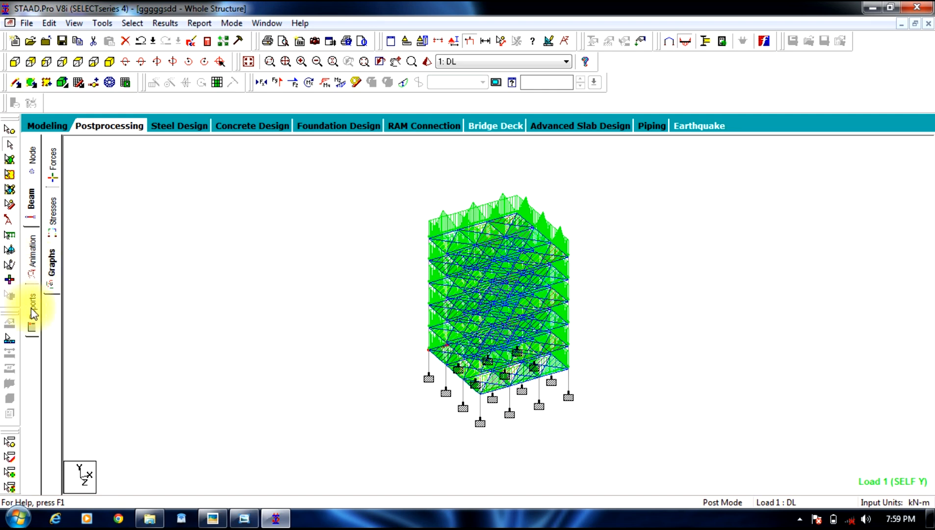
# Step: Build a report with Beam End Displ, Max Moments, Shear, Axial Forces and Reactions, dropping Job Info
pyautogui.click(29, 304)
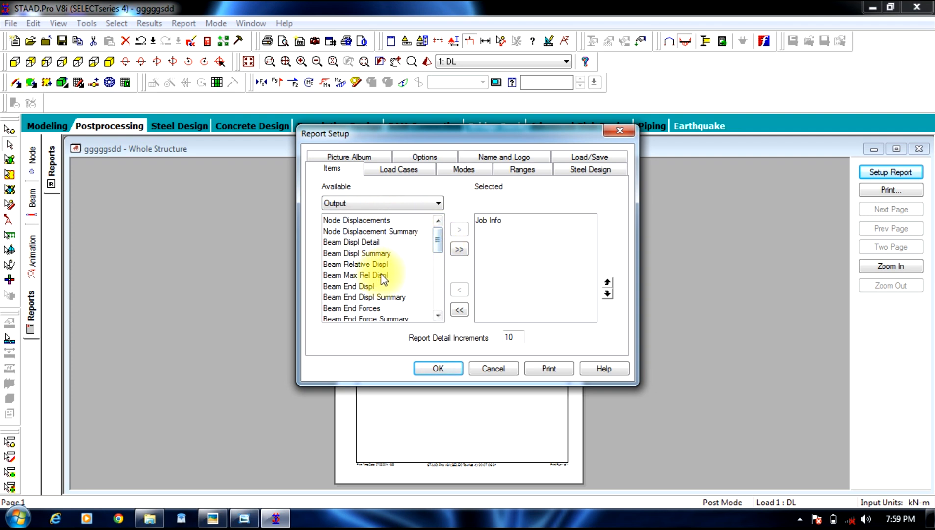
pyautogui.click(349, 286)
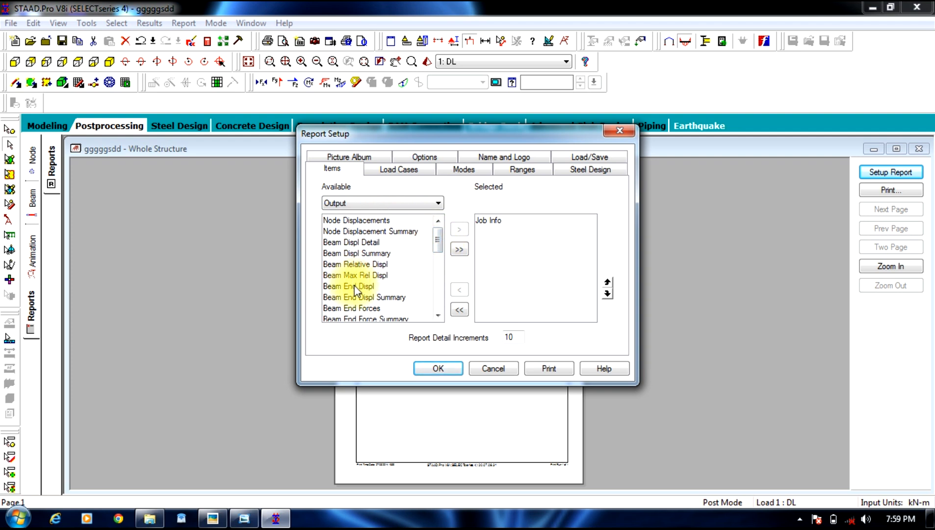
pyautogui.click(349, 287)
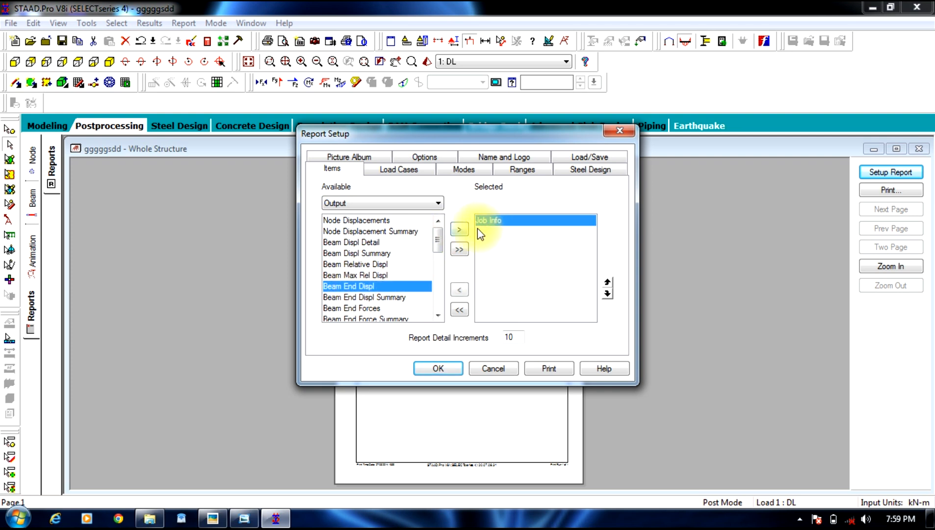
pyautogui.click(460, 290)
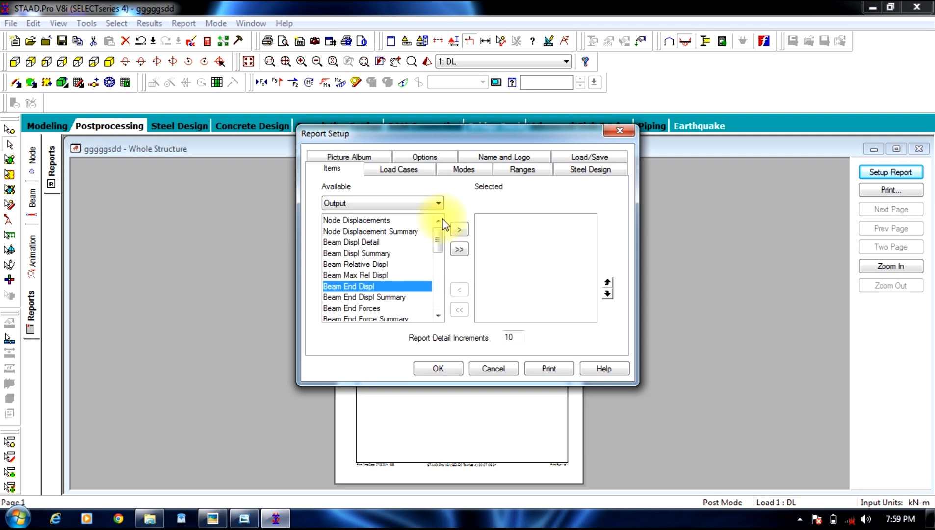
pyautogui.click(459, 229)
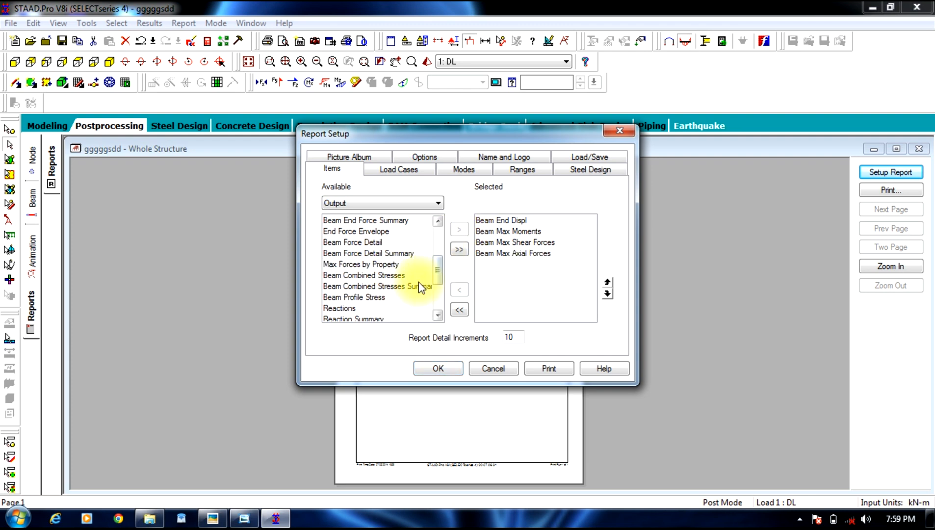
pyautogui.click(459, 229)
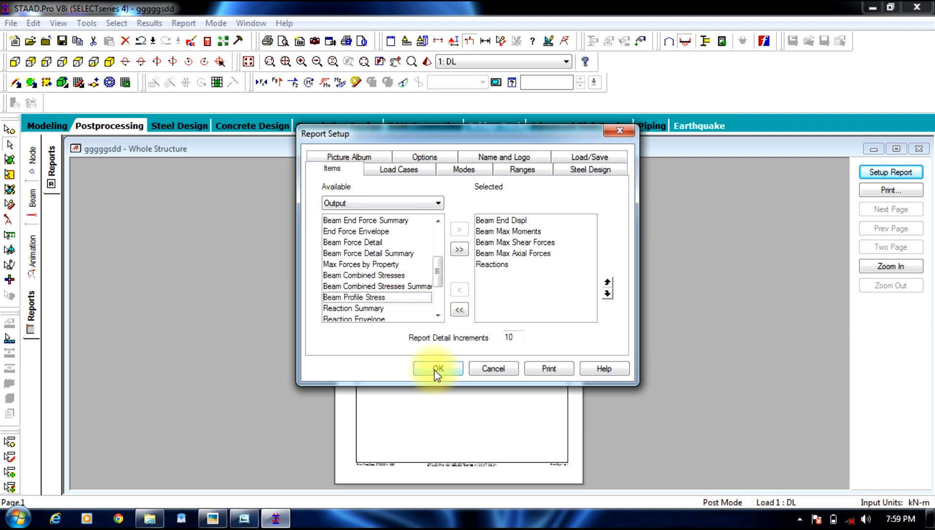
pyautogui.click(438, 368)
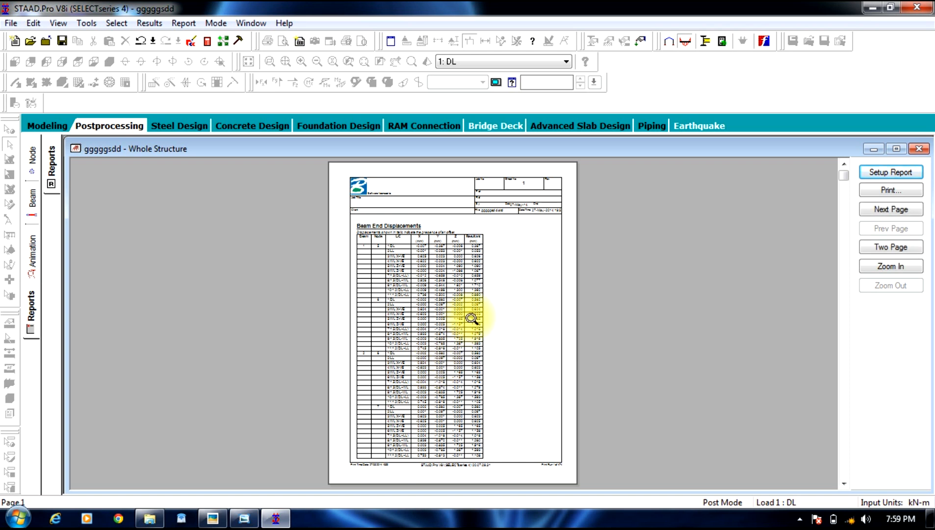
# Step: Zoom and page through the report from beam end displacements to the final reactions page
pyautogui.click(890, 266)
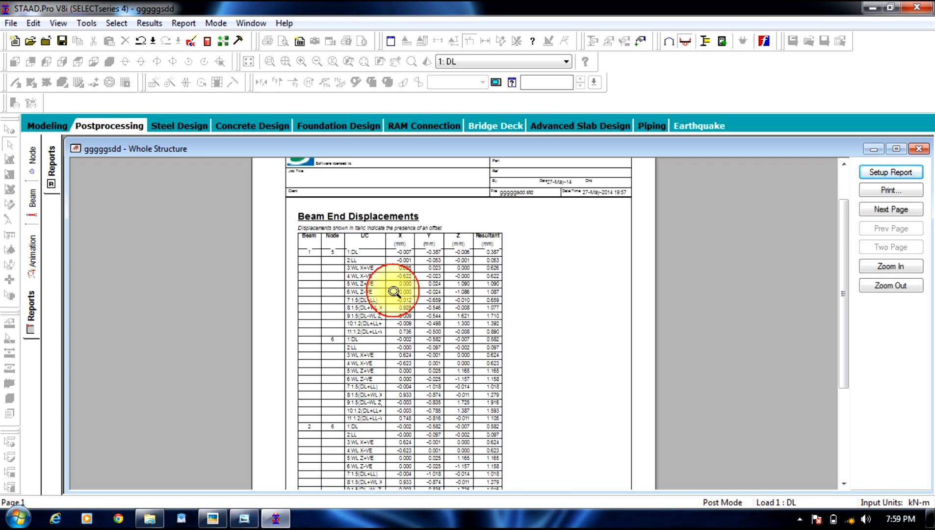
pyautogui.click(891, 285)
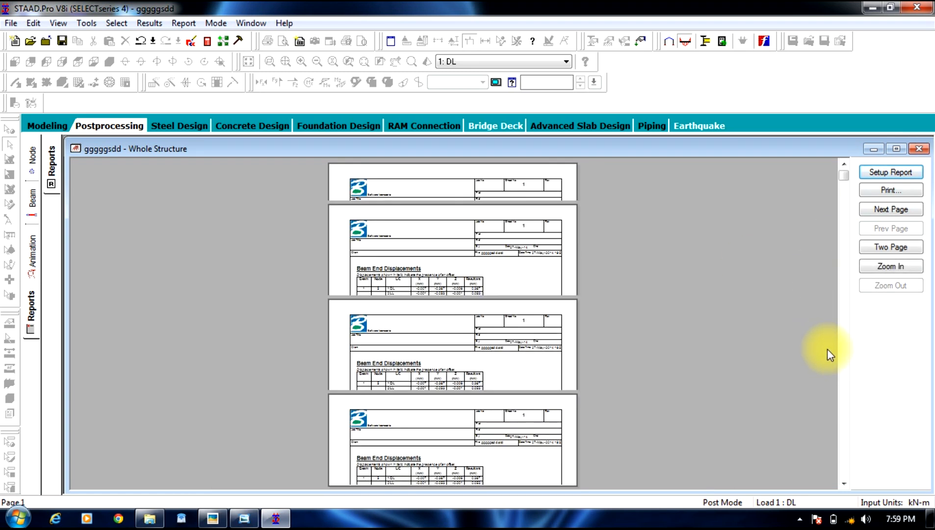
pyautogui.click(890, 209)
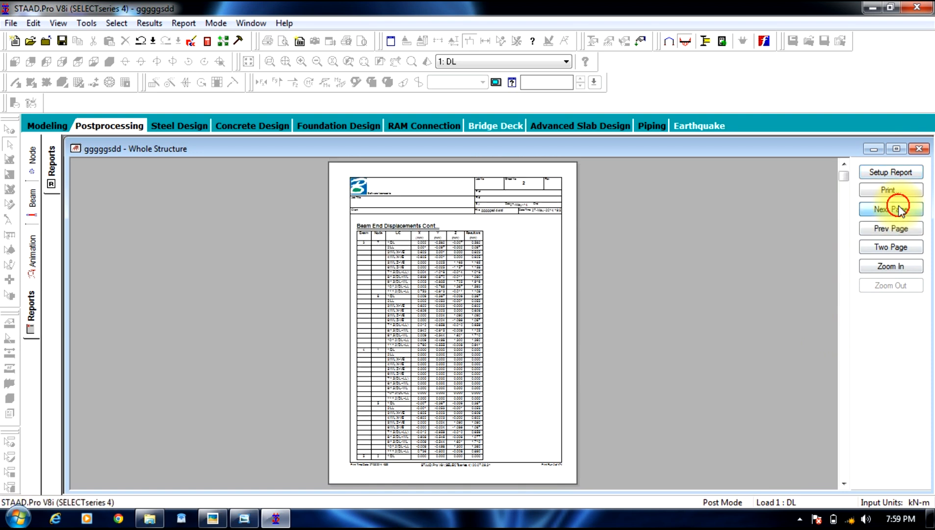
pyautogui.click(891, 209)
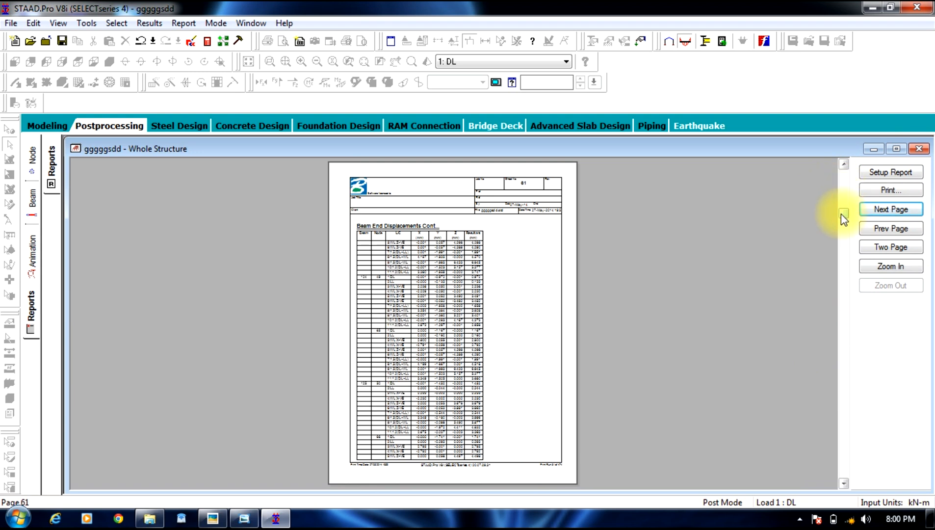
pyautogui.click(889, 209)
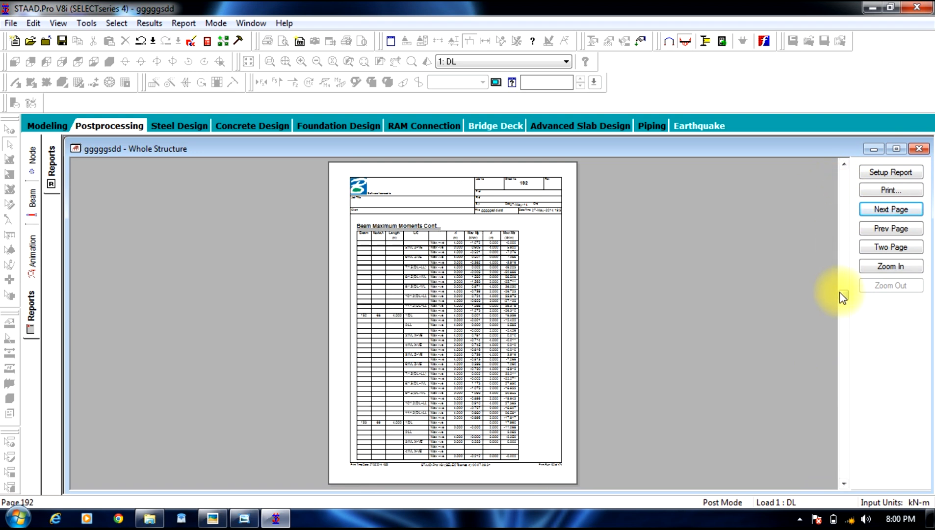
pyautogui.click(890, 209)
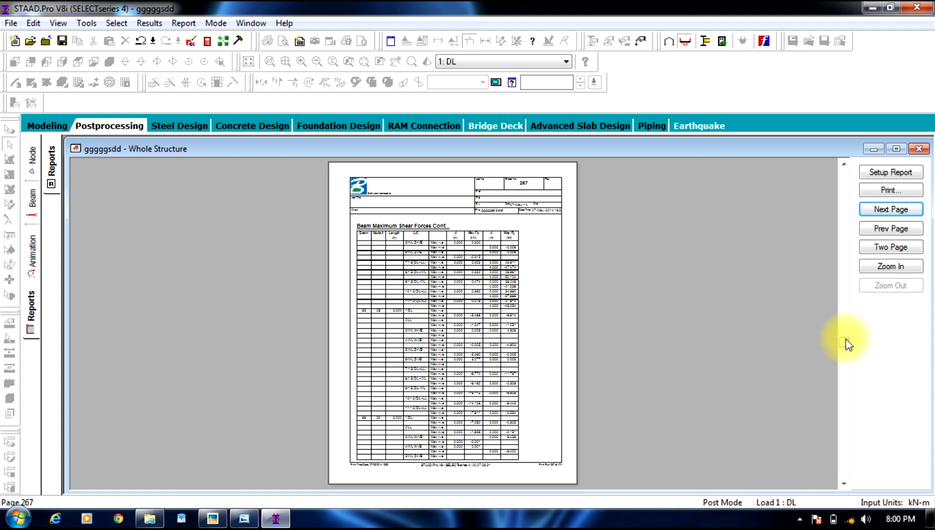
pyautogui.click(889, 209)
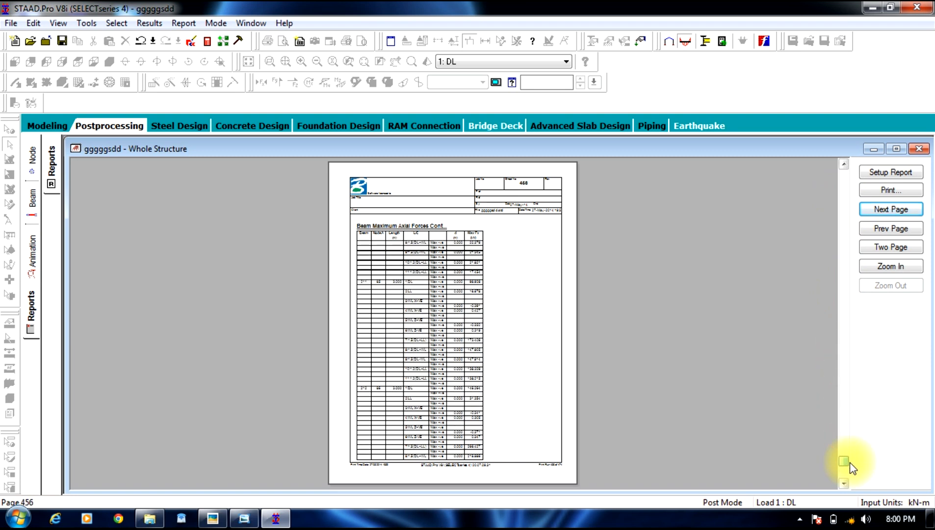
pyautogui.click(891, 209)
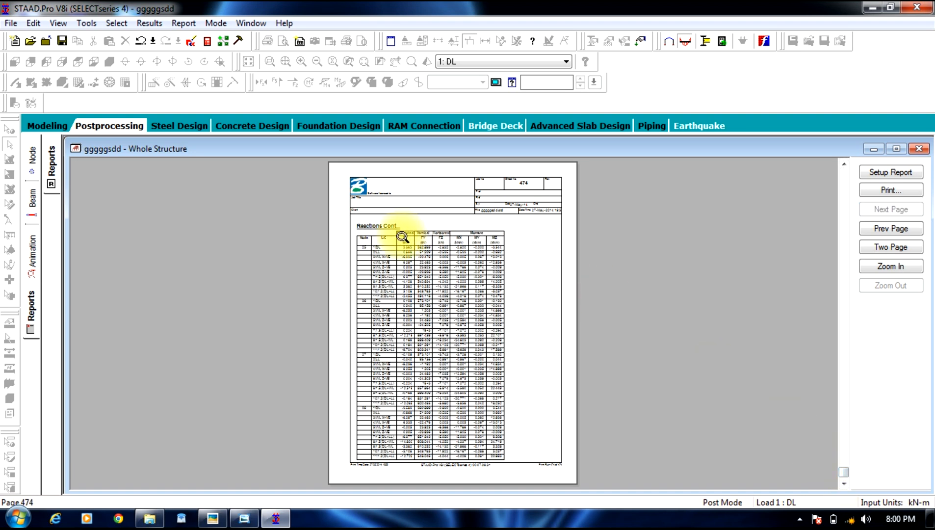
pyautogui.click(890, 266)
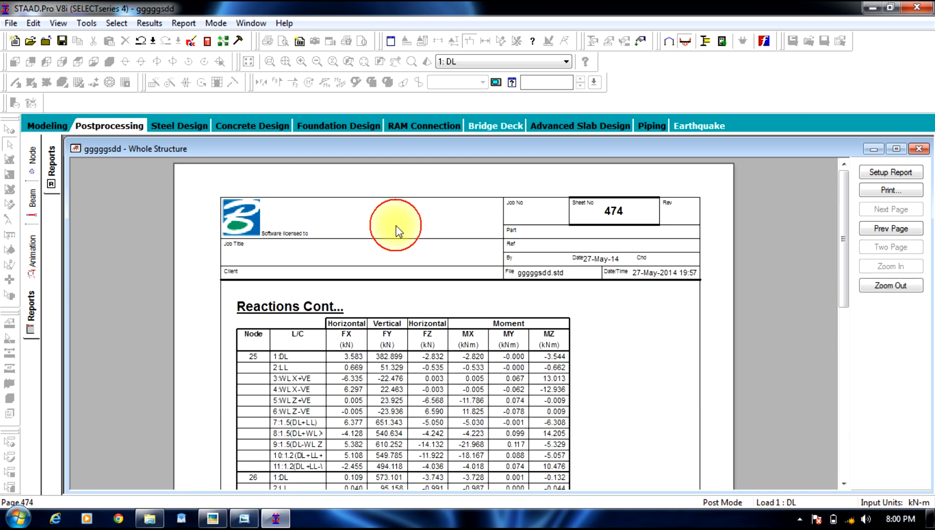
pyautogui.click(890, 285)
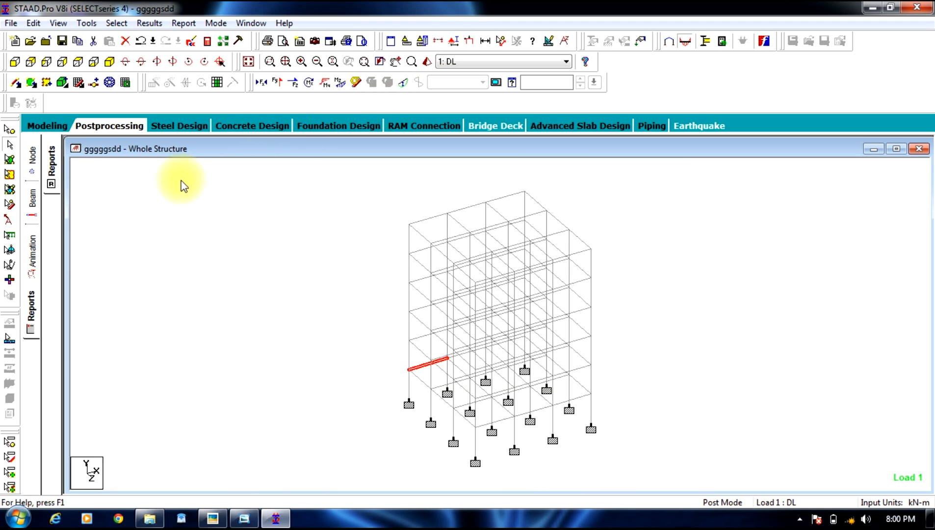
pyautogui.moveTo(236, 152)
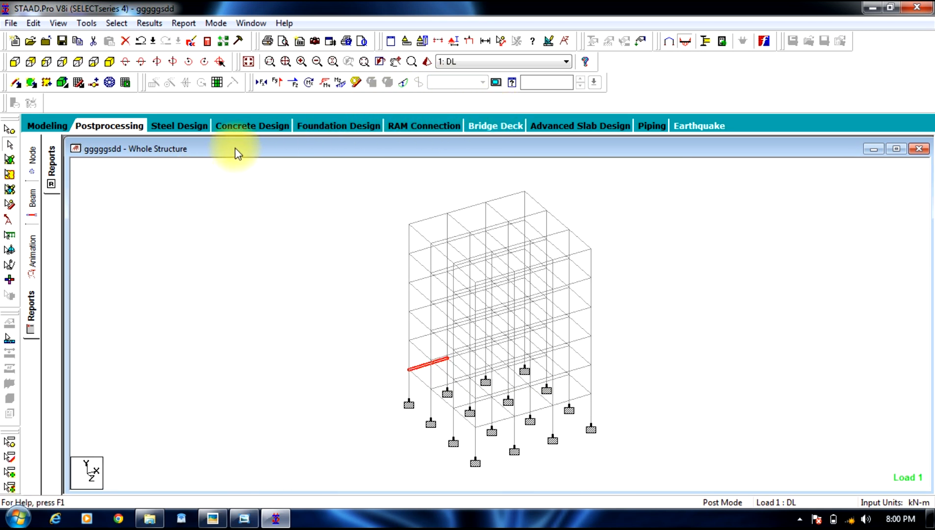
pyautogui.moveTo(214, 180)
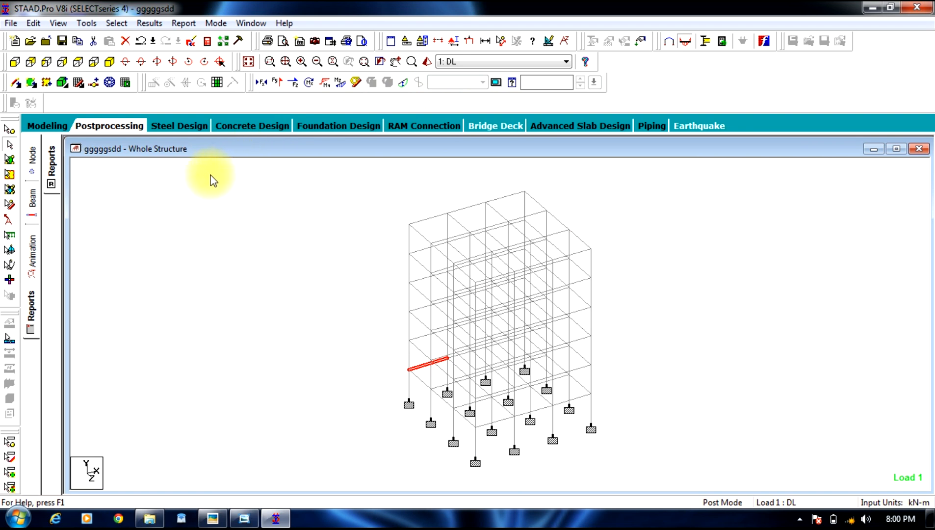
pyautogui.moveTo(188, 201)
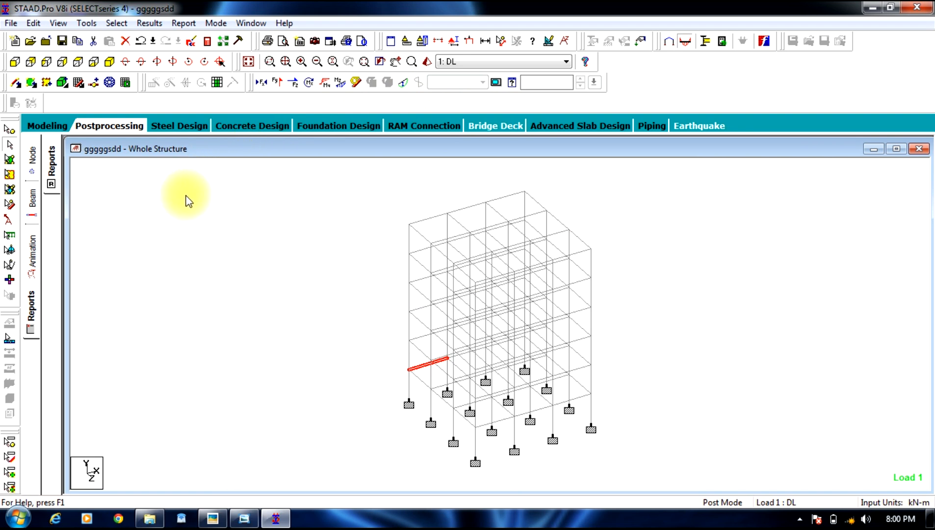
pyautogui.moveTo(208, 234)
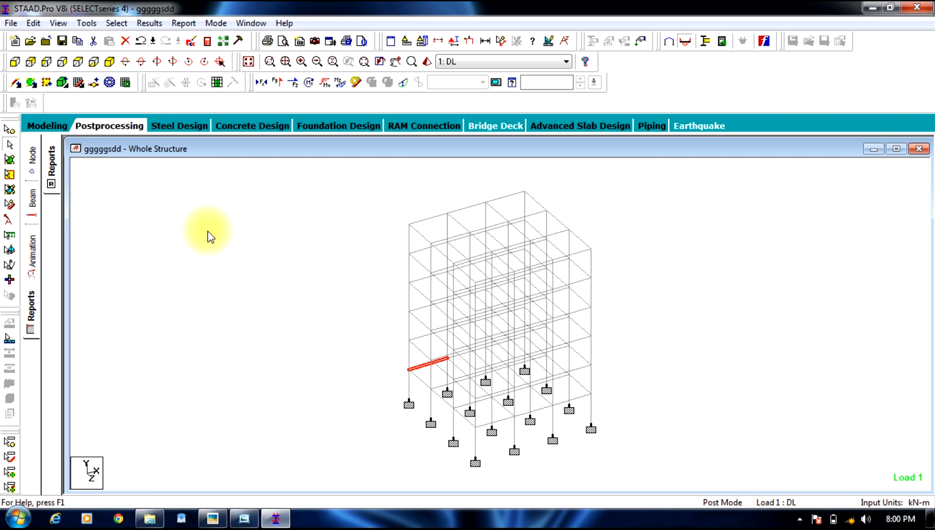